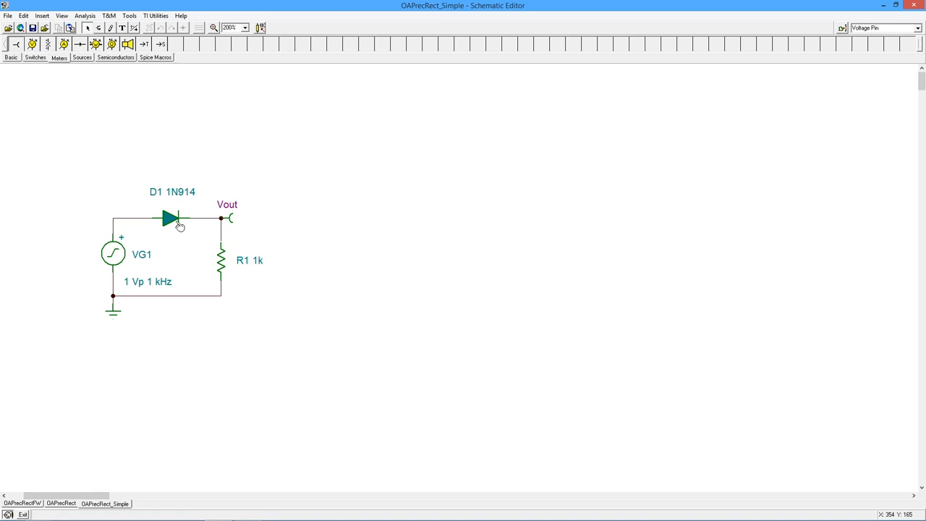
mouse_move(211, 282)
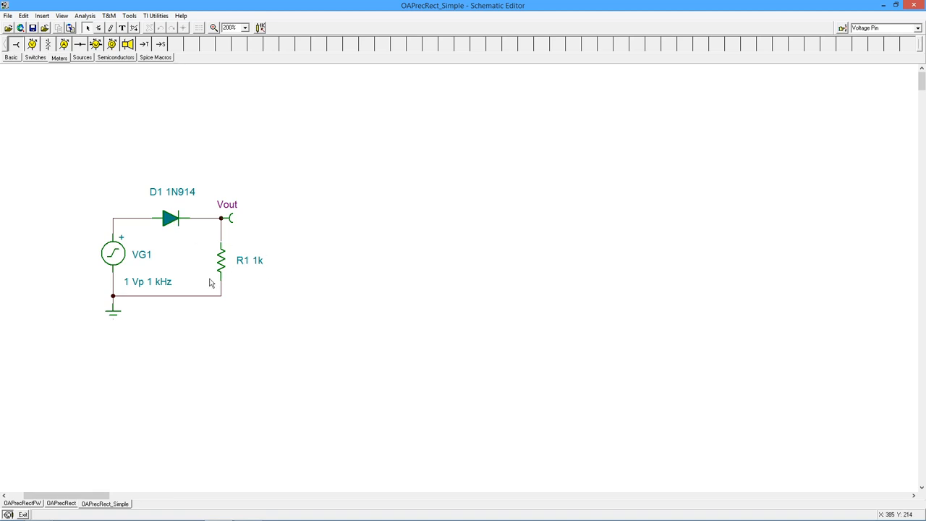
mouse_move(257, 300)
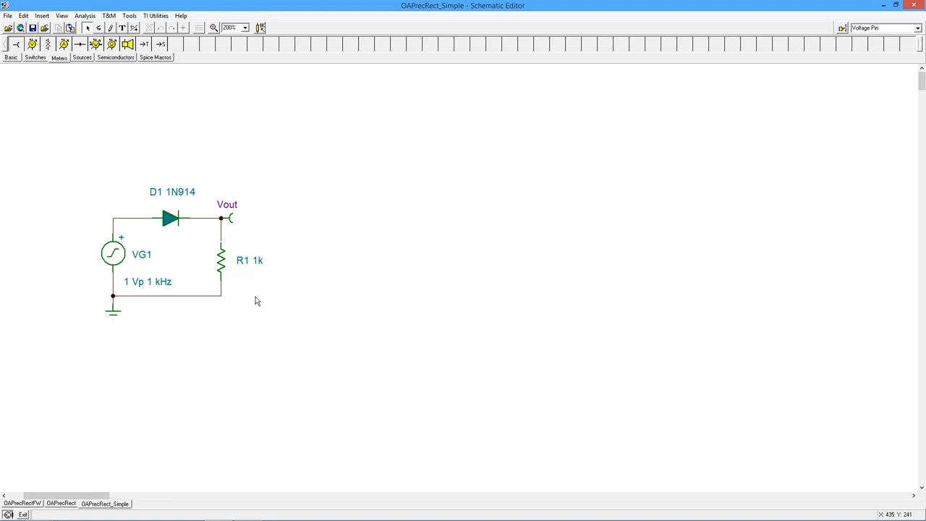
mouse_move(116, 255)
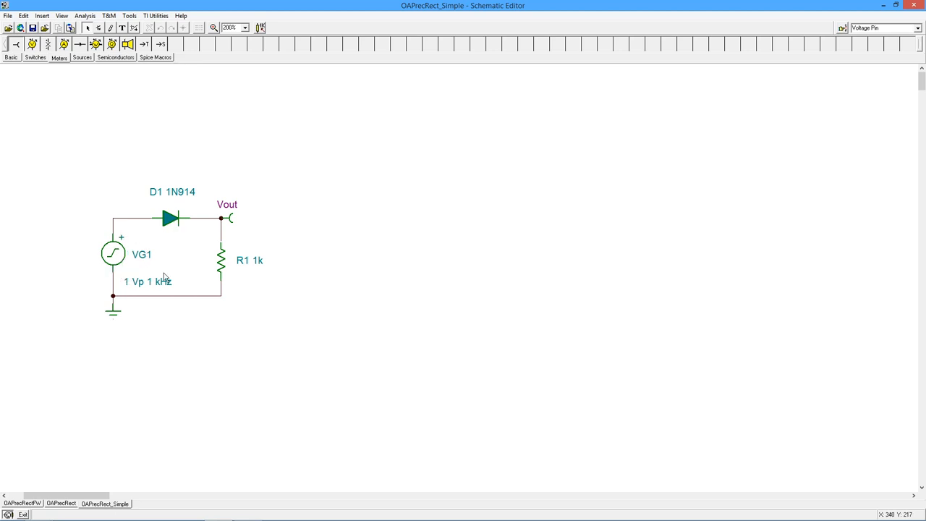
mouse_move(191, 263)
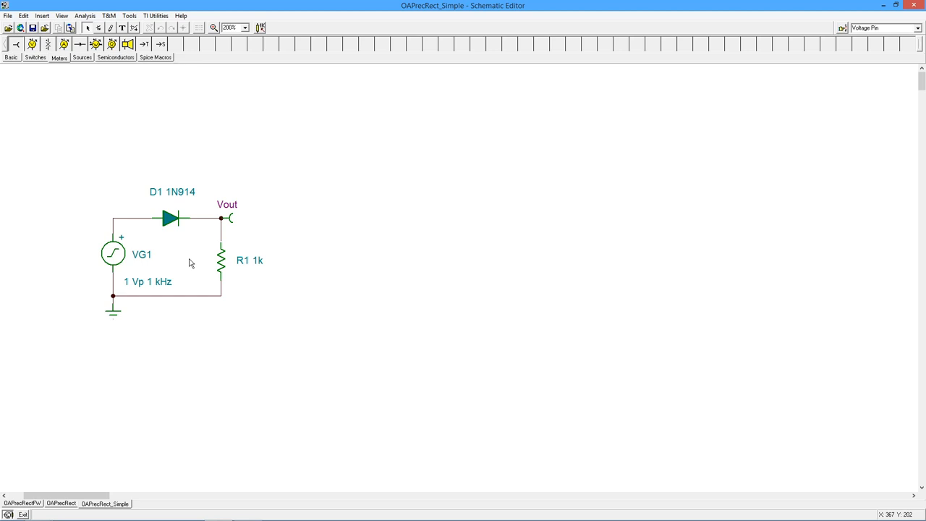
mouse_move(190, 217)
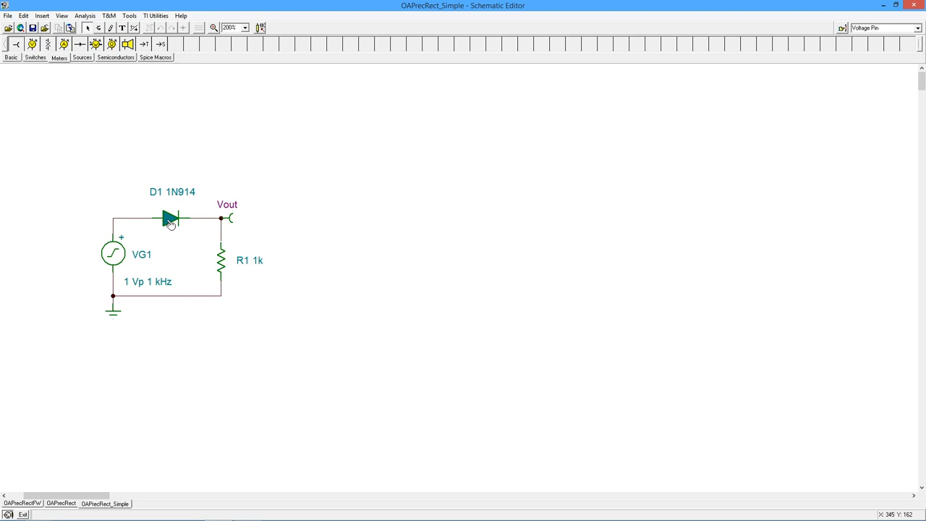
mouse_move(168, 226)
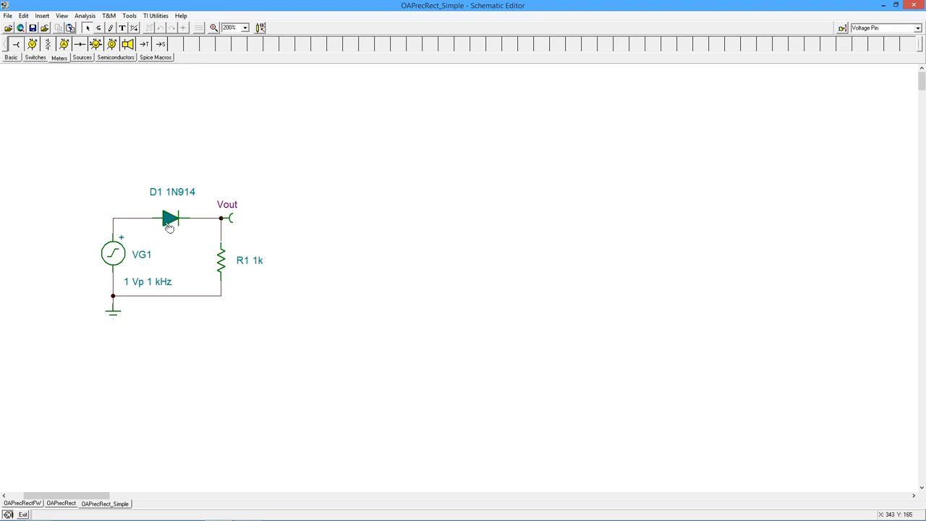
mouse_move(181, 246)
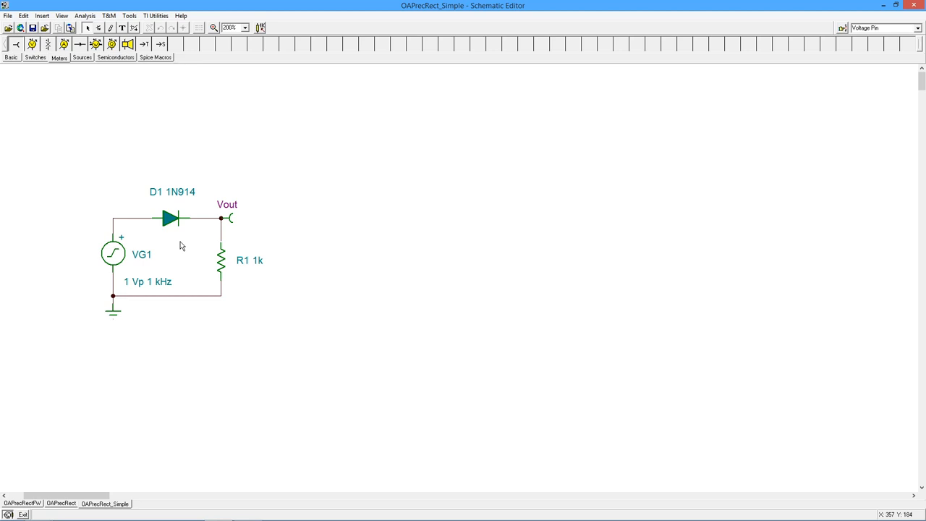
mouse_move(142, 272)
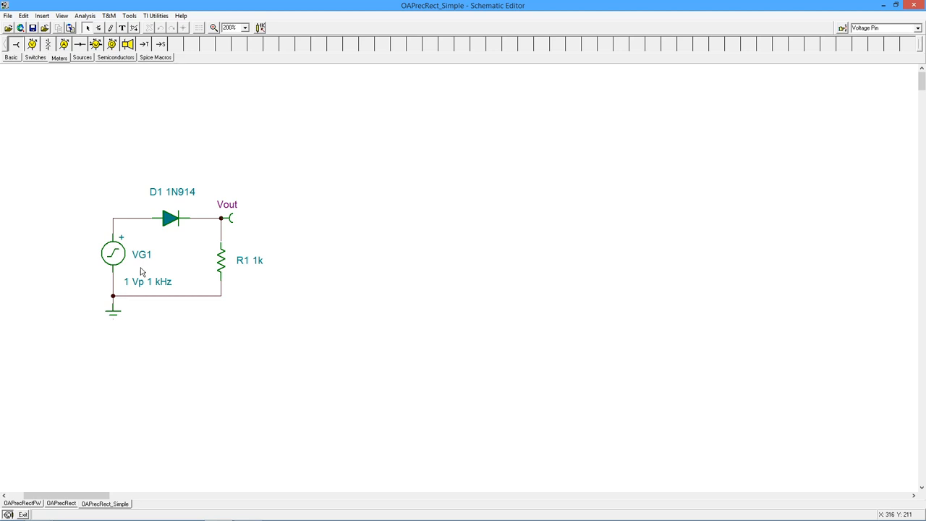
mouse_move(130, 288)
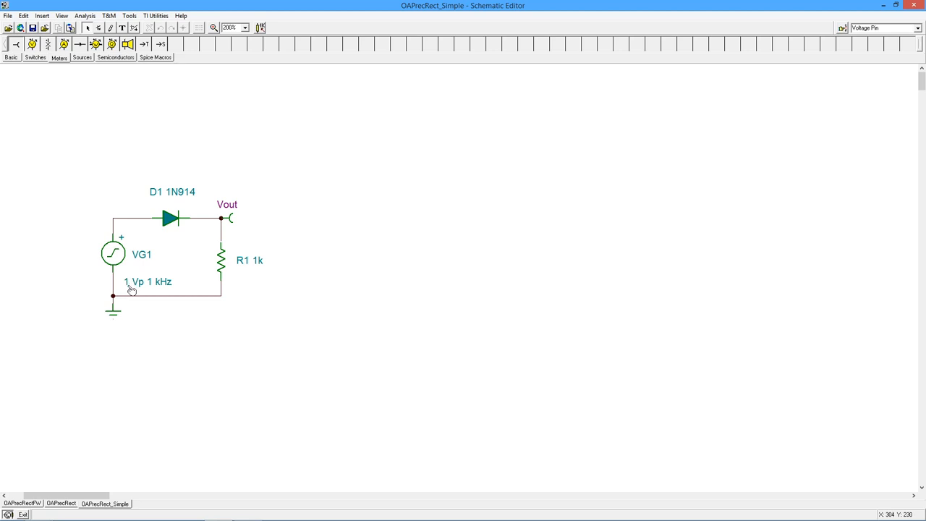
mouse_move(162, 227)
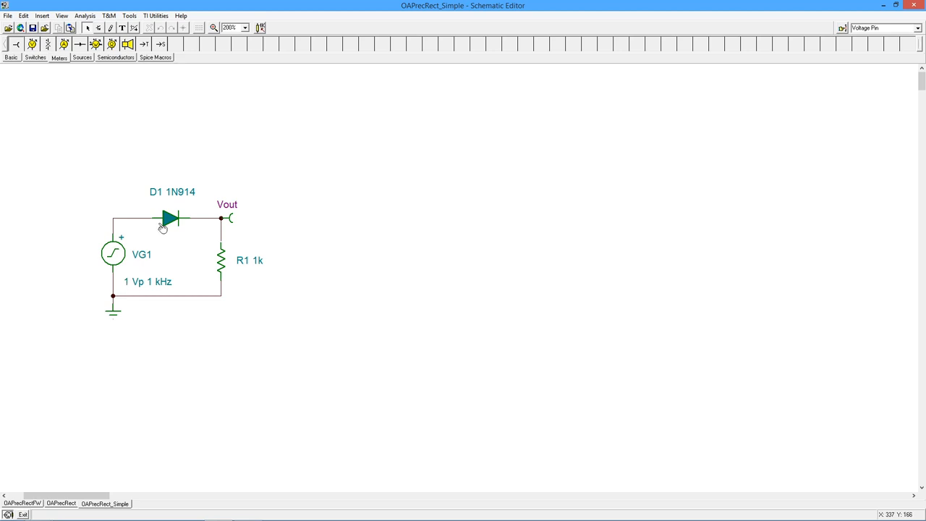
mouse_move(211, 246)
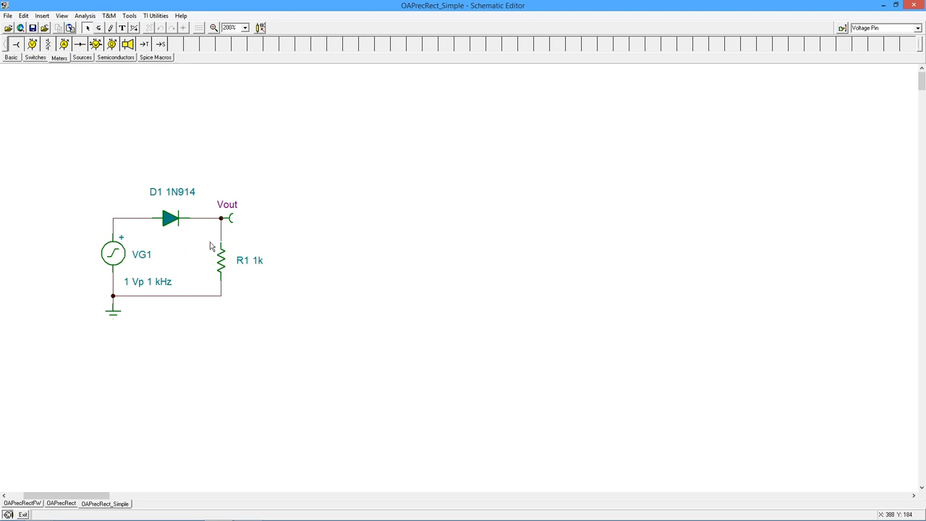
mouse_move(321, 244)
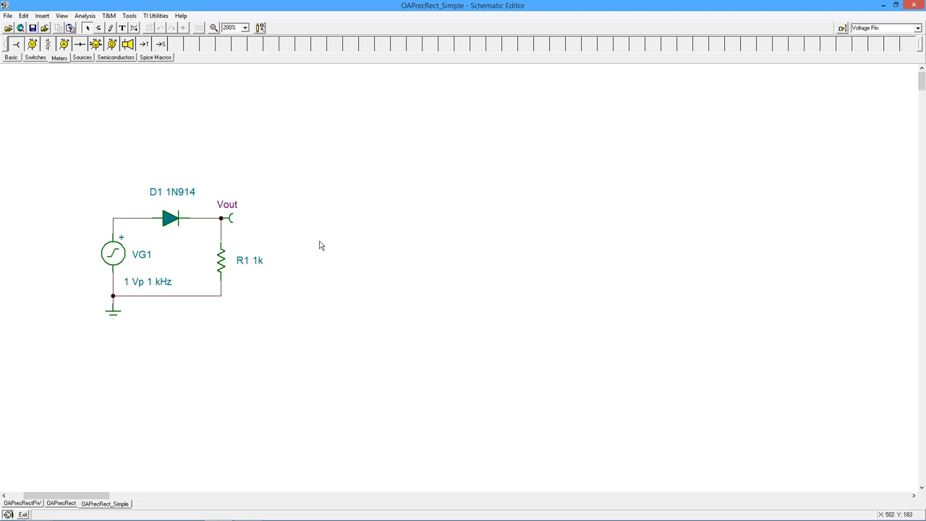
mouse_move(494, 228)
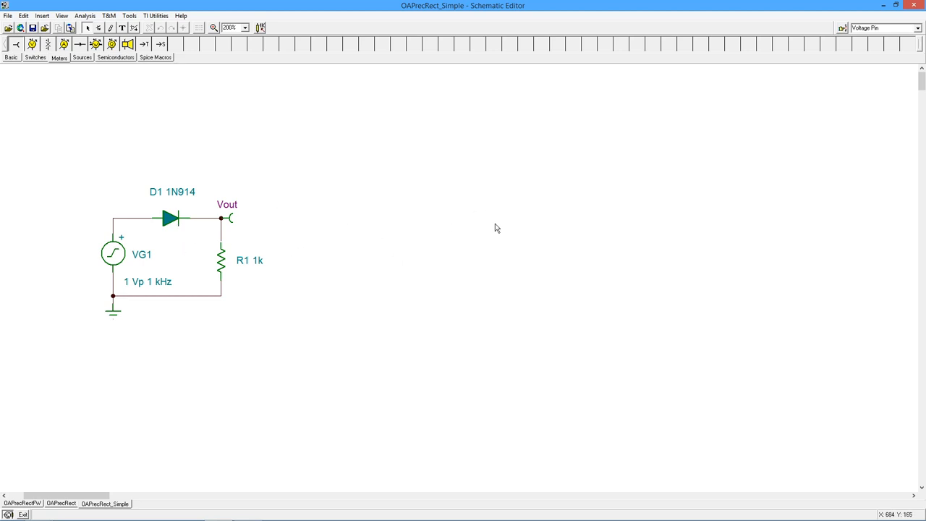
mouse_move(136, 282)
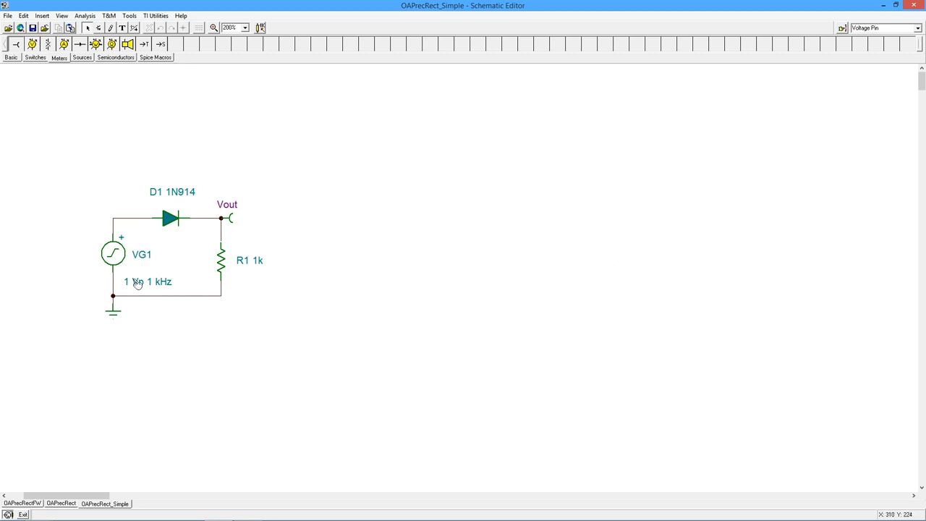
mouse_move(170, 226)
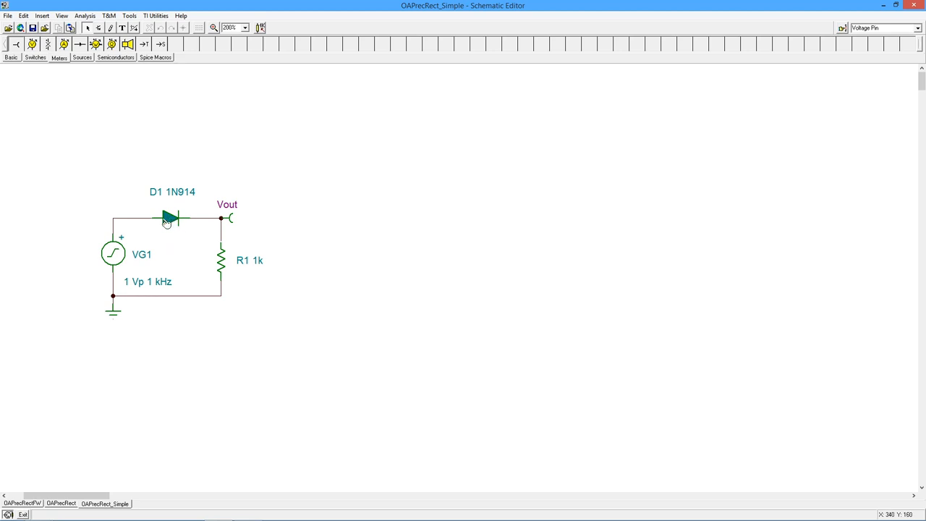
mouse_move(120, 113)
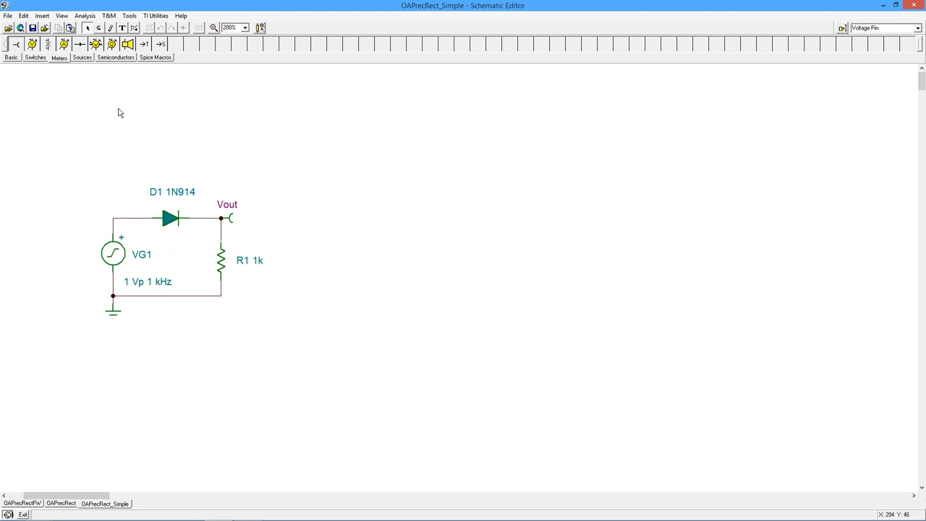
Step: Bring up the Transient Analysis dialog from the Analysis menu for the diode rectifier
click(87, 14)
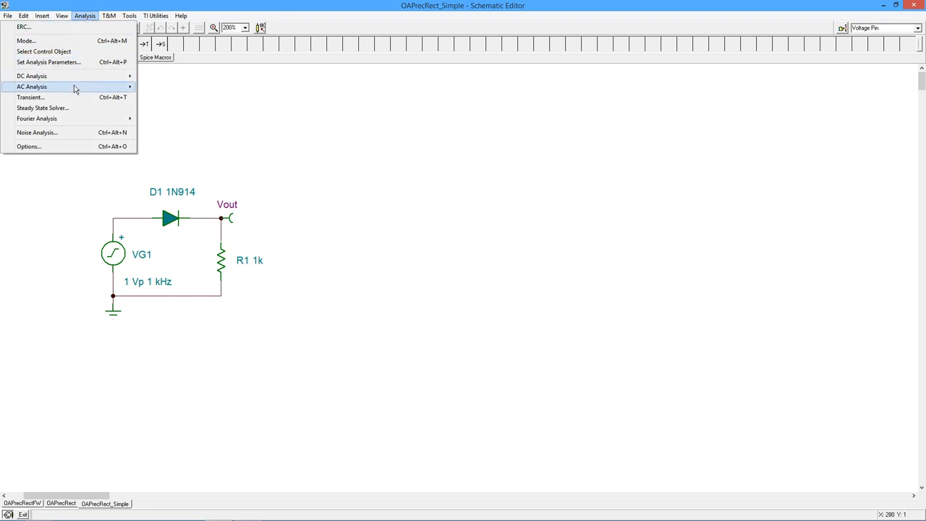
click(41, 98)
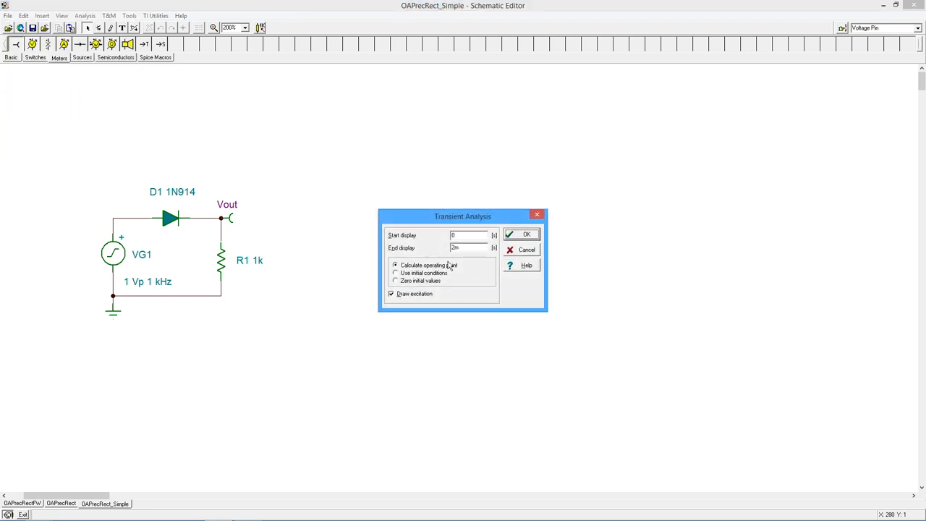
mouse_move(139, 292)
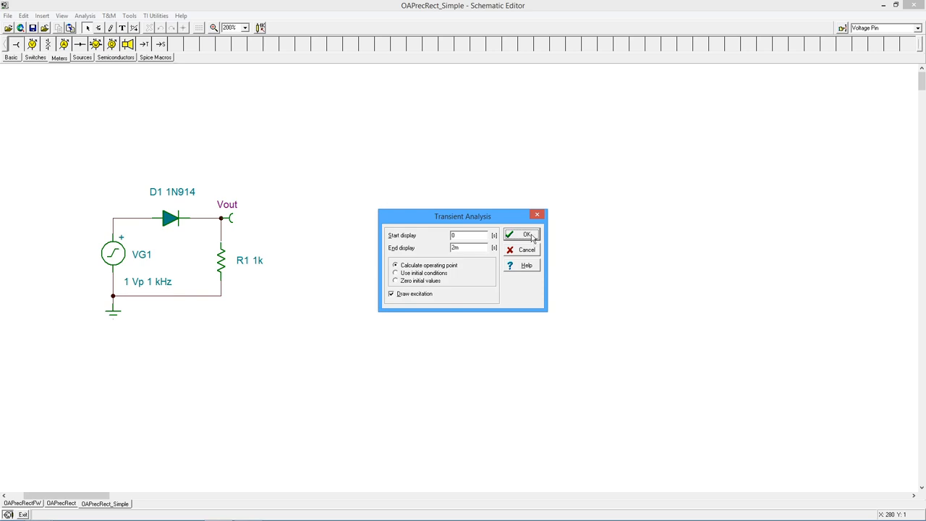
Step: Run the transient simulation, plotting the 1 V sine VG1 and half-wave rectified Vout over 2 ms
click(524, 235)
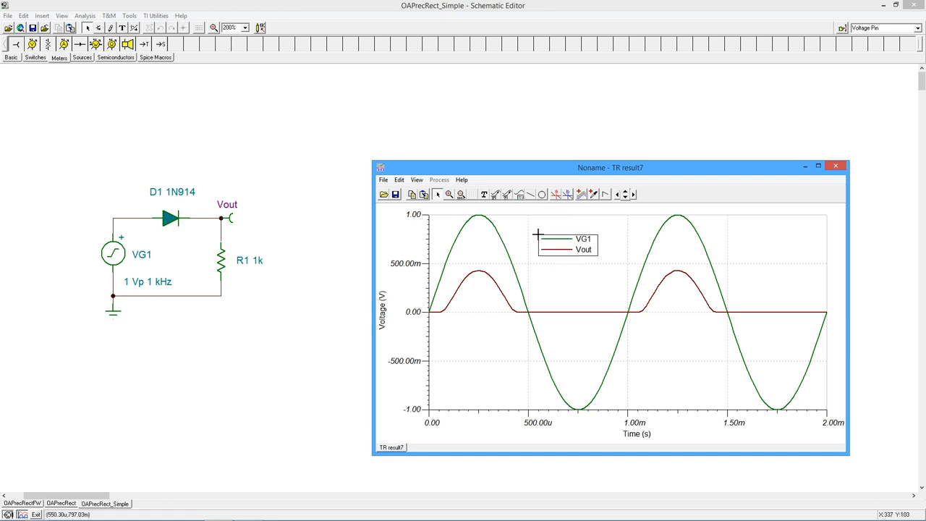
mouse_move(377, 255)
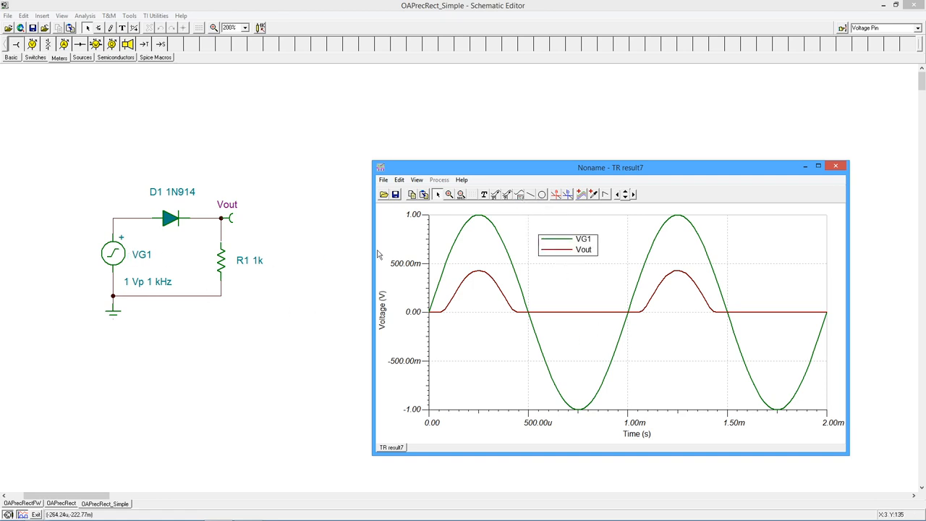
mouse_move(616, 393)
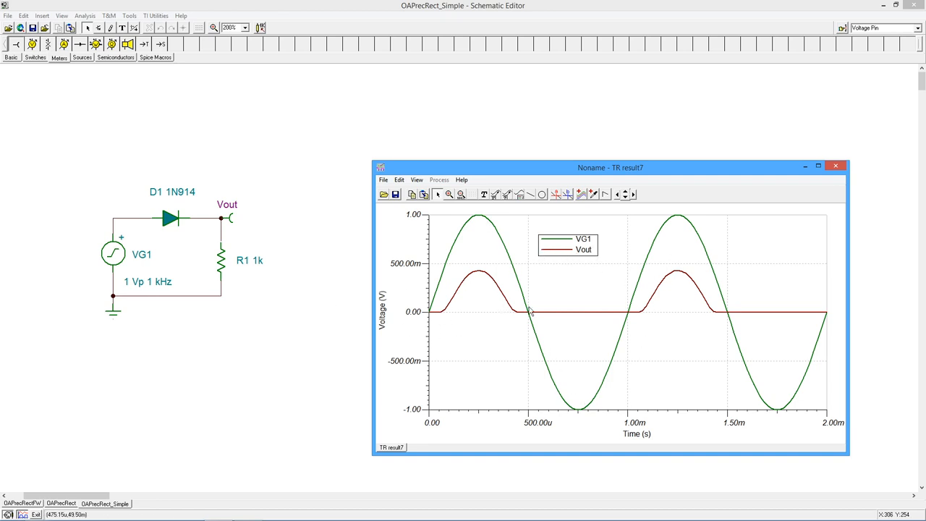
mouse_move(489, 305)
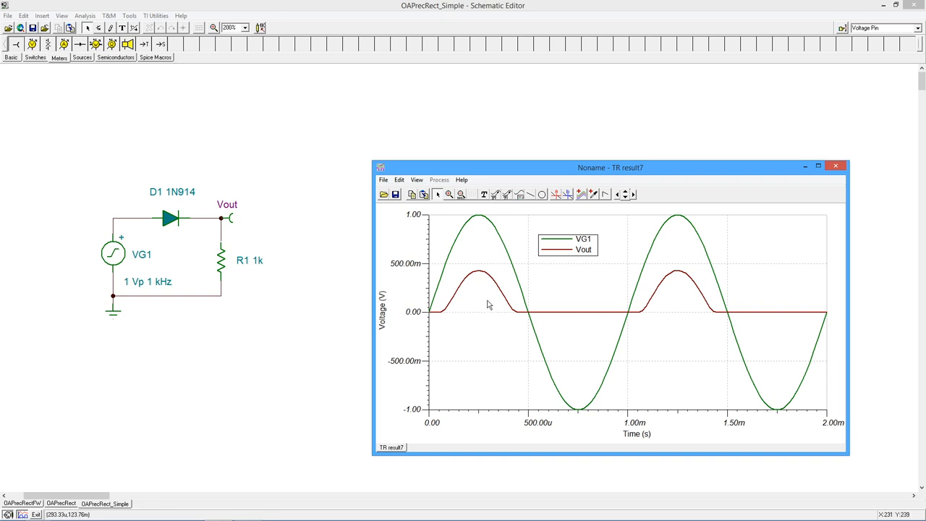
mouse_move(459, 279)
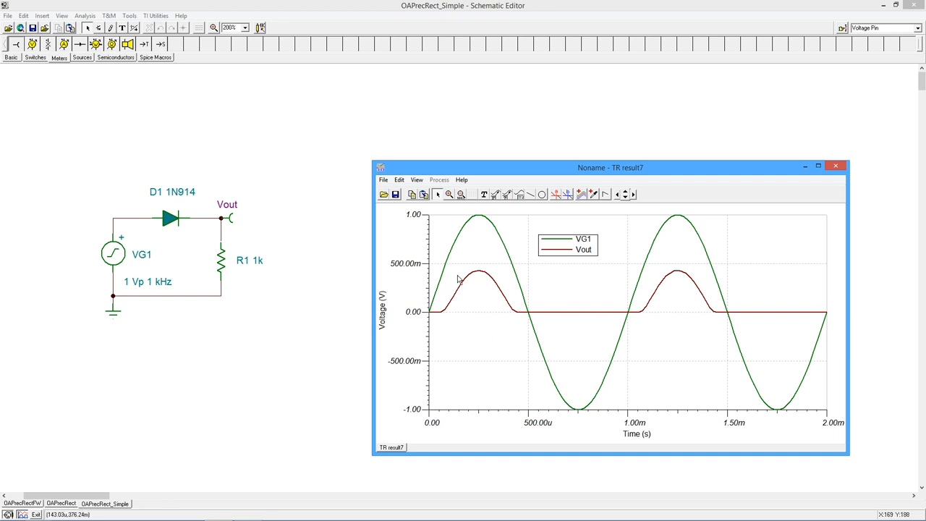
mouse_move(445, 259)
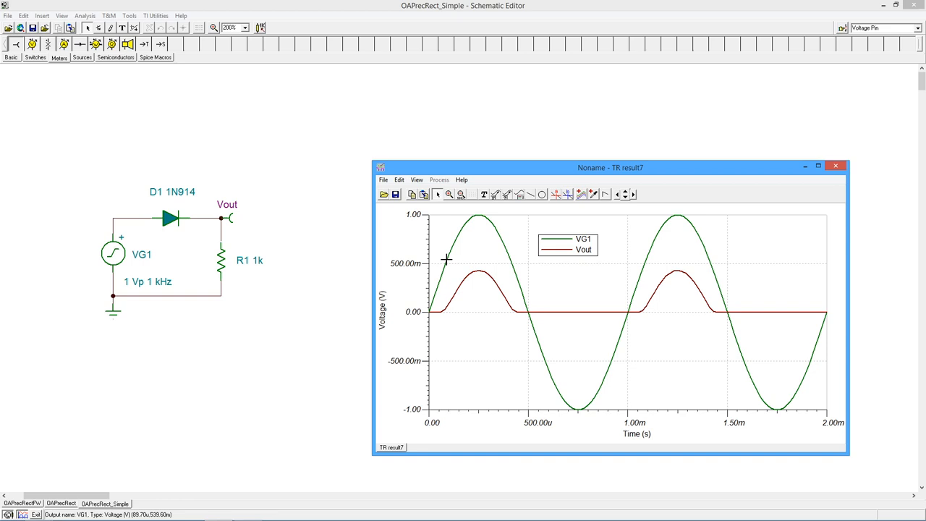
mouse_move(536, 311)
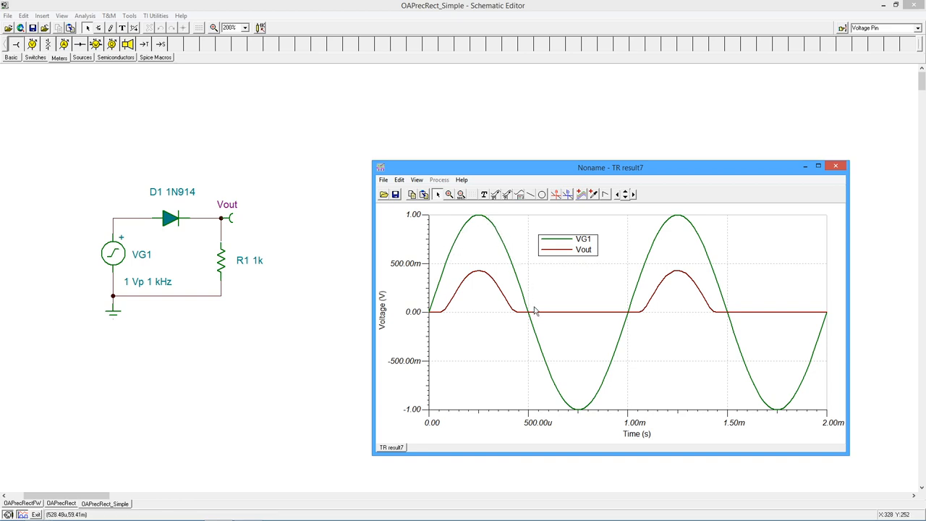
mouse_move(480, 278)
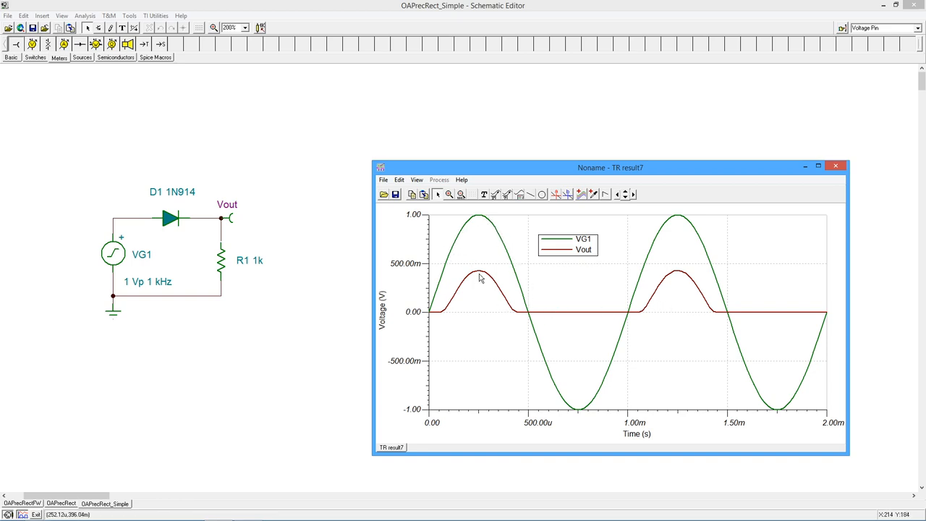
mouse_move(480, 225)
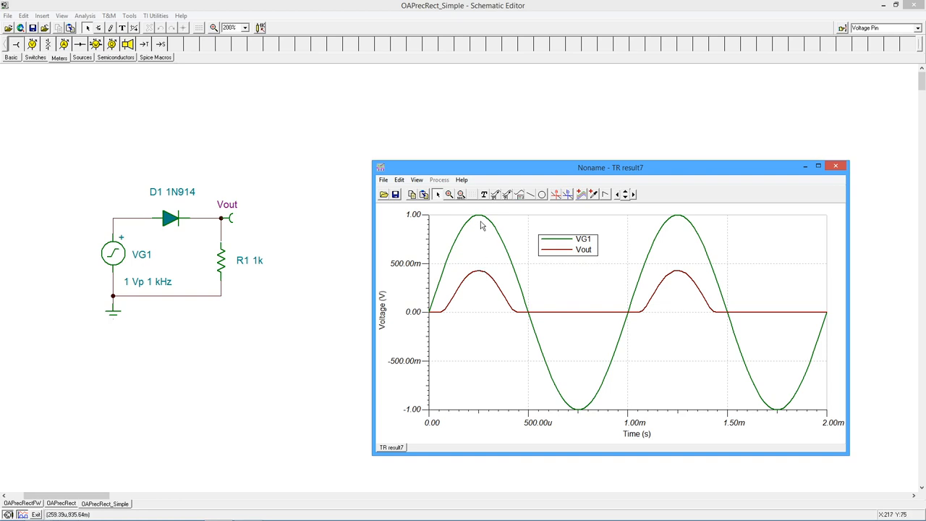
mouse_move(486, 227)
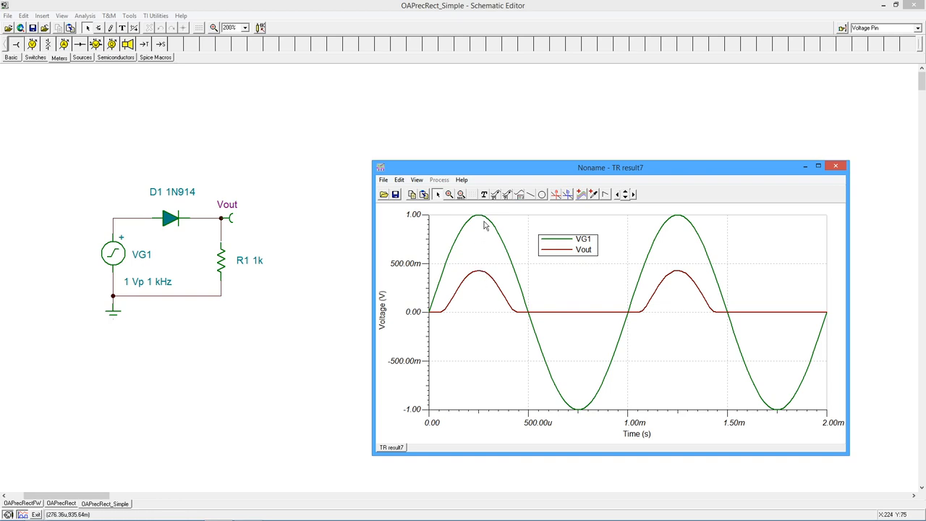
mouse_move(481, 273)
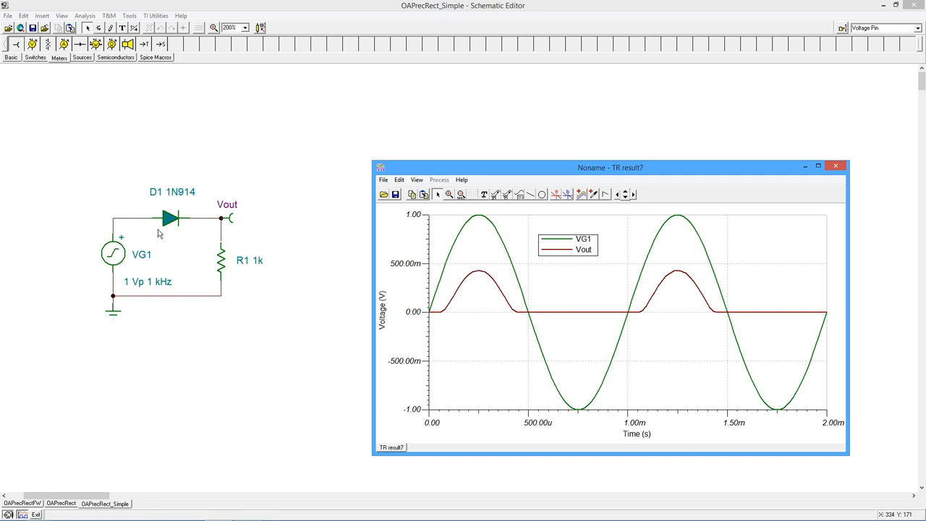
mouse_move(269, 305)
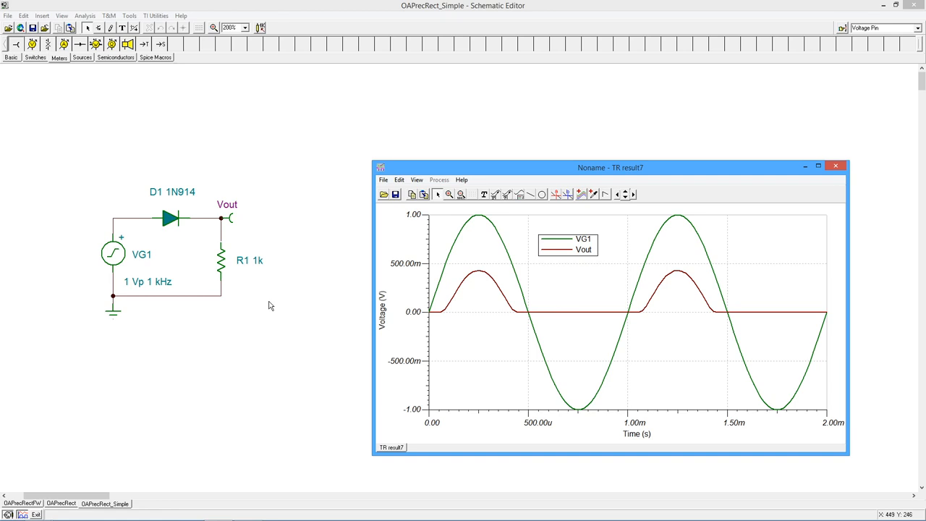
mouse_move(233, 307)
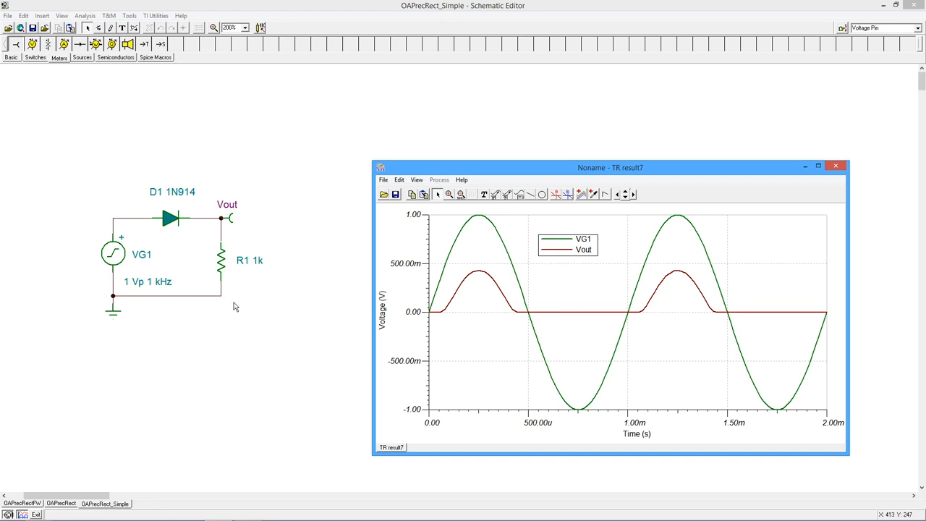
mouse_move(836, 168)
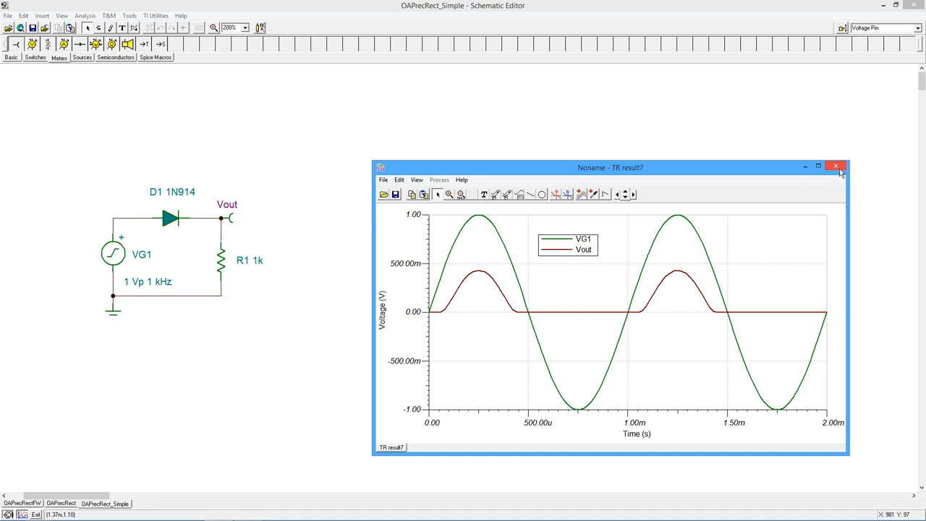
Step: Close the TR result window, returning to the OAPrecRect_Simple schematic
click(842, 166)
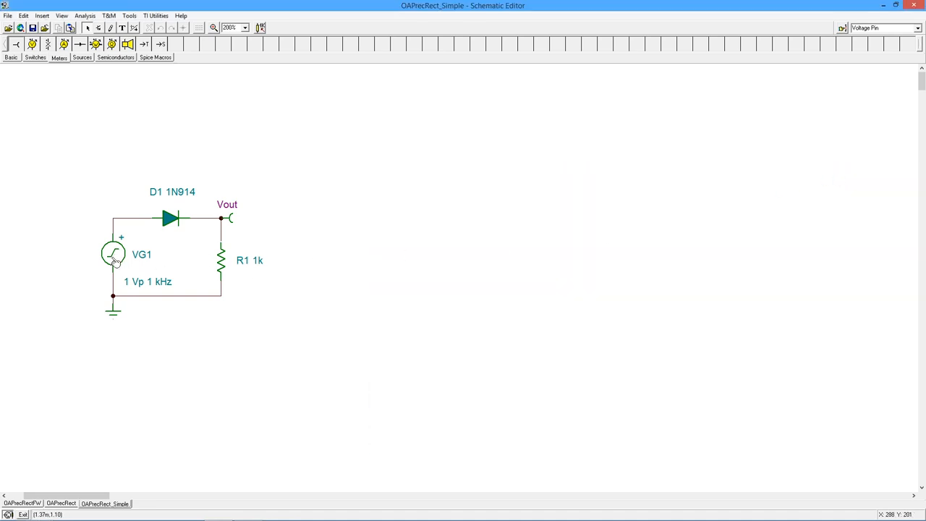
mouse_move(265, 252)
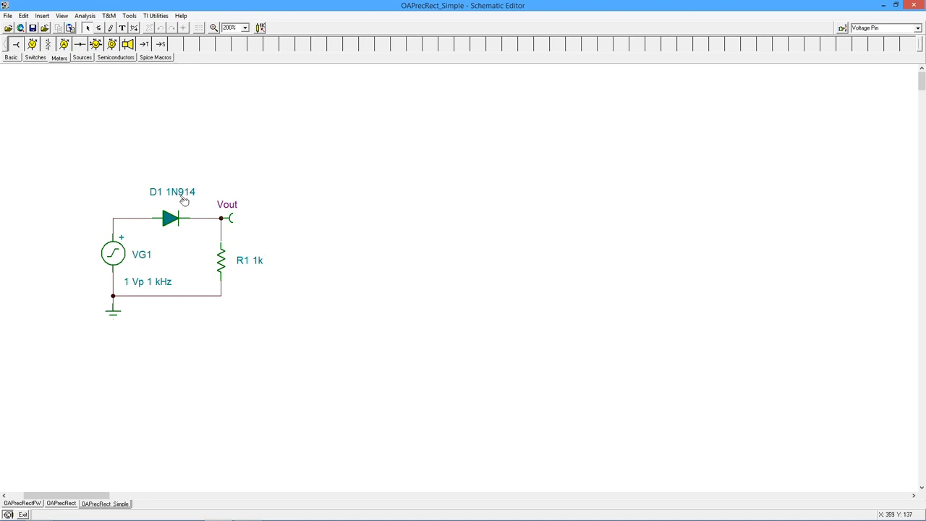
mouse_move(250, 376)
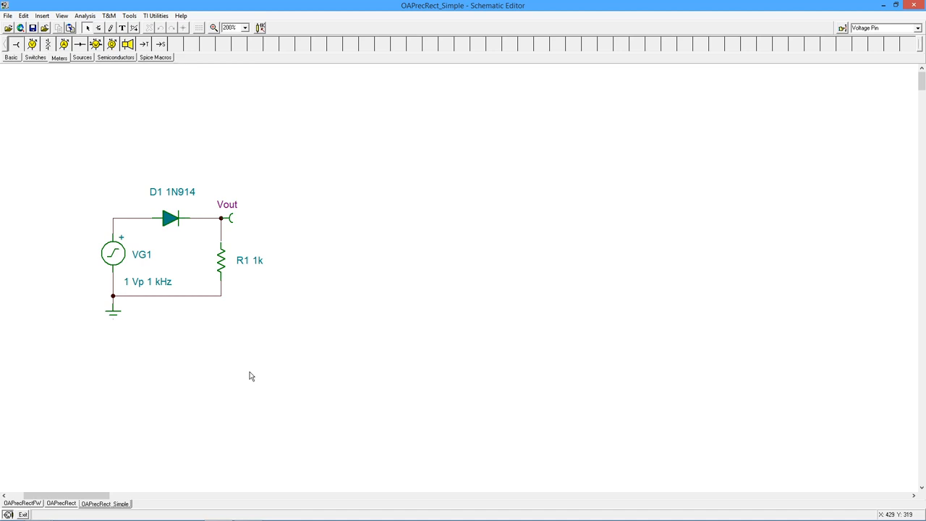
mouse_move(214, 407)
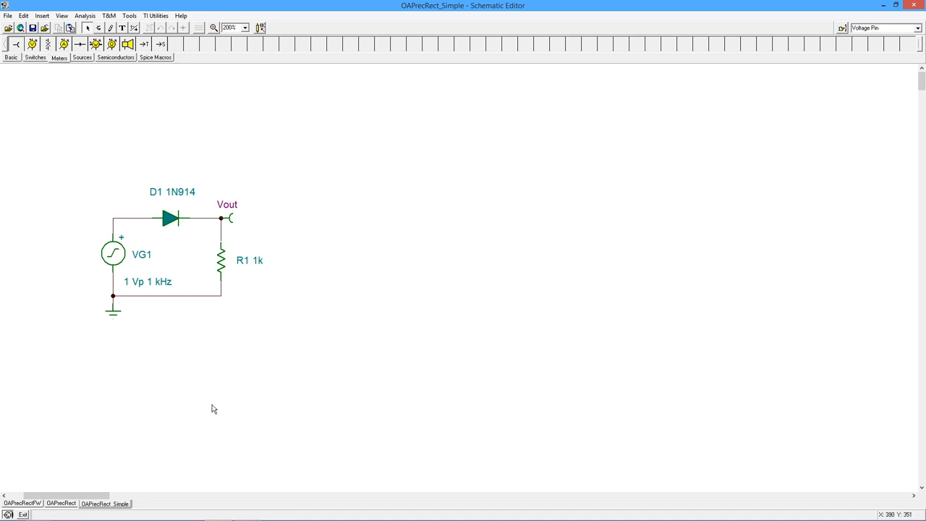
mouse_move(201, 414)
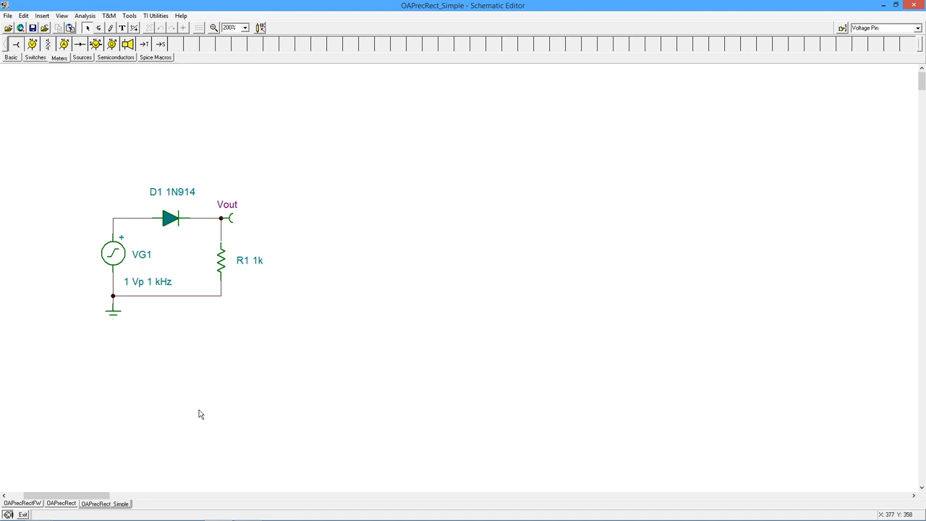
mouse_move(113, 253)
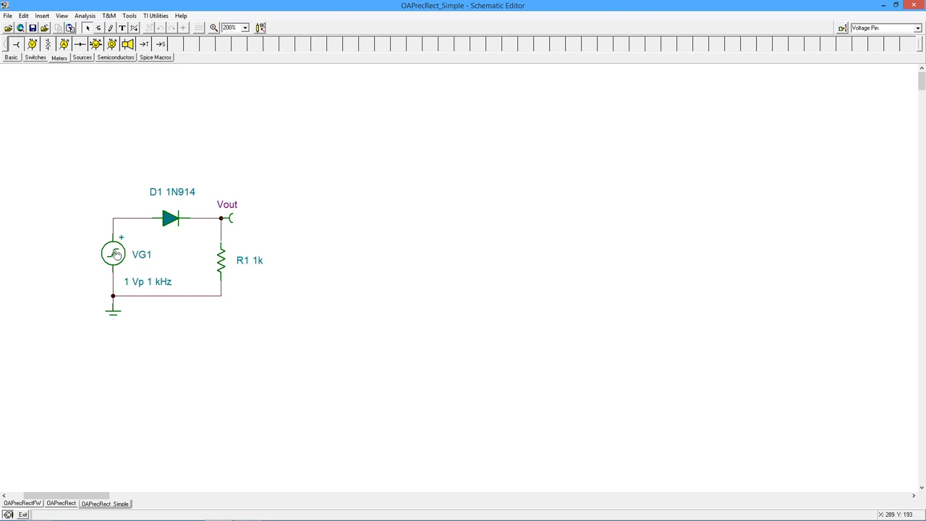
mouse_move(109, 268)
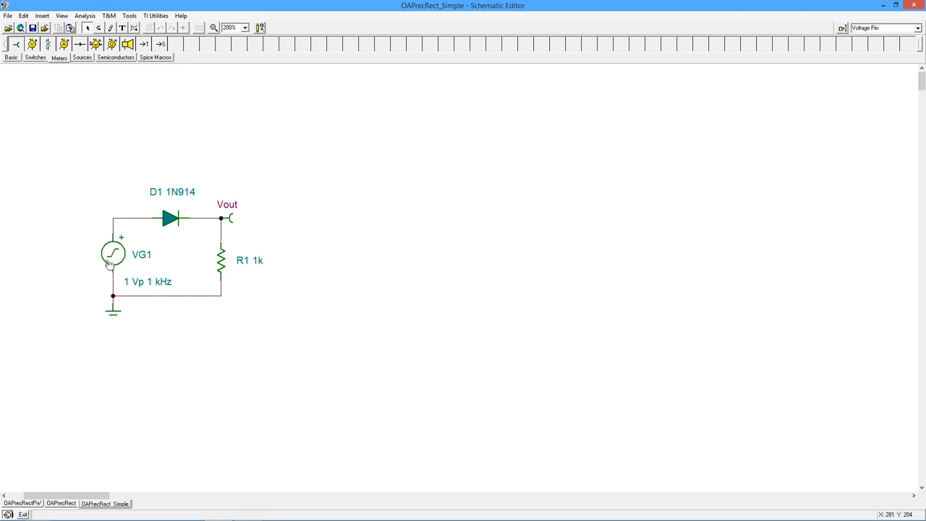
mouse_move(203, 234)
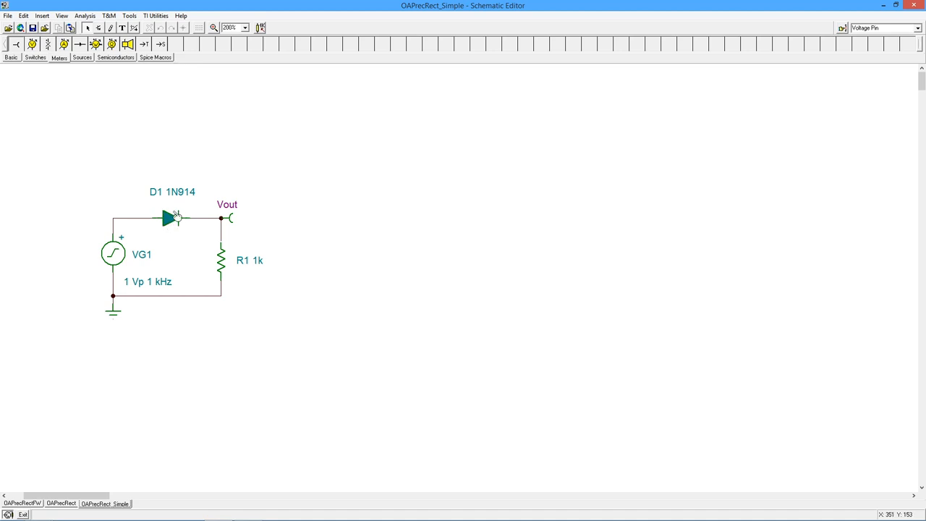
mouse_move(168, 233)
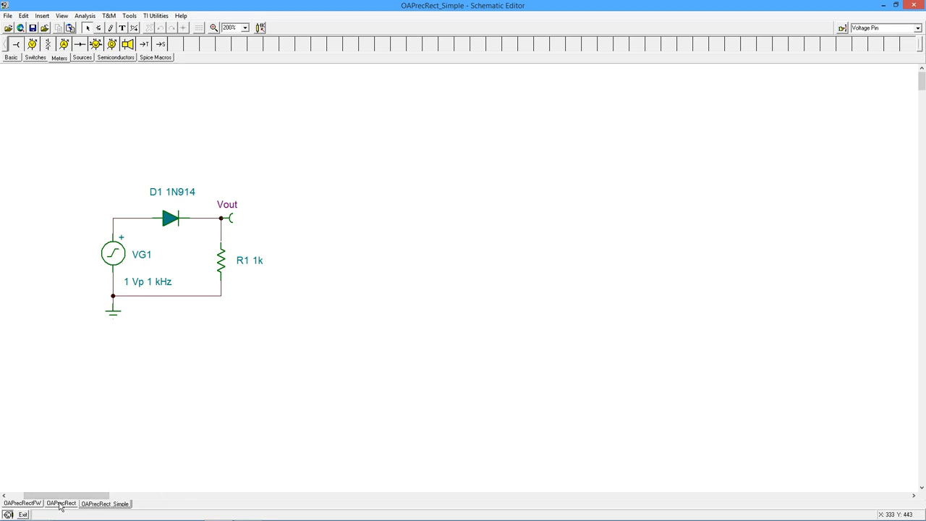
Step: Switch to the OAPrecRect circuit tab in the Schematic Editor
click(61, 502)
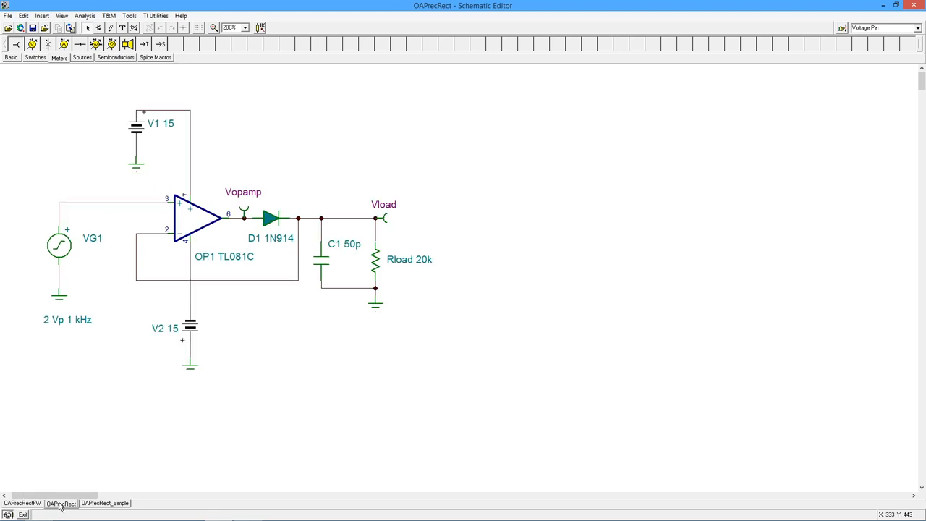
mouse_move(356, 402)
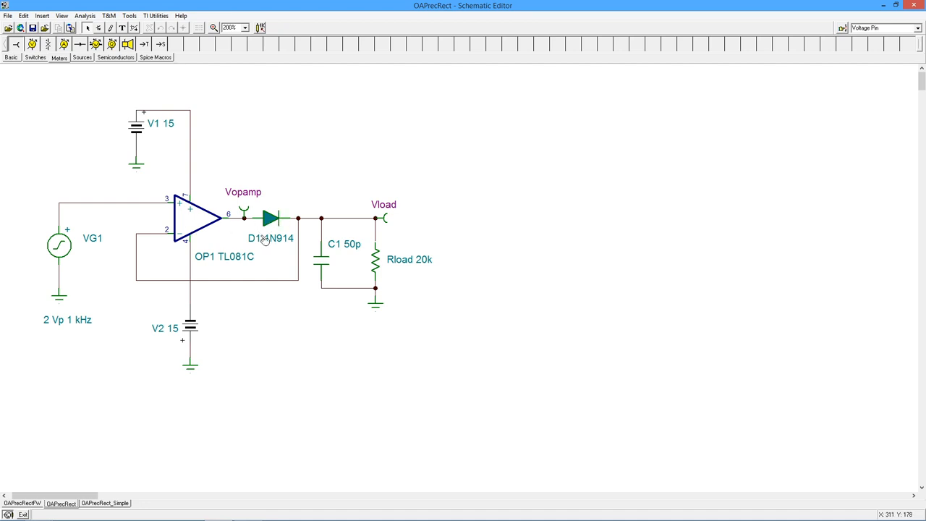
mouse_move(376, 272)
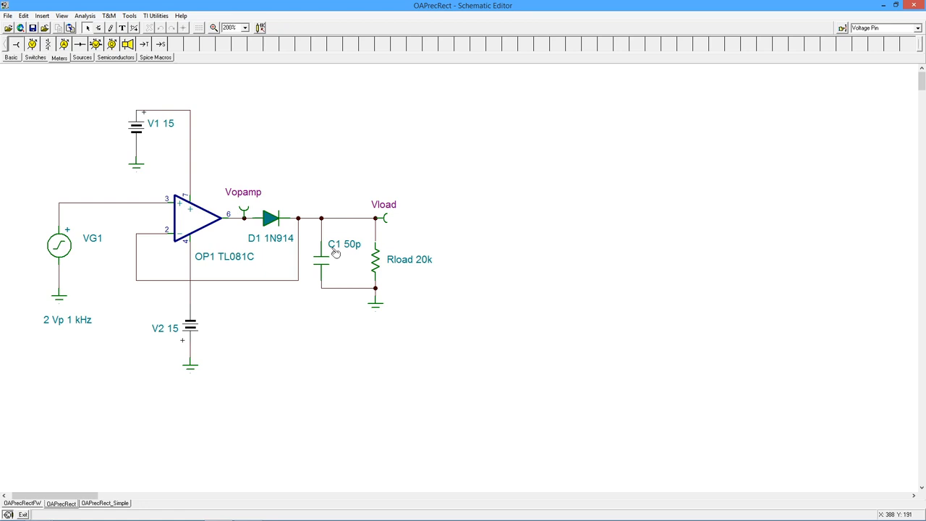
mouse_move(356, 252)
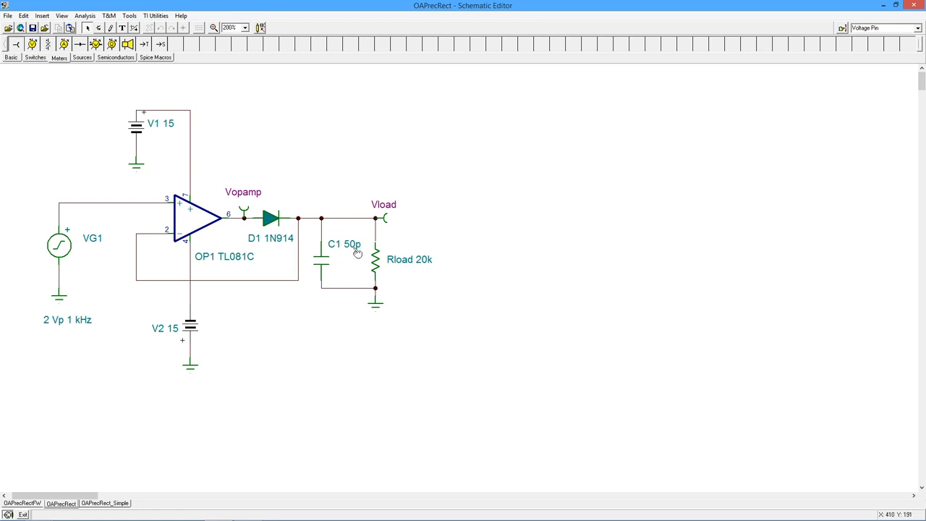
mouse_move(327, 266)
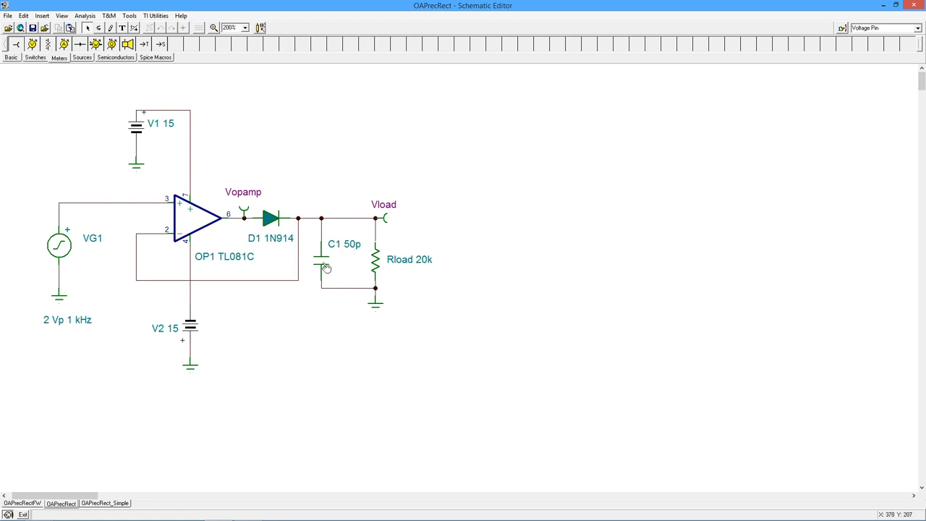
mouse_move(315, 320)
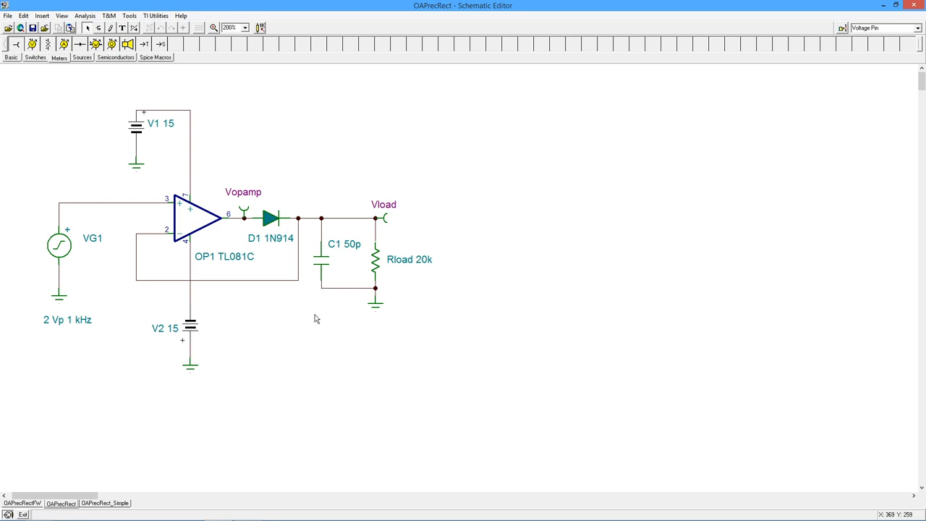
mouse_move(278, 221)
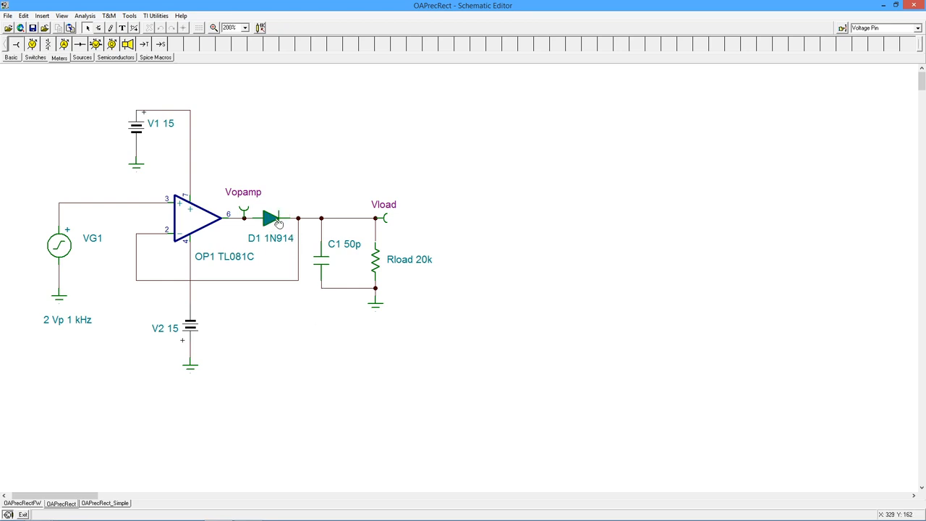
mouse_move(202, 217)
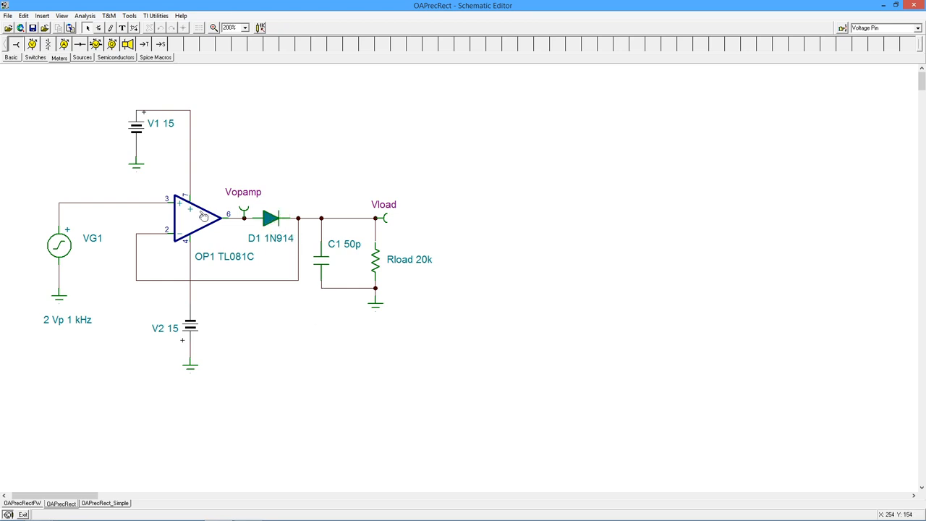
mouse_move(230, 213)
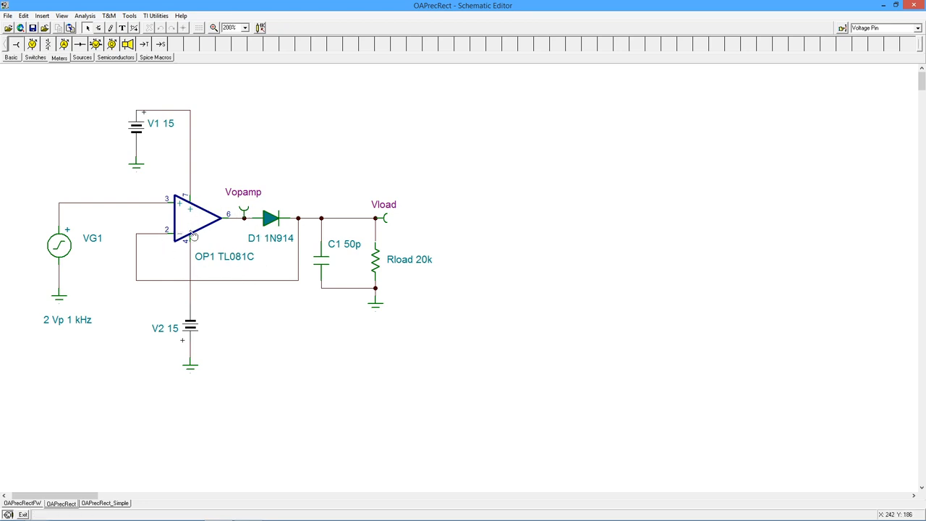
mouse_move(189, 217)
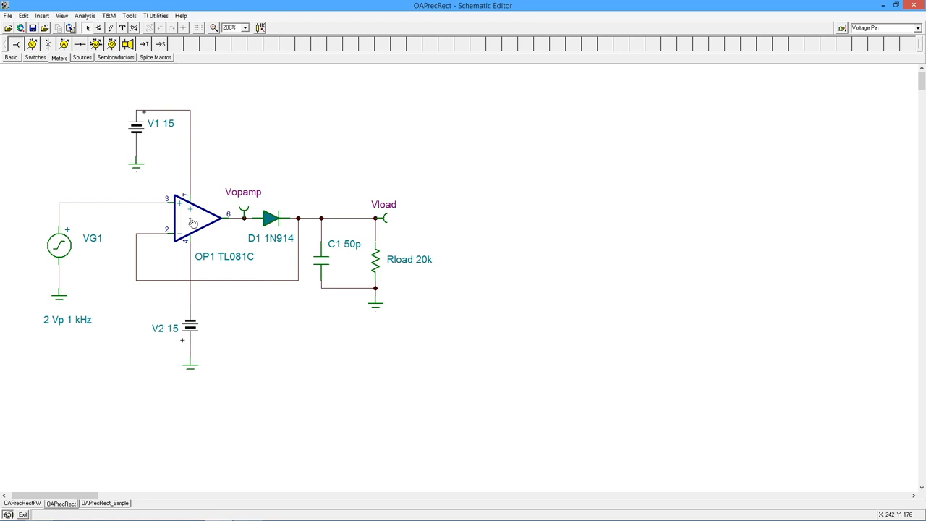
mouse_move(186, 246)
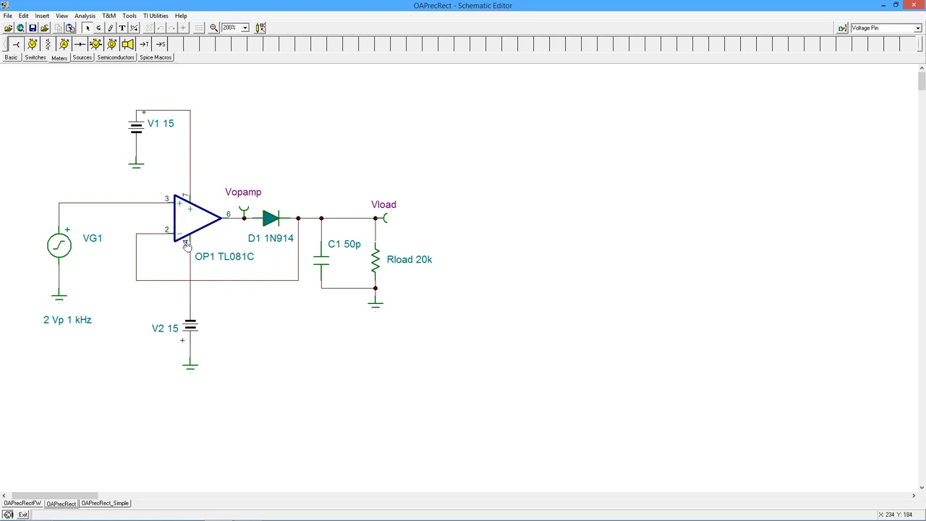
mouse_move(189, 214)
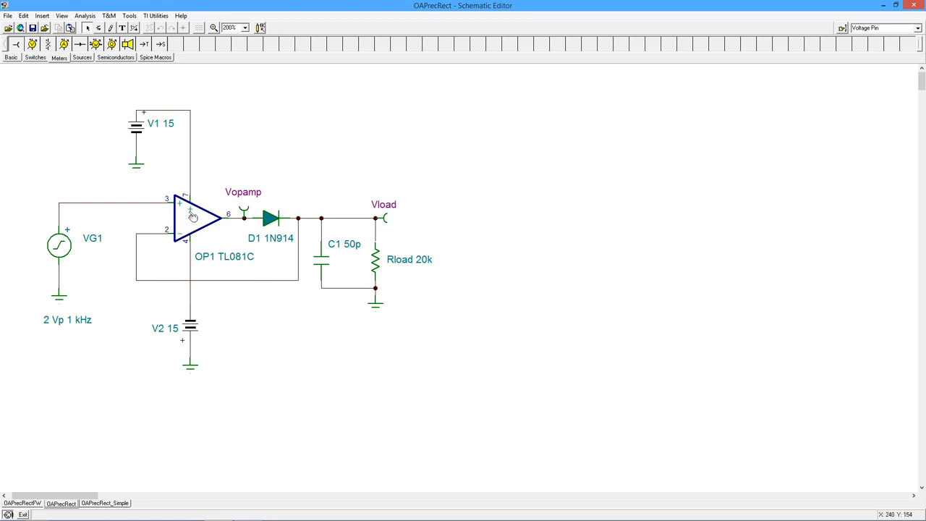
mouse_move(75, 243)
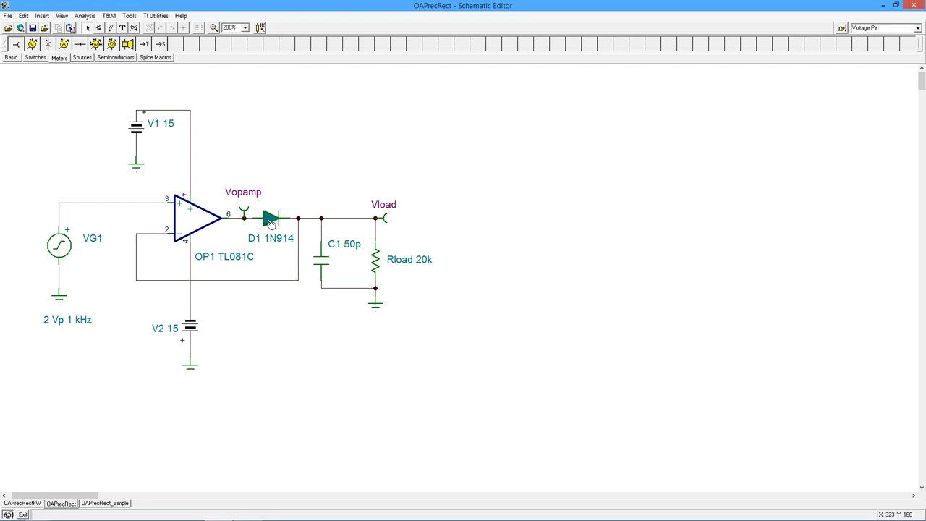
mouse_move(189, 224)
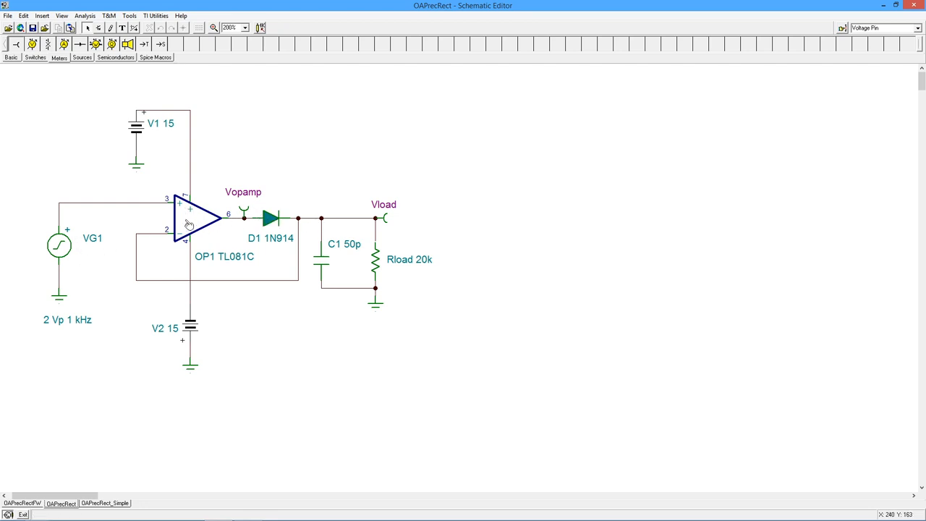
mouse_move(180, 210)
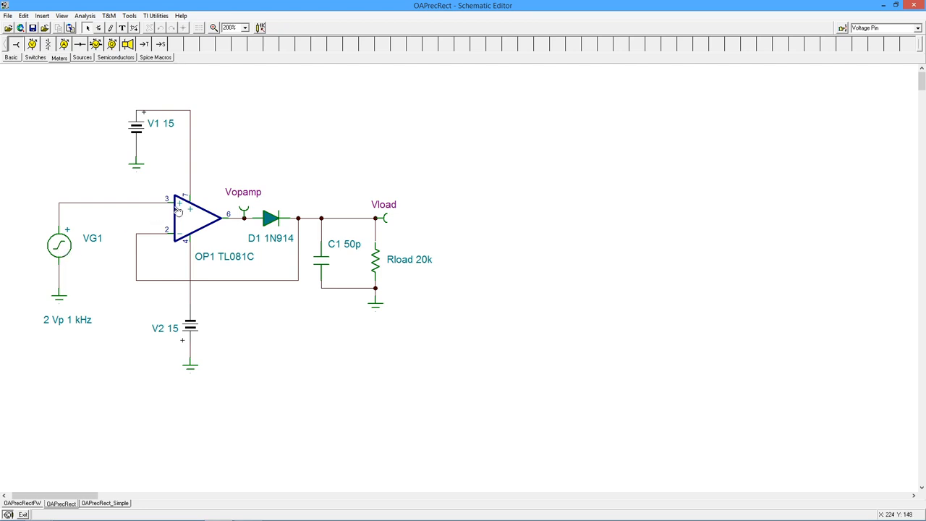
mouse_move(202, 234)
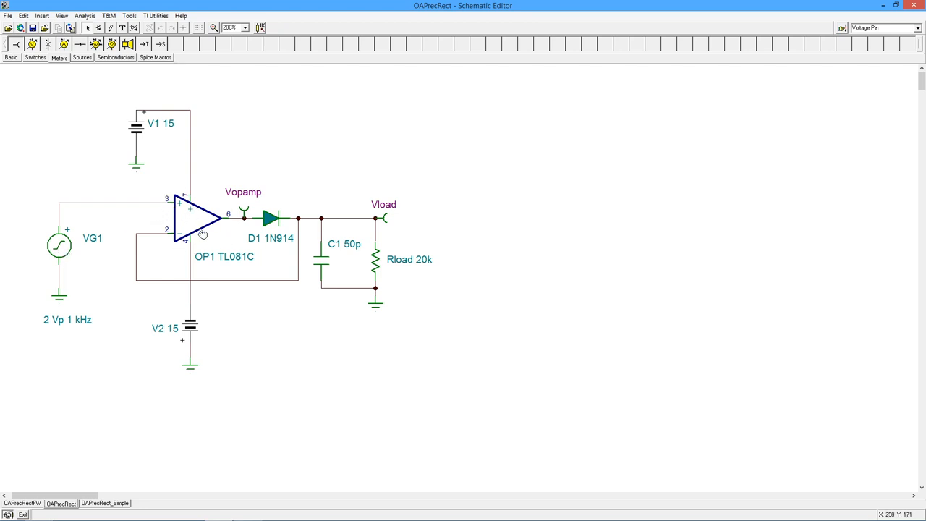
mouse_move(139, 203)
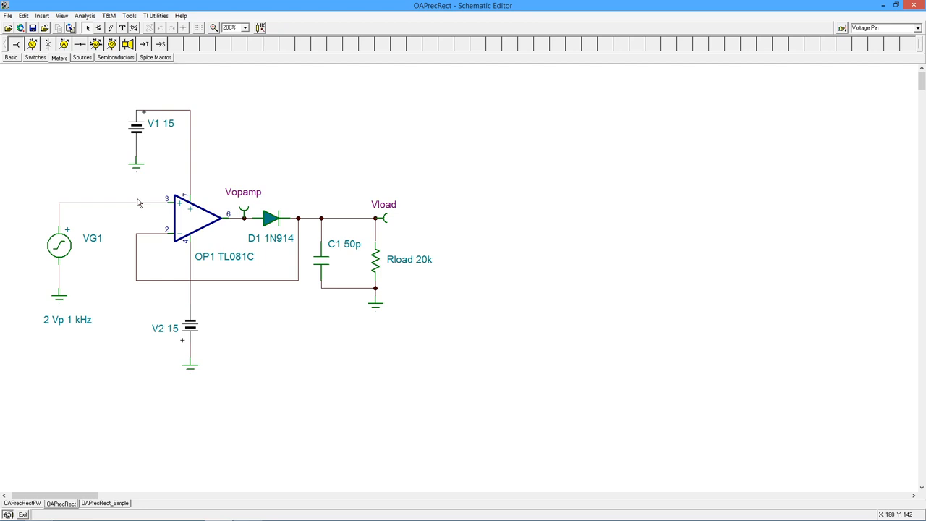
mouse_move(330, 257)
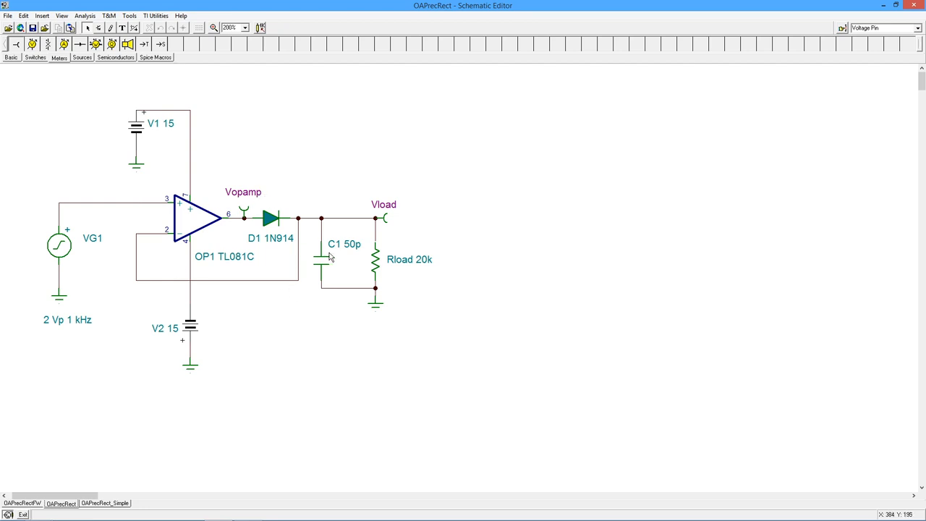
mouse_move(340, 263)
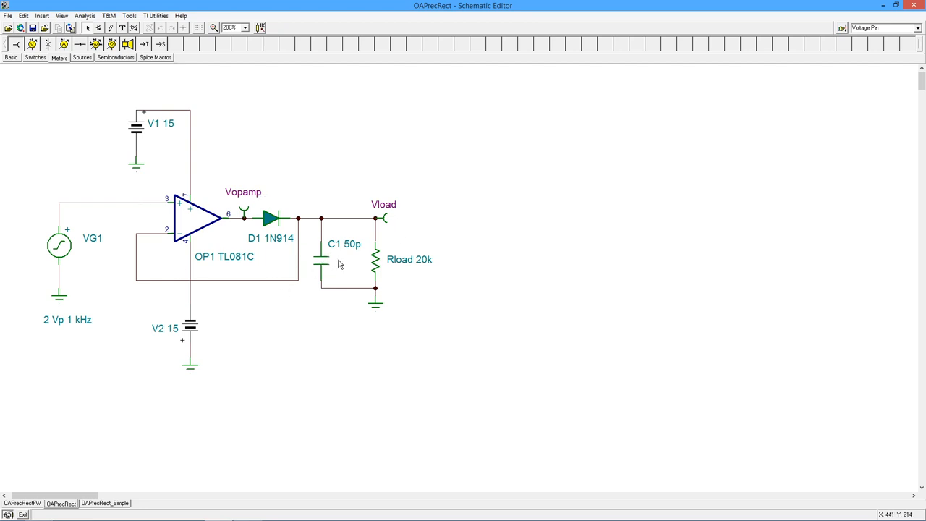
mouse_move(70, 257)
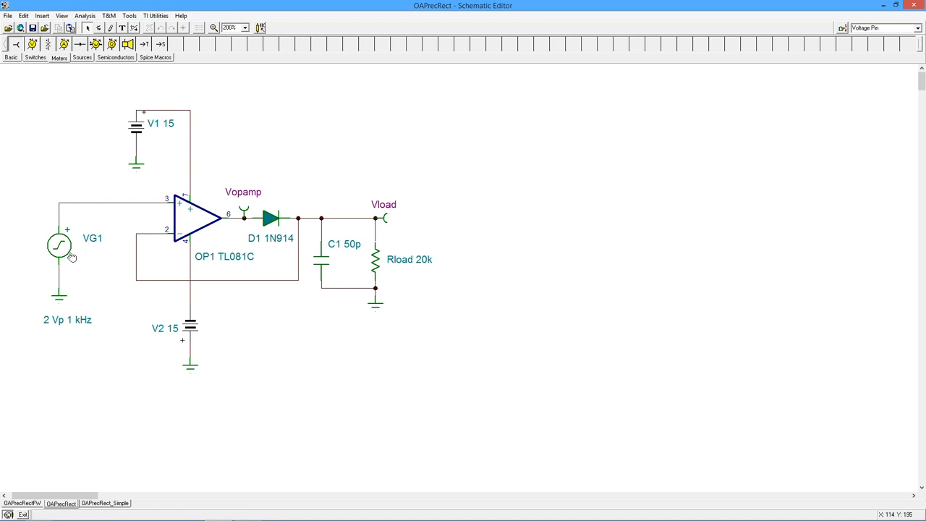
mouse_move(104, 199)
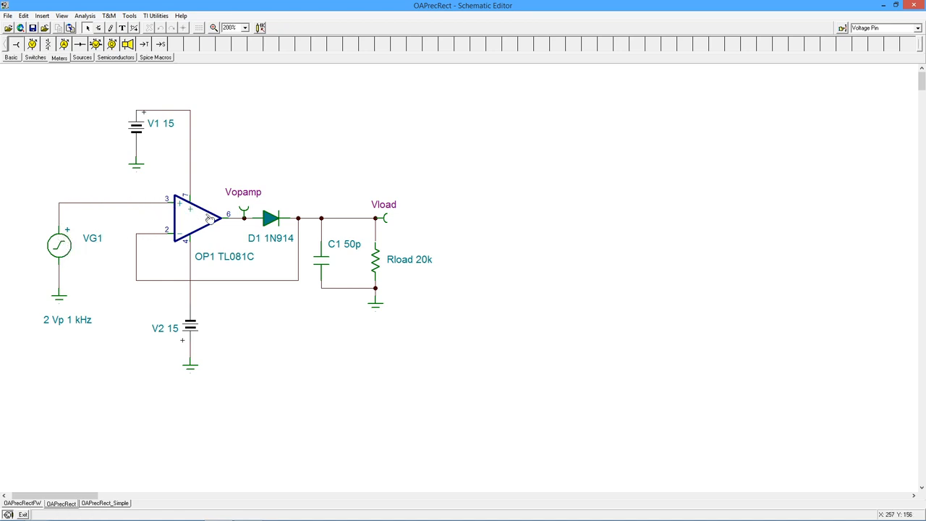
mouse_move(234, 223)
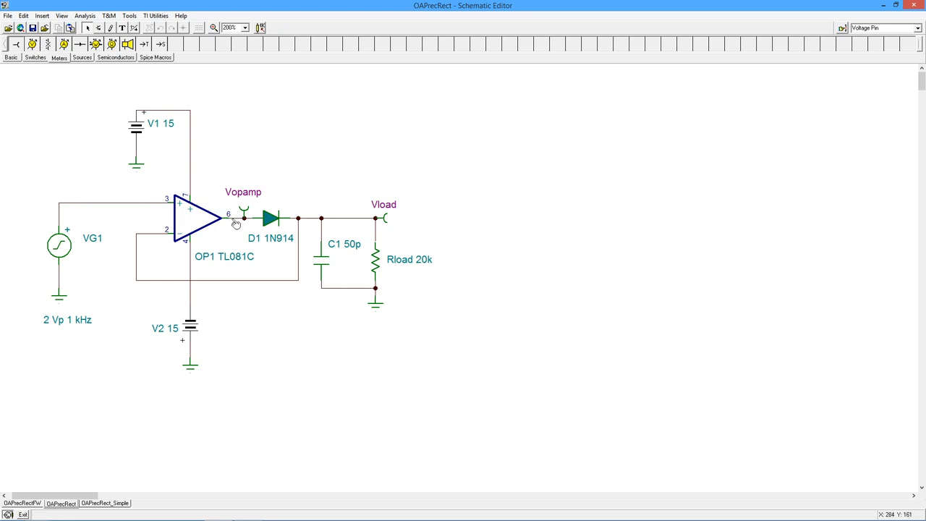
mouse_move(218, 206)
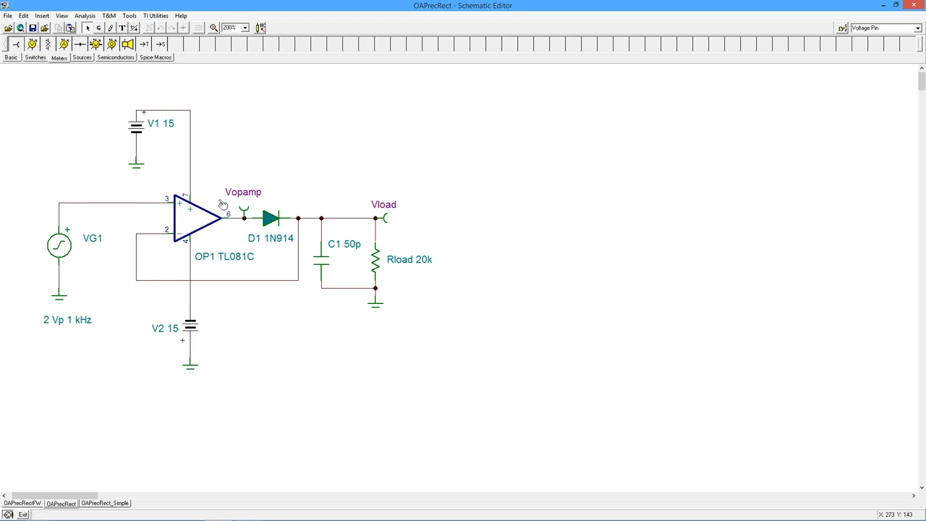
mouse_move(268, 201)
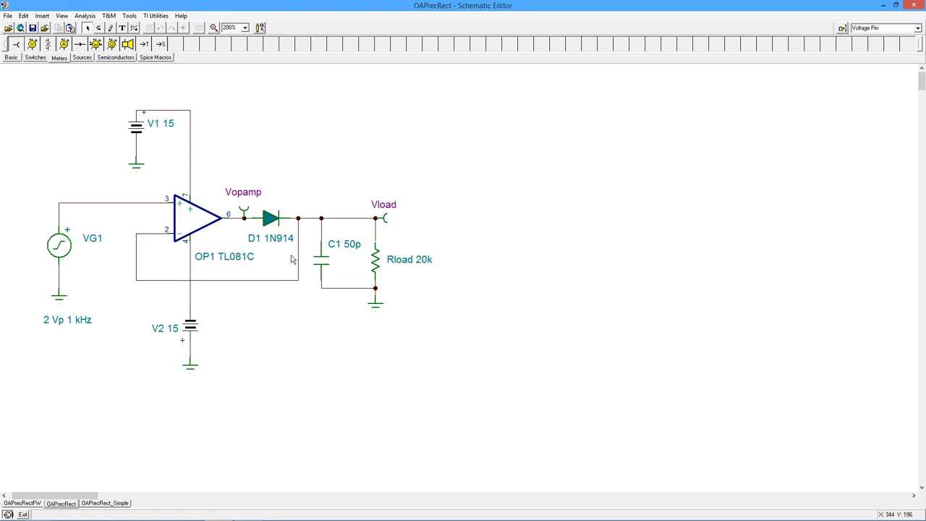
mouse_move(272, 228)
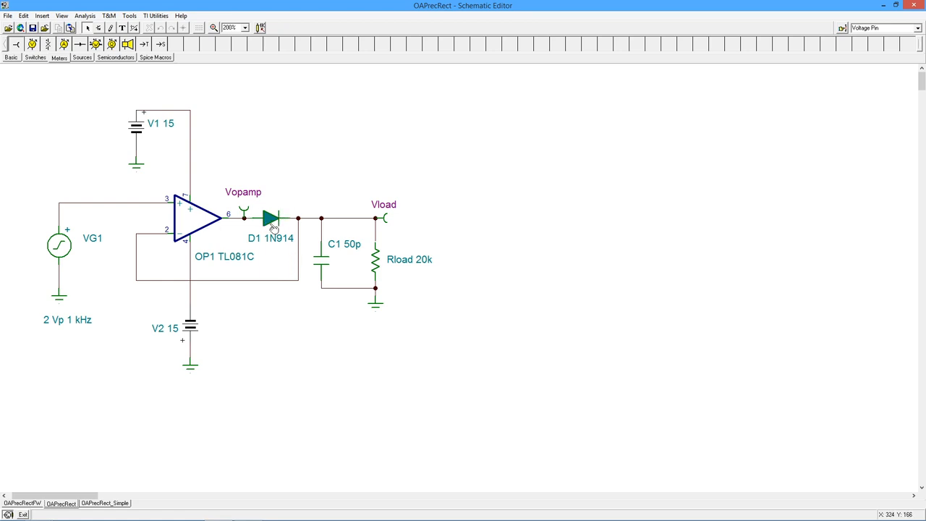
mouse_move(246, 234)
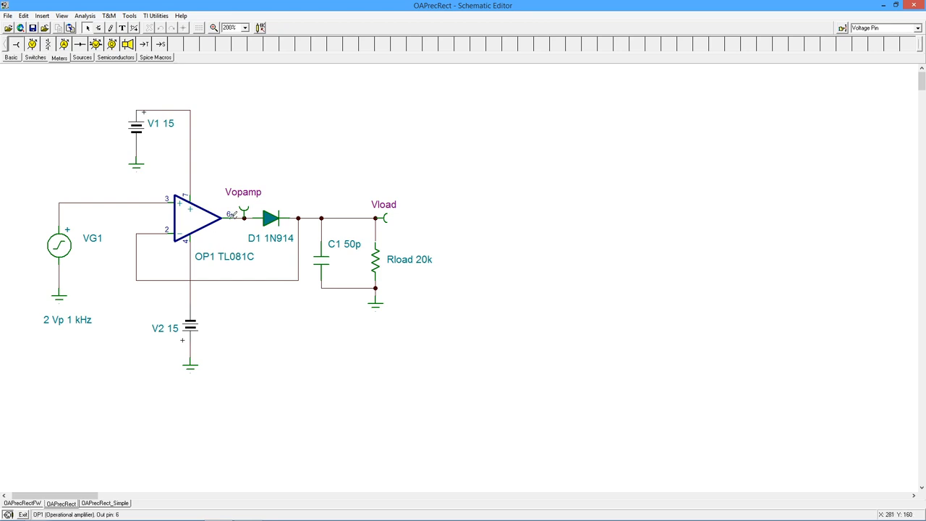
mouse_move(243, 226)
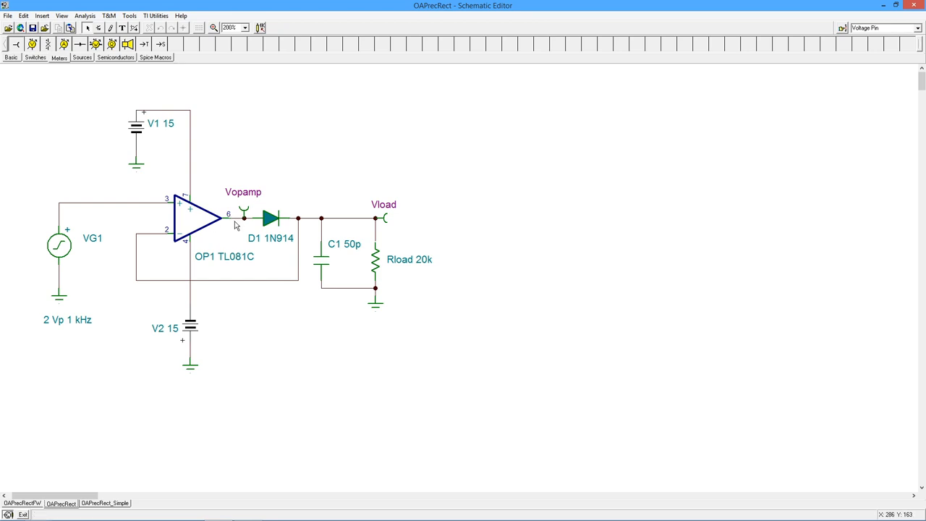
mouse_move(261, 220)
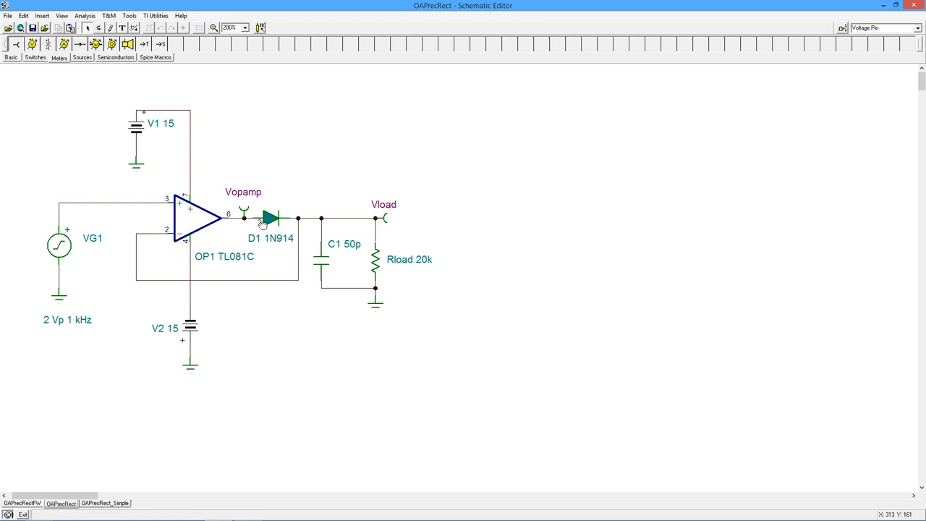
mouse_move(257, 211)
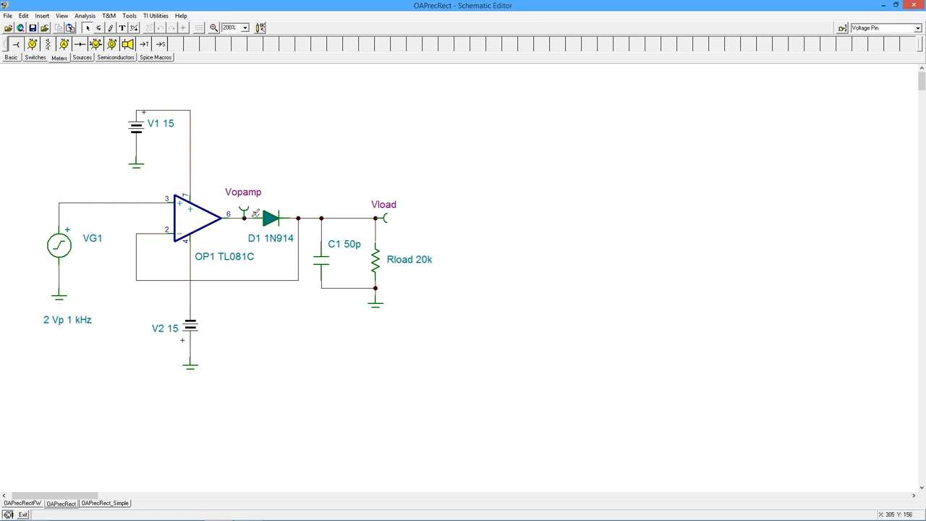
mouse_move(275, 217)
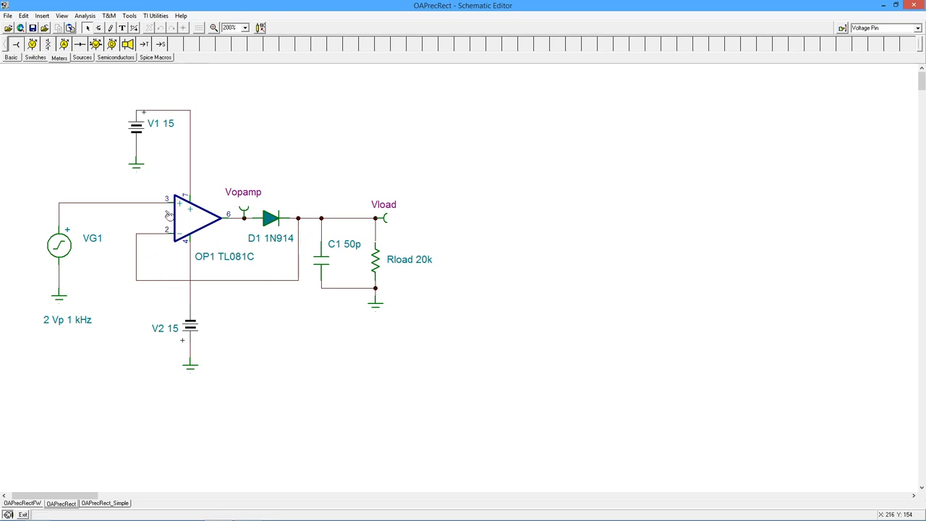
mouse_move(165, 214)
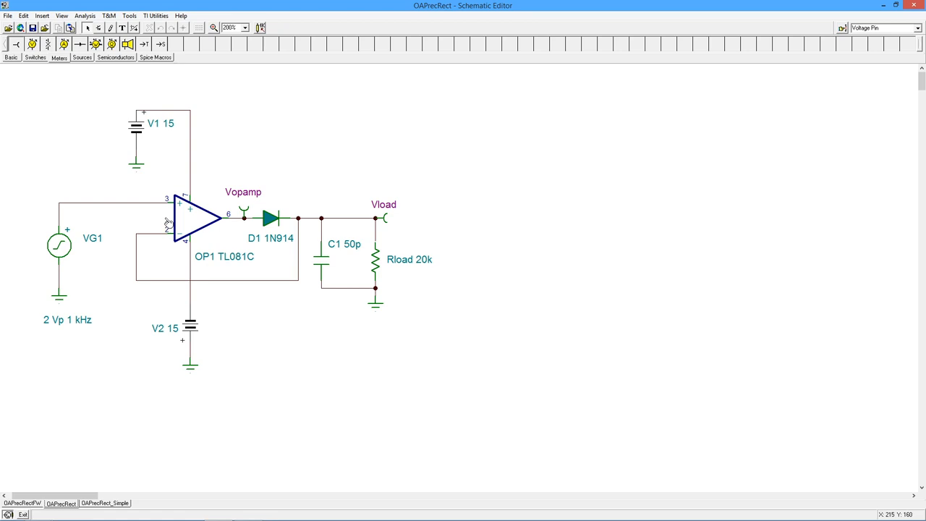
mouse_move(250, 237)
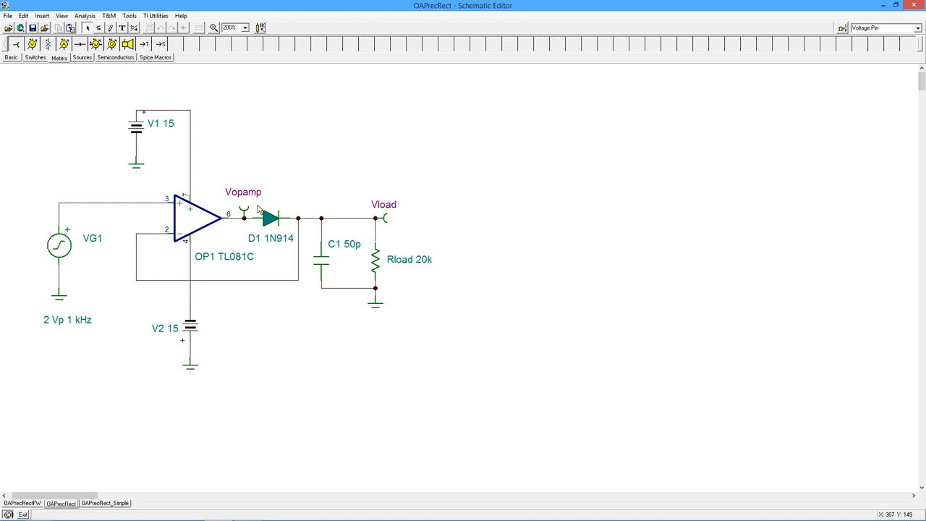
mouse_move(281, 219)
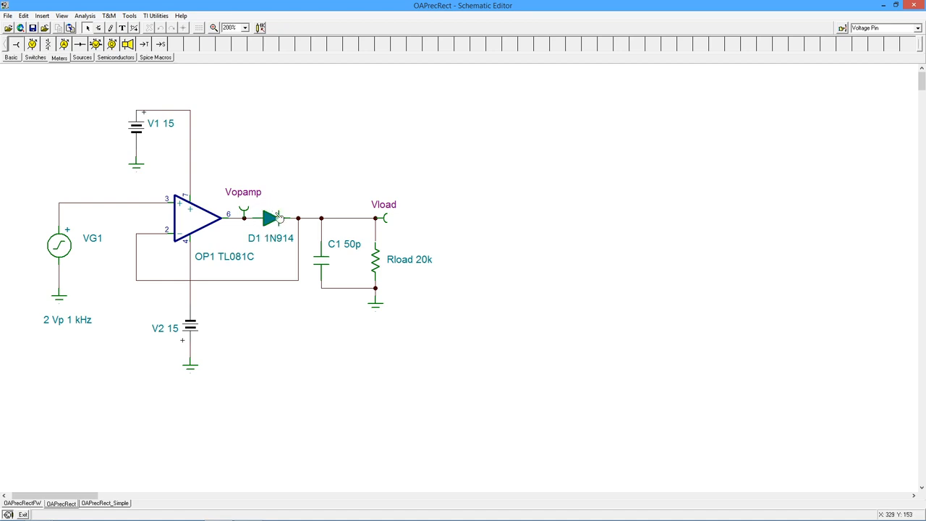
mouse_move(279, 230)
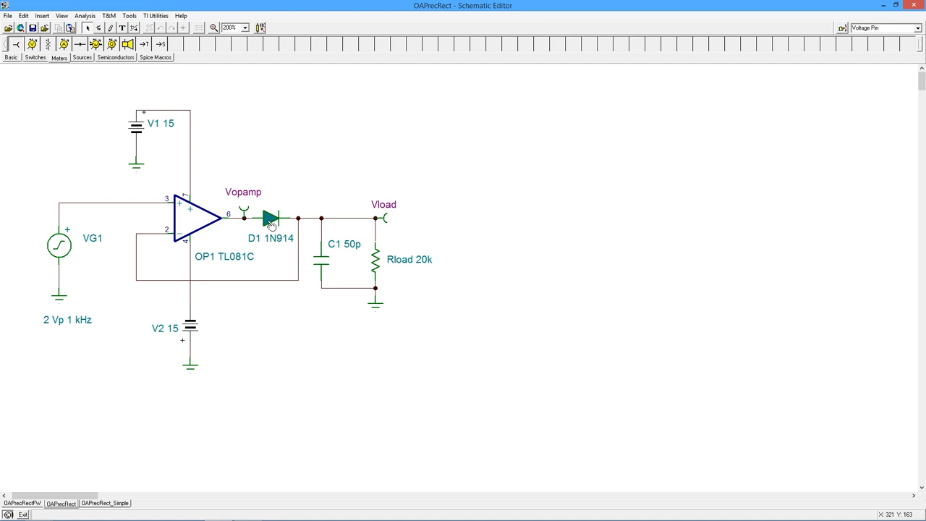
mouse_move(181, 223)
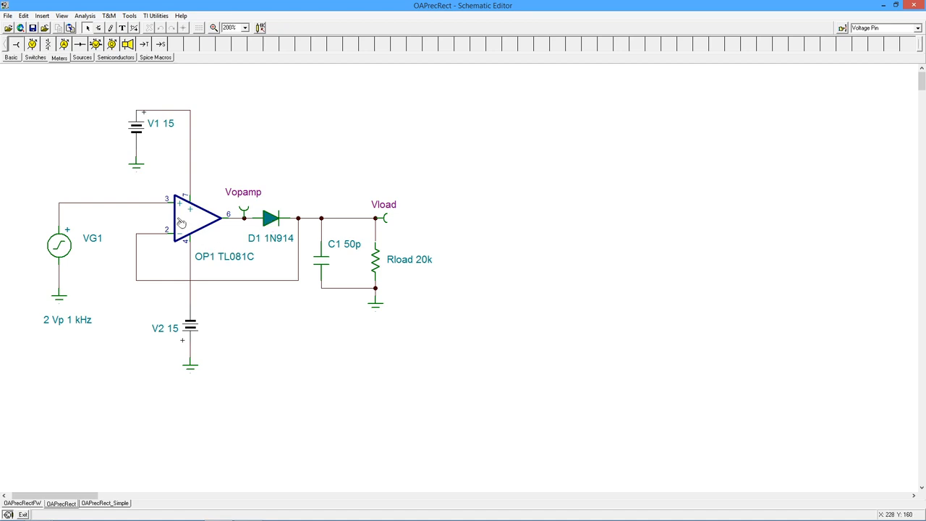
mouse_move(240, 220)
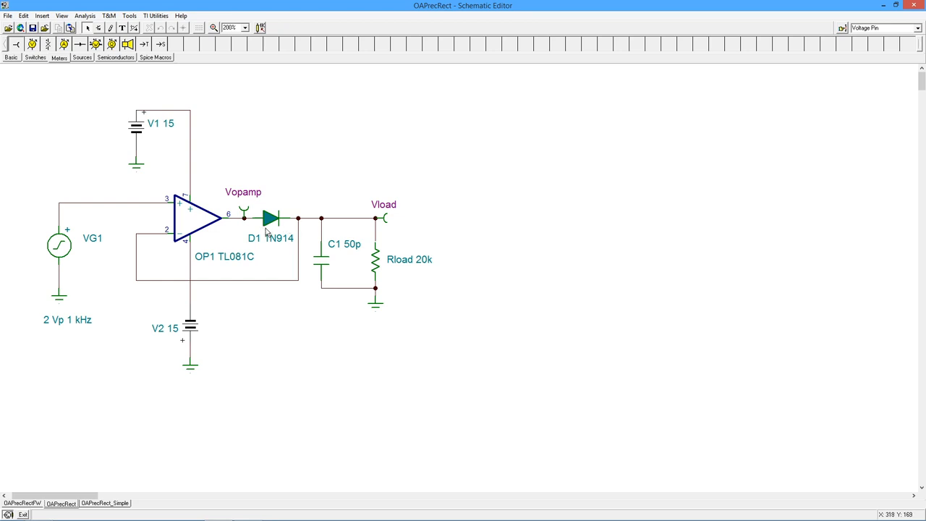
mouse_move(220, 206)
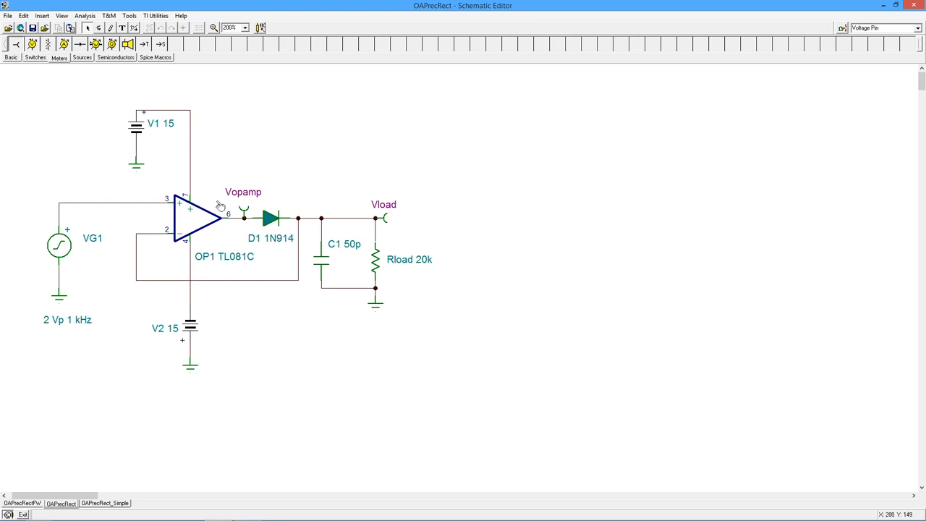
mouse_move(272, 238)
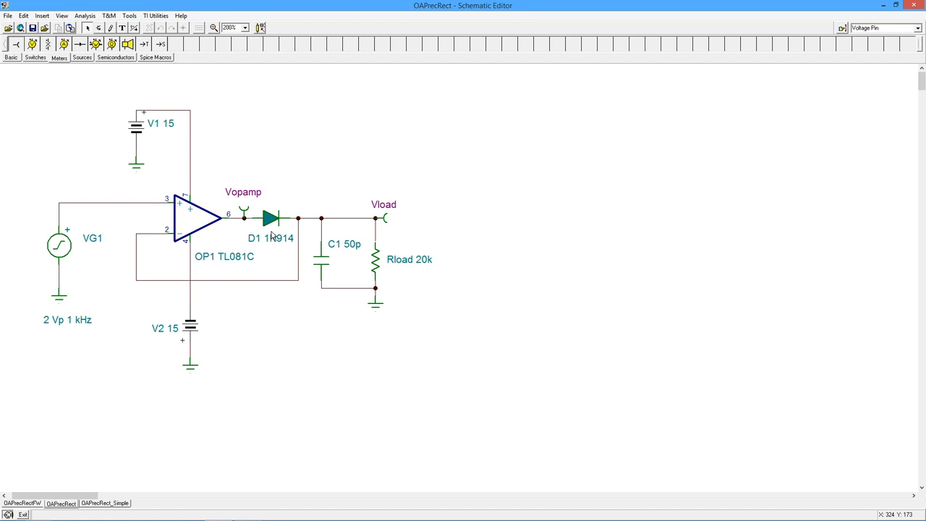
mouse_move(283, 244)
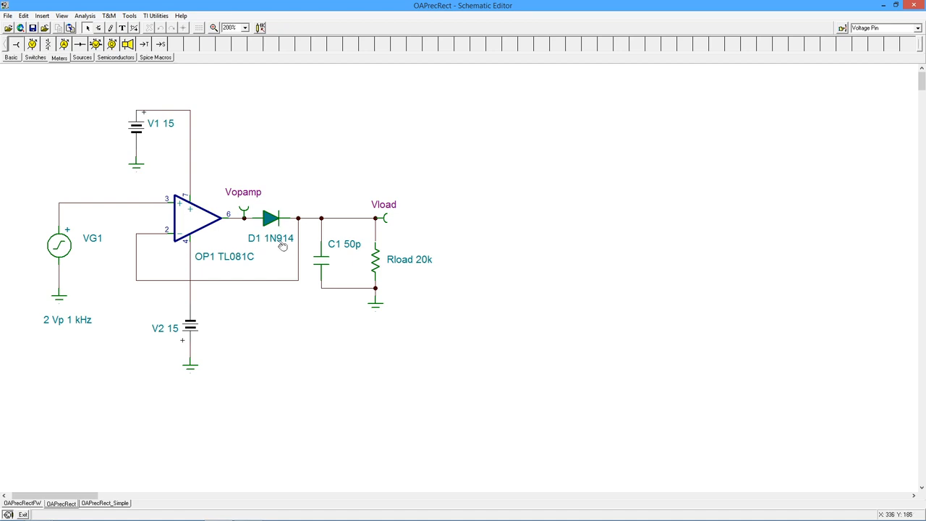
mouse_move(260, 234)
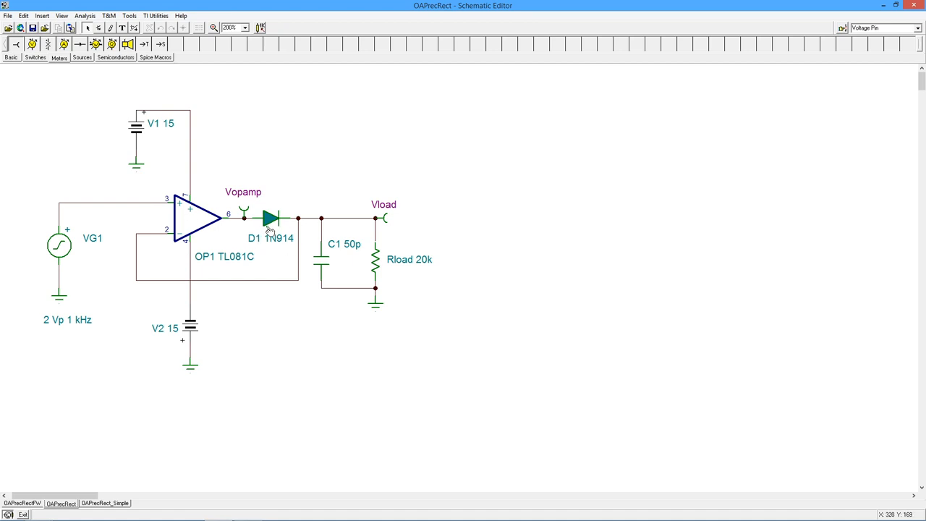
mouse_move(87, 239)
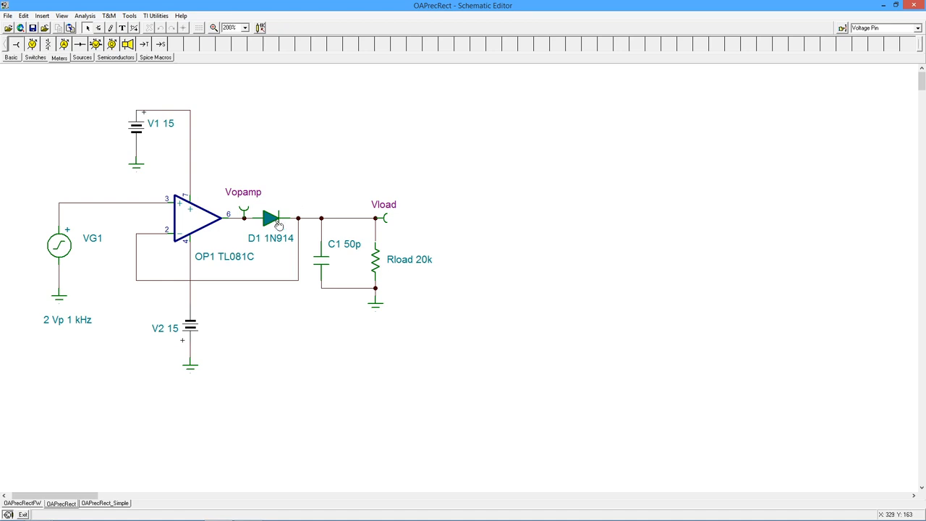
mouse_move(247, 230)
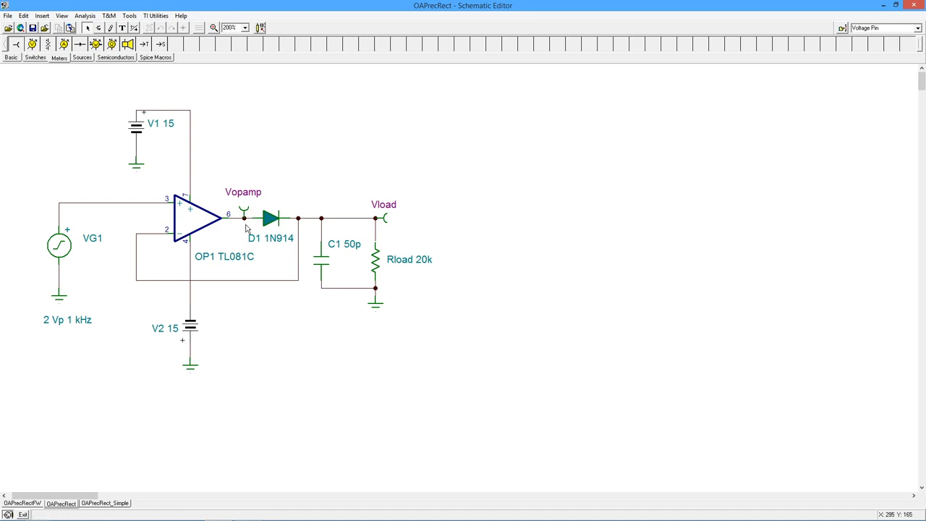
mouse_move(307, 215)
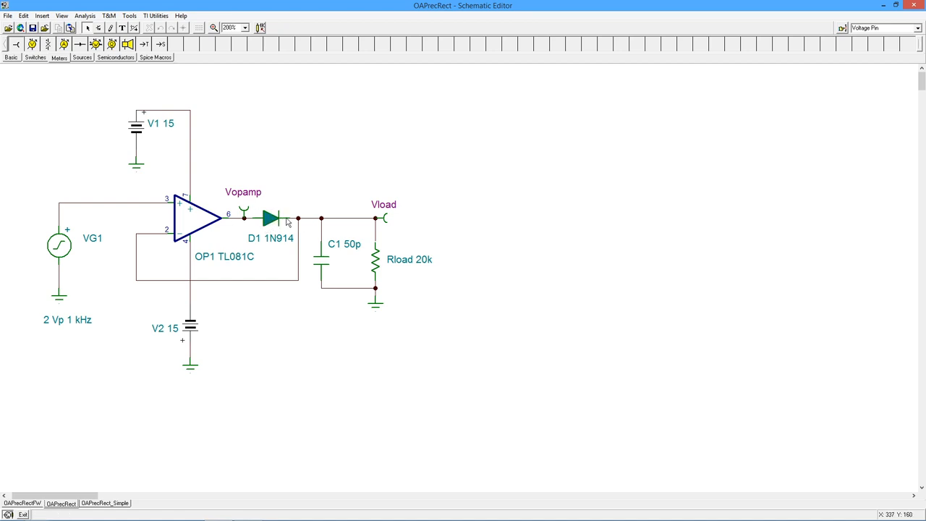
mouse_move(128, 199)
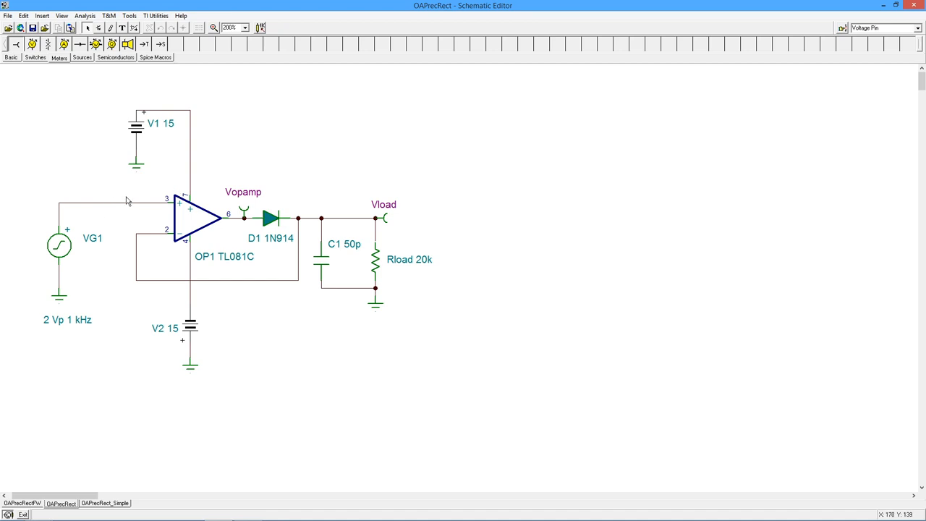
mouse_move(72, 217)
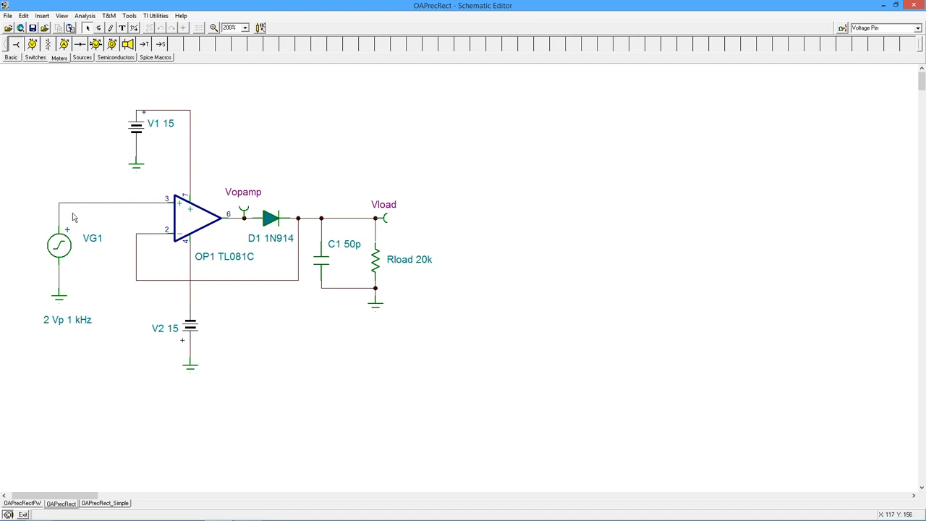
mouse_move(232, 217)
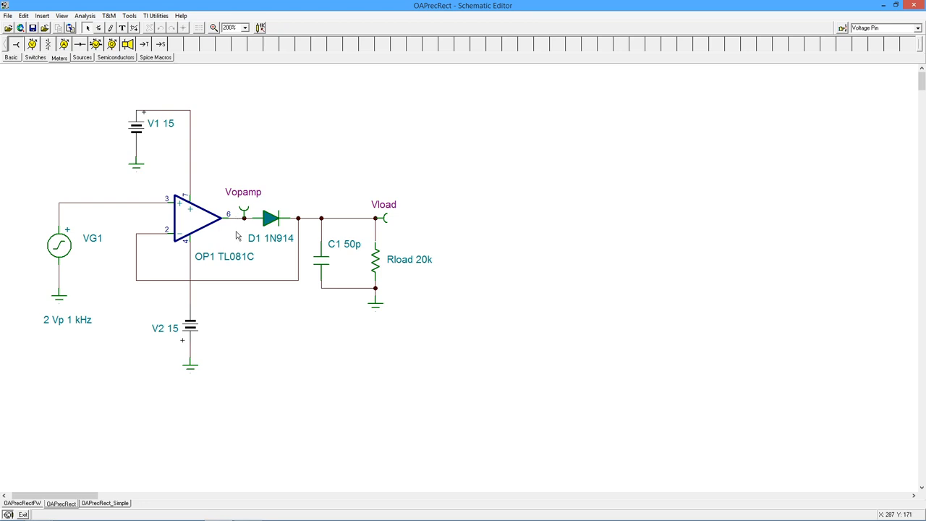
mouse_move(276, 240)
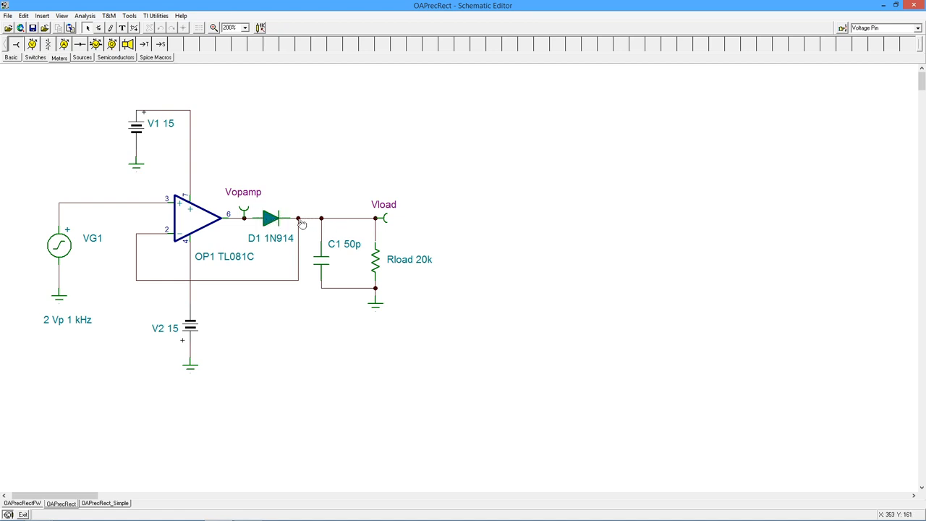
mouse_move(309, 223)
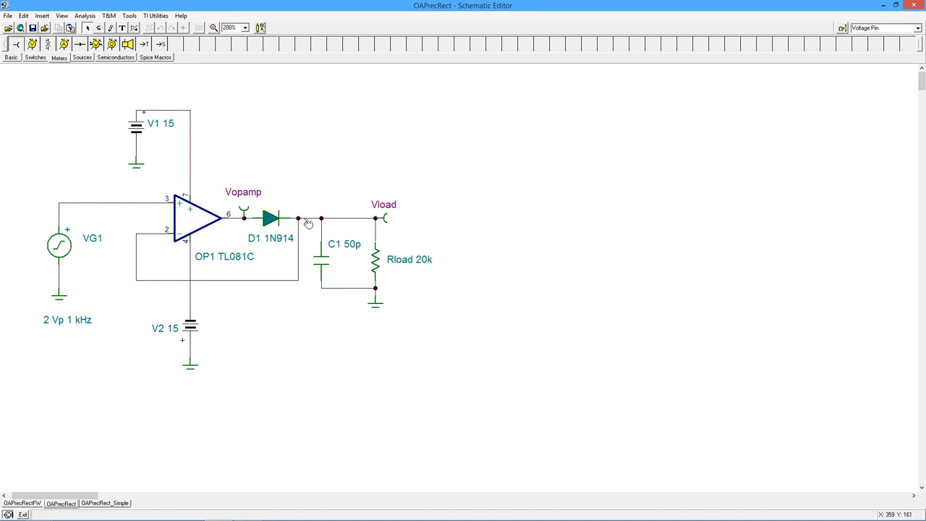
mouse_move(274, 218)
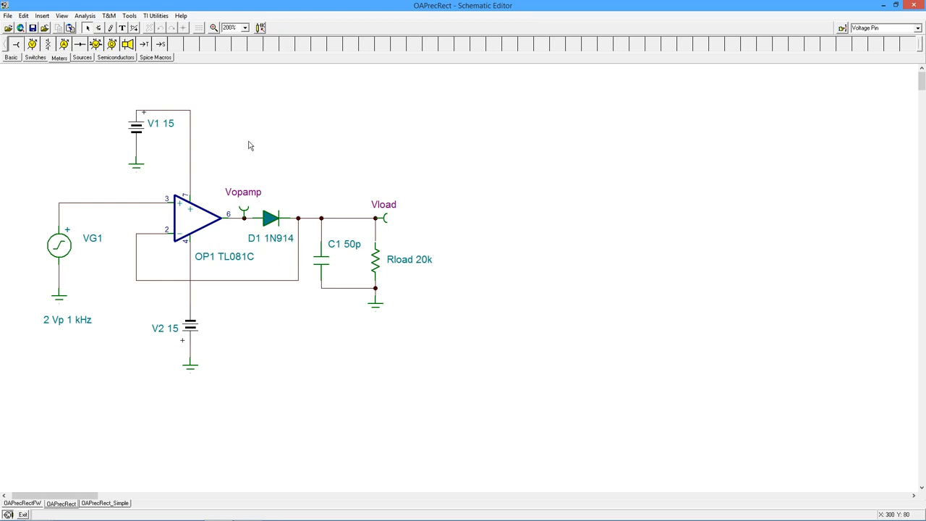
mouse_move(275, 224)
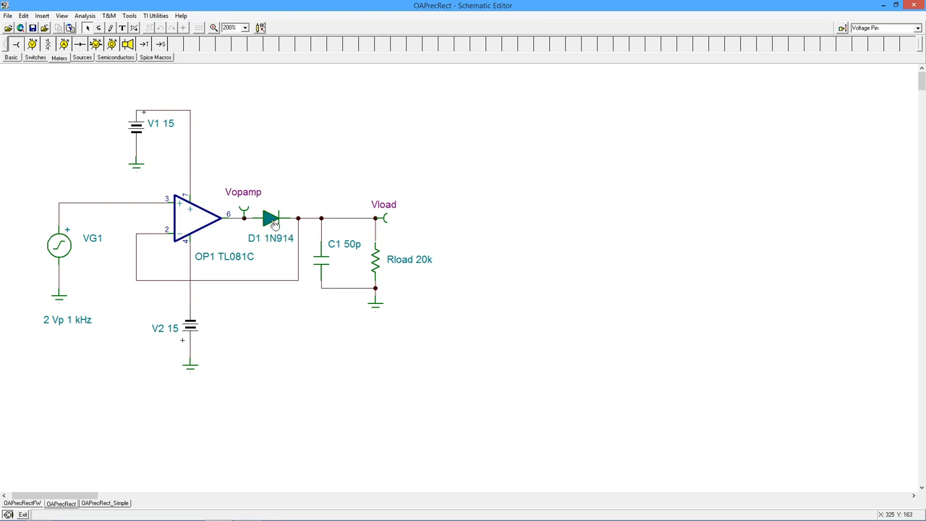
mouse_move(290, 220)
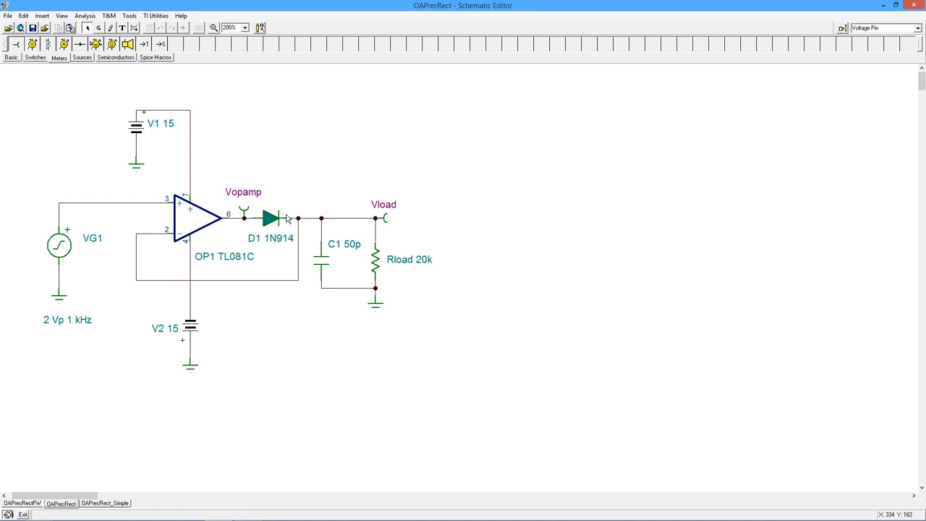
mouse_move(259, 226)
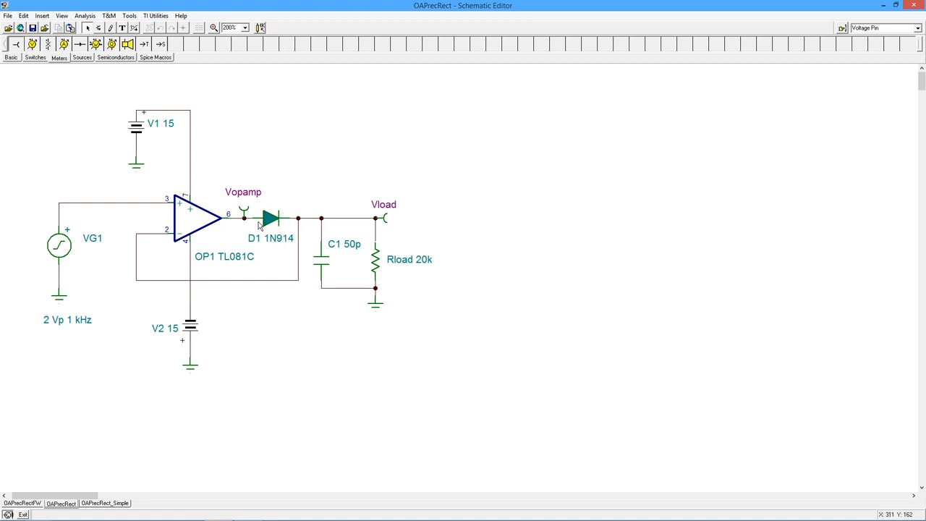
mouse_move(147, 247)
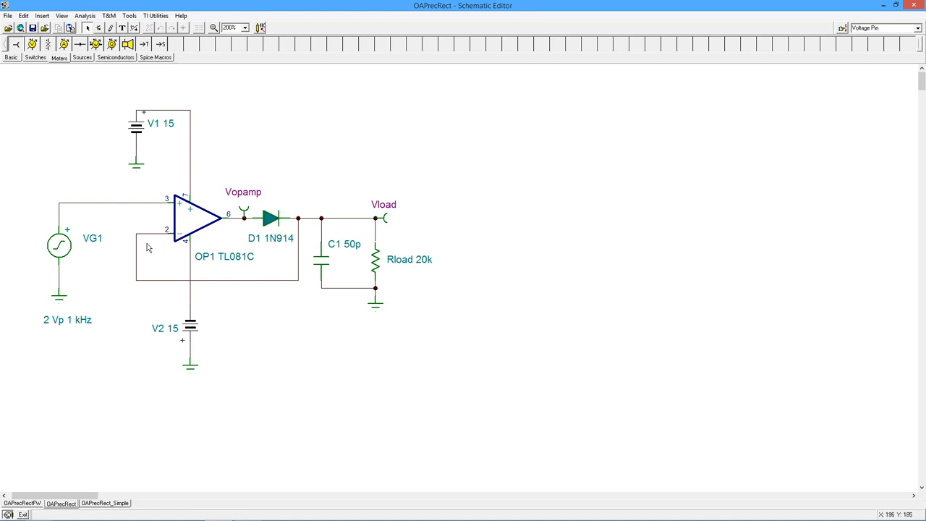
mouse_move(457, 220)
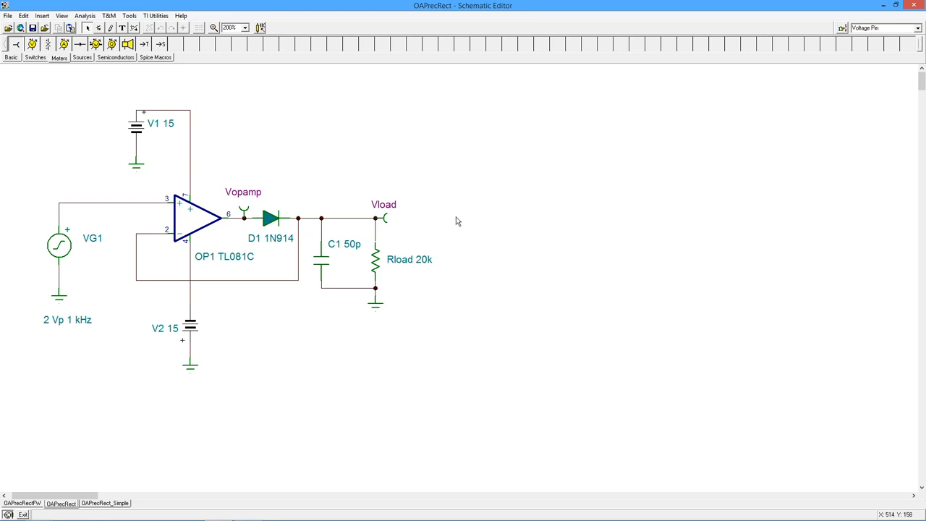
mouse_move(66, 303)
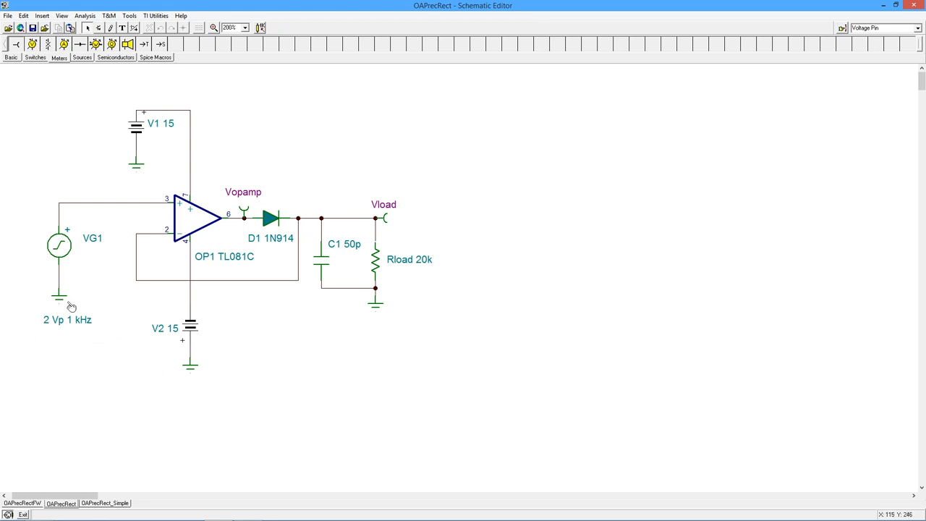
mouse_move(98, 335)
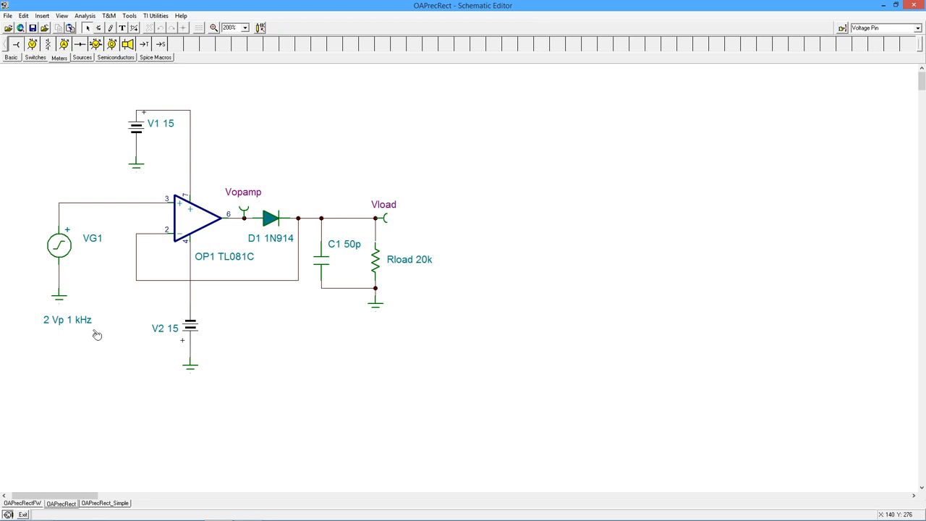
Step: Run a transient analysis from 0 to 3m, plotting the three OAPrecRect output waveforms
click(85, 14)
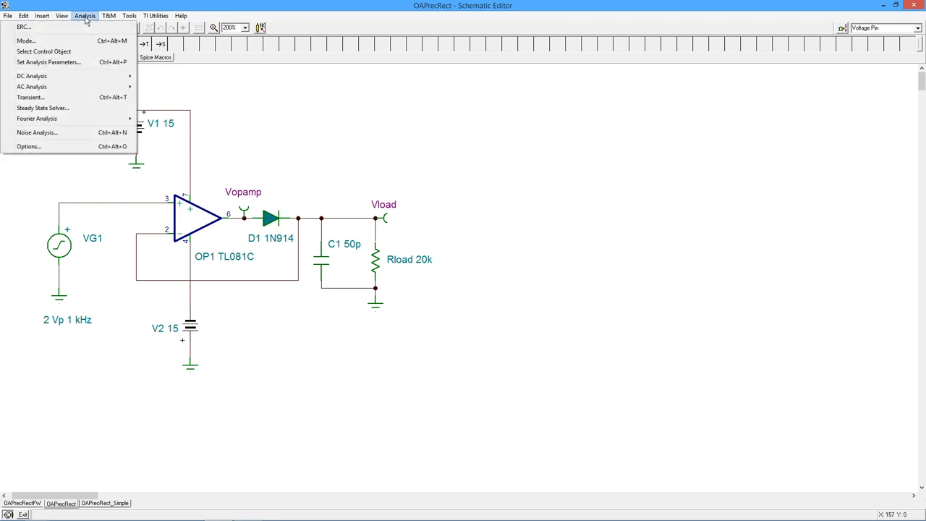
mouse_move(75, 101)
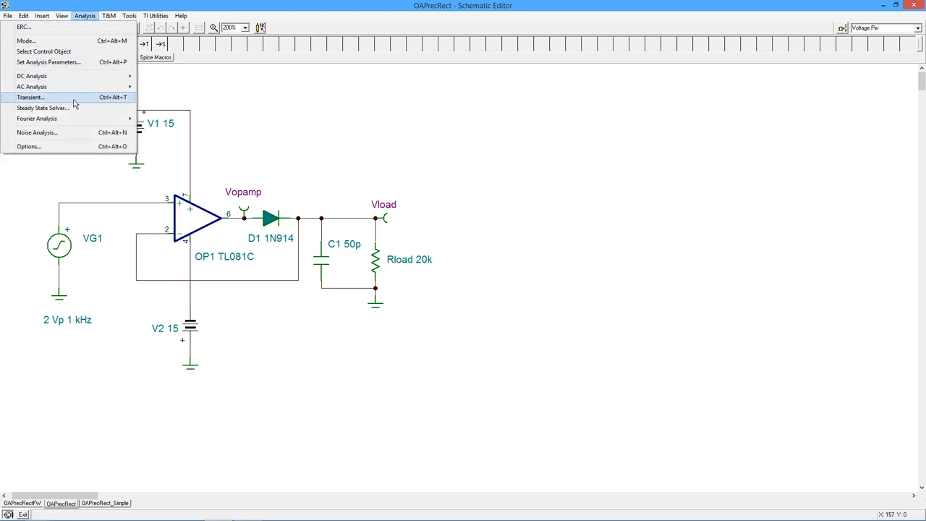
click(34, 96)
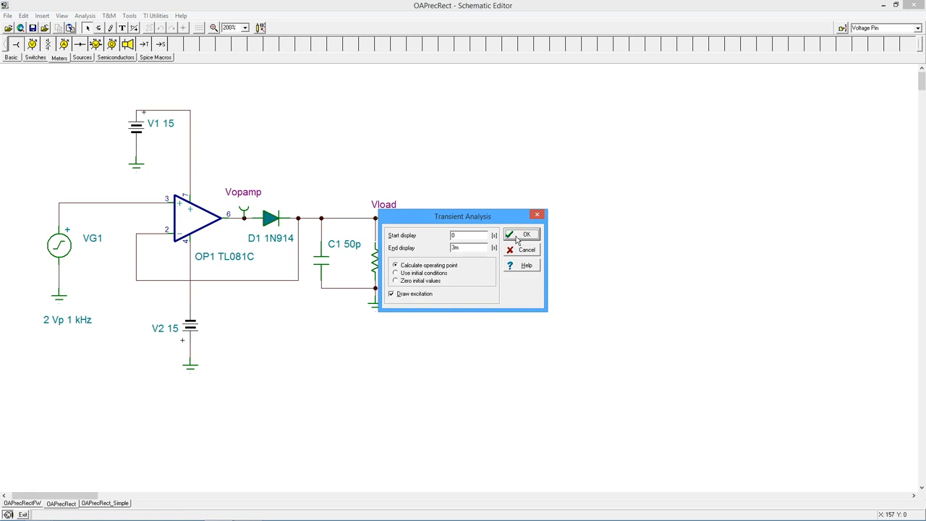
click(524, 234)
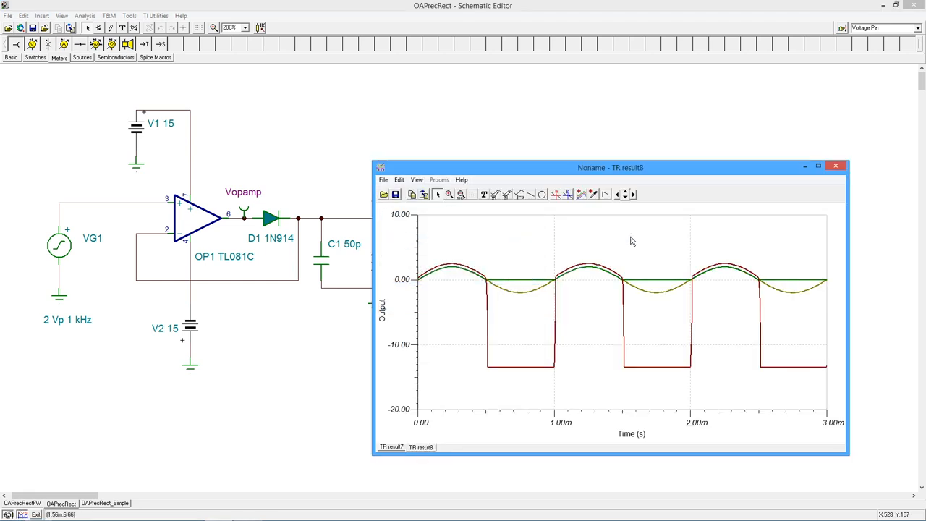
mouse_move(515, 212)
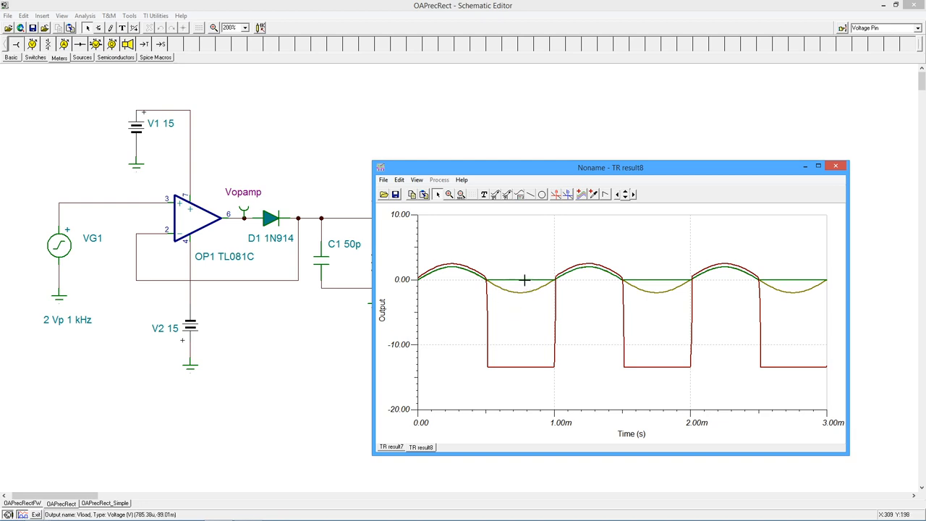
Step: Set the Vload curve colour to Blue in its properties
right_click(523, 281)
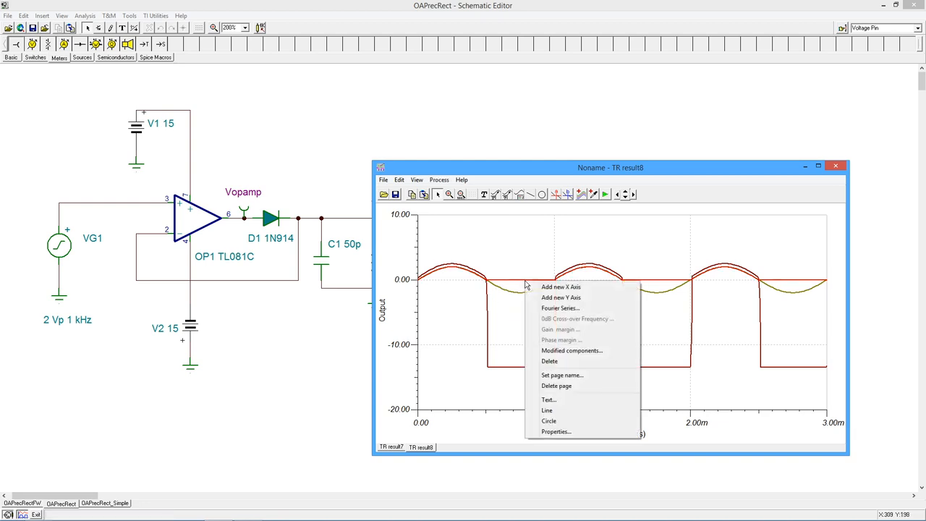
click(559, 431)
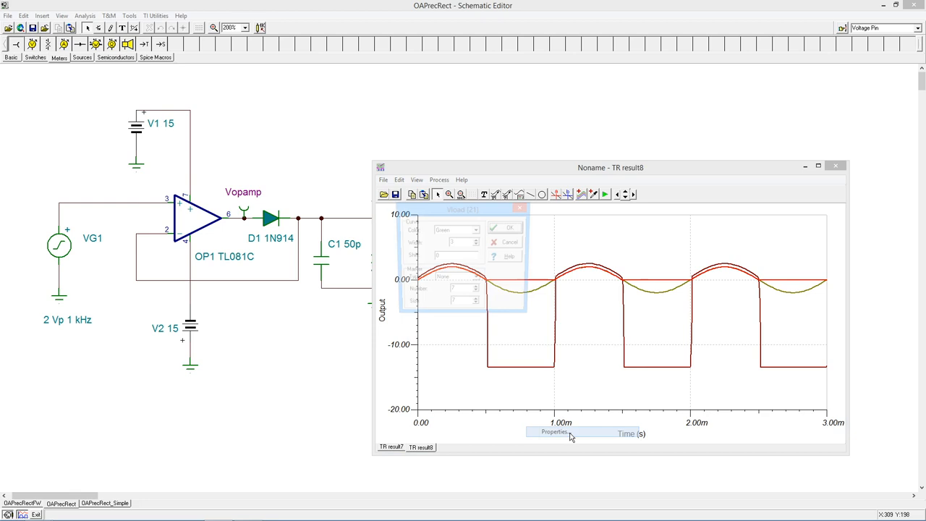
click(477, 228)
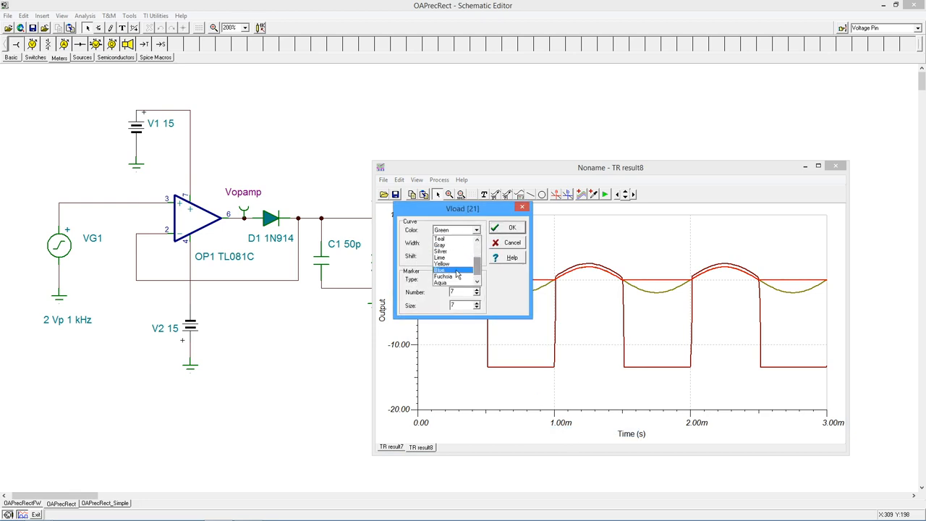
click(506, 227)
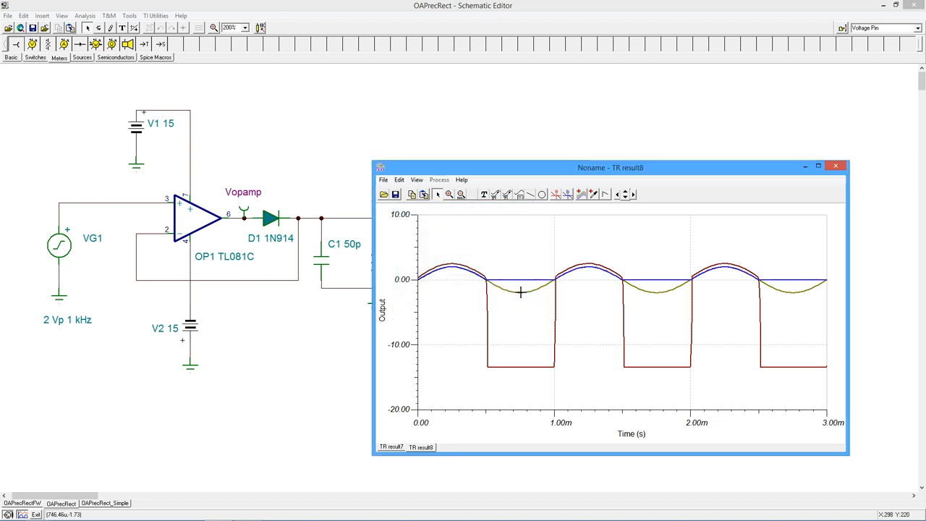
Step: Set the VG1 curve colour to Fuchsia in its properties
right_click(524, 297)
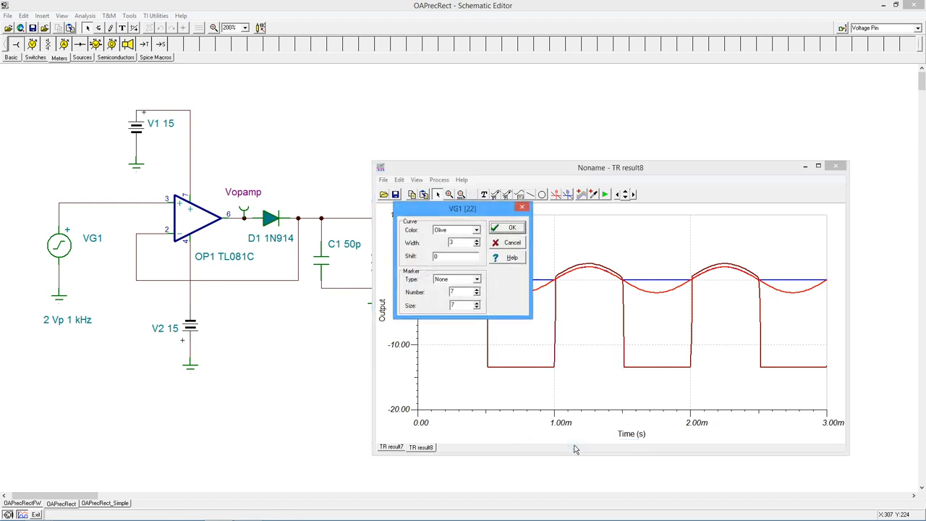
click(477, 229)
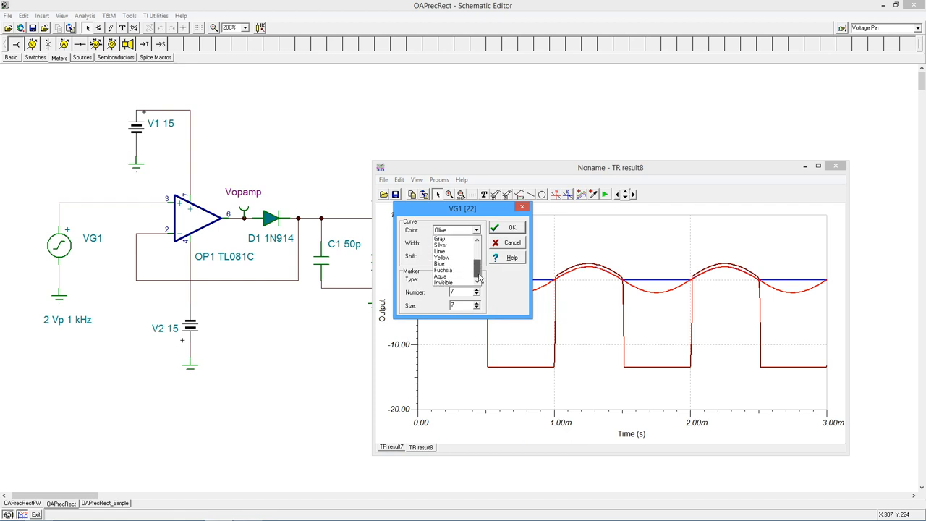
click(441, 271)
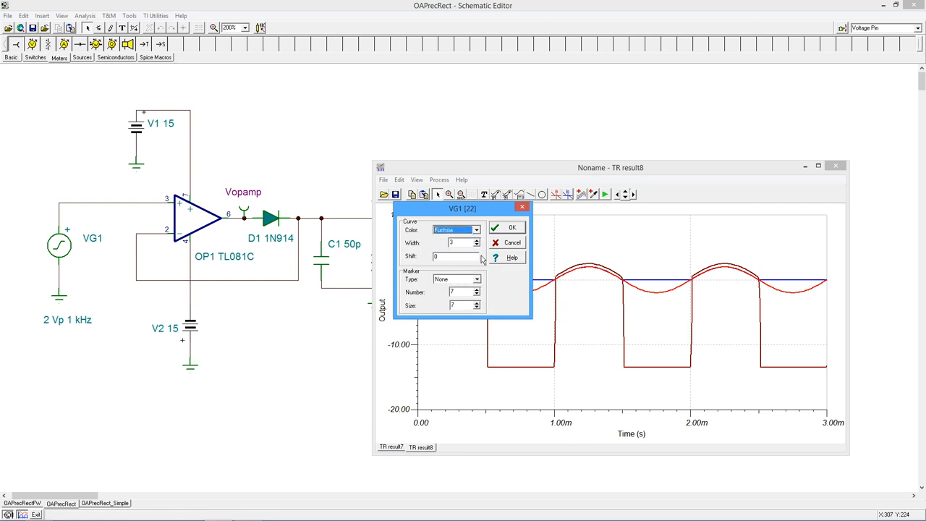
click(506, 226)
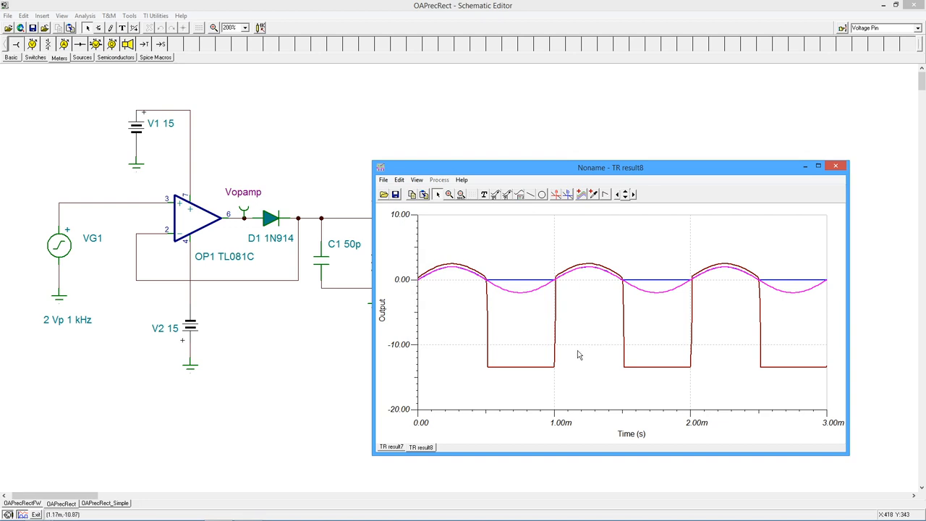
mouse_move(526, 209)
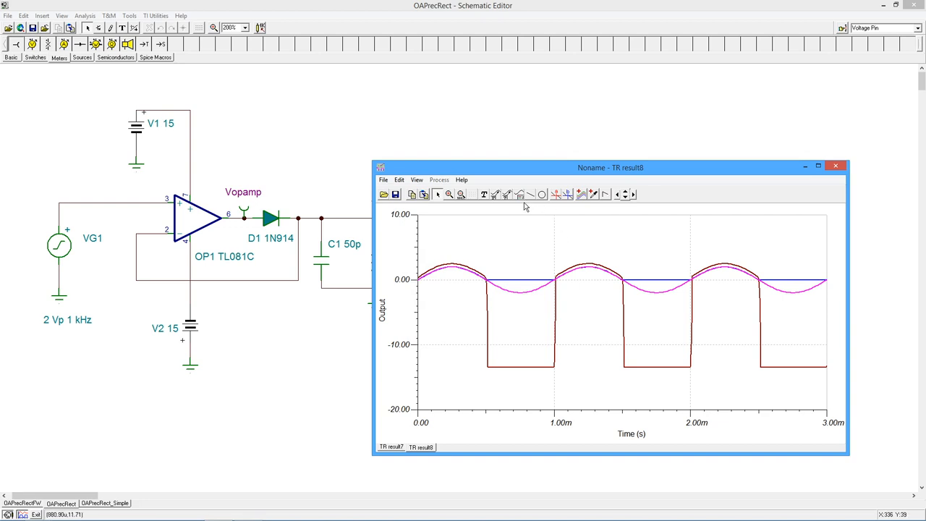
mouse_move(492, 222)
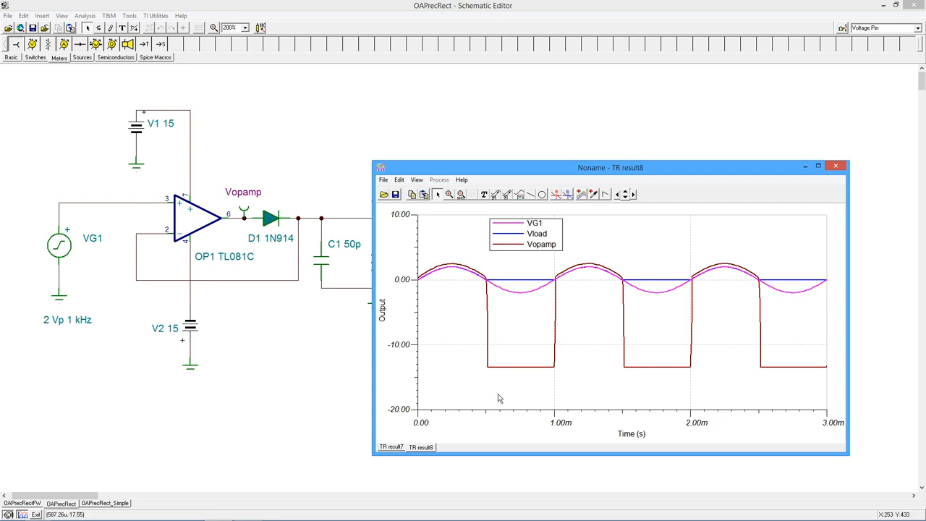
mouse_move(507, 333)
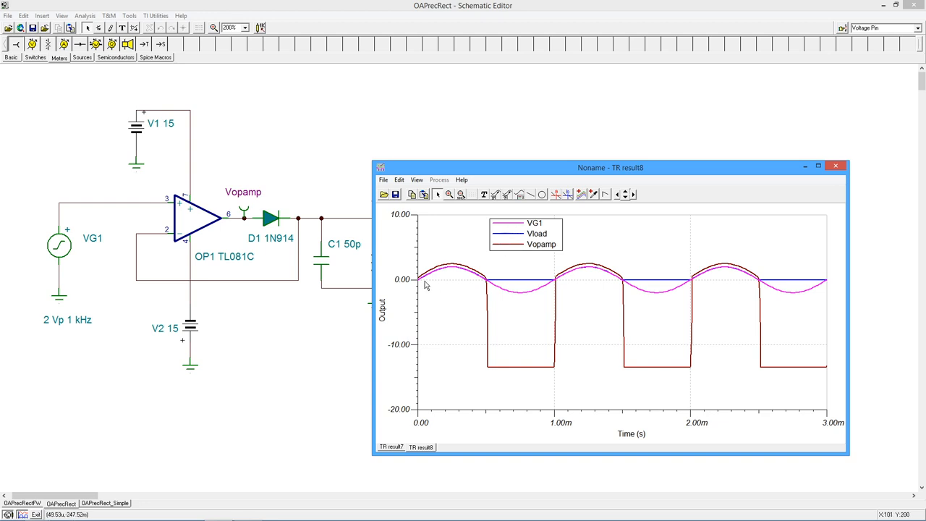
mouse_move(766, 281)
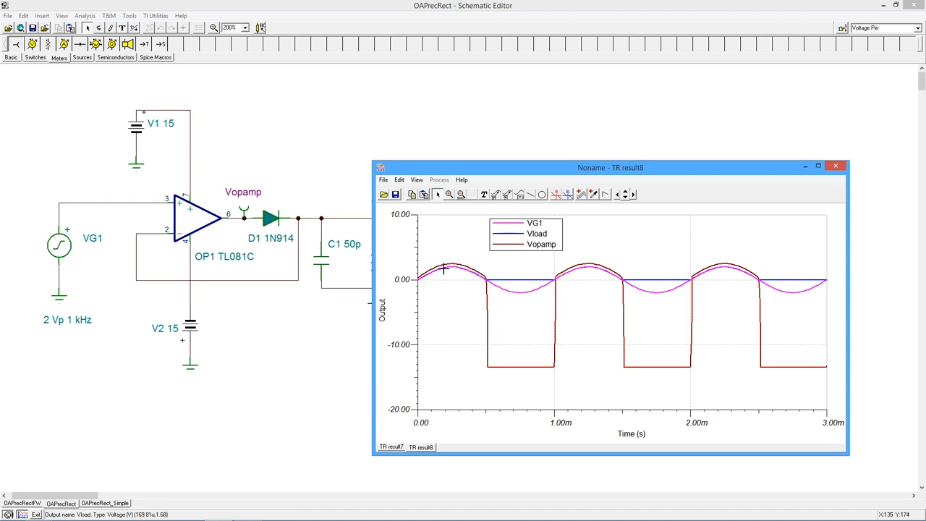
mouse_move(76, 342)
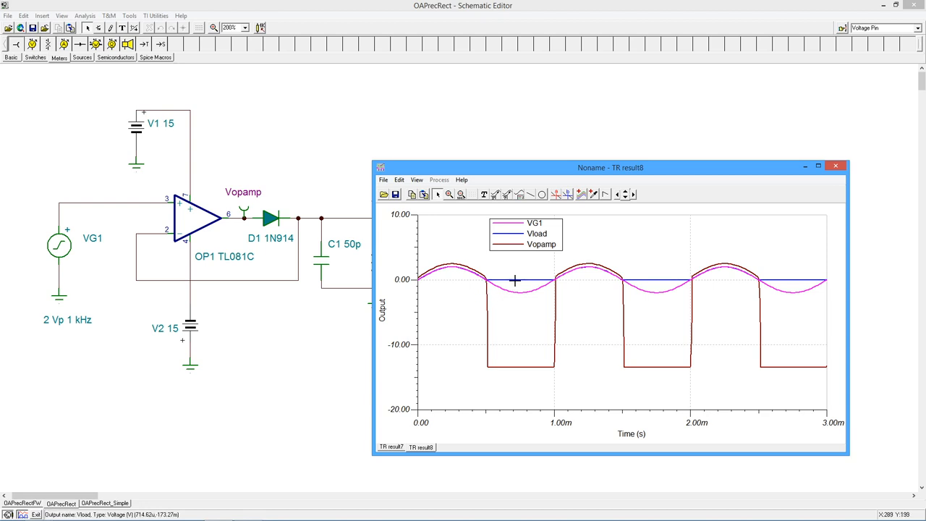
mouse_move(463, 270)
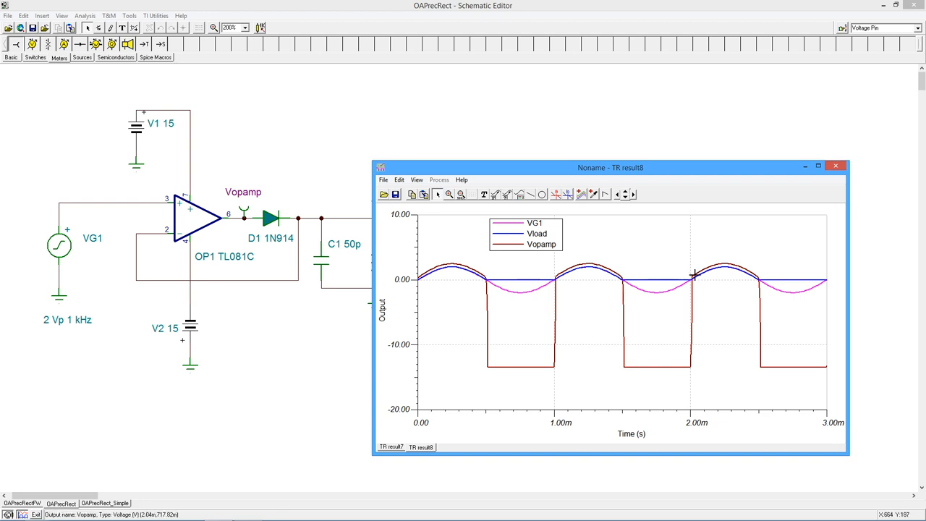
mouse_move(457, 286)
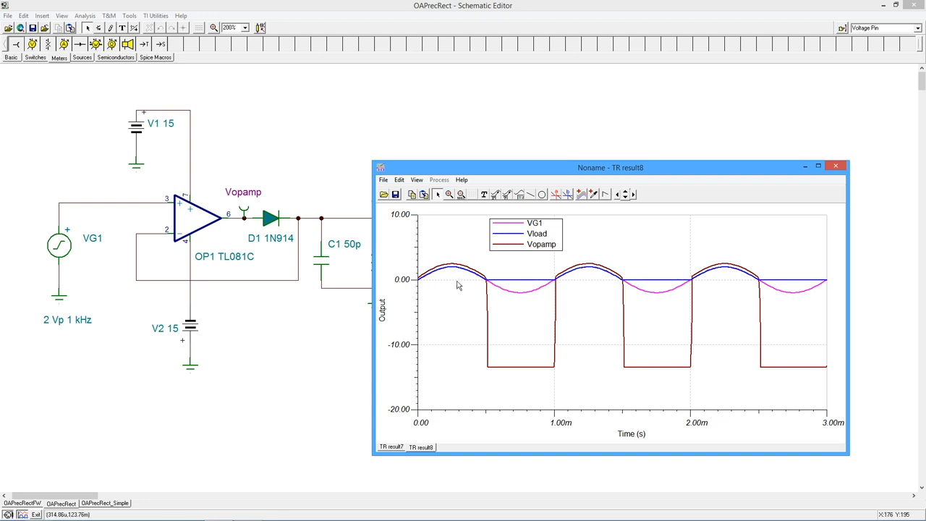
mouse_move(579, 275)
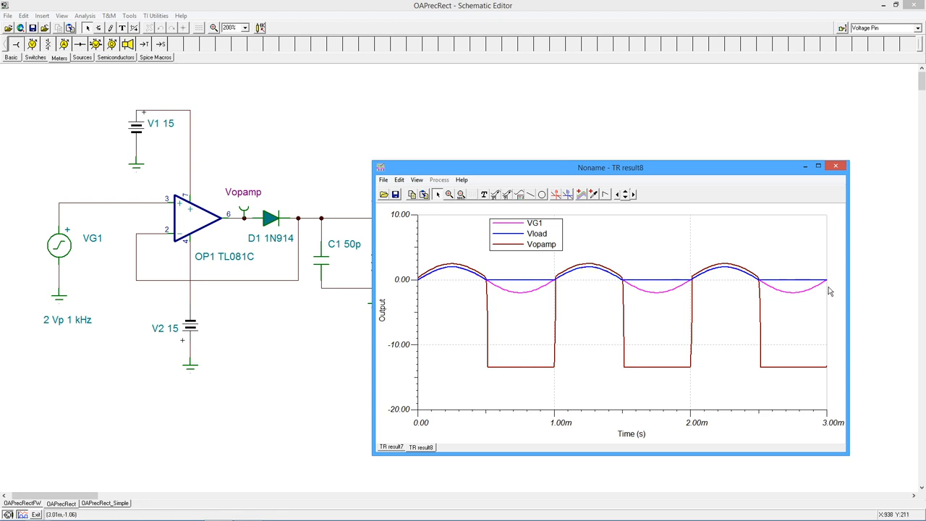
mouse_move(437, 278)
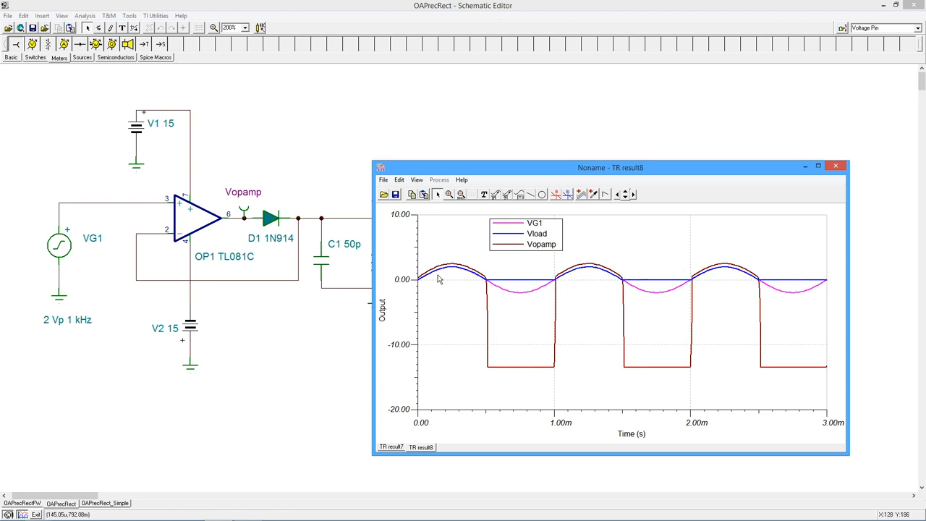
mouse_move(532, 260)
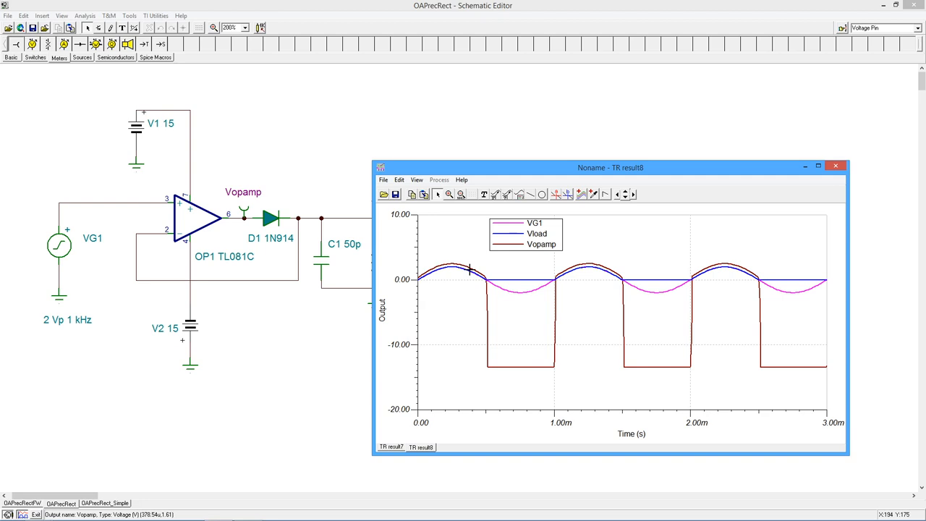
mouse_move(452, 274)
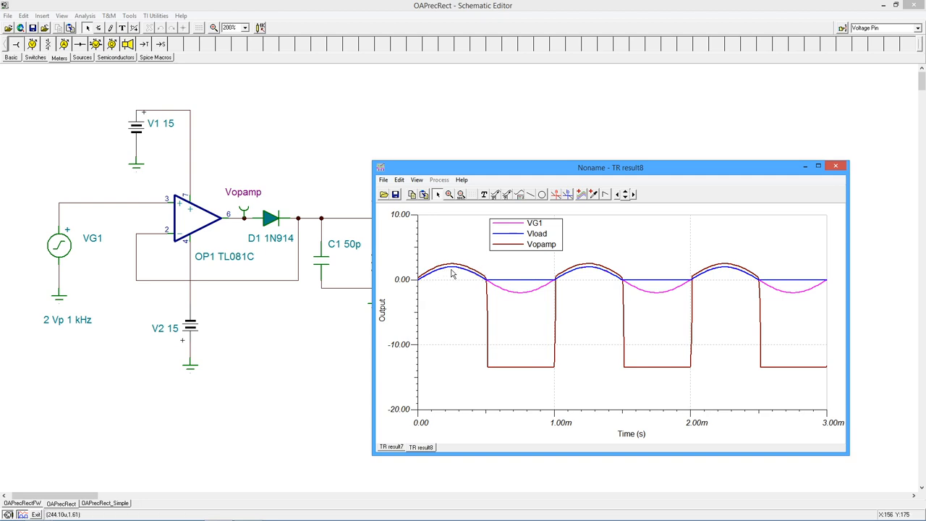
mouse_move(446, 271)
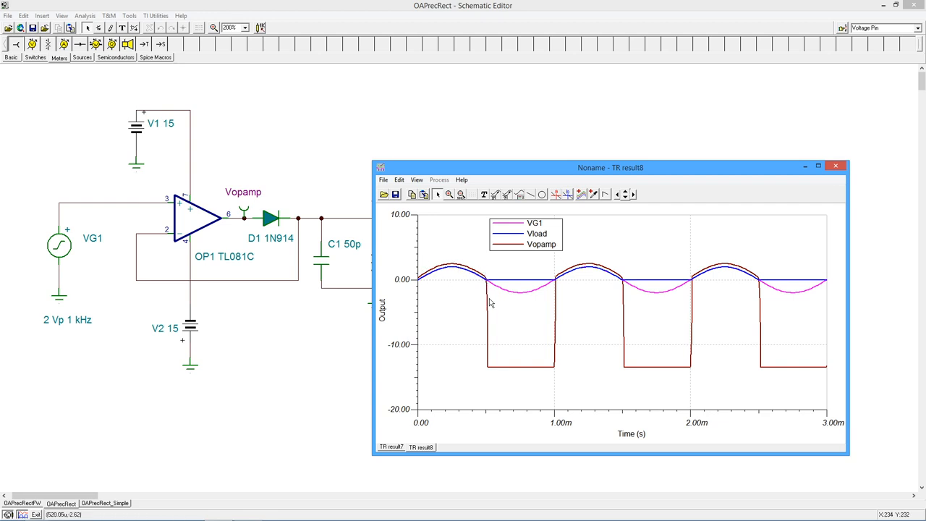
mouse_move(567, 271)
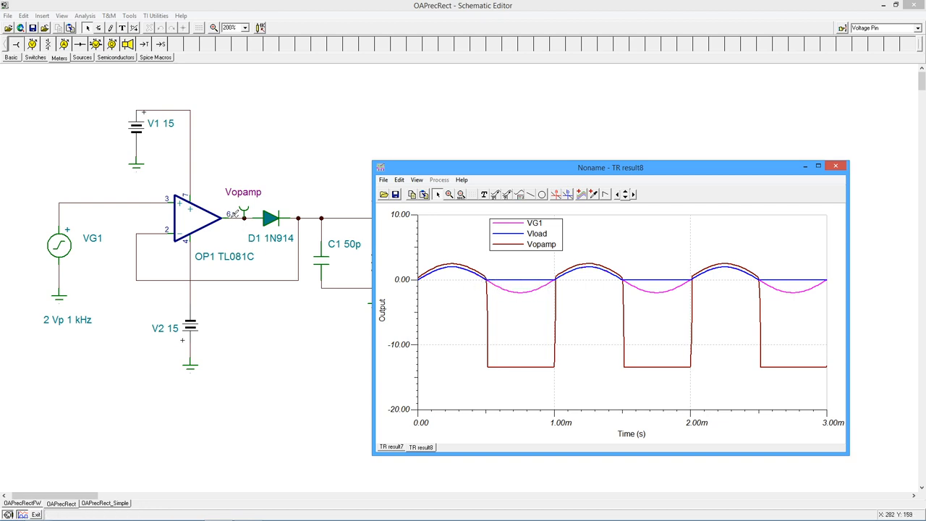
mouse_move(261, 241)
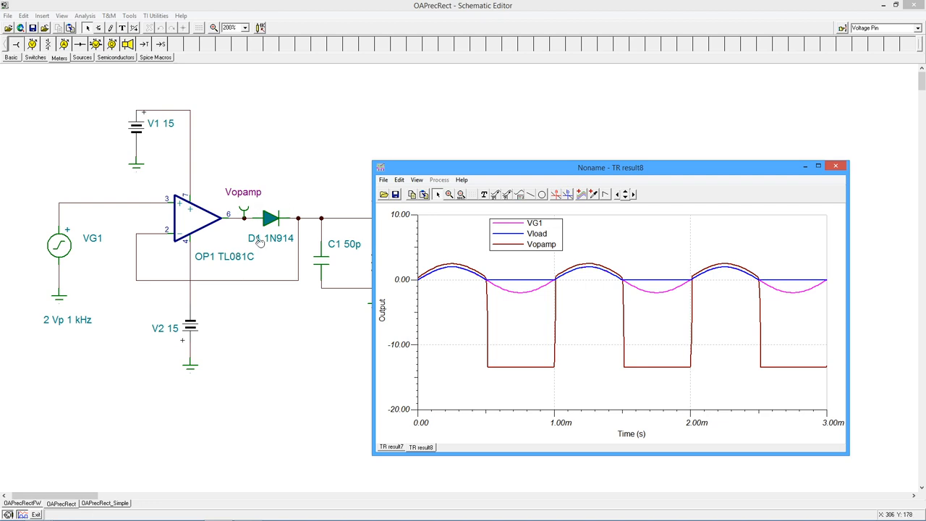
mouse_move(281, 225)
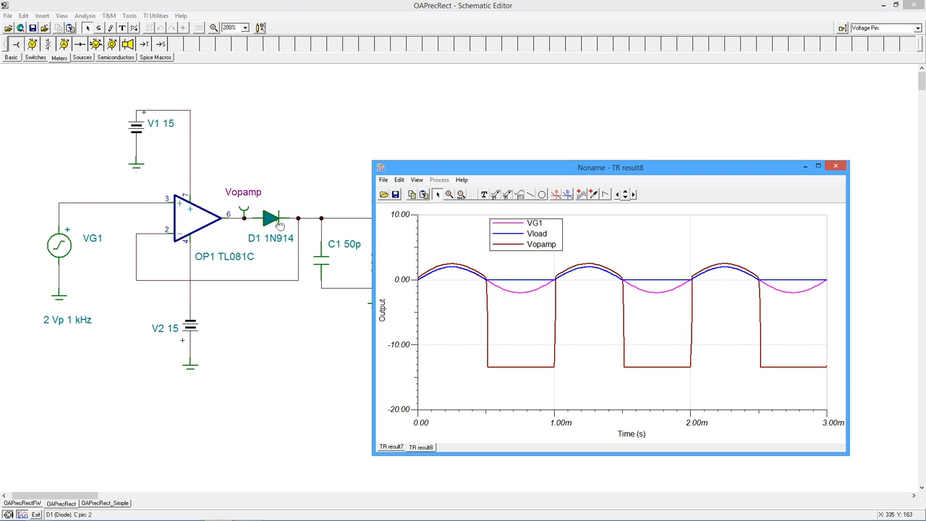
mouse_move(301, 223)
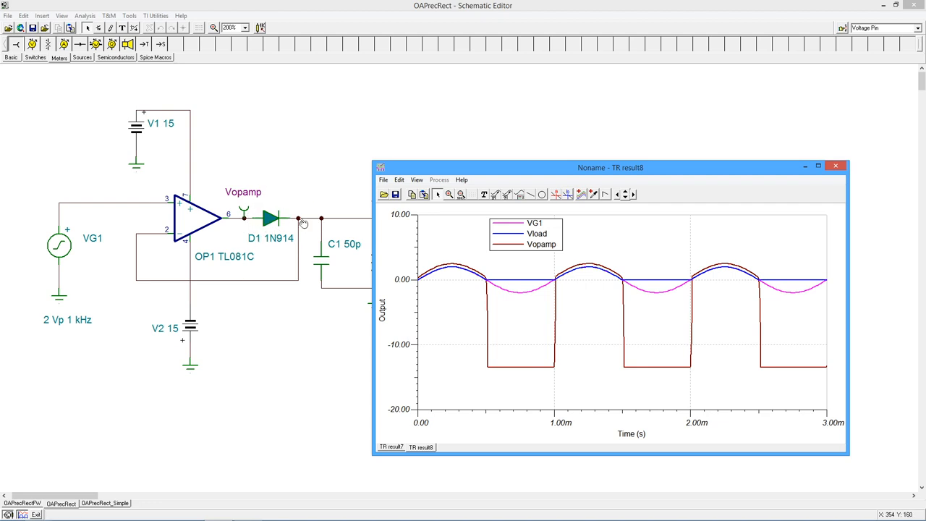
mouse_move(333, 217)
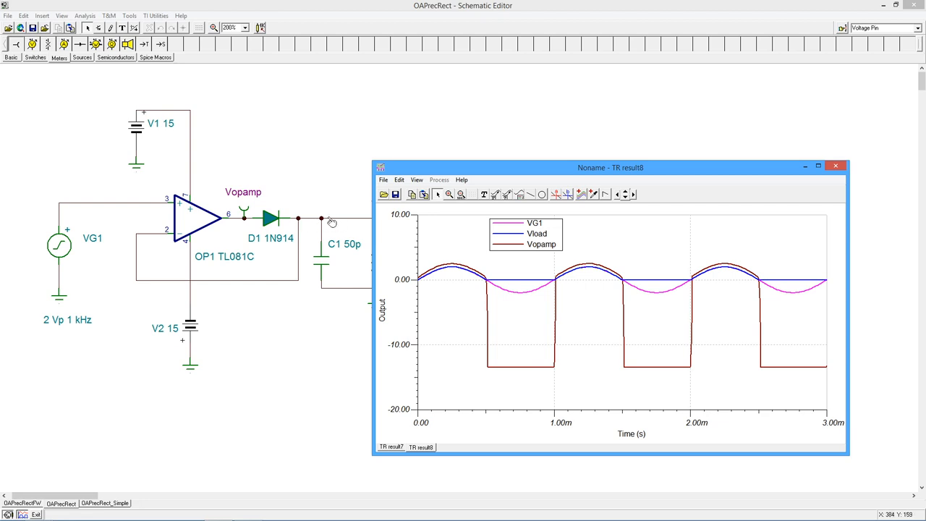
mouse_move(359, 212)
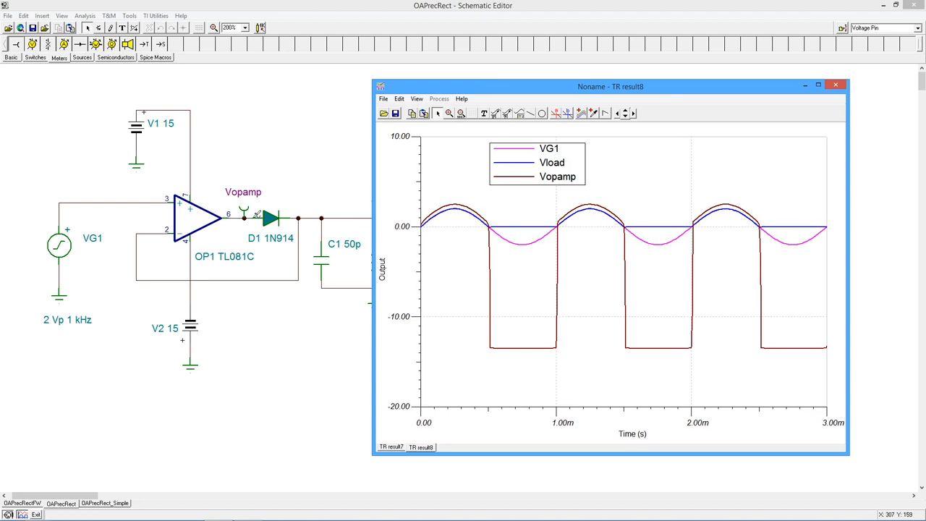
mouse_move(243, 223)
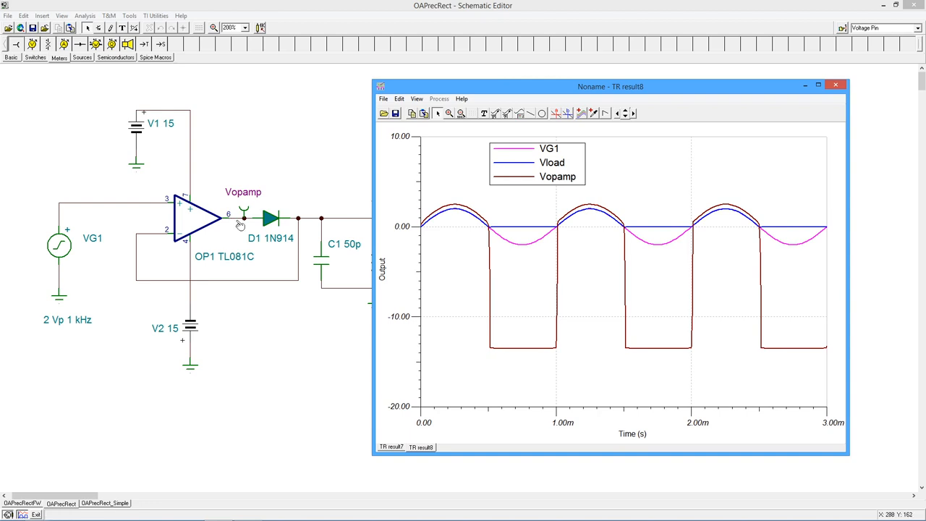
mouse_move(245, 292)
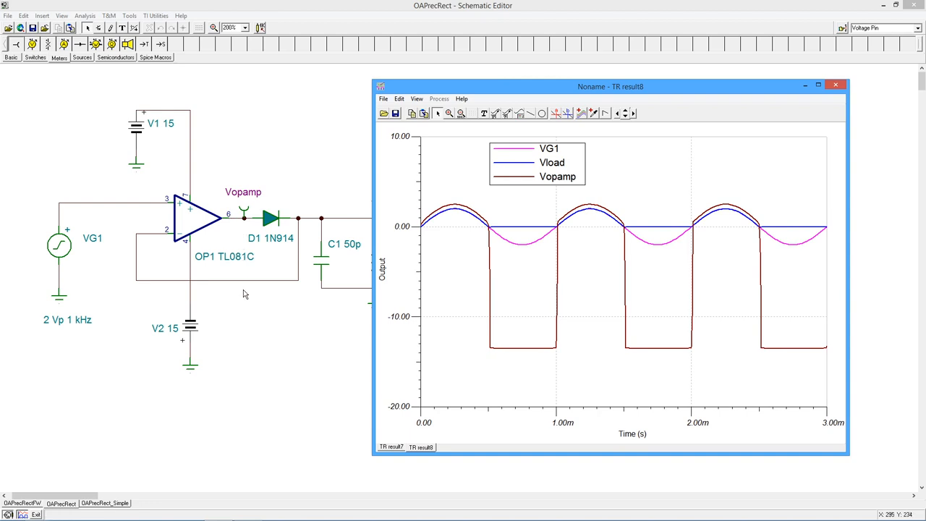
mouse_move(190, 248)
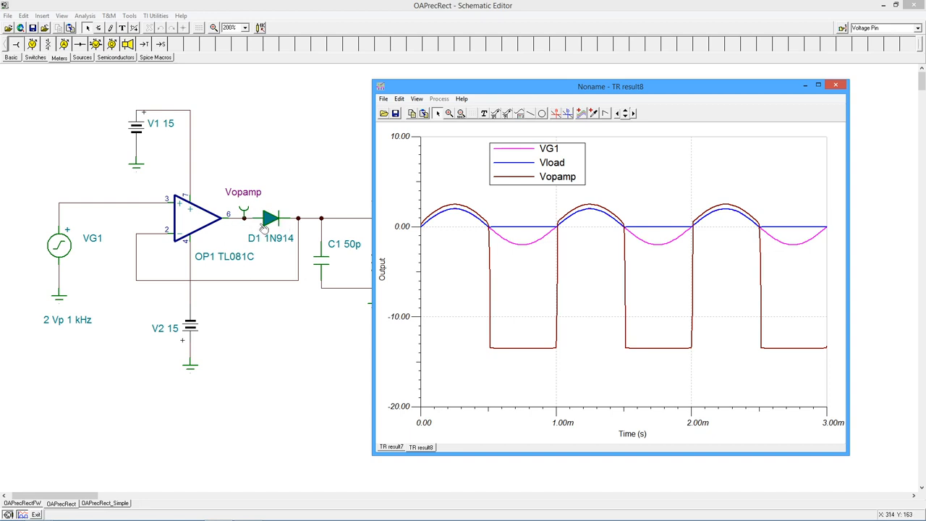
mouse_move(249, 217)
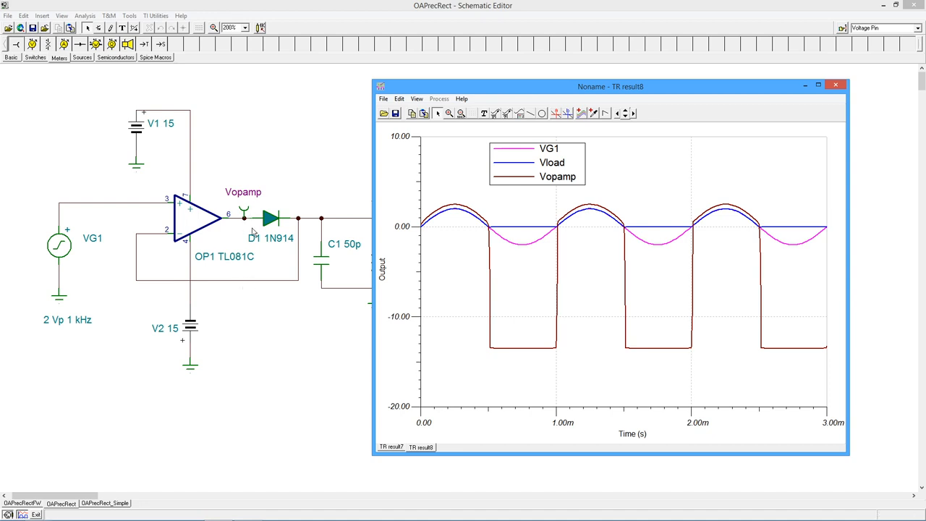
mouse_move(495, 335)
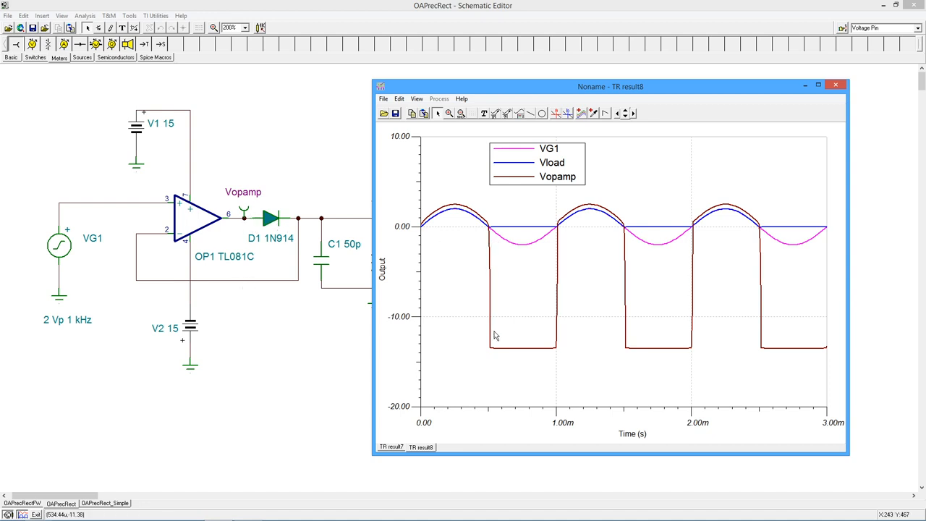
mouse_move(560, 233)
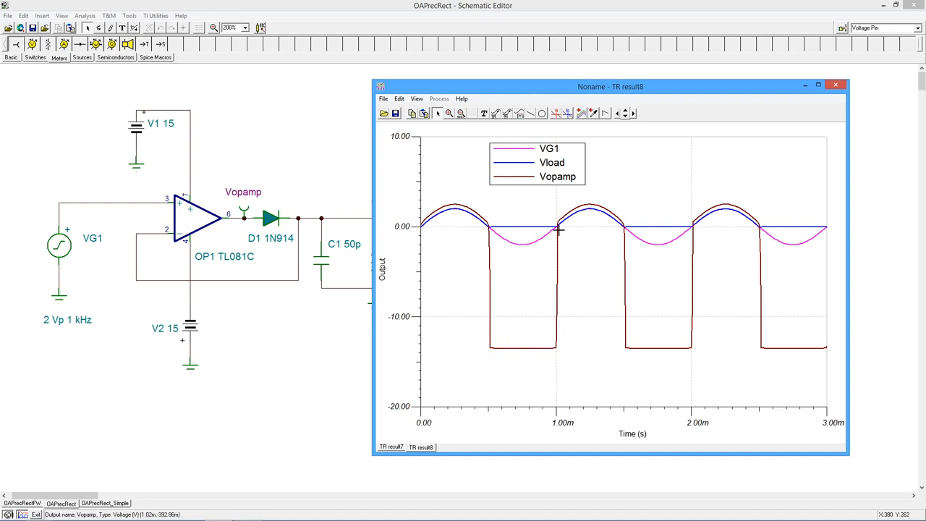
mouse_move(455, 139)
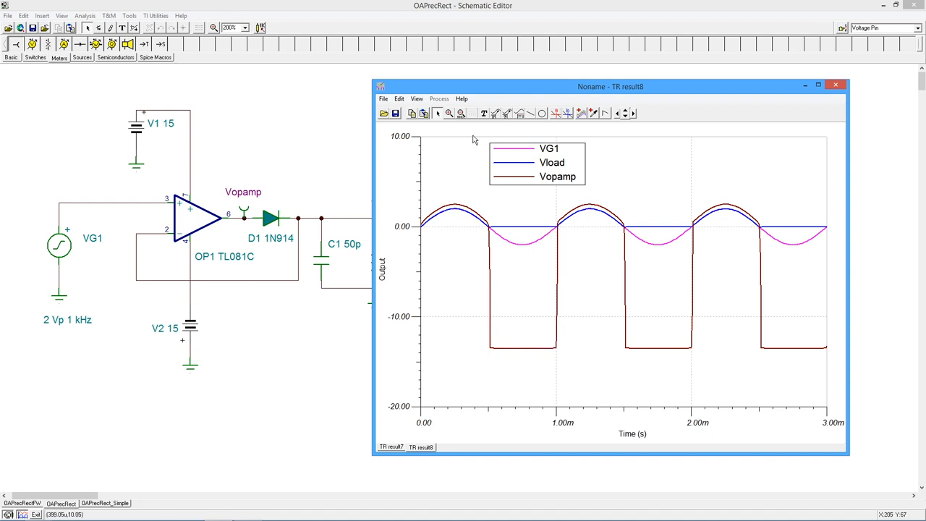
Step: Separate the VG1, Vload and Vopamp curves into three stacked graphs via View
click(417, 98)
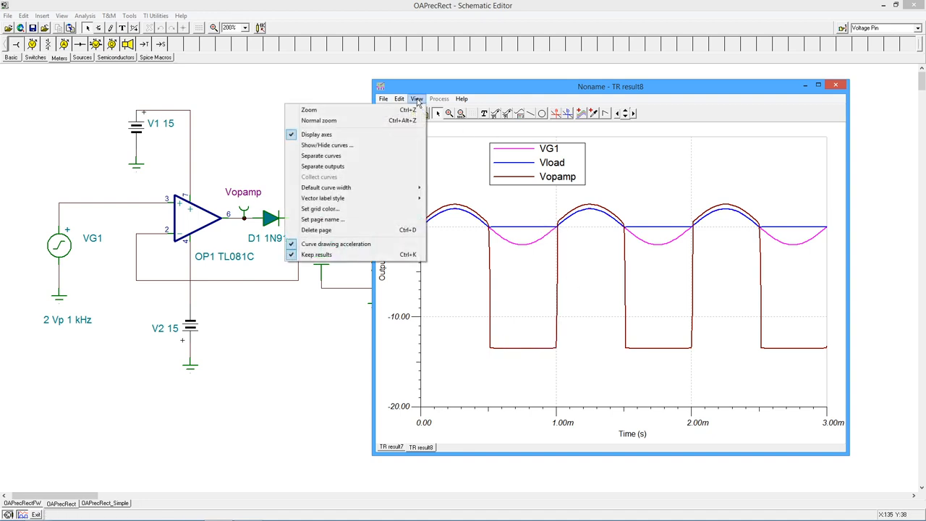
click(323, 157)
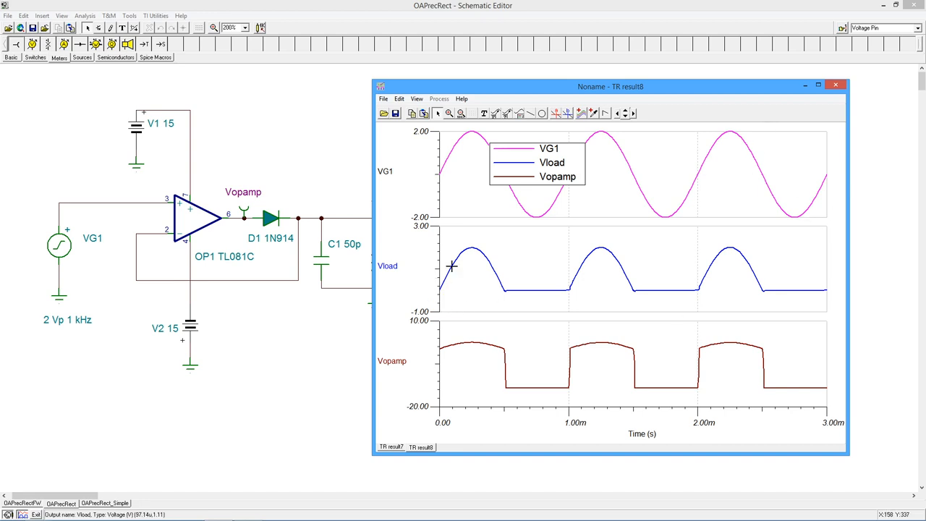
mouse_move(720, 280)
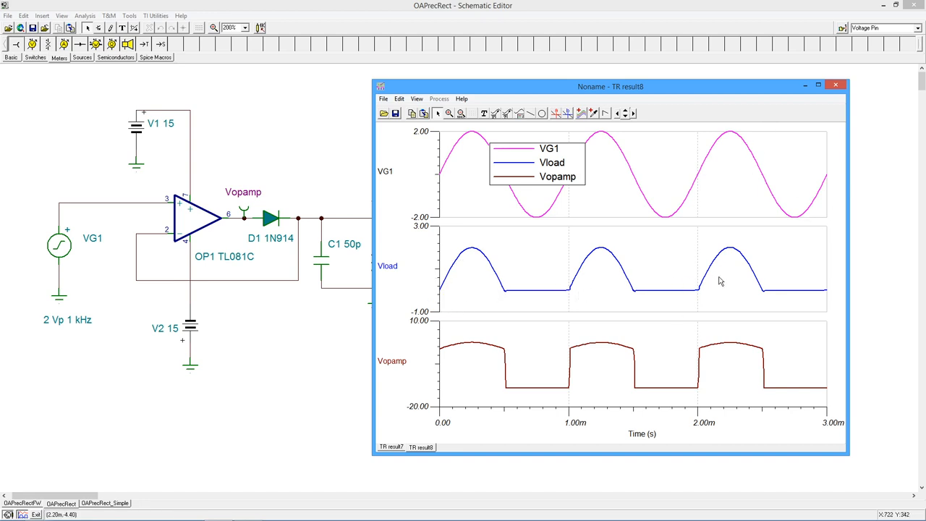
mouse_move(629, 376)
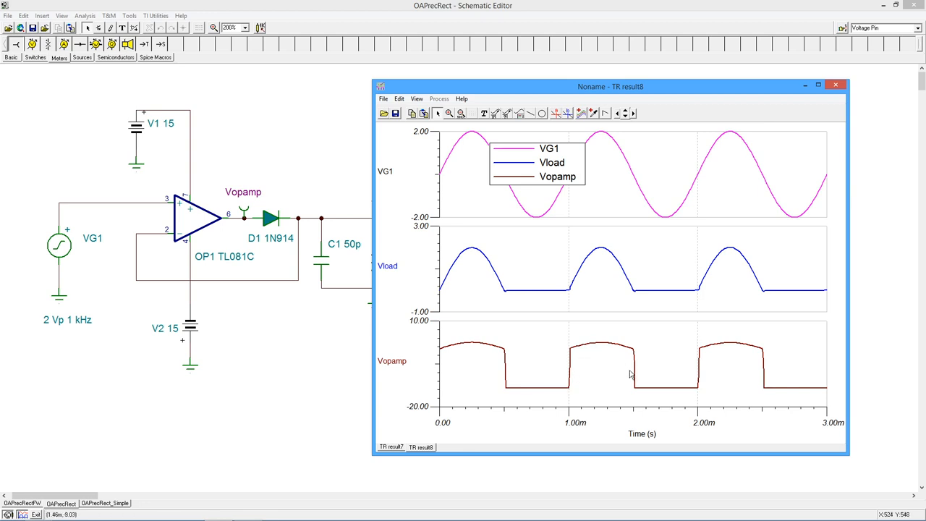
mouse_move(237, 223)
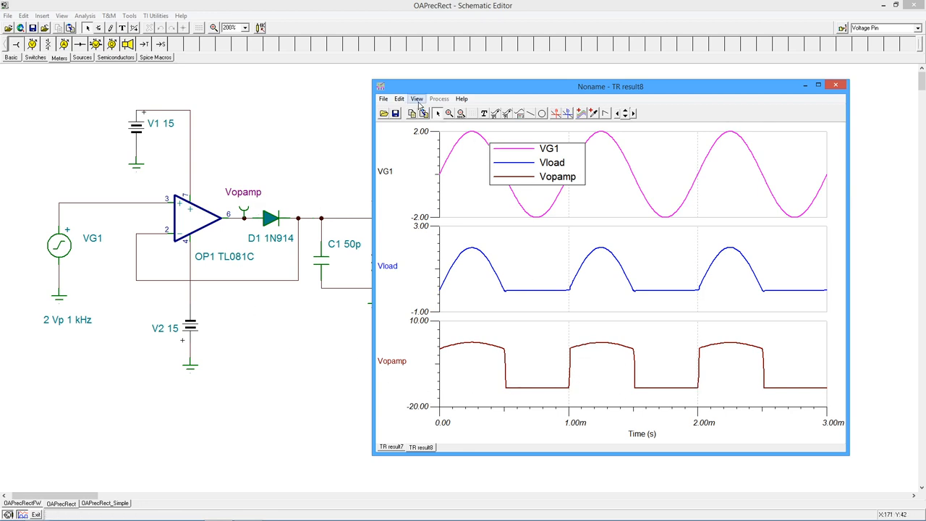
Step: Collect the VG1, Vload and Vopamp curves back onto one shared voltage axis
click(417, 98)
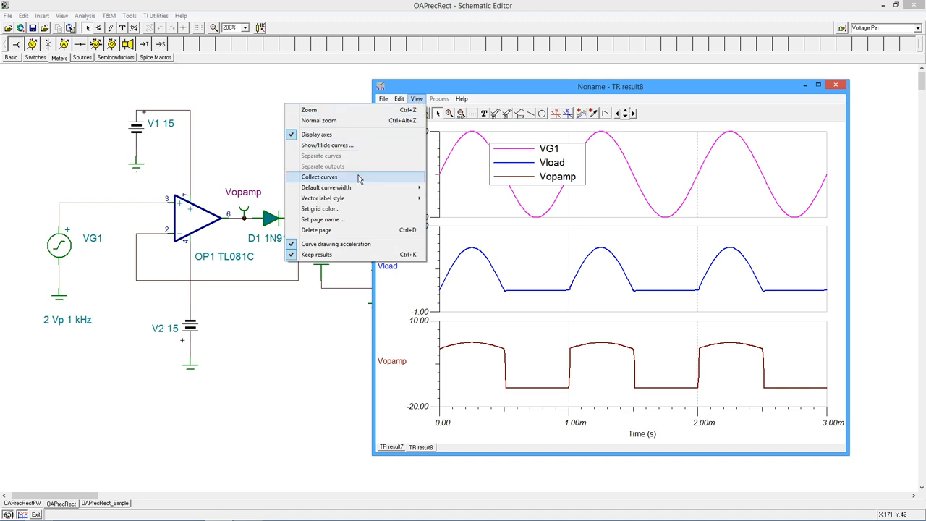
click(320, 176)
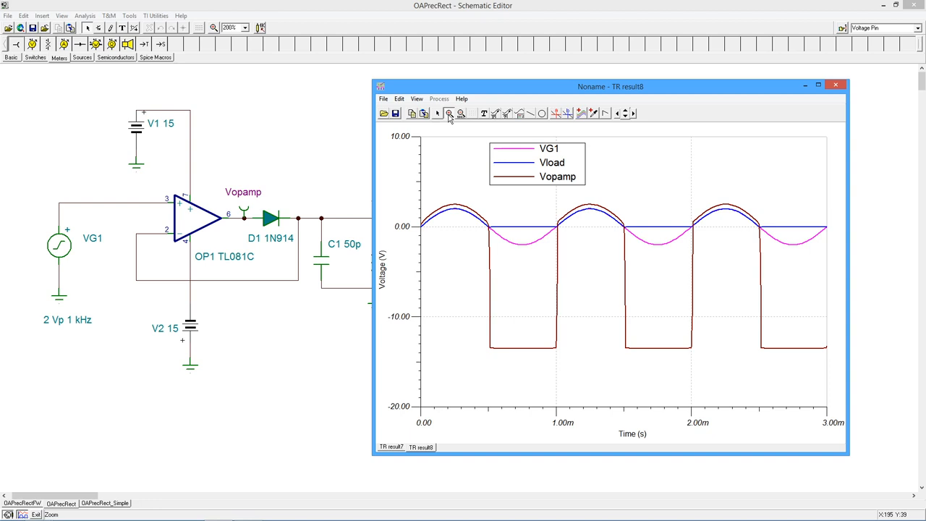
mouse_move(533, 264)
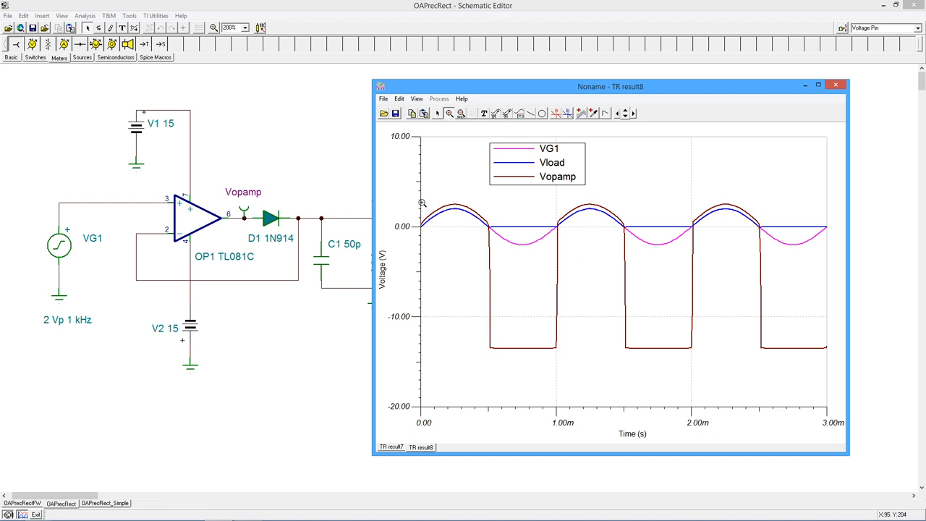
drag(422, 203, 760, 252)
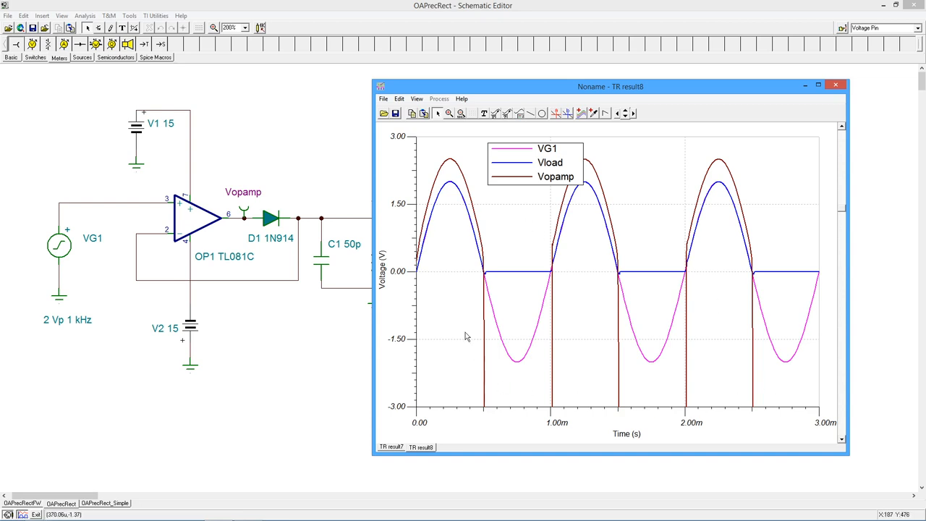
mouse_move(518, 325)
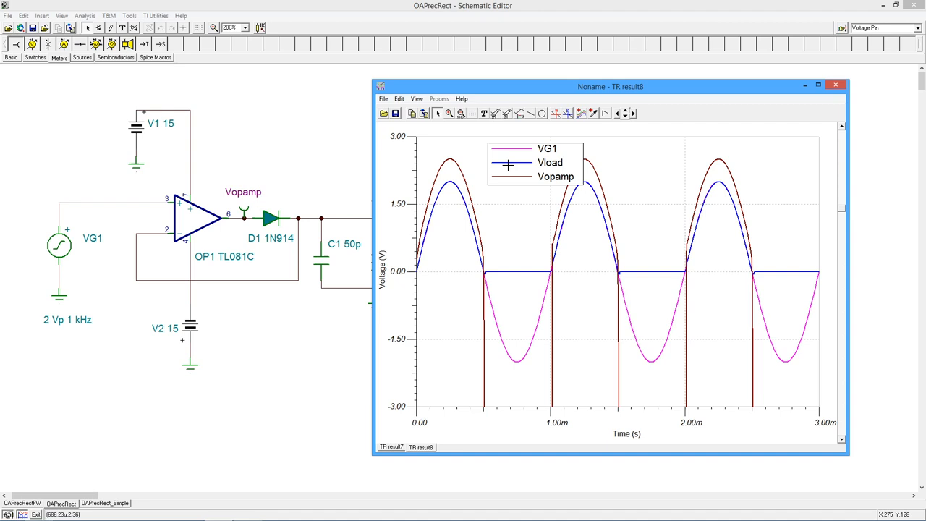
mouse_move(471, 218)
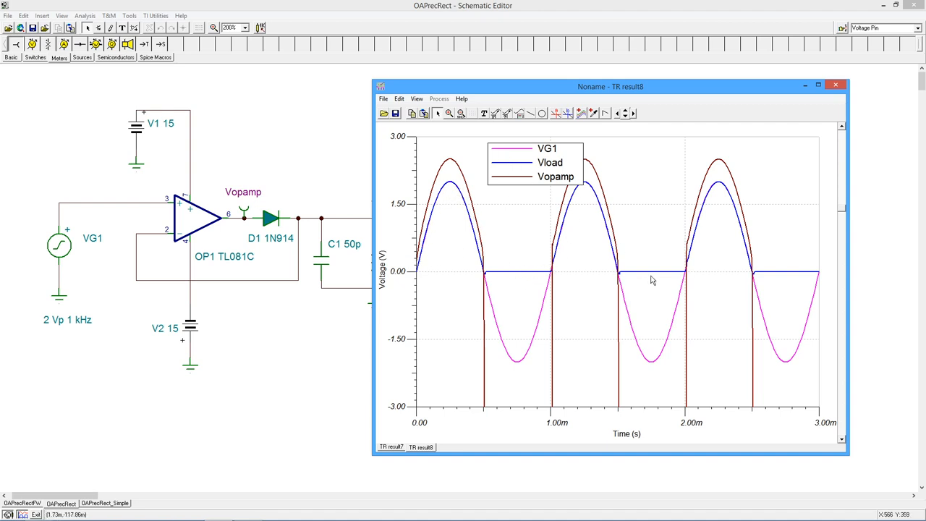
mouse_move(485, 272)
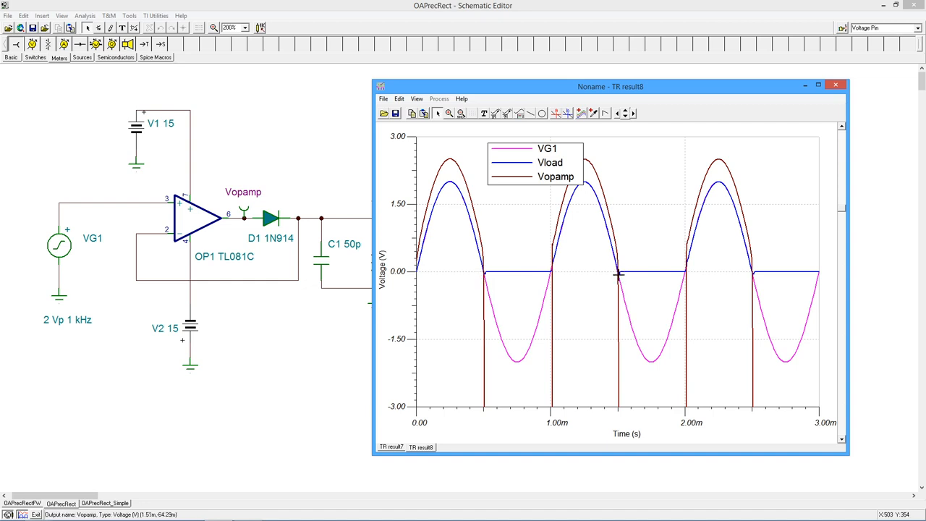
mouse_move(738, 246)
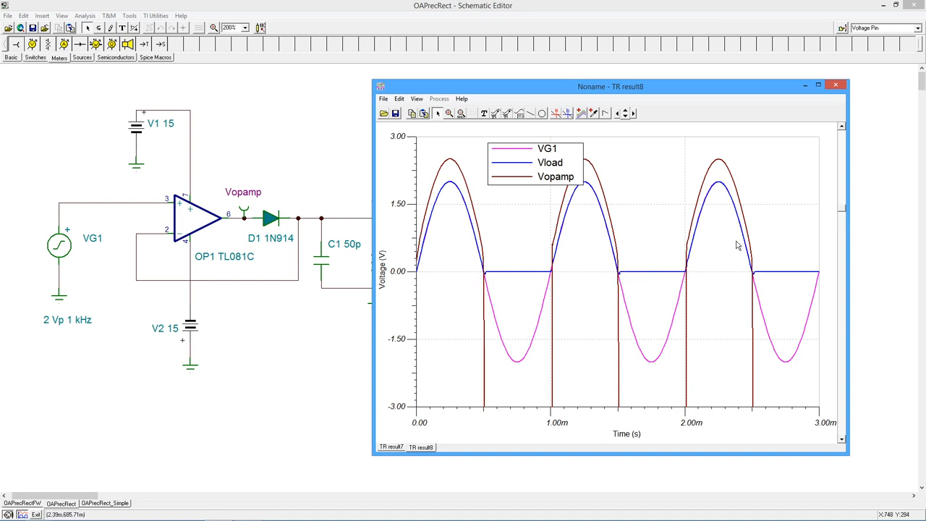
mouse_move(754, 282)
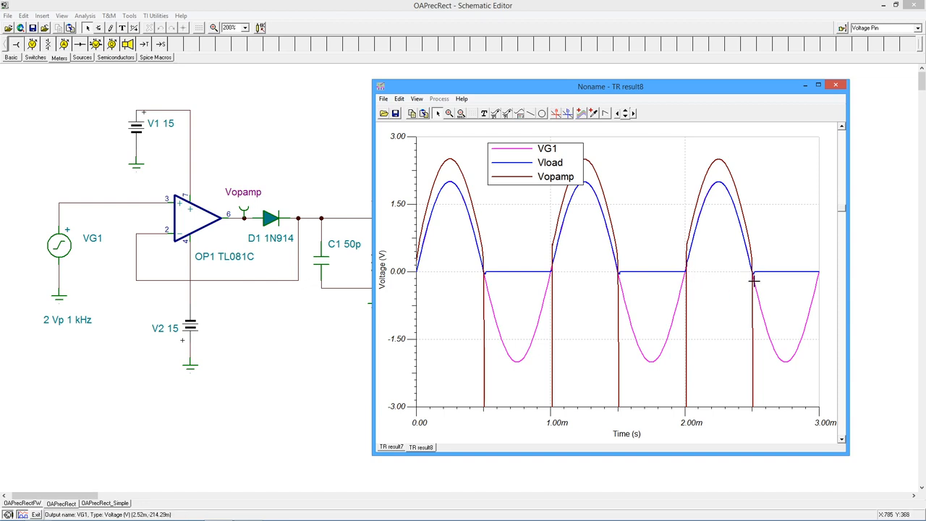
mouse_move(616, 275)
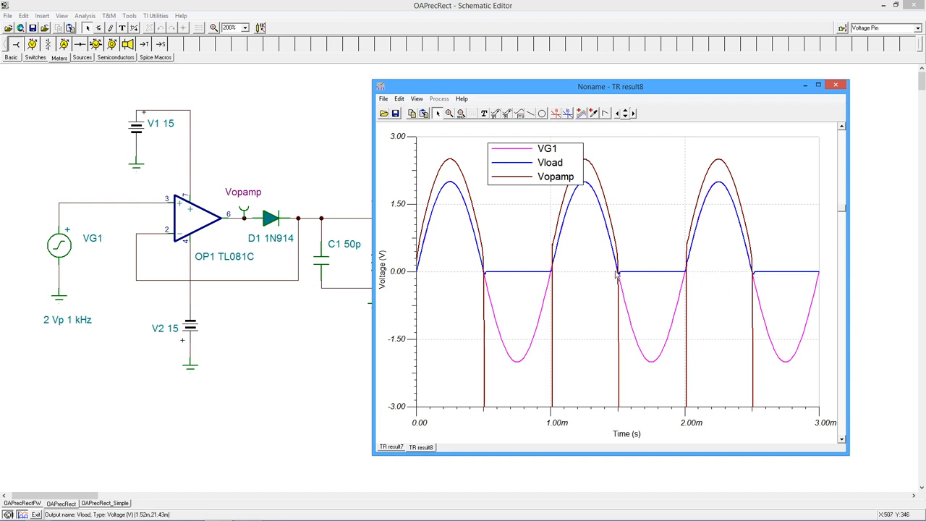
mouse_move(524, 177)
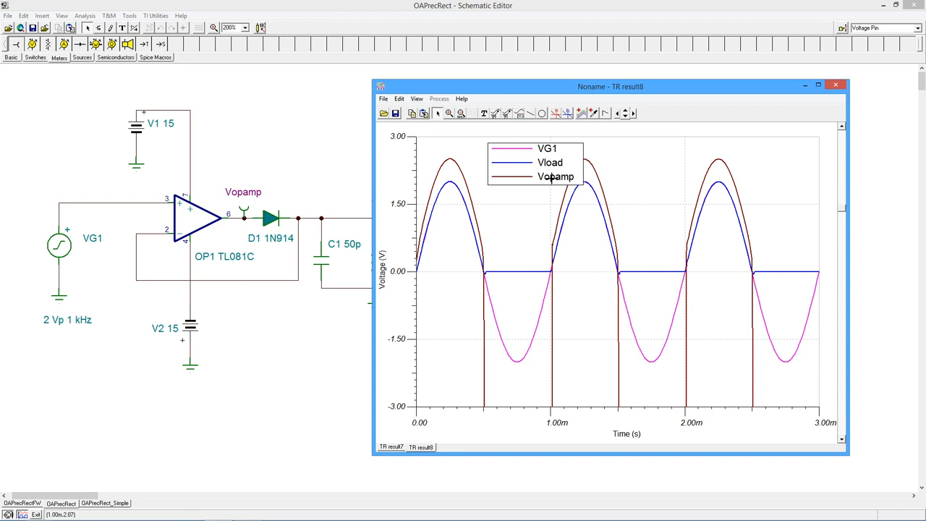
mouse_move(455, 157)
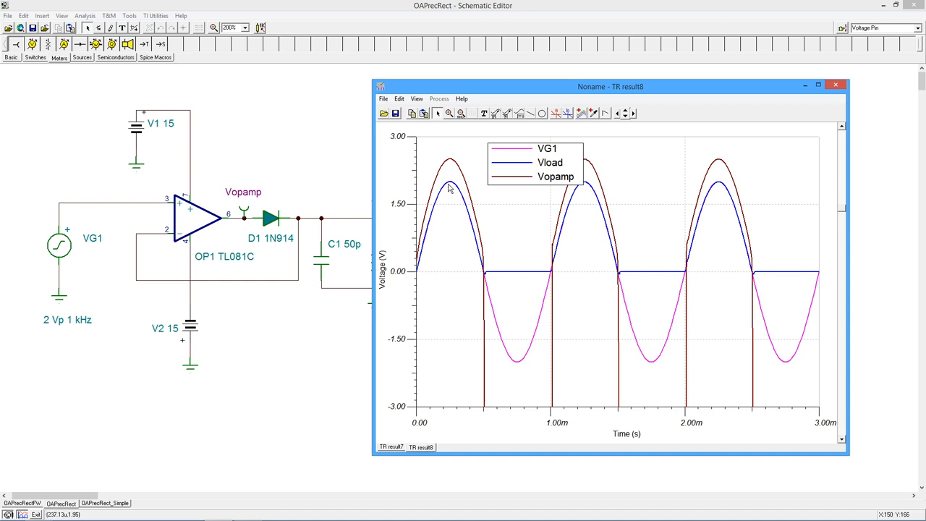
mouse_move(460, 189)
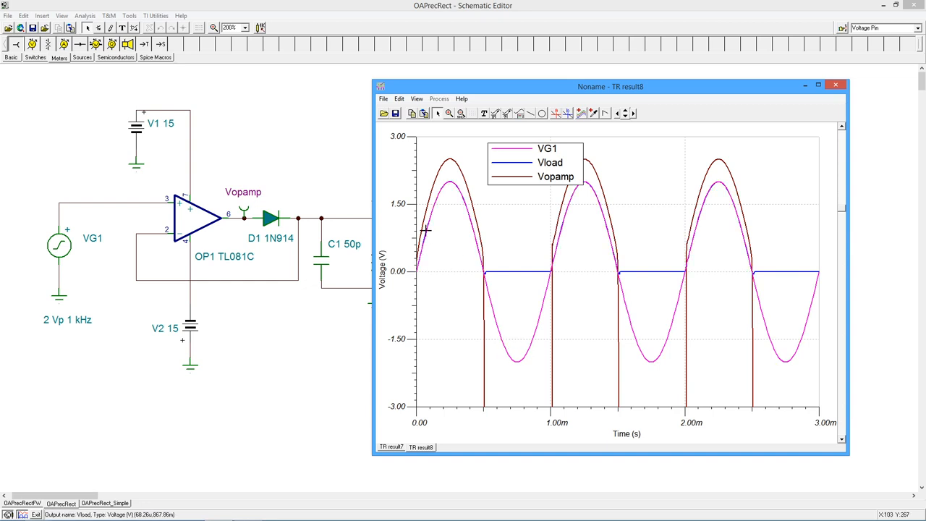
mouse_move(466, 191)
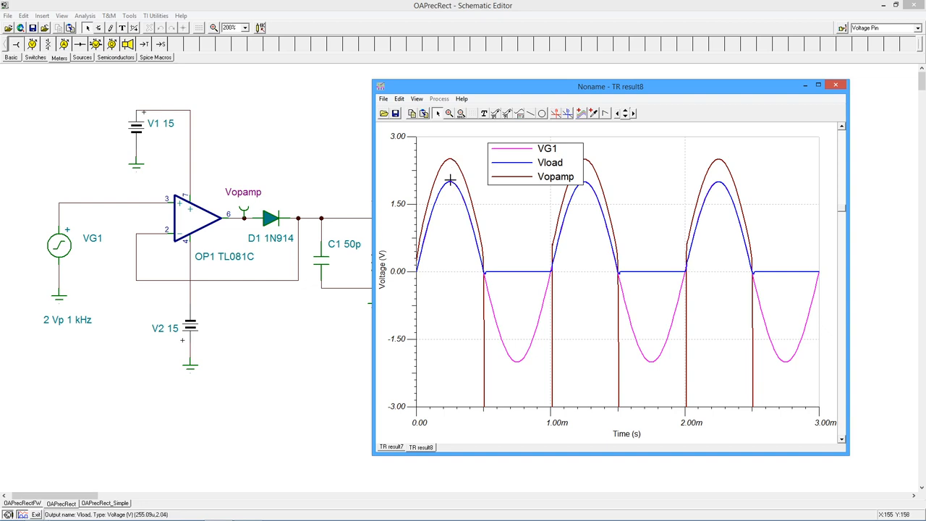
mouse_move(454, 168)
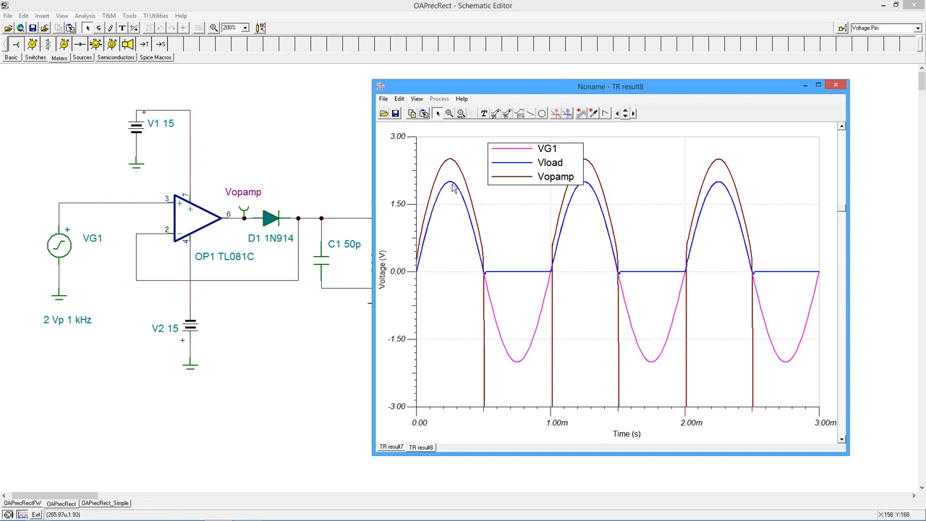
mouse_move(416, 190)
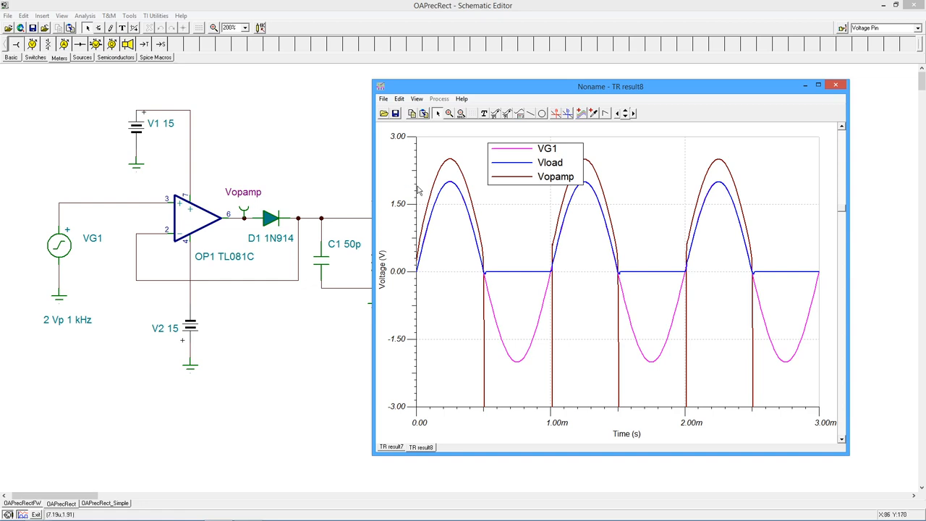
mouse_move(417, 201)
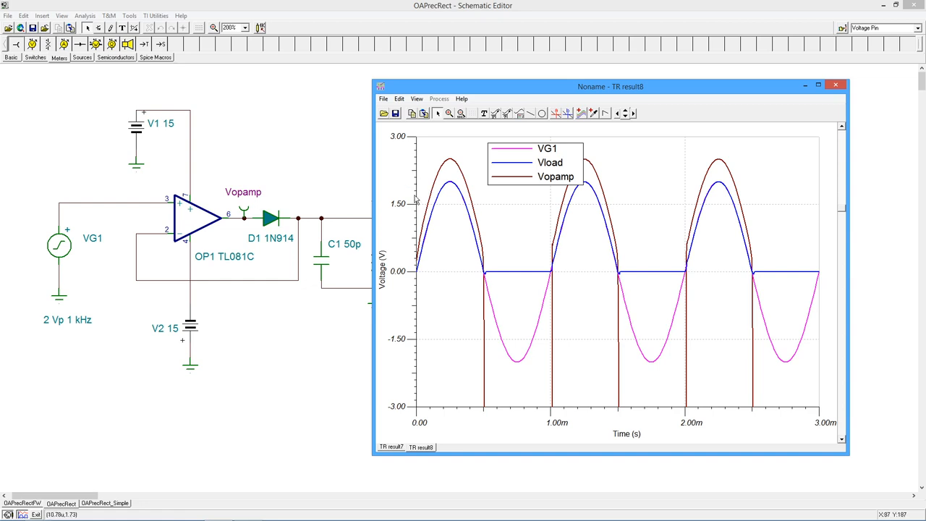
mouse_move(286, 214)
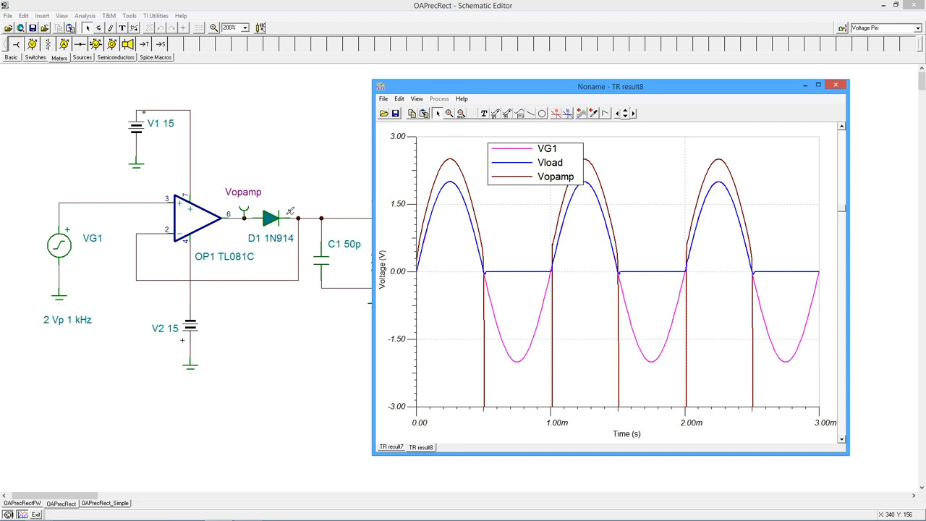
mouse_move(295, 216)
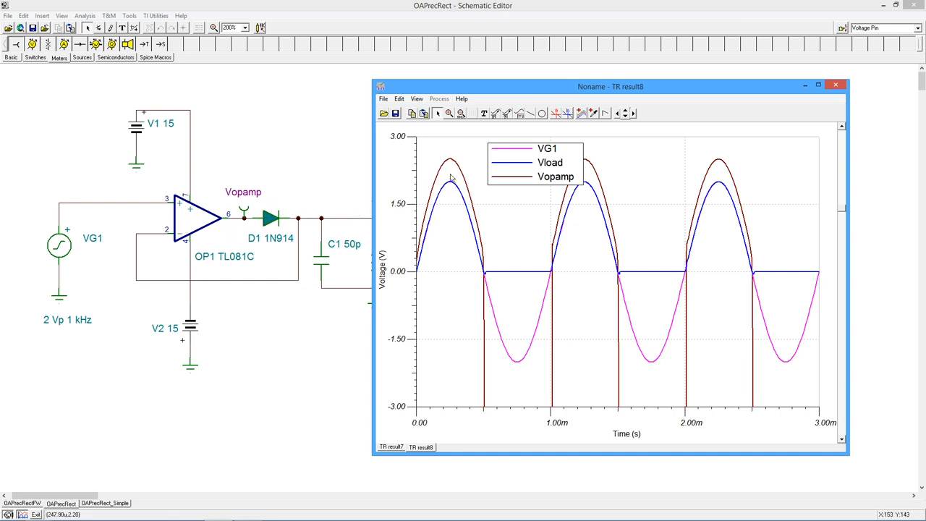
mouse_move(437, 214)
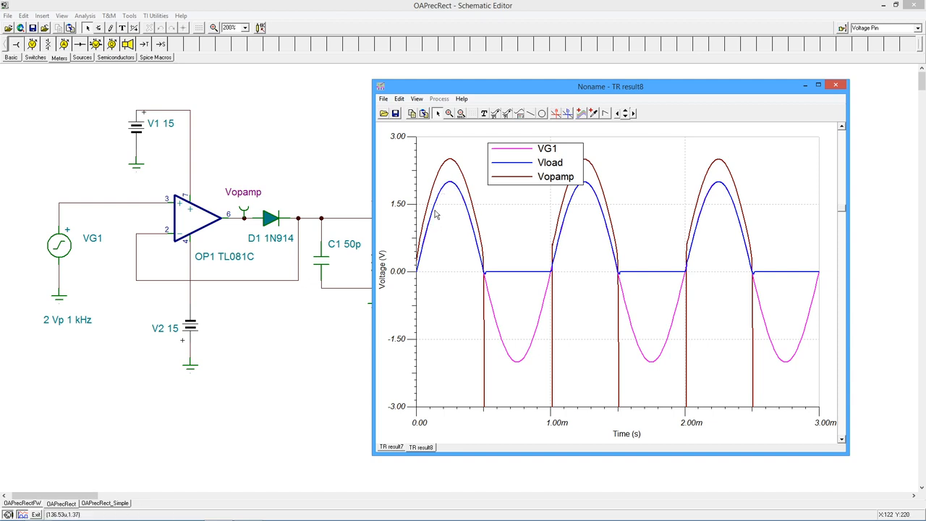
mouse_move(457, 164)
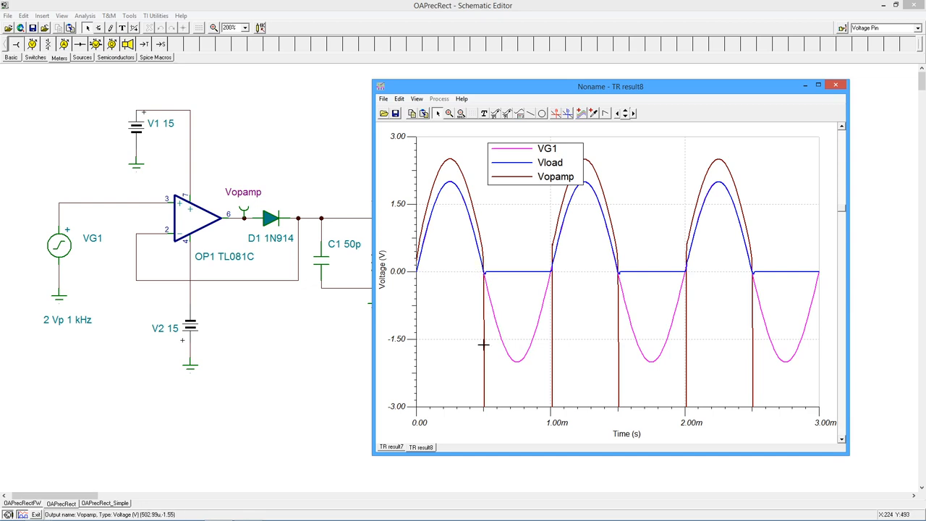
mouse_move(548, 364)
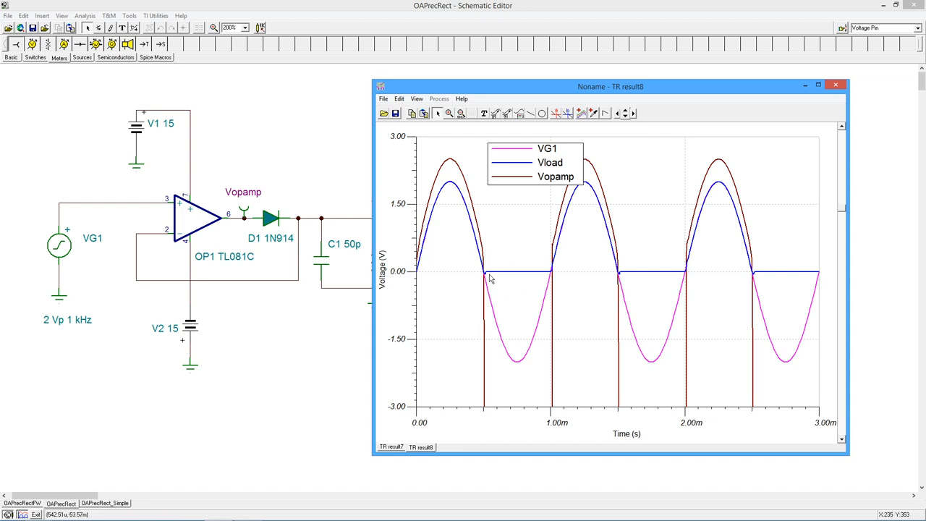
mouse_move(446, 142)
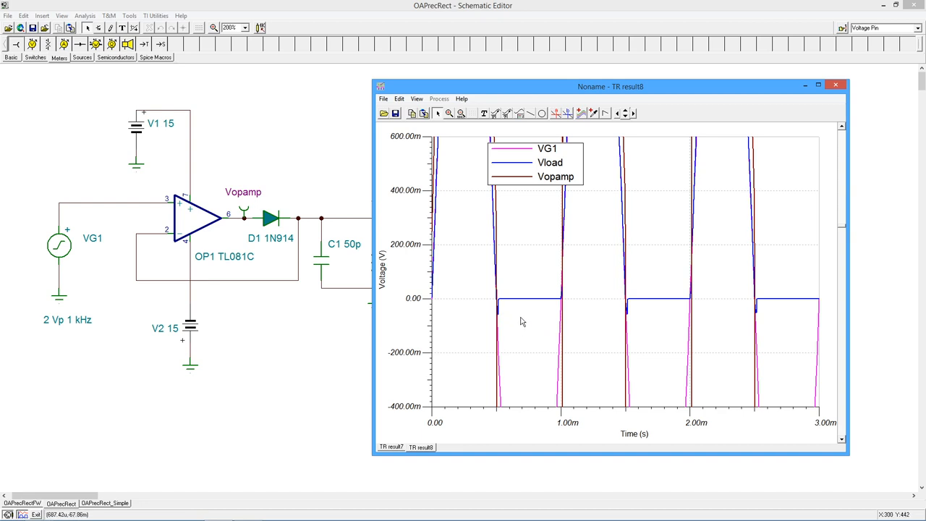
mouse_move(534, 240)
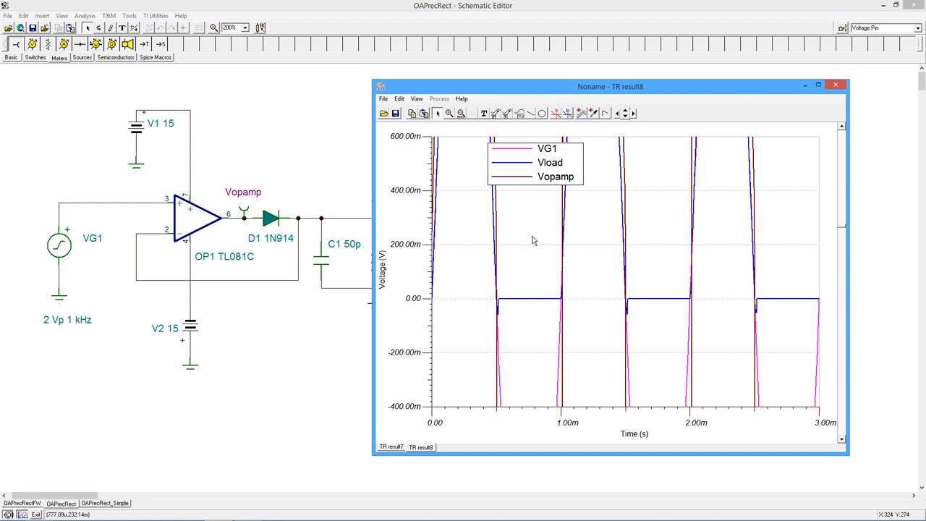
mouse_move(499, 311)
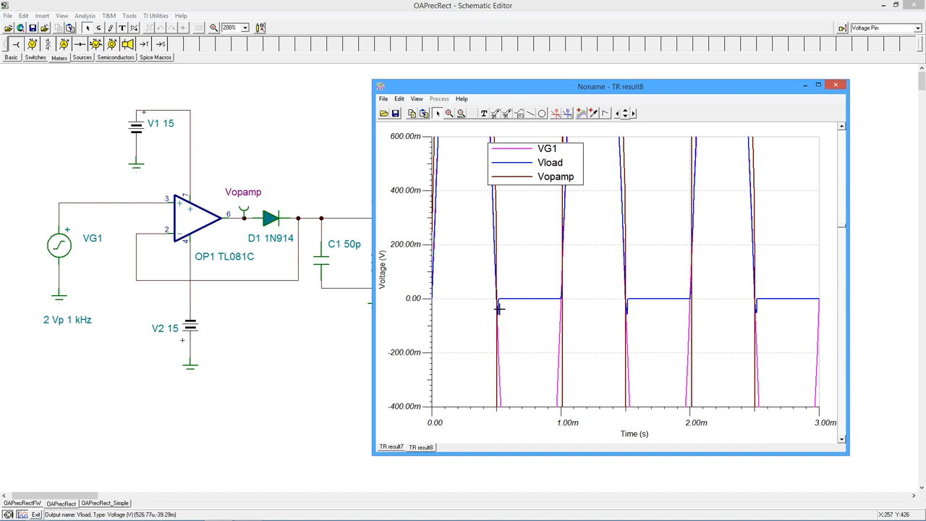
mouse_move(500, 310)
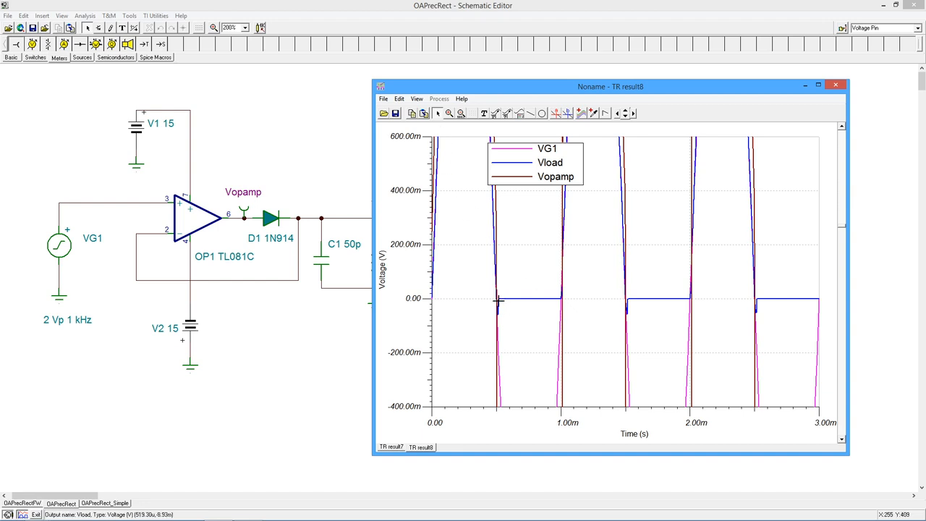
mouse_move(191, 230)
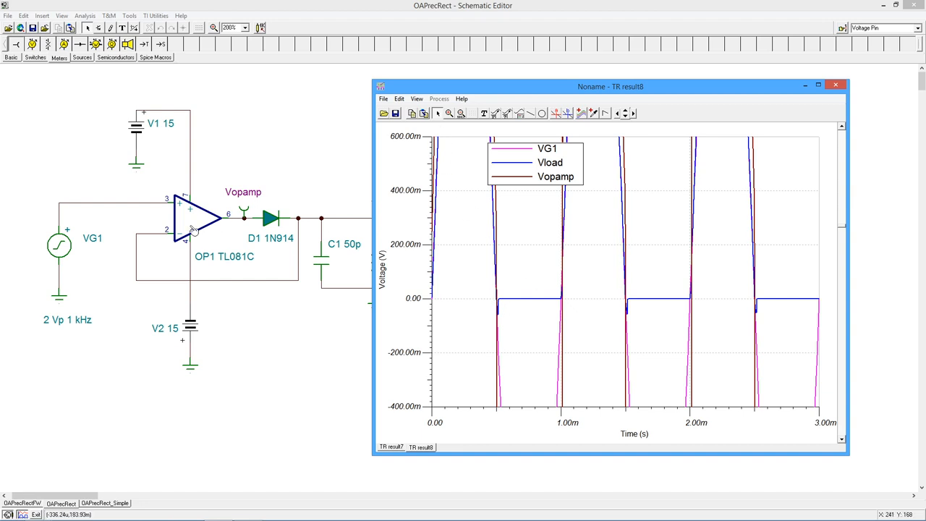
mouse_move(249, 269)
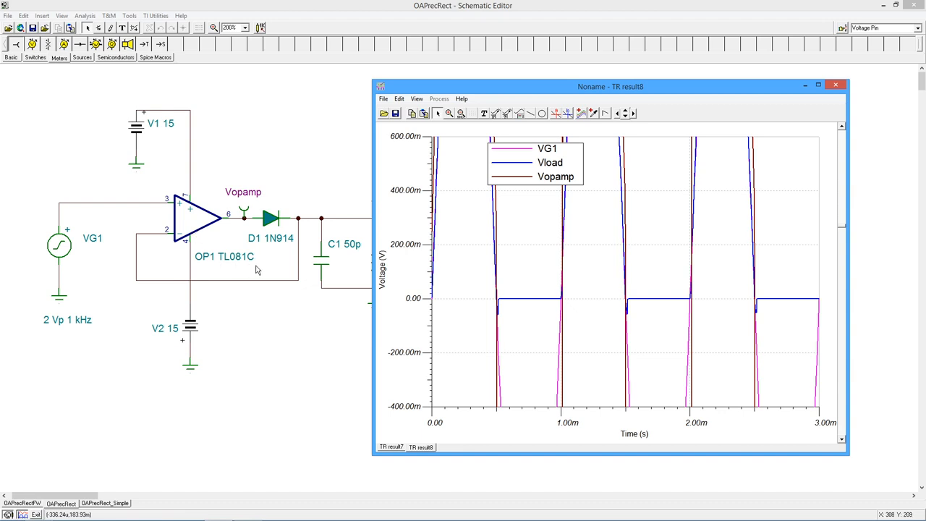
mouse_move(522, 313)
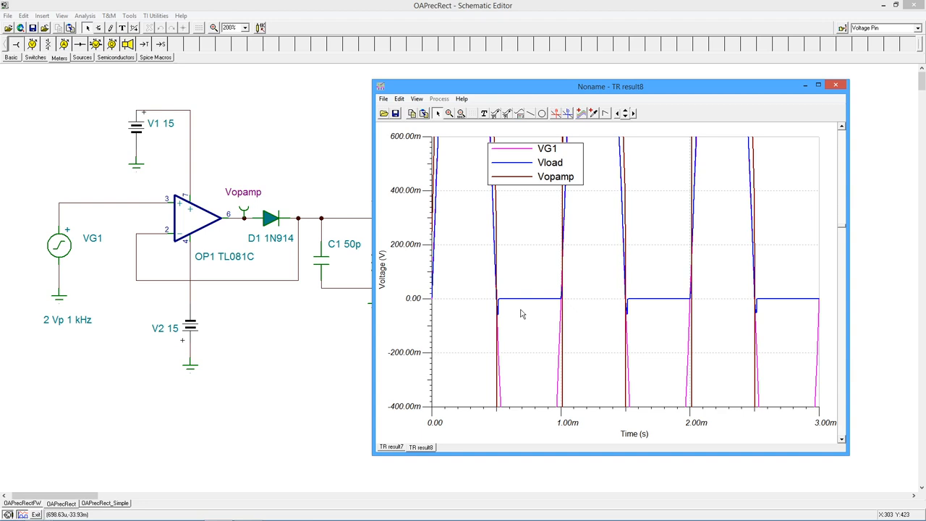
mouse_move(509, 396)
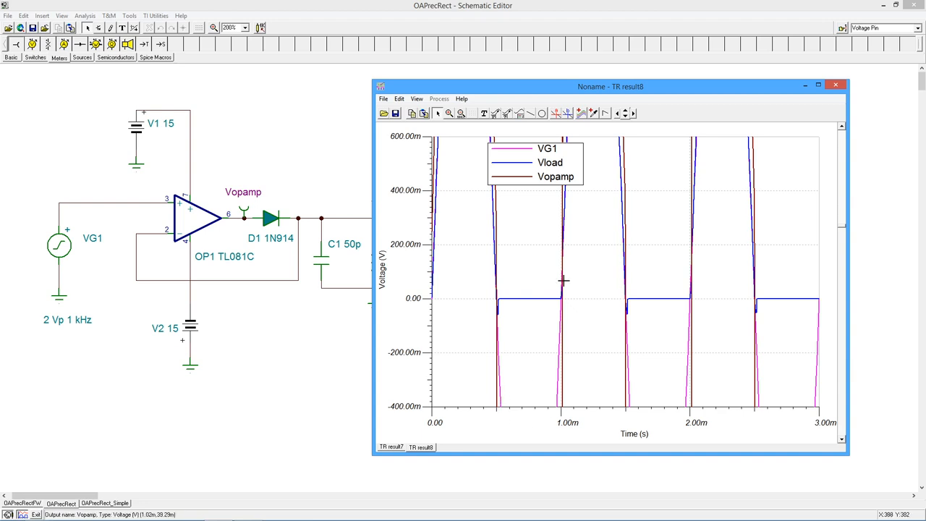
mouse_move(499, 292)
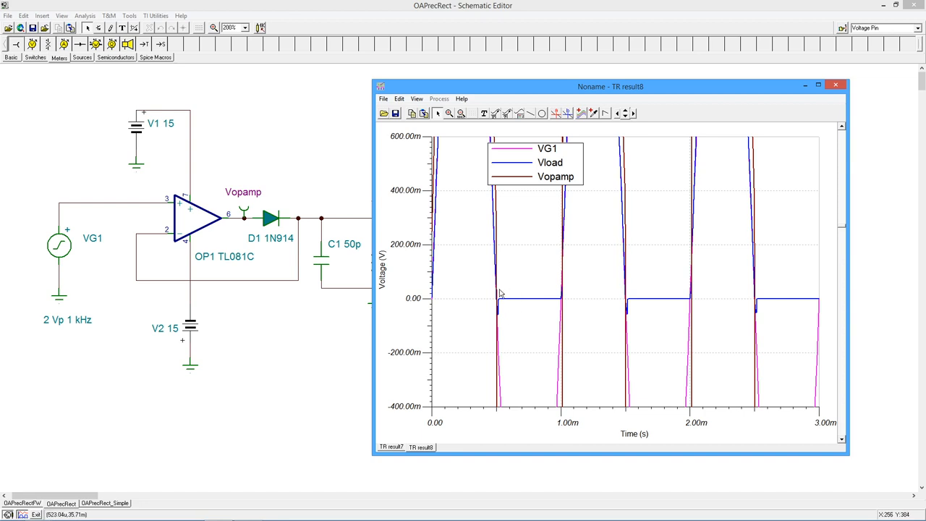
mouse_move(558, 295)
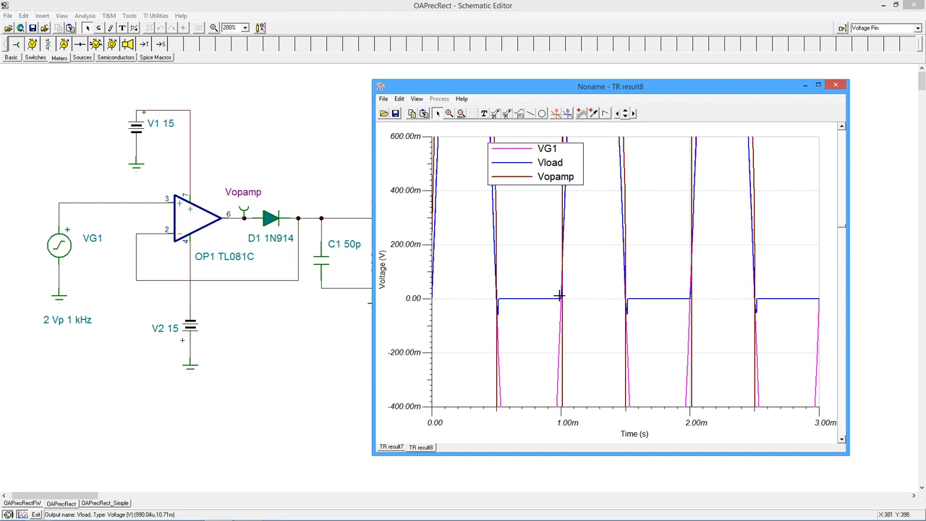
mouse_move(206, 223)
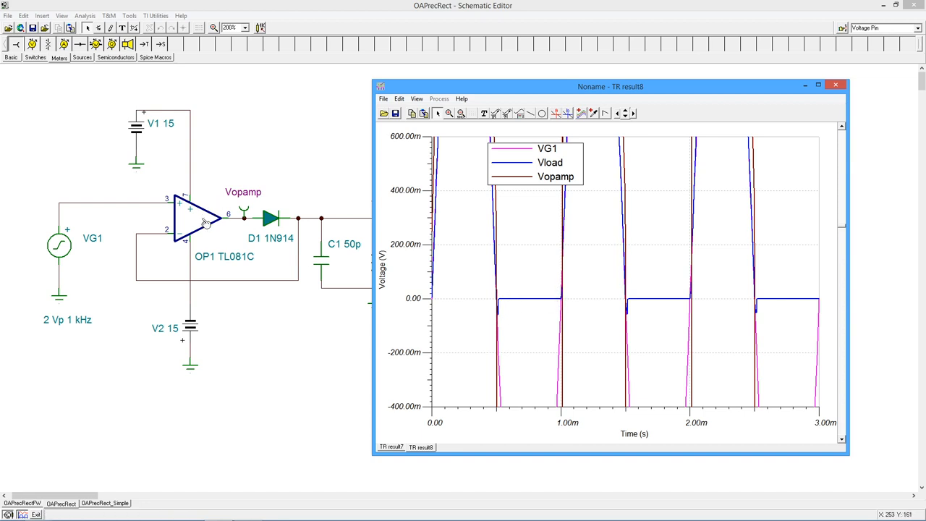
mouse_move(299, 223)
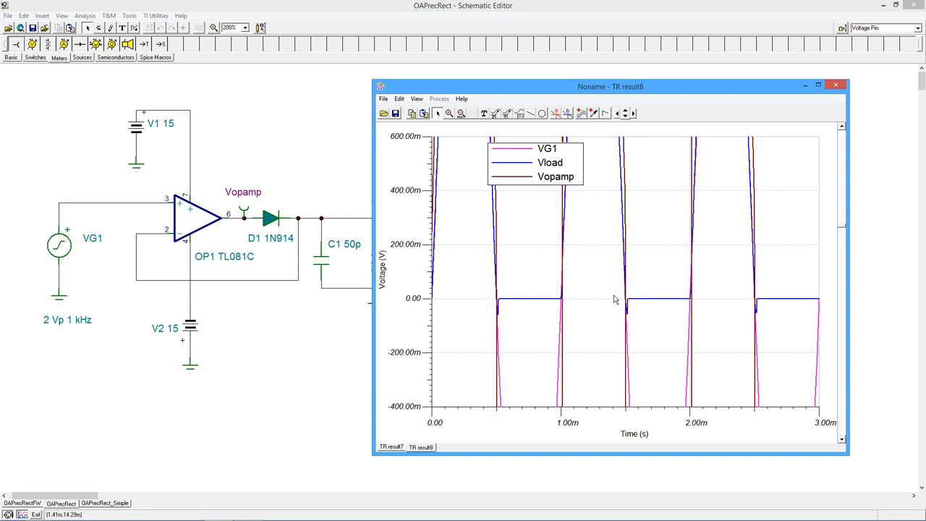
mouse_move(189, 230)
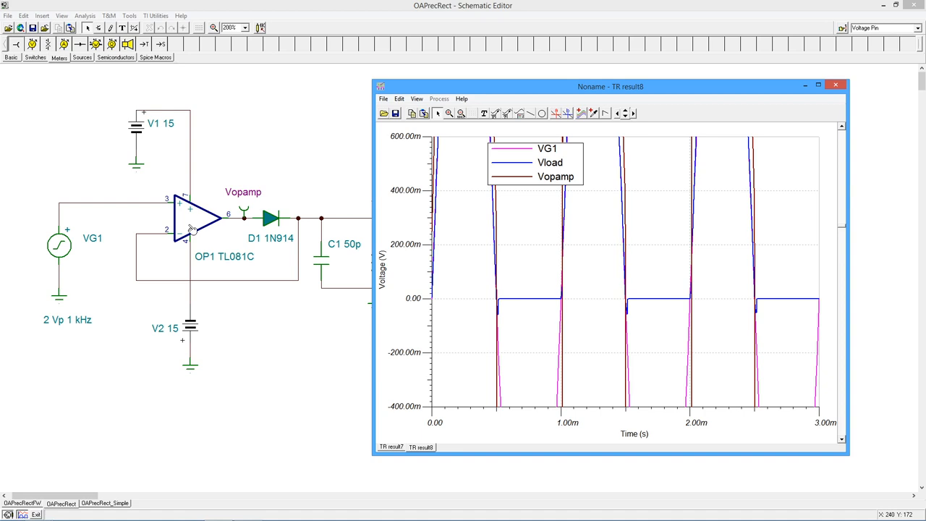
mouse_move(605, 305)
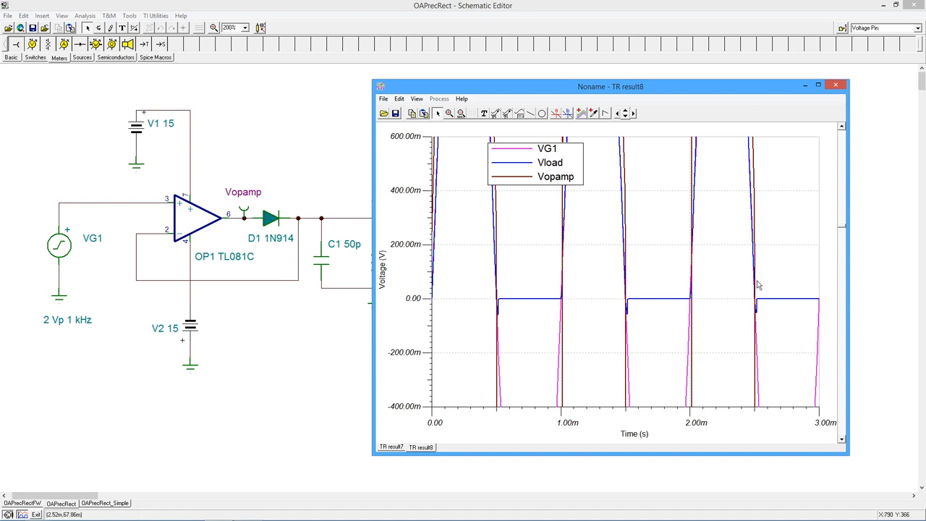
mouse_move(491, 312)
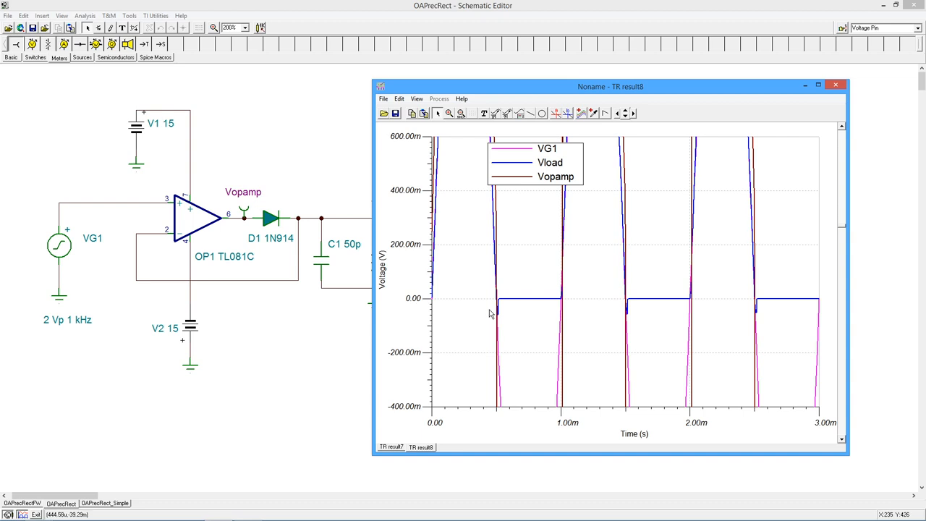
mouse_move(214, 228)
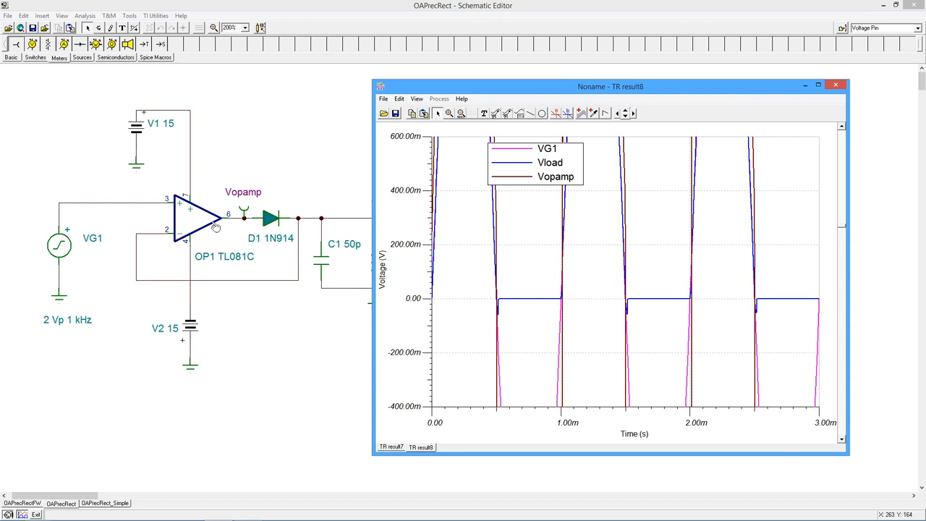
mouse_move(237, 272)
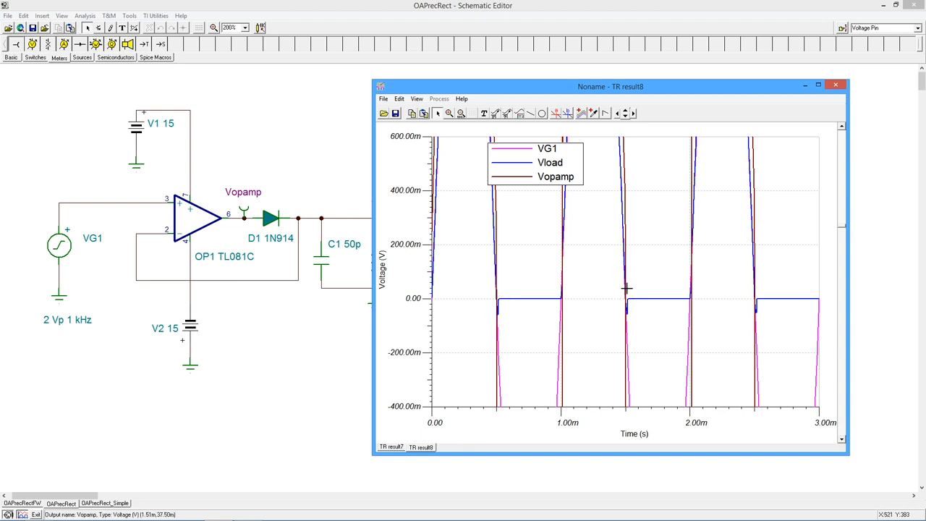
mouse_move(388, 337)
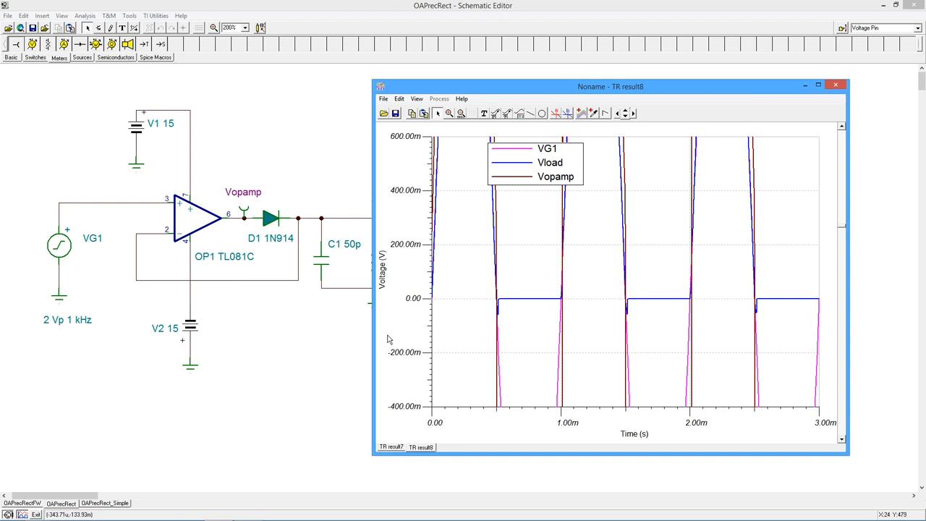
mouse_move(391, 266)
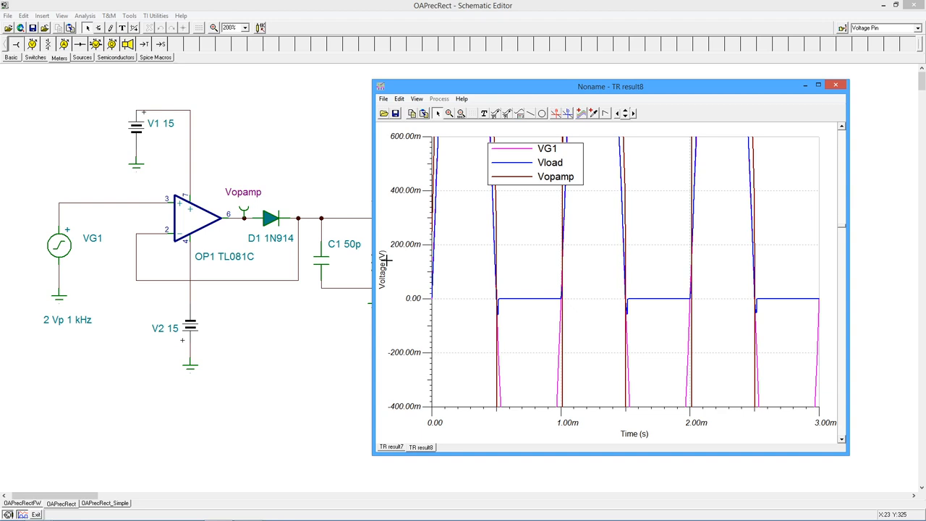
mouse_move(473, 305)
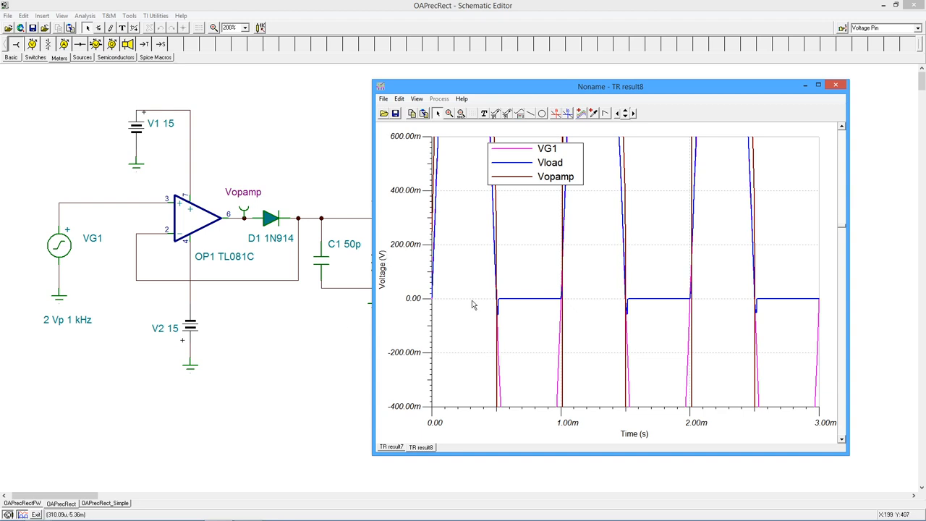
Step: Close the TR result window, leaving the OAPrecRect schematic
click(836, 84)
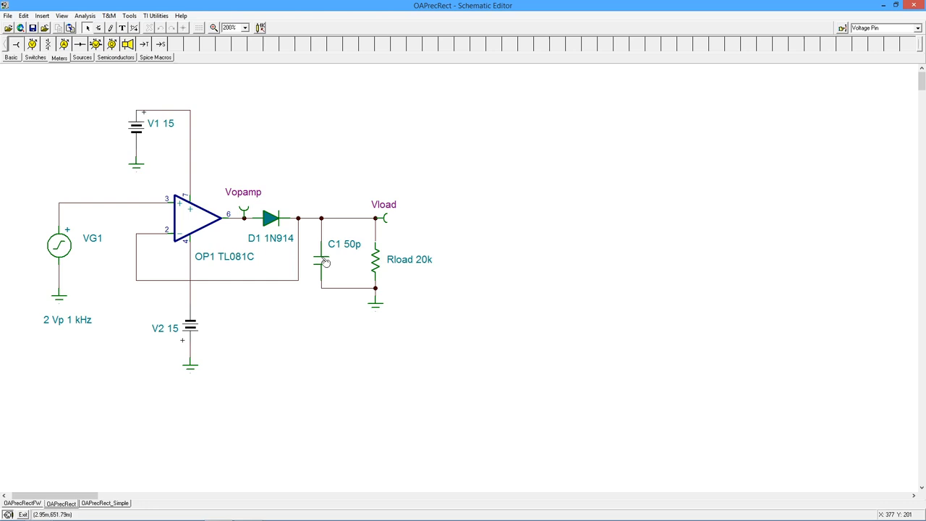
mouse_move(335, 249)
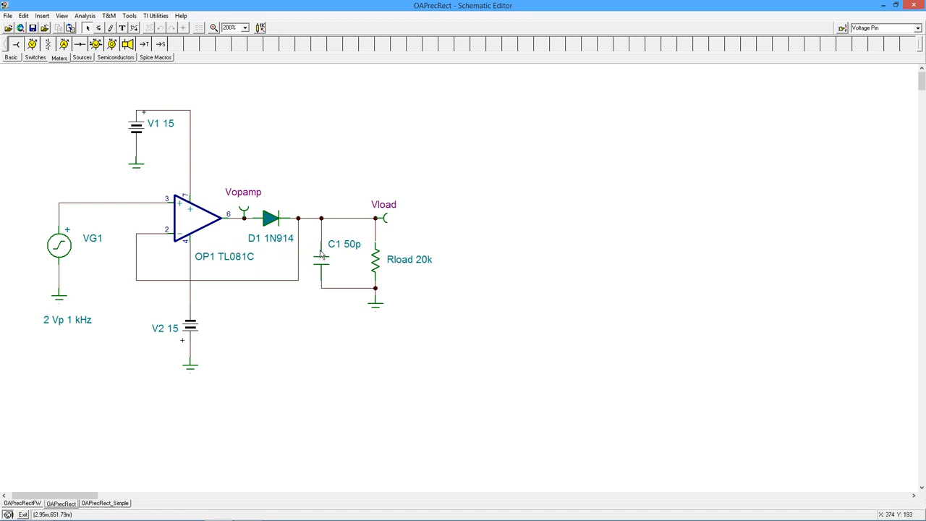
mouse_move(258, 240)
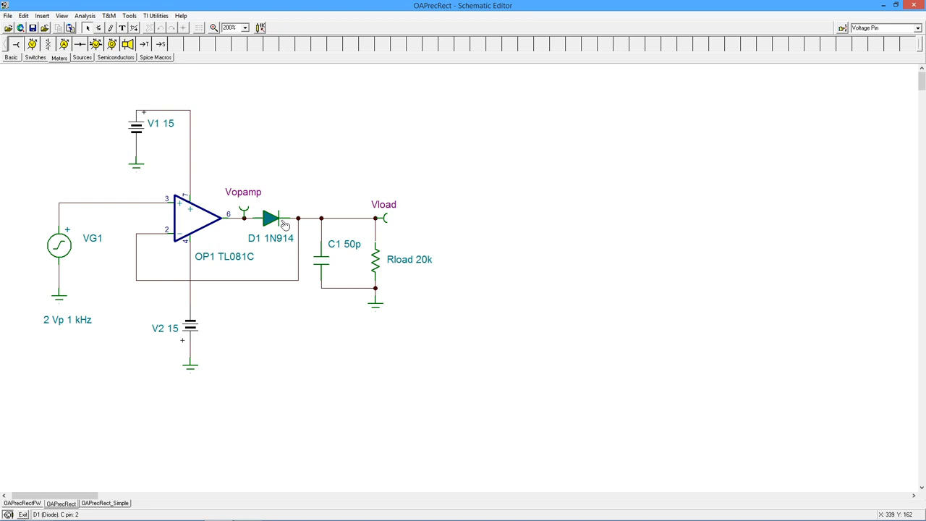
mouse_move(303, 208)
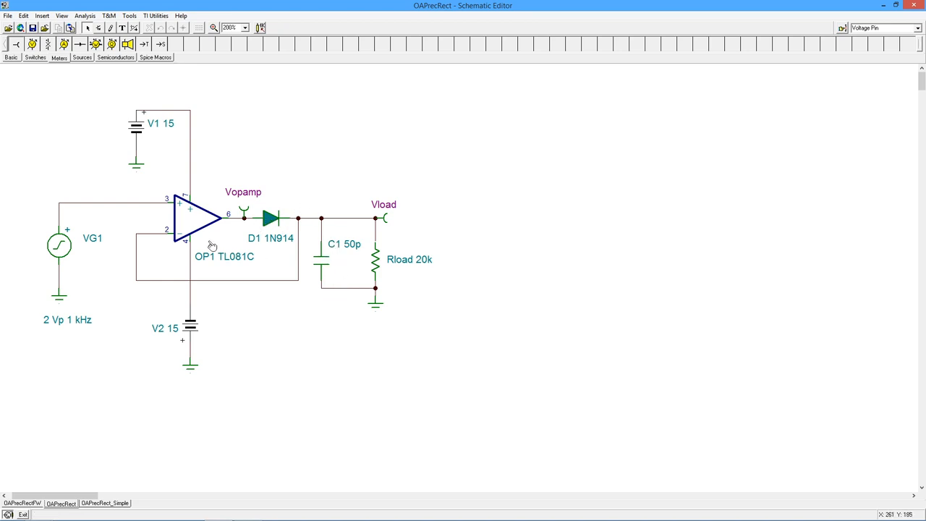
mouse_move(306, 271)
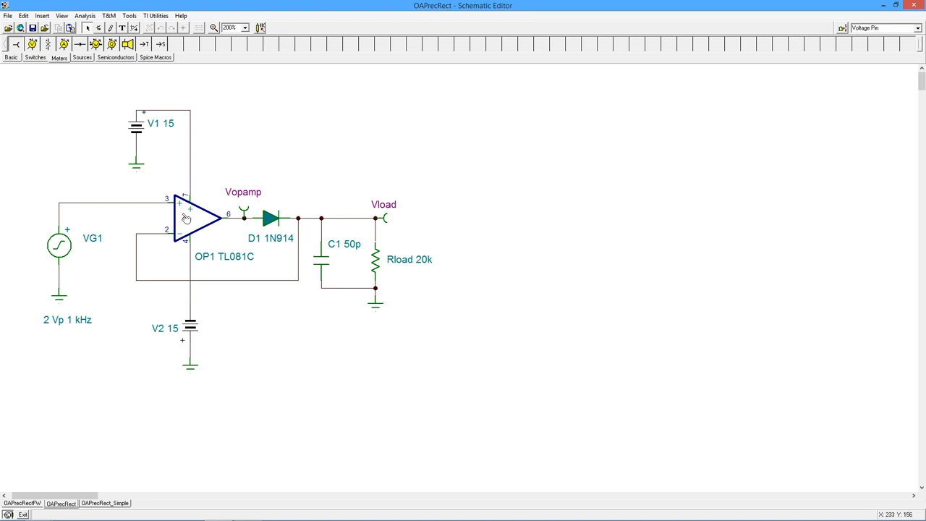
mouse_move(320, 252)
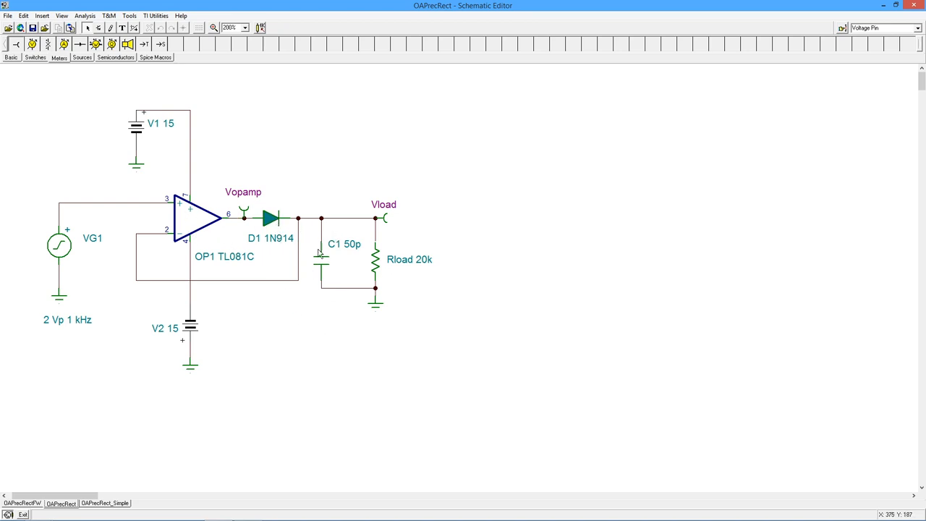
mouse_move(327, 135)
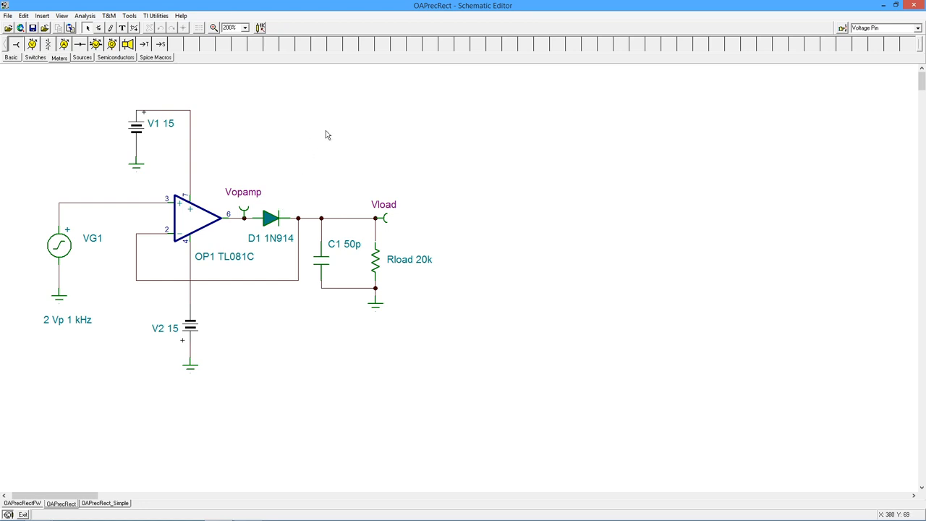
mouse_move(303, 217)
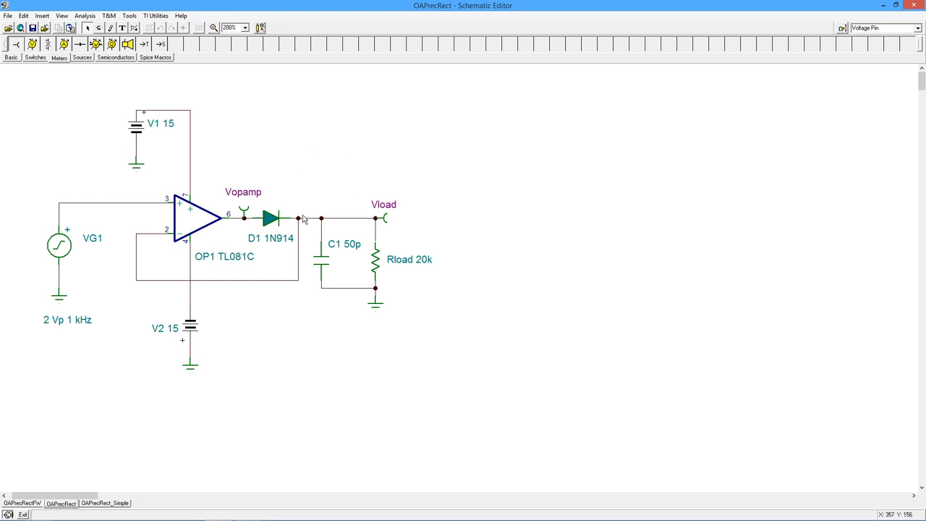
mouse_move(254, 234)
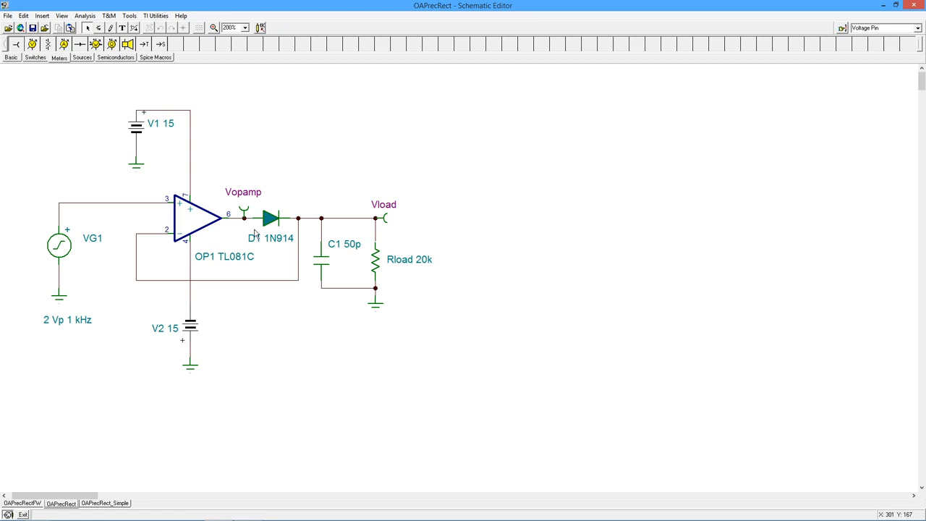
mouse_move(280, 226)
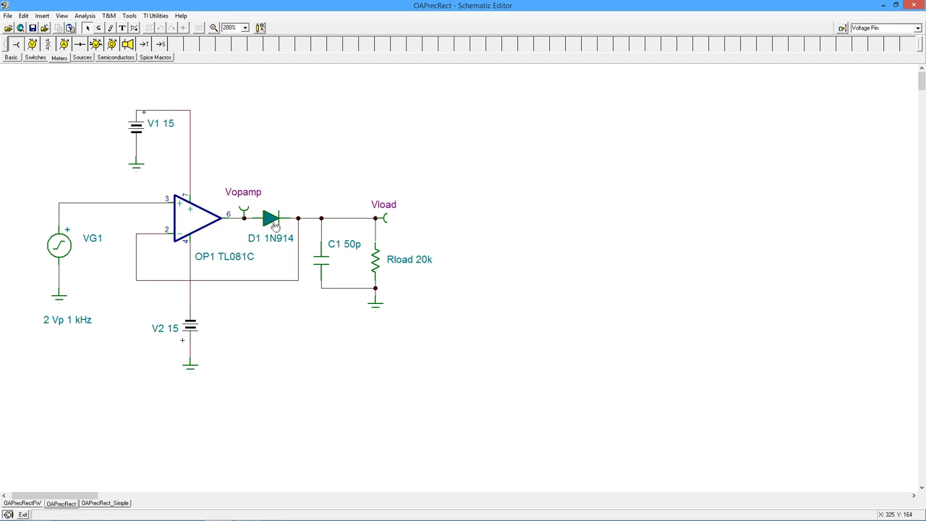
mouse_move(374, 249)
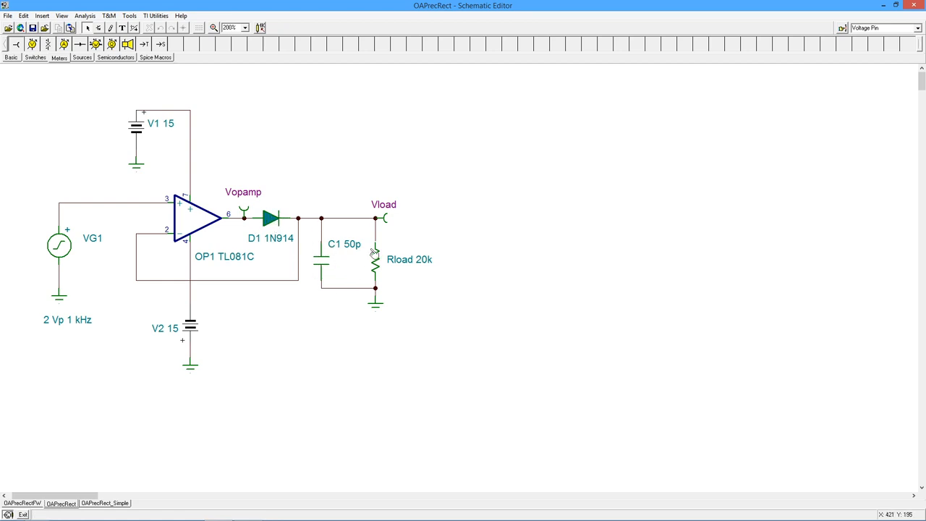
mouse_move(283, 178)
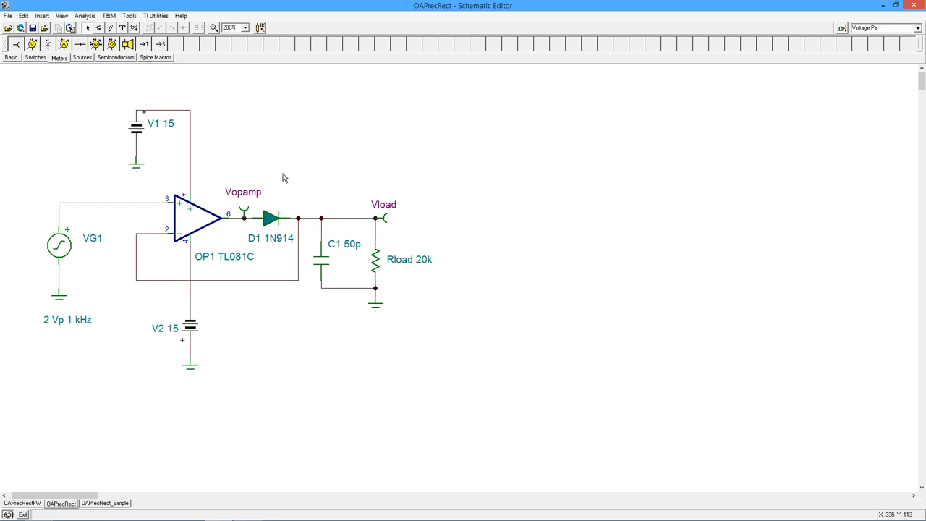
mouse_move(571, 272)
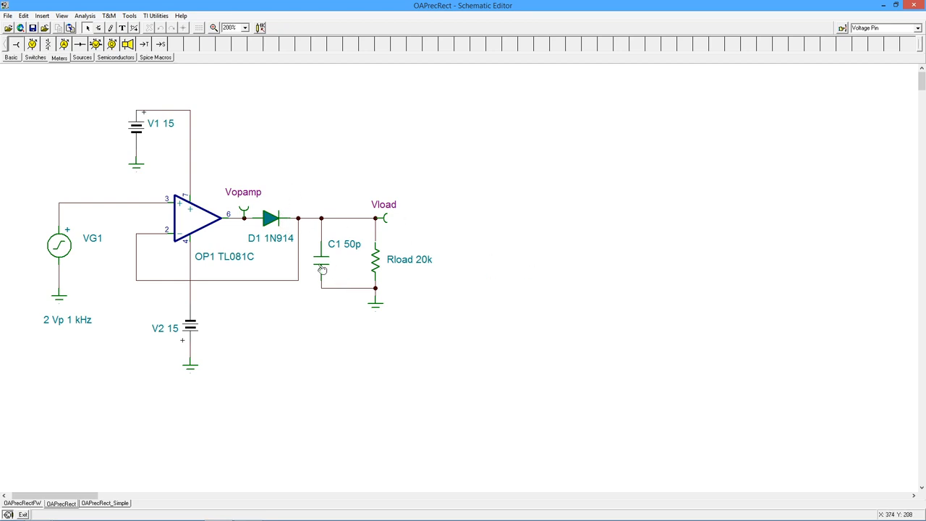
click(322, 257)
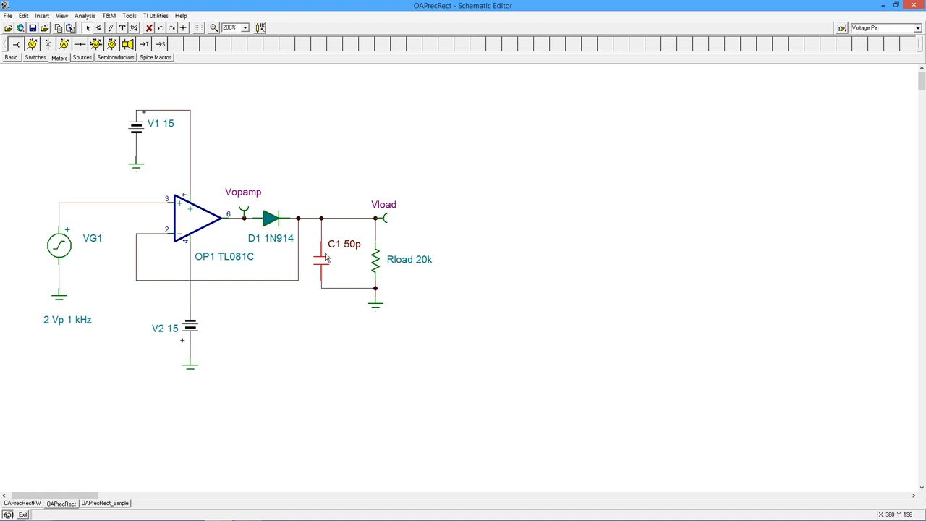
Step: Set C1's capacitance to 5n in its properties dialog and confirm
double_click(321, 258)
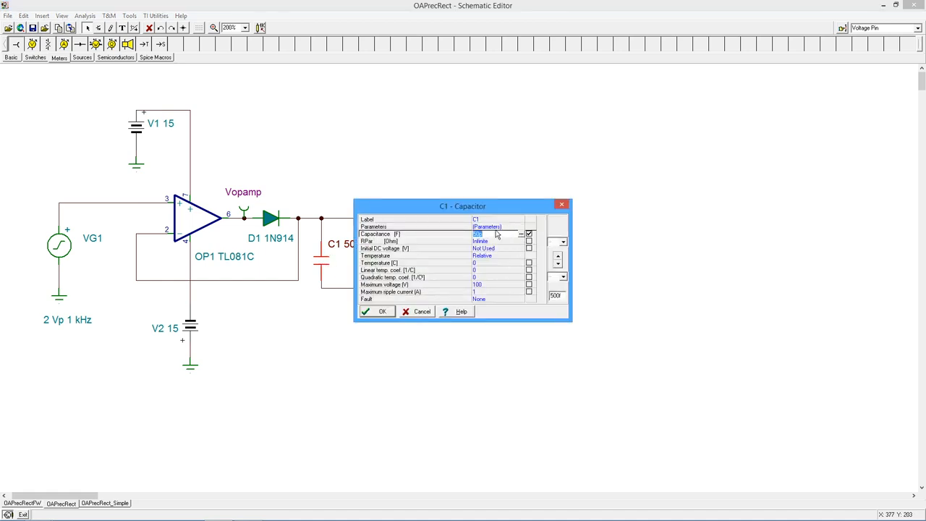
text(50p)
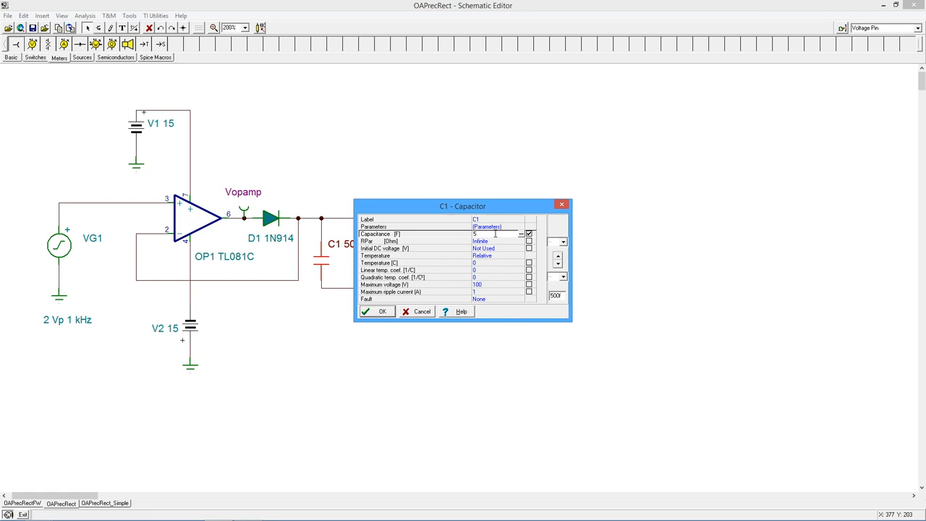
text(n)
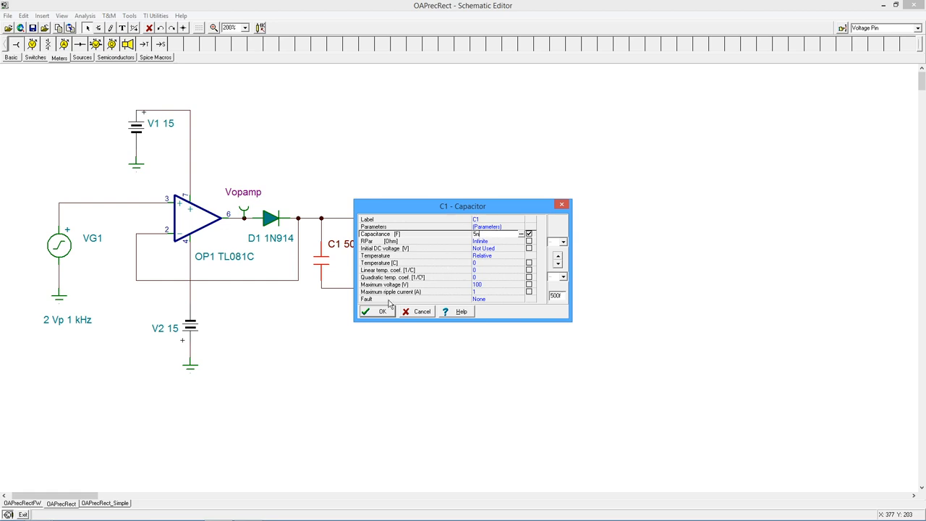
click(376, 311)
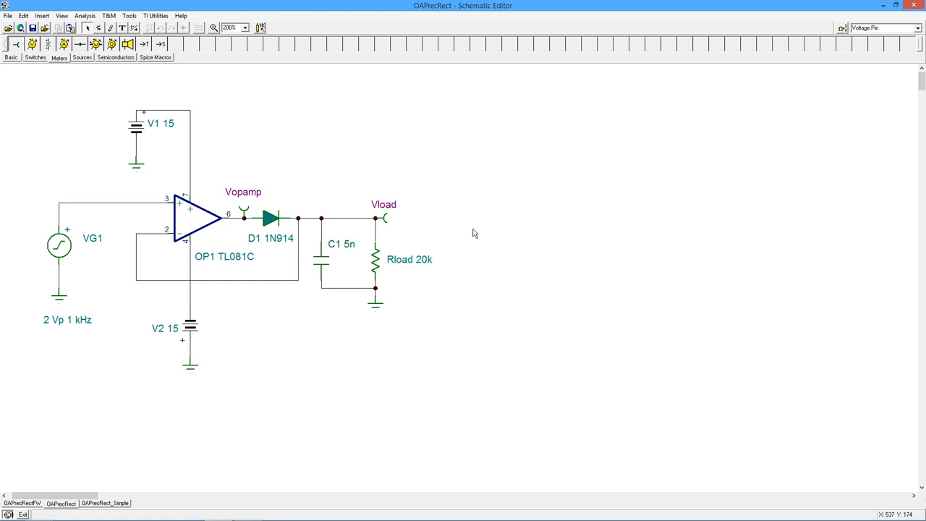
click(106, 12)
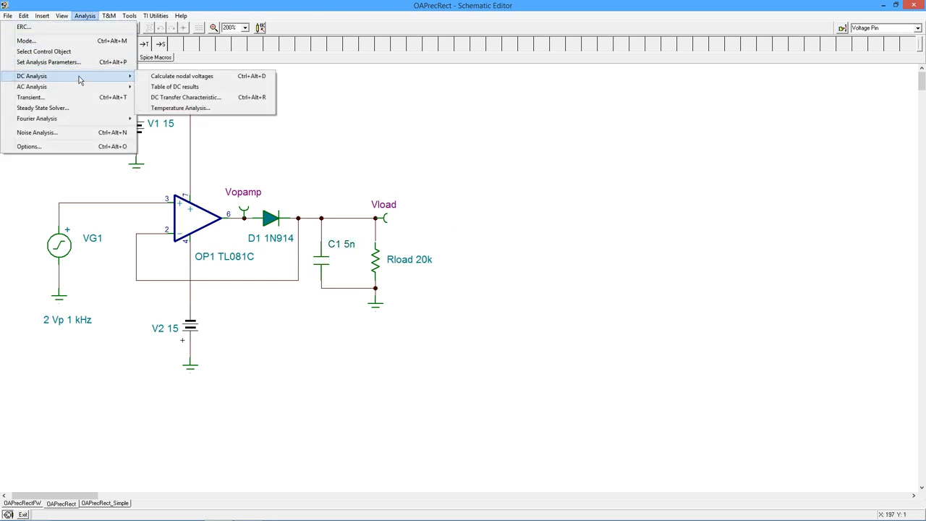
Step: Run the transient analysis with C1 at 5n, zoom on the waveforms near 0 V, then close the results
click(37, 98)
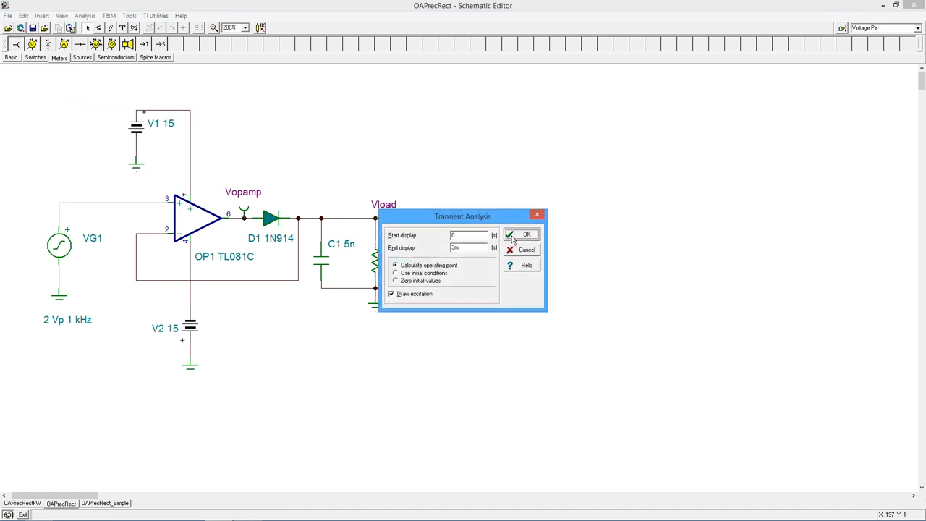
click(521, 234)
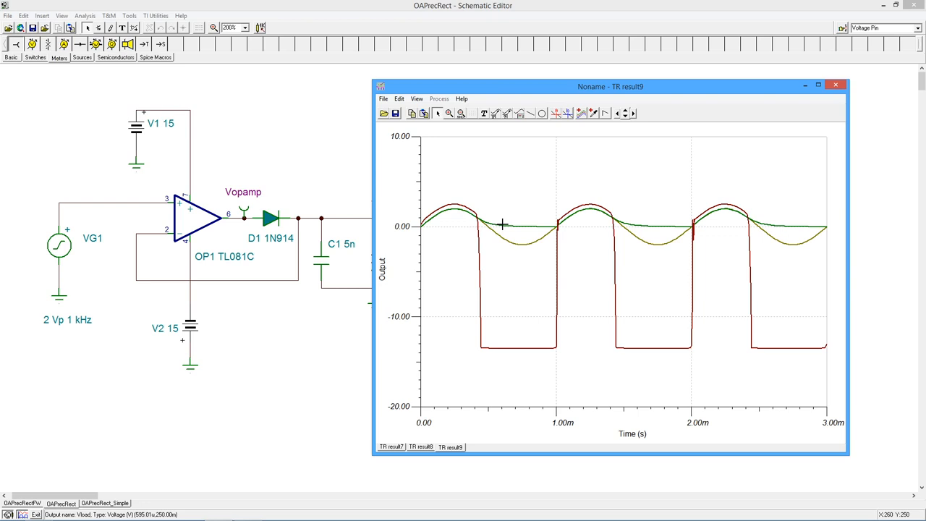
mouse_move(480, 223)
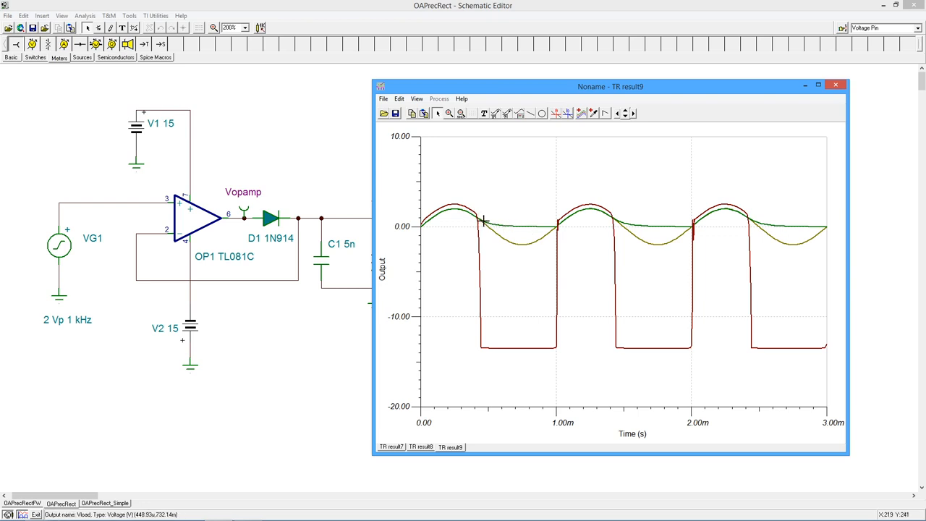
mouse_move(538, 137)
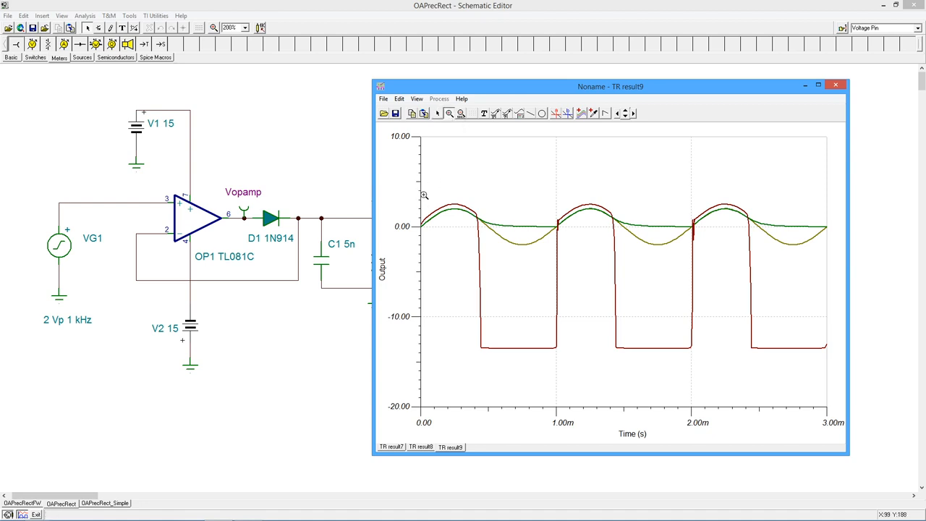
drag(423, 193, 822, 259)
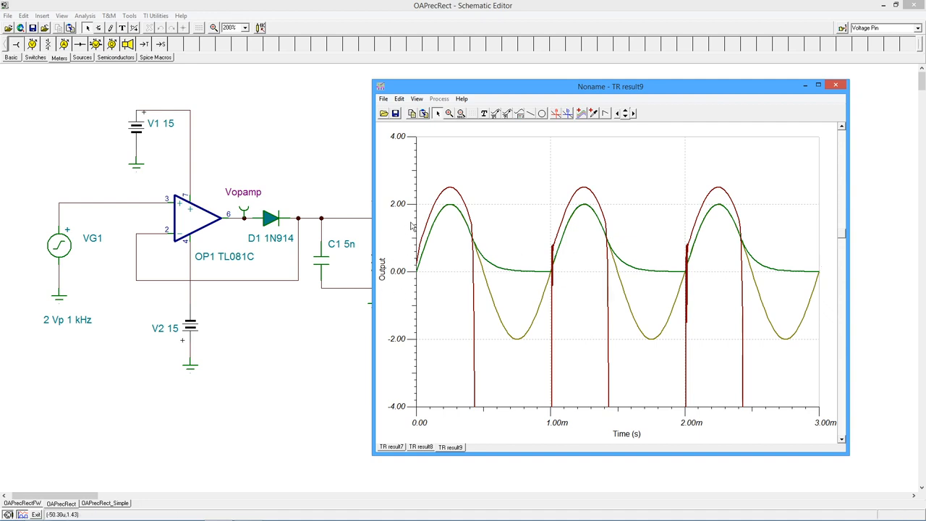
mouse_move(458, 214)
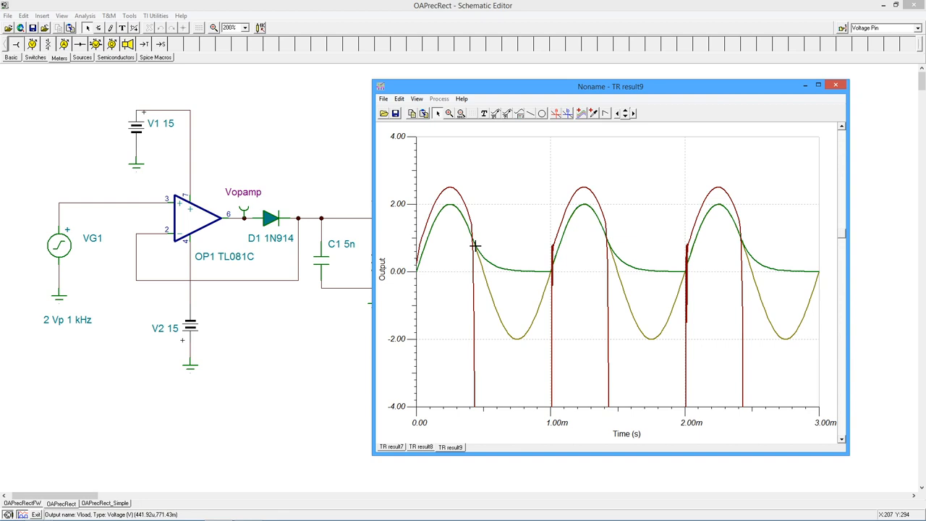
mouse_move(472, 238)
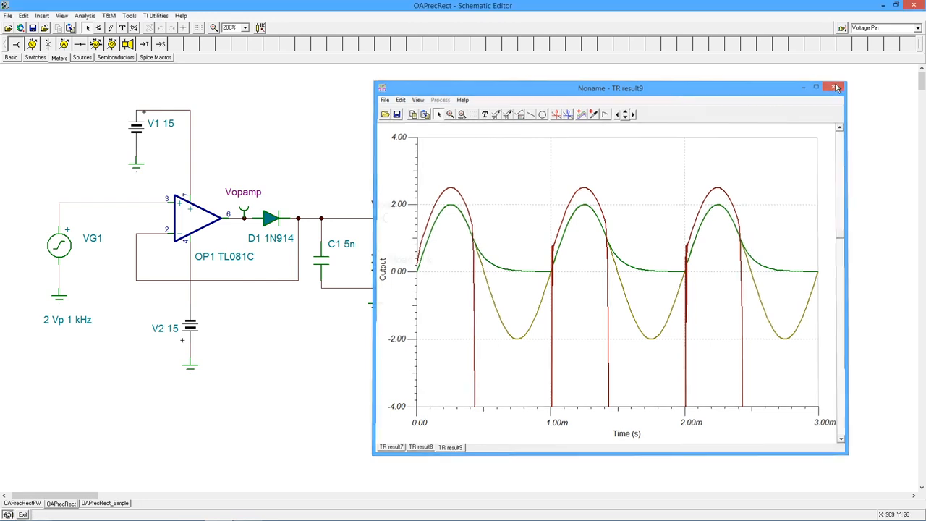
click(833, 86)
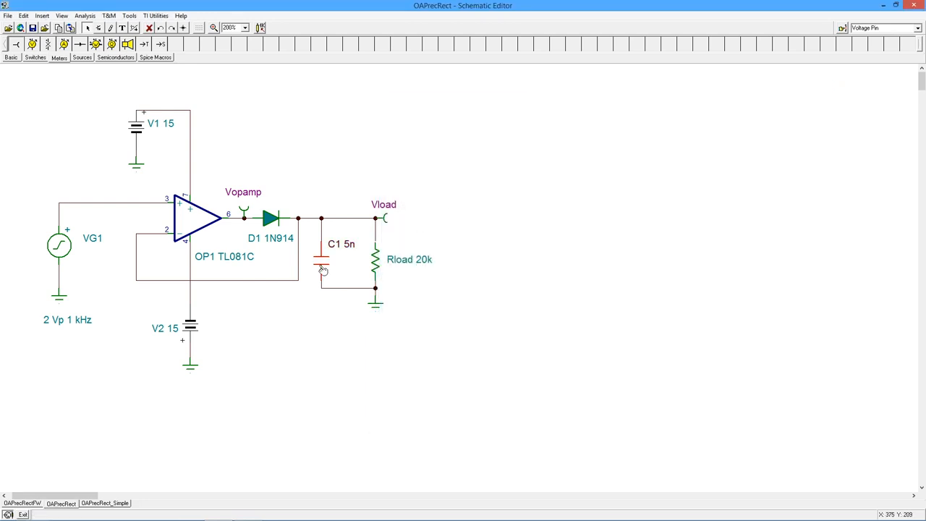
Step: Set C1's capacitance to 50n and reopen the Transient analysis settings
double_click(321, 260)
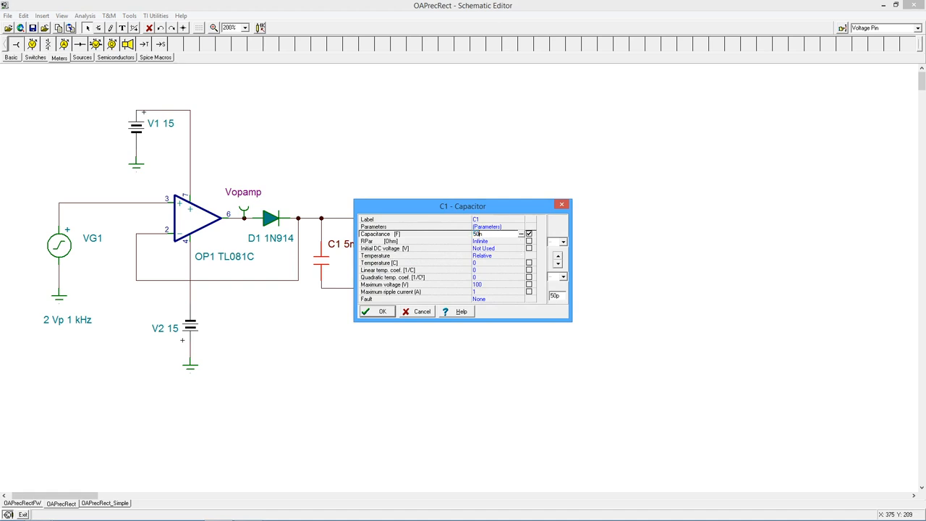
click(376, 311)
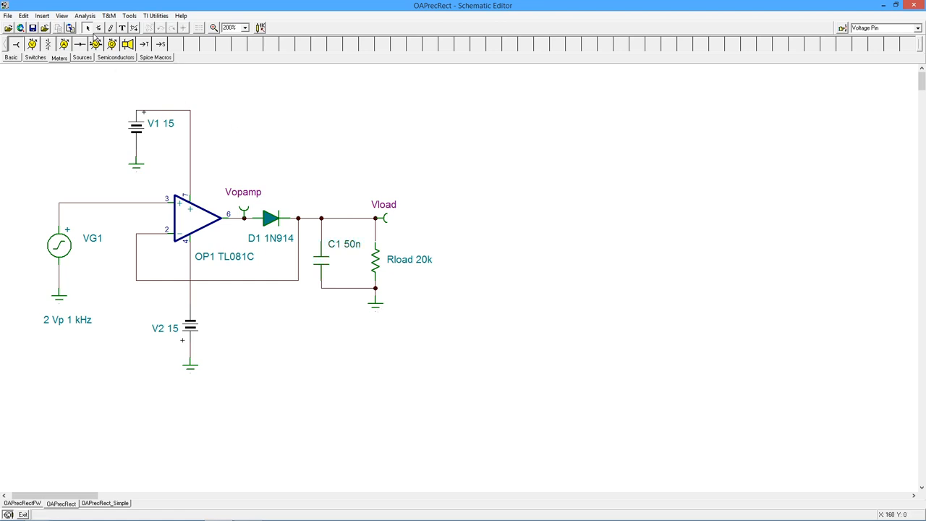
click(85, 15)
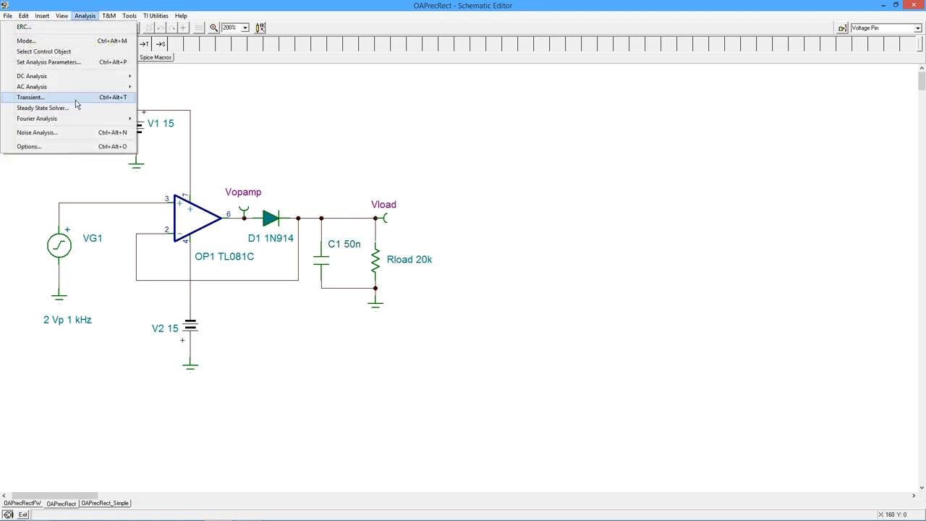
click(35, 97)
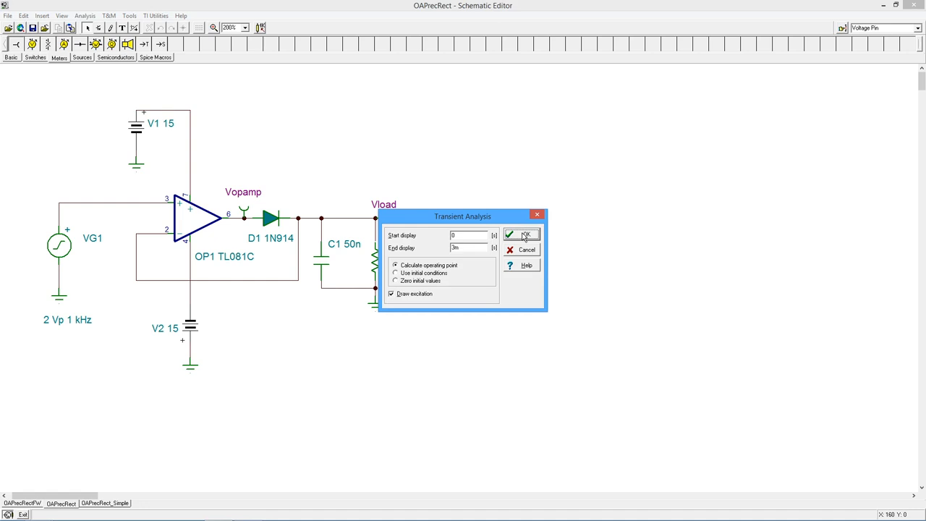
click(521, 235)
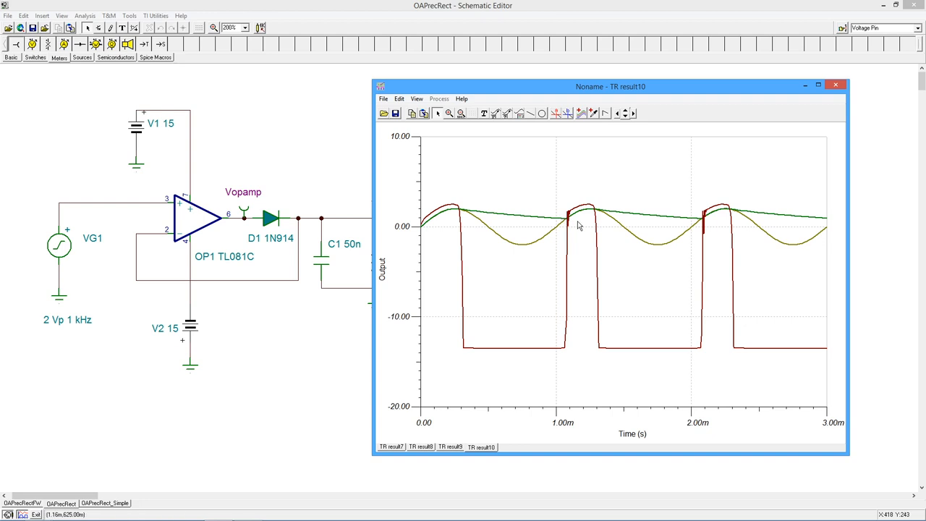
mouse_move(400, 260)
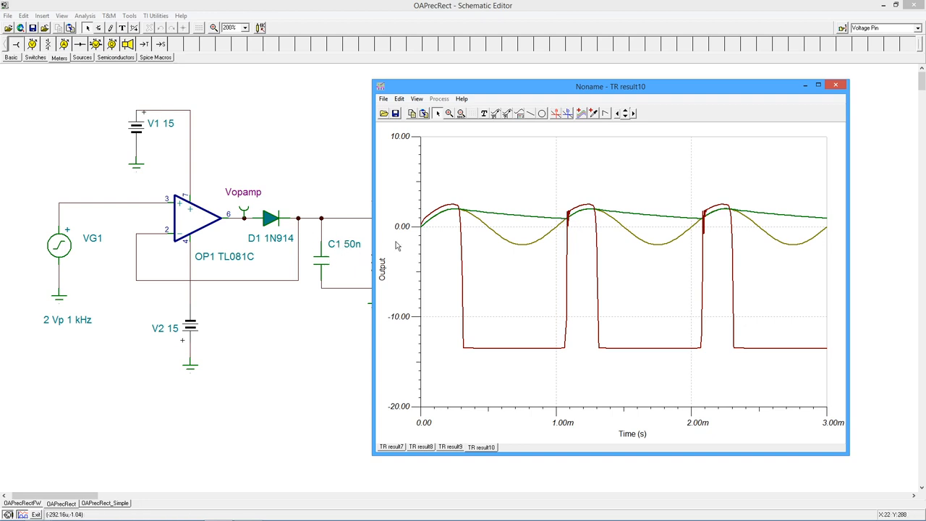
mouse_move(495, 211)
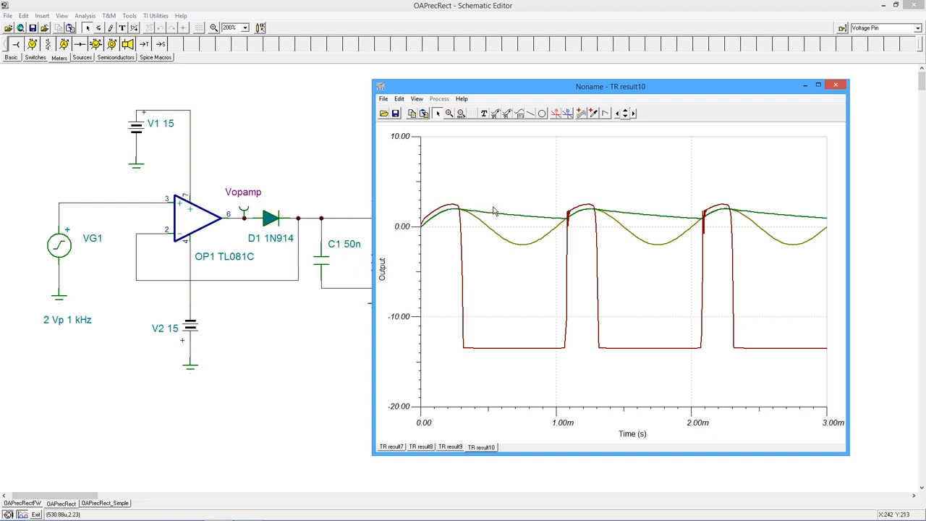
mouse_move(741, 211)
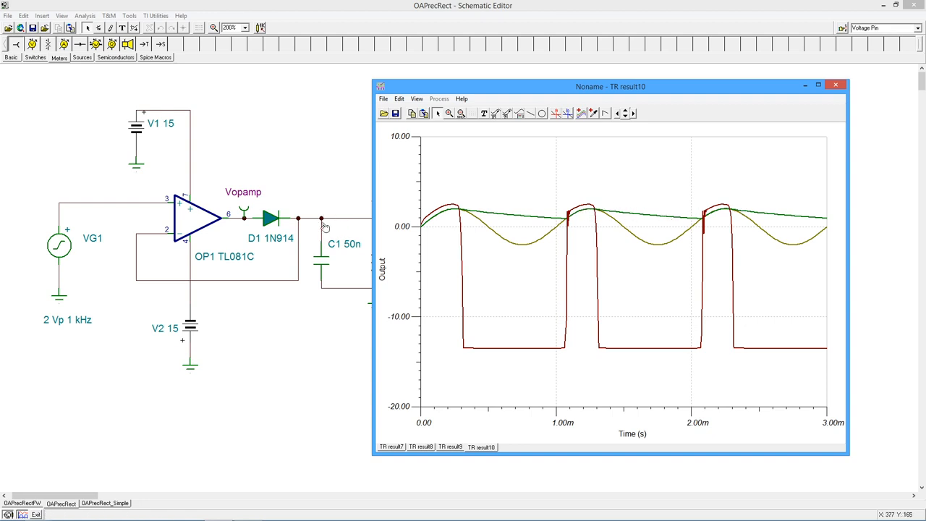
mouse_move(292, 226)
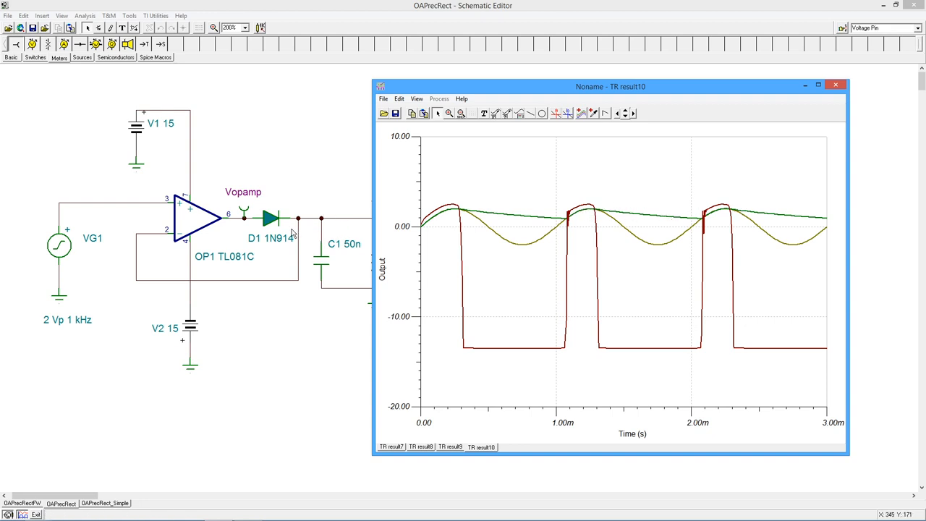
mouse_move(311, 220)
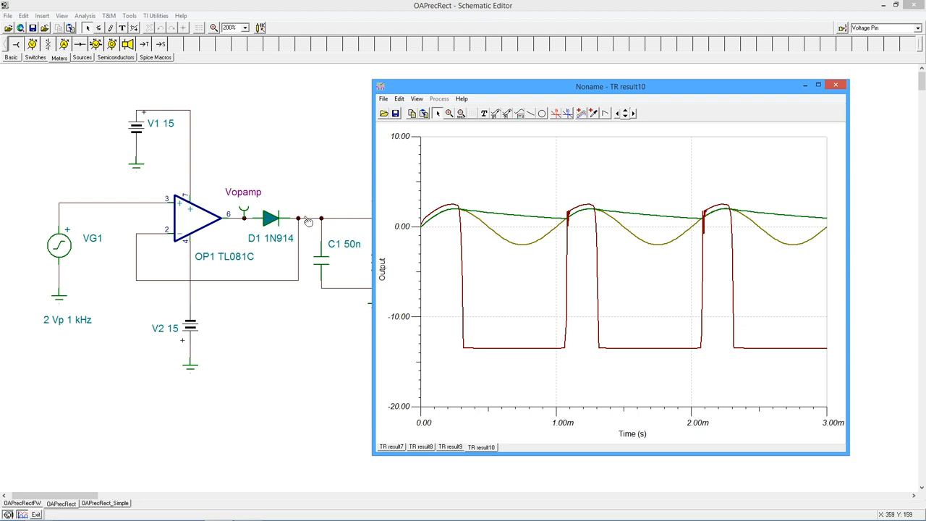
mouse_move(610, 204)
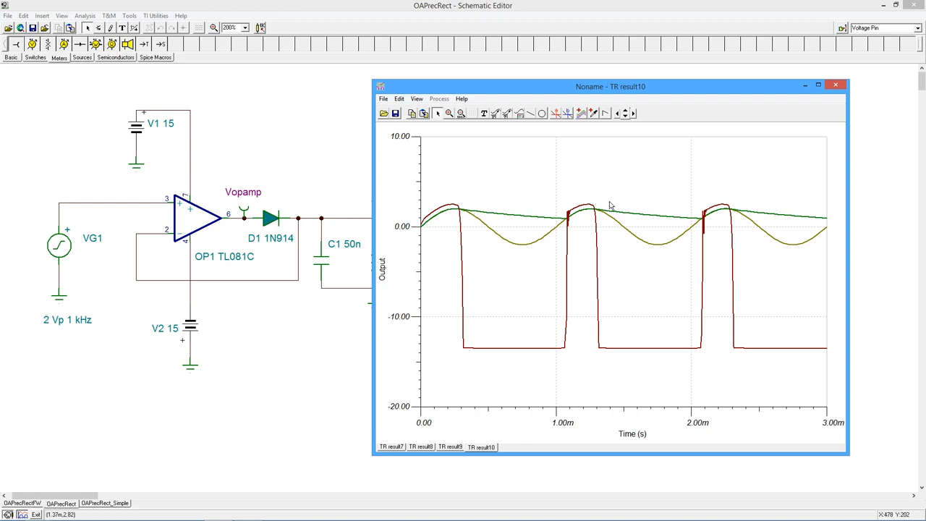
mouse_move(470, 200)
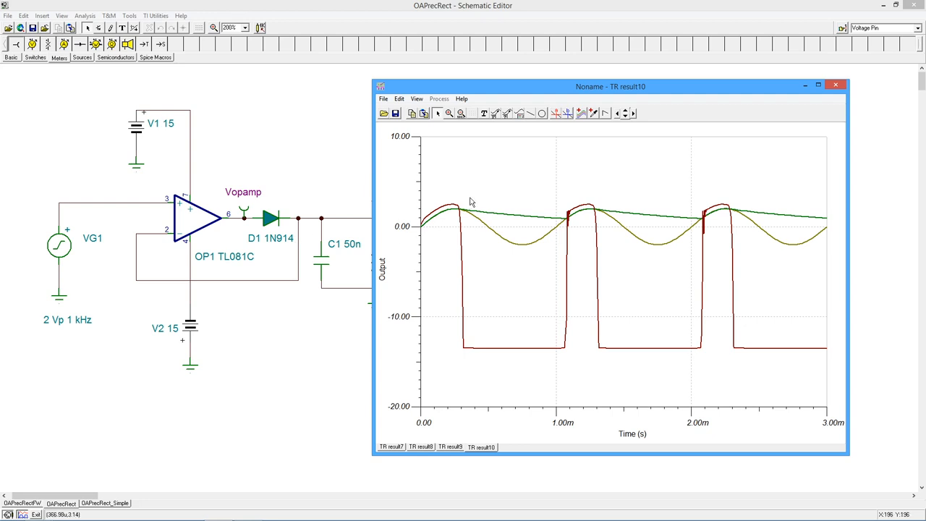
mouse_move(479, 208)
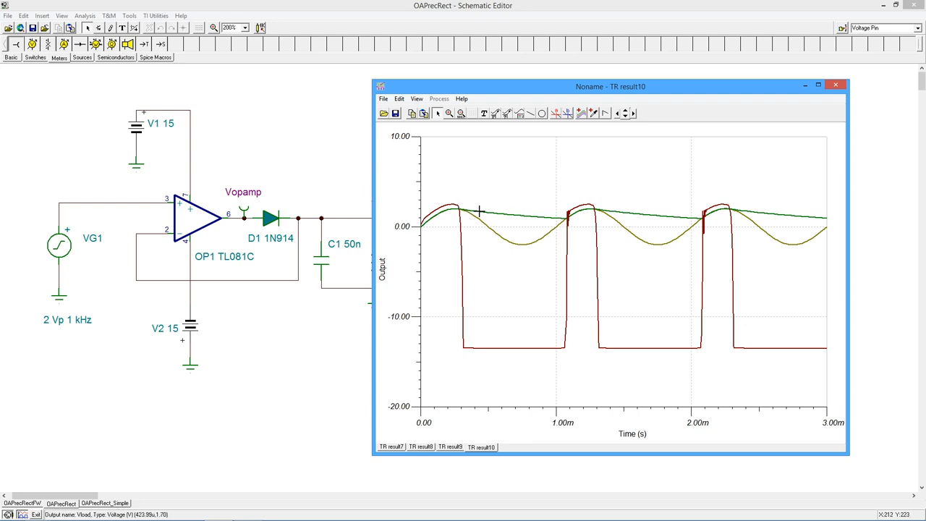
mouse_move(564, 228)
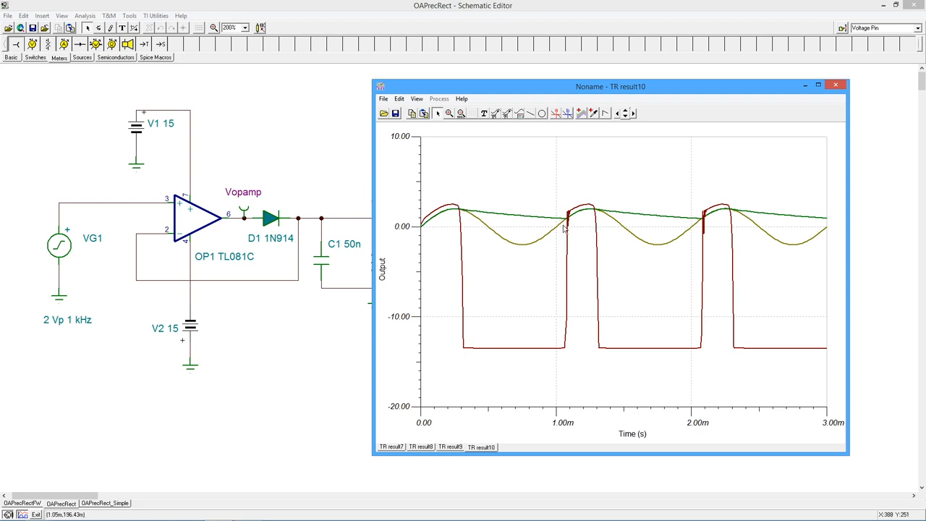
mouse_move(514, 206)
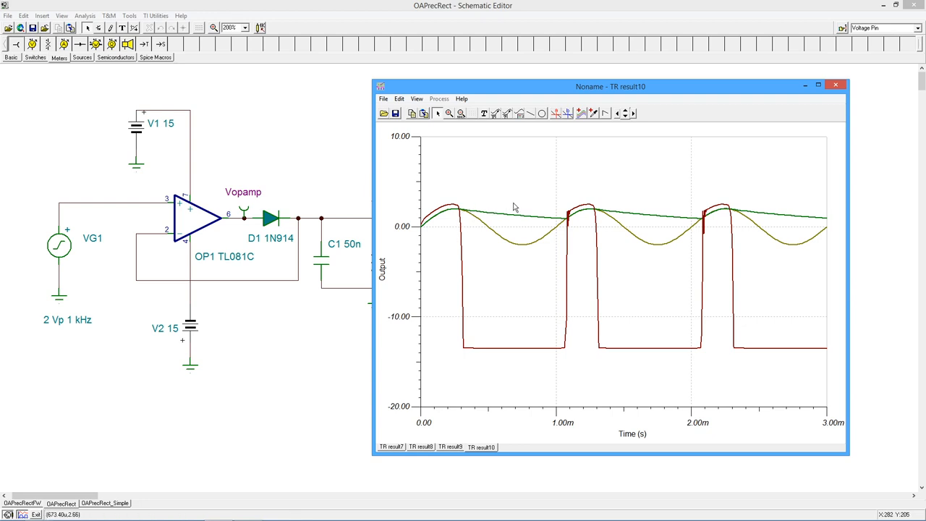
mouse_move(376, 211)
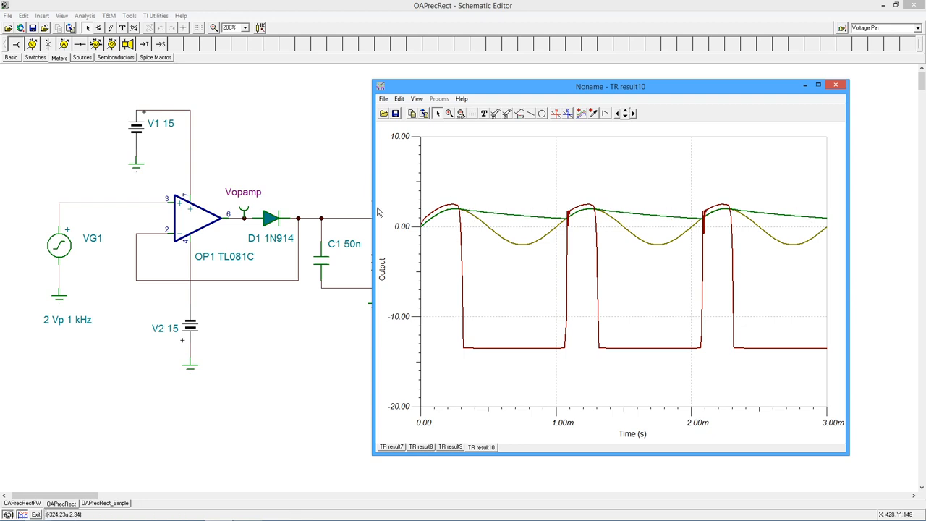
mouse_move(737, 194)
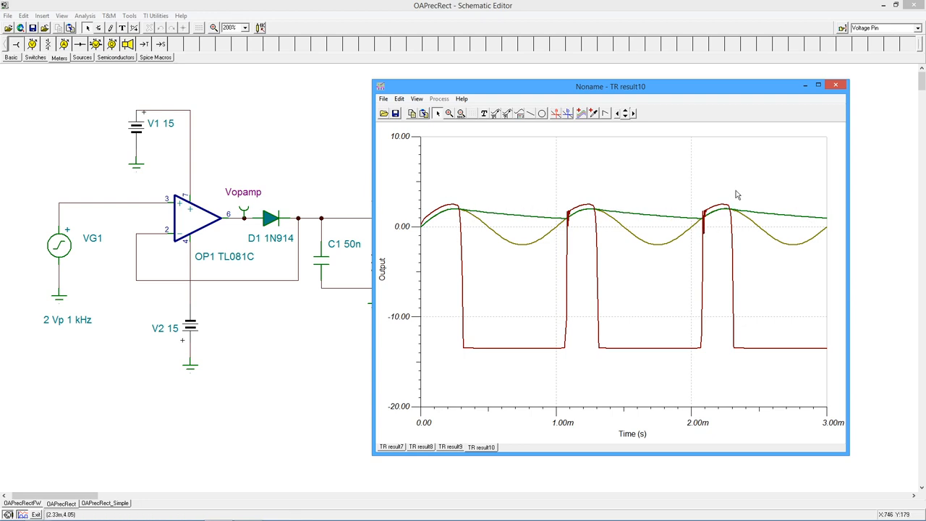
mouse_move(836, 86)
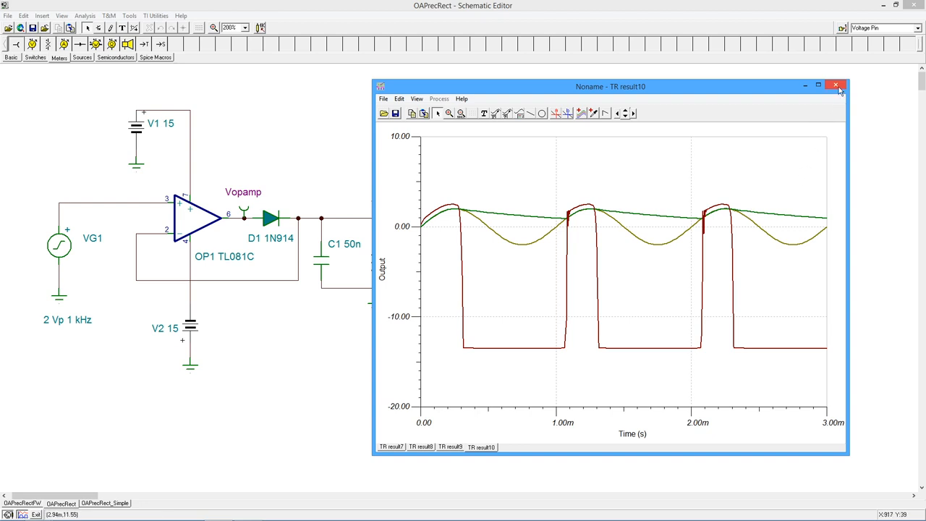
Step: Close the 50n transient result window, returning to the rectifier schematic
click(837, 85)
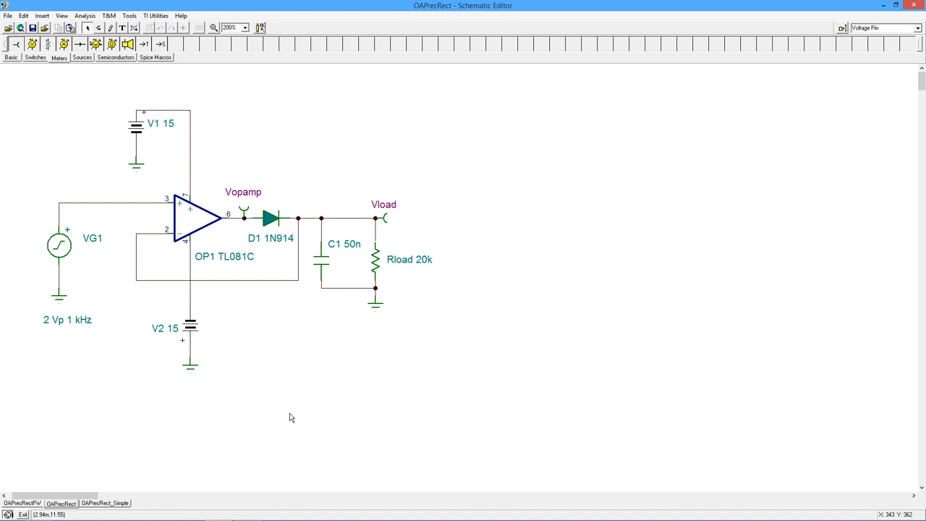
mouse_move(236, 358)
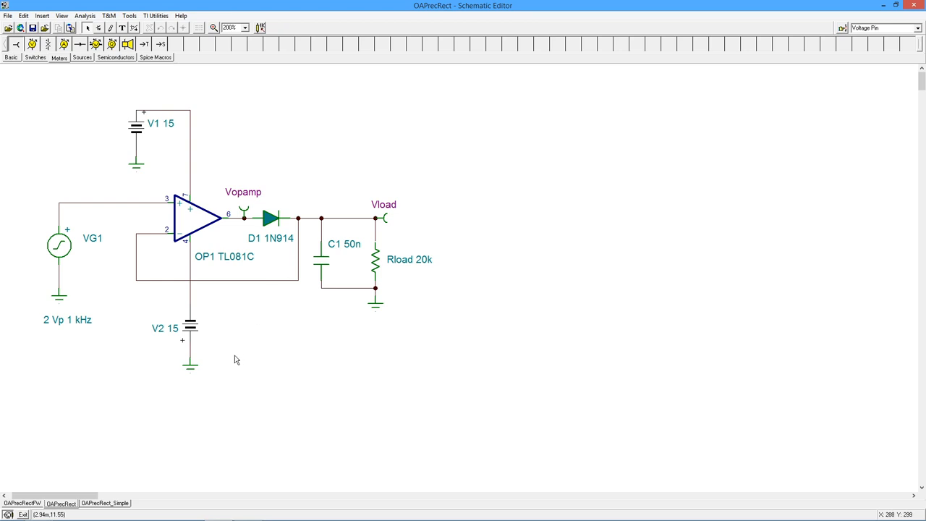
Step: Switch the Schematic Editor to the OAPrecRectFW full-wave rectifier schematic
click(22, 499)
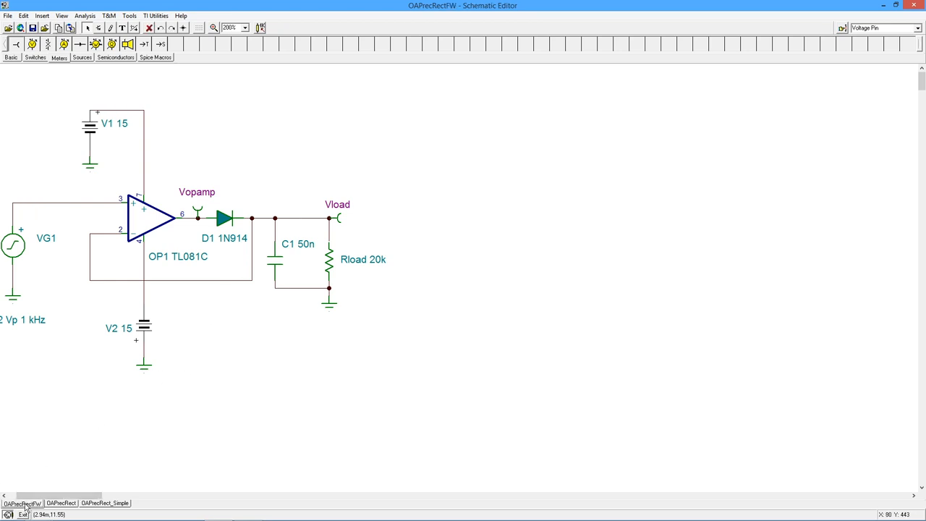
click(61, 501)
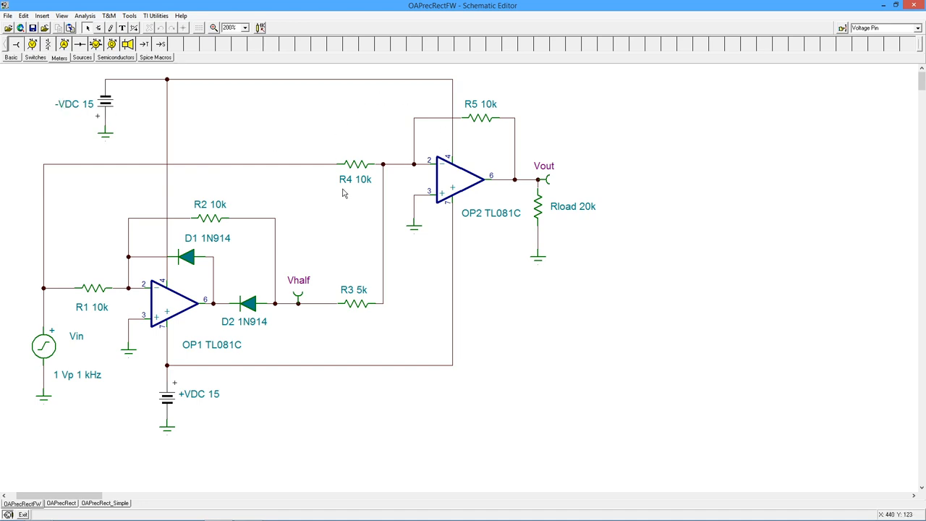
mouse_move(411, 231)
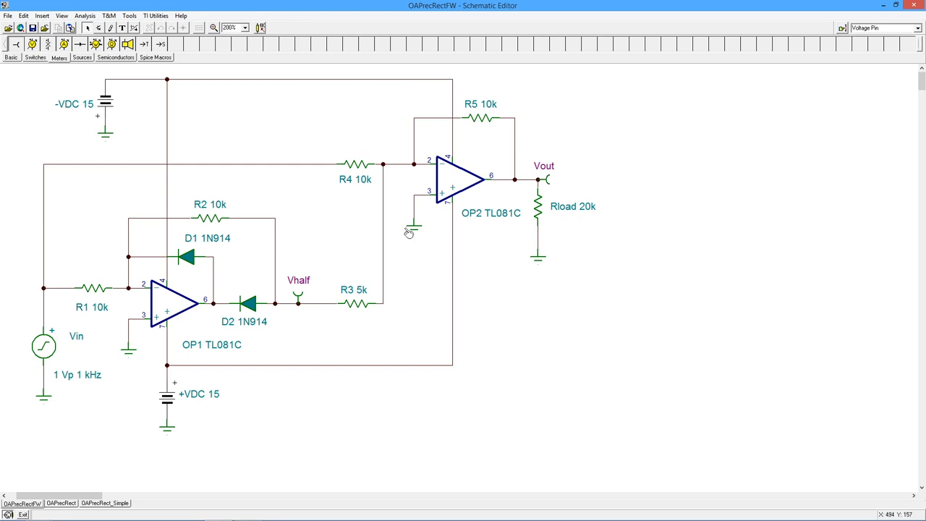
mouse_move(362, 314)
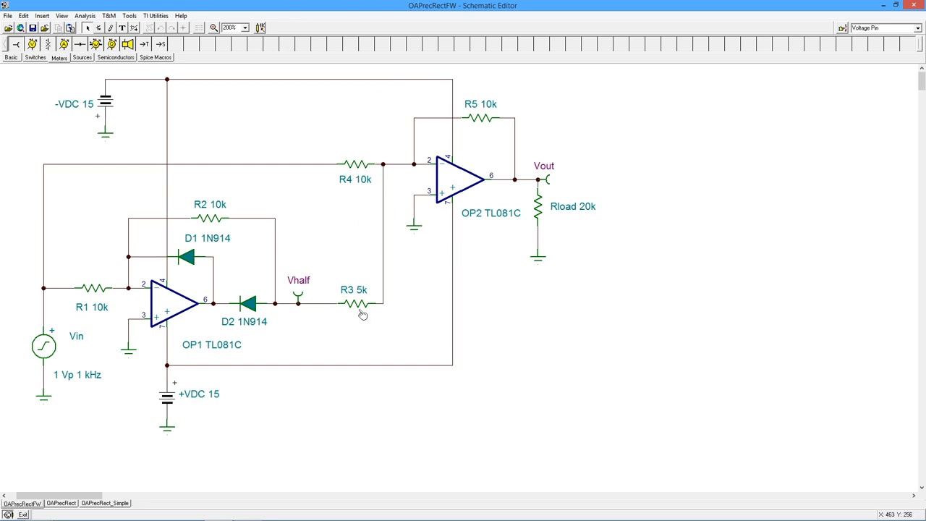
mouse_move(337, 243)
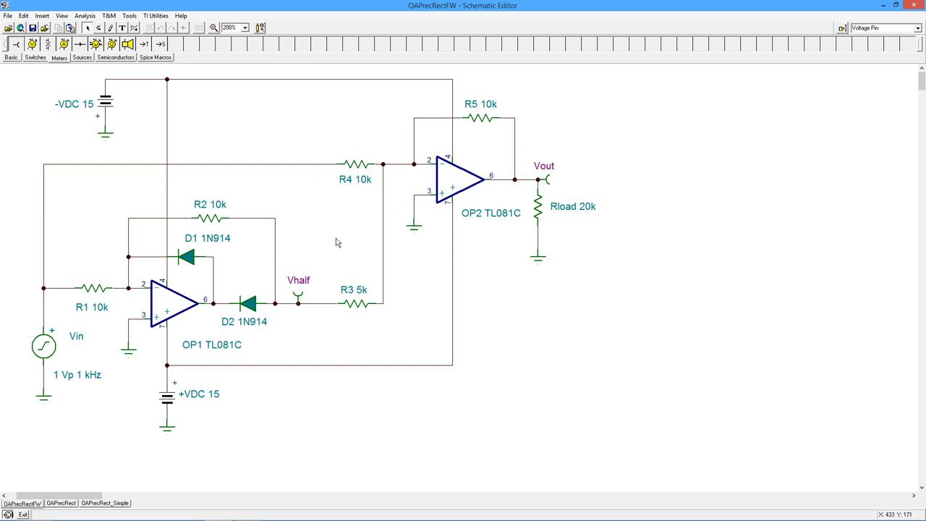
mouse_move(63, 168)
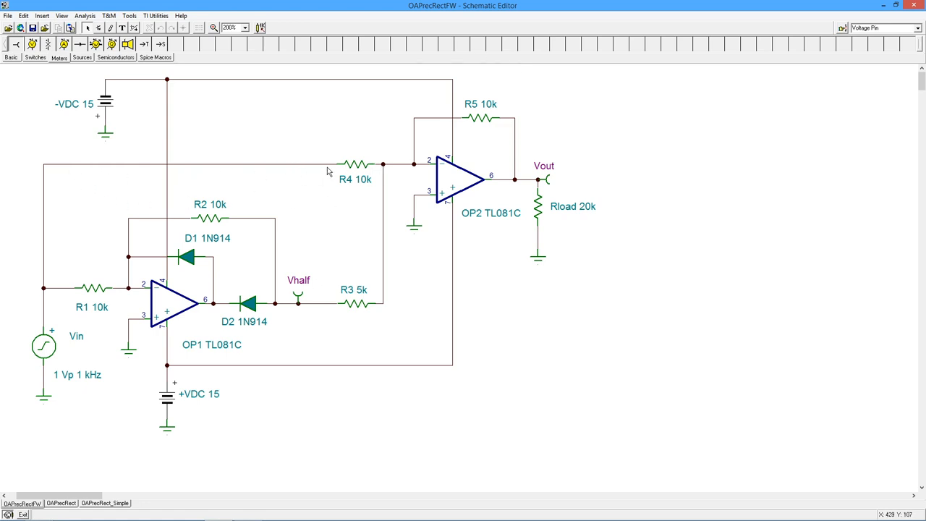
mouse_move(354, 179)
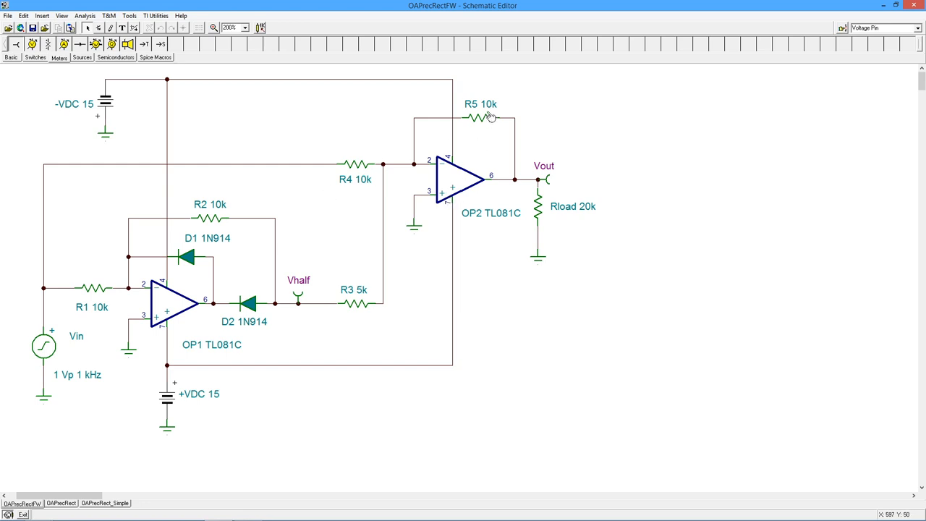
mouse_move(353, 309)
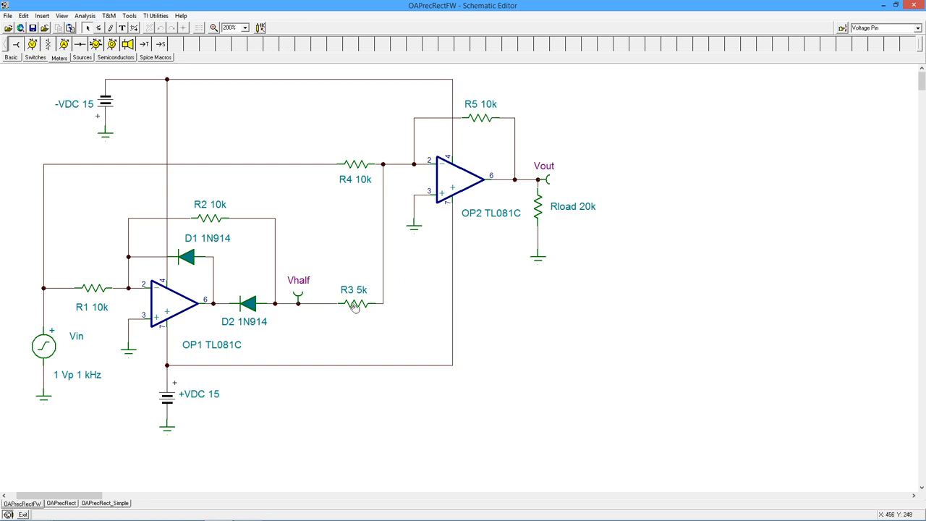
mouse_move(449, 75)
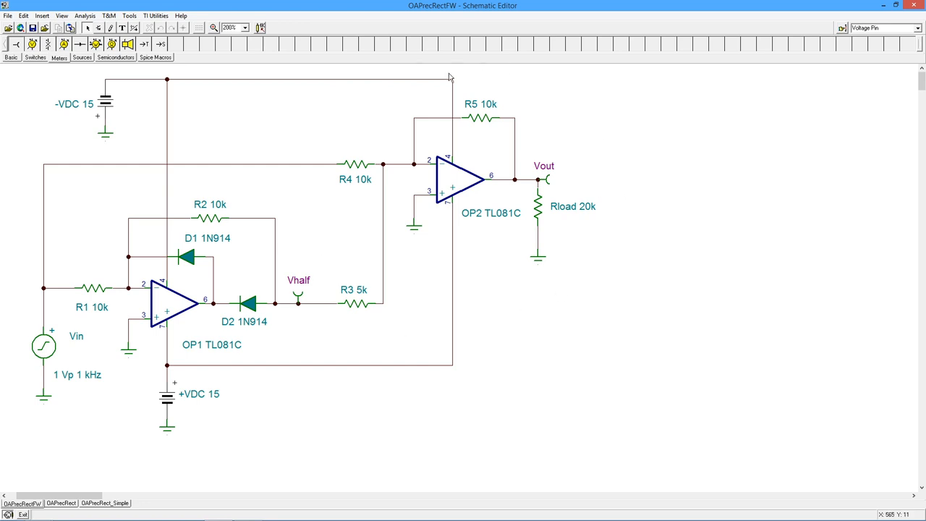
mouse_move(49, 355)
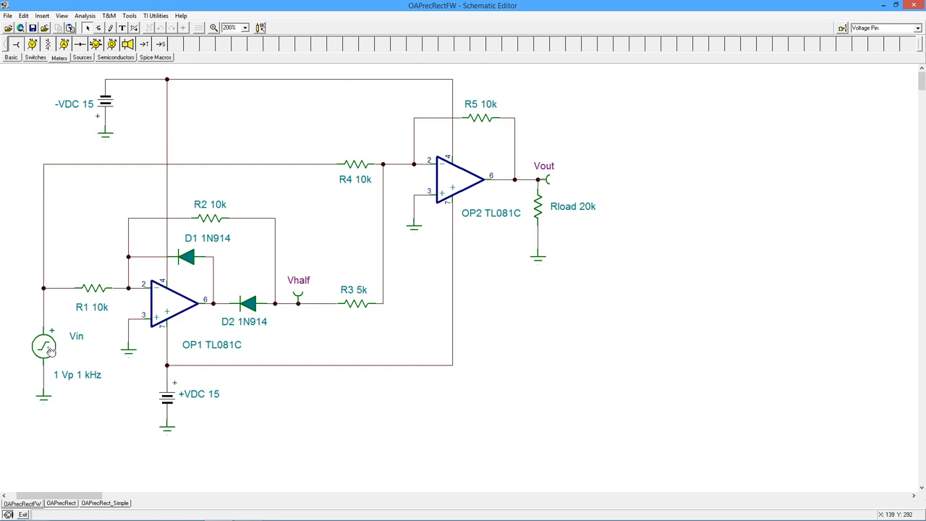
mouse_move(89, 240)
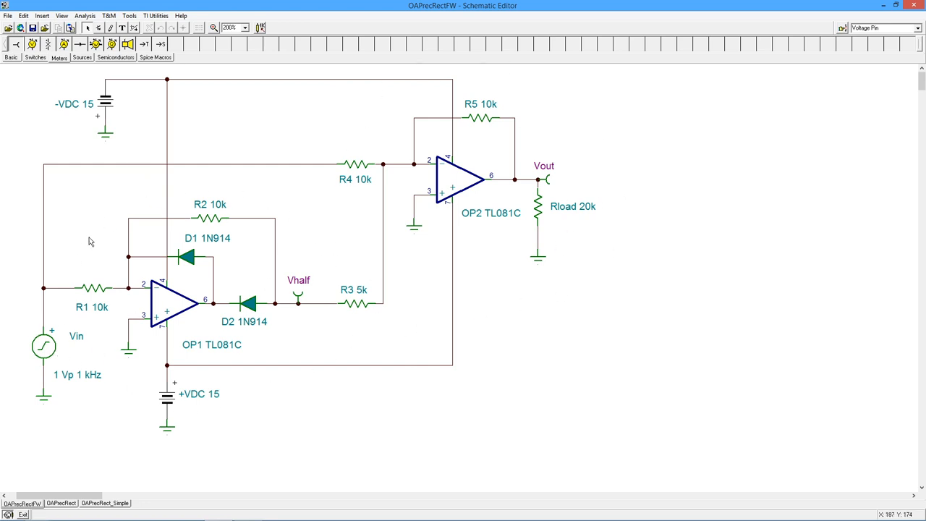
mouse_move(152, 204)
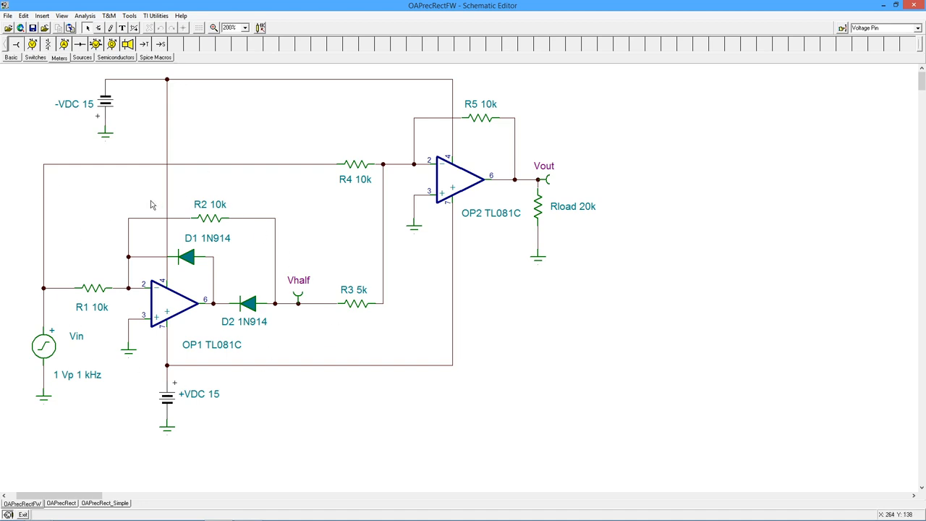
mouse_move(187, 348)
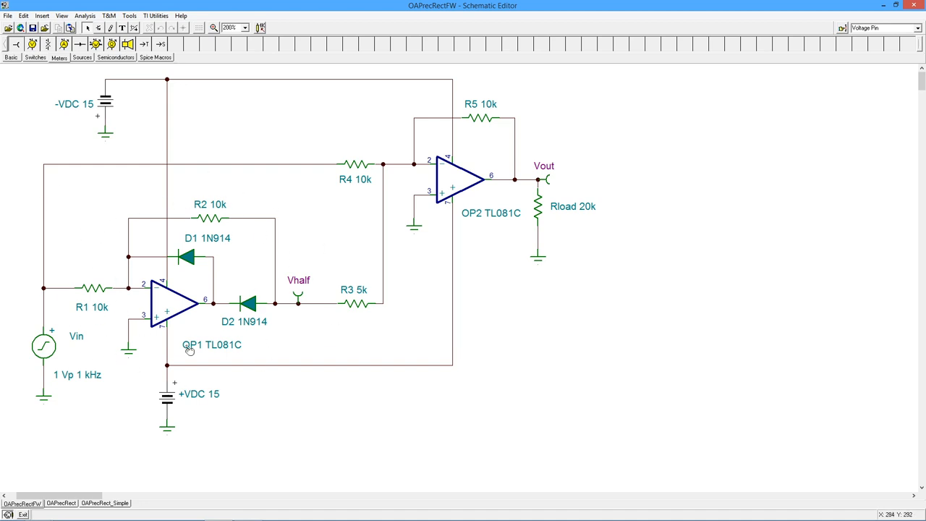
mouse_move(228, 159)
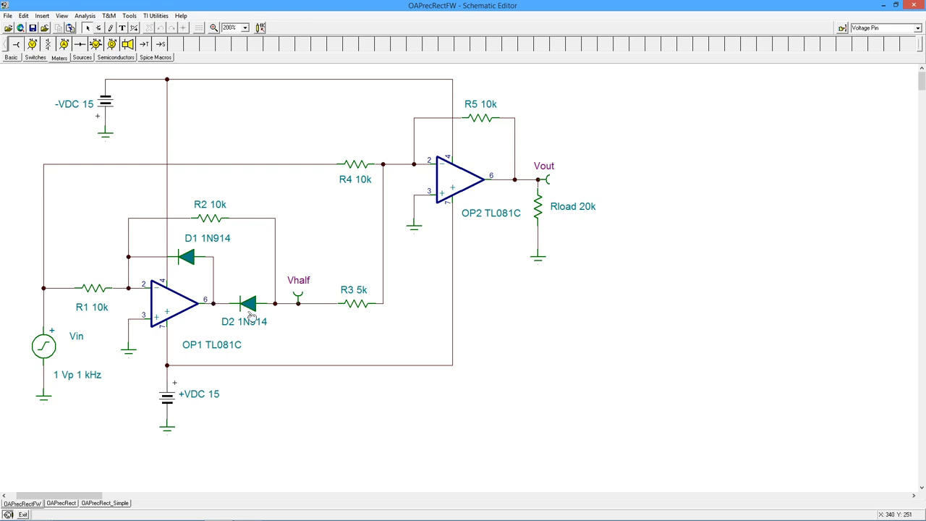
mouse_move(240, 202)
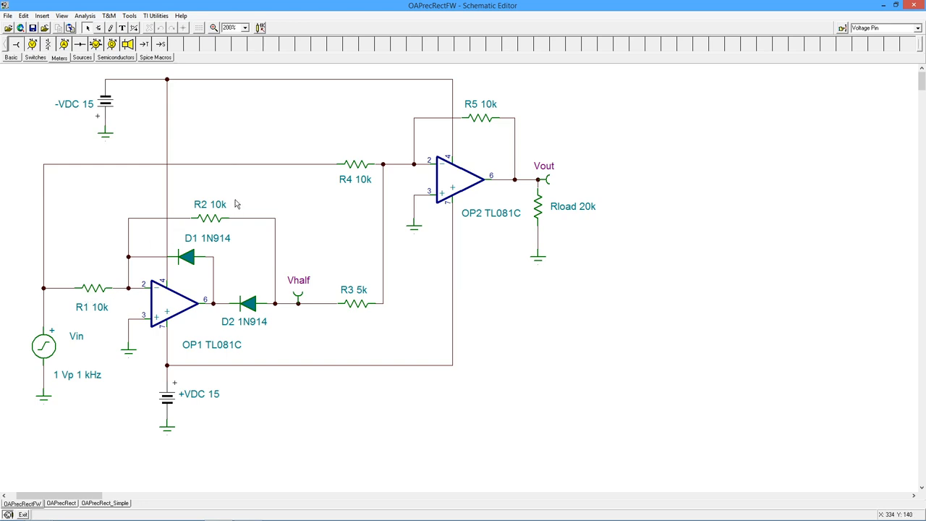
mouse_move(264, 188)
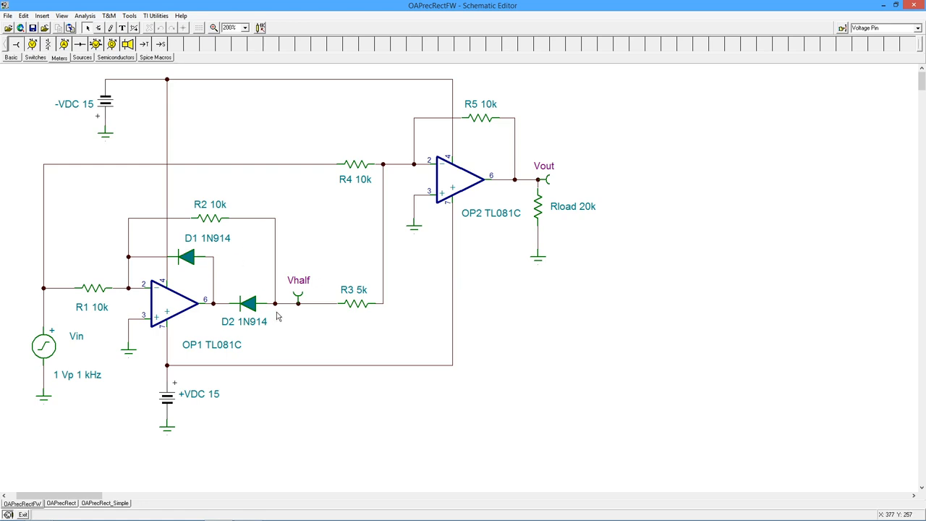
mouse_move(237, 285)
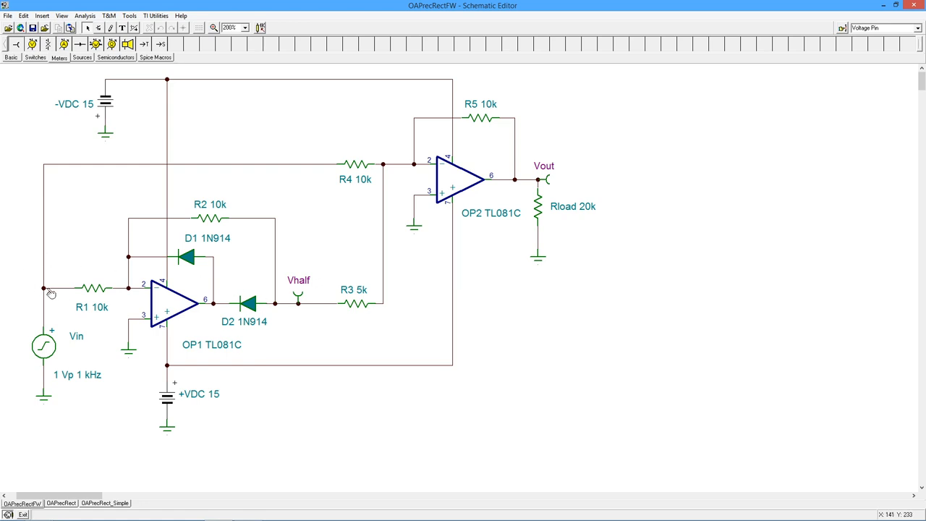
mouse_move(55, 276)
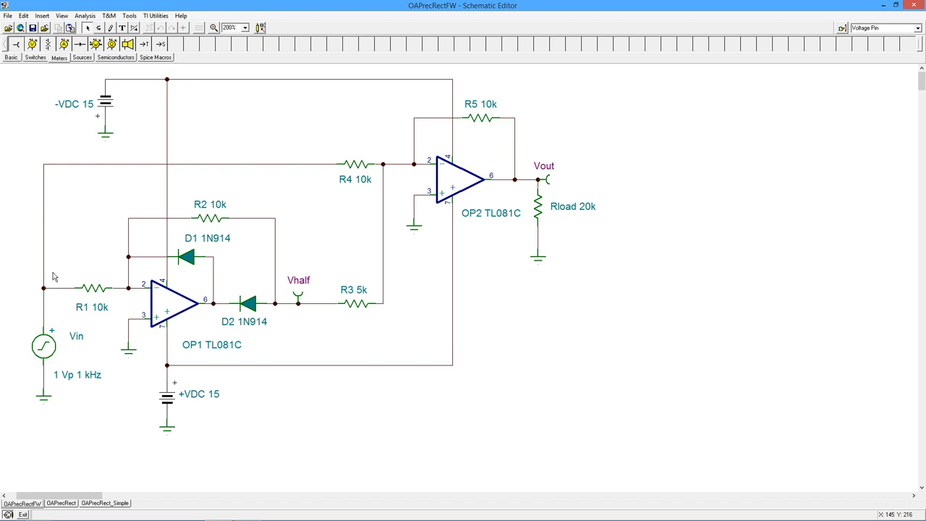
mouse_move(125, 272)
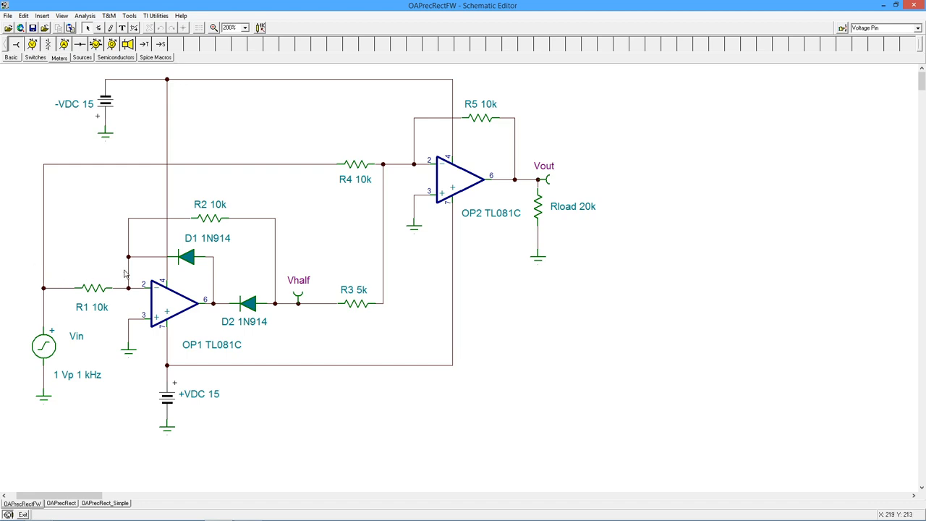
mouse_move(115, 224)
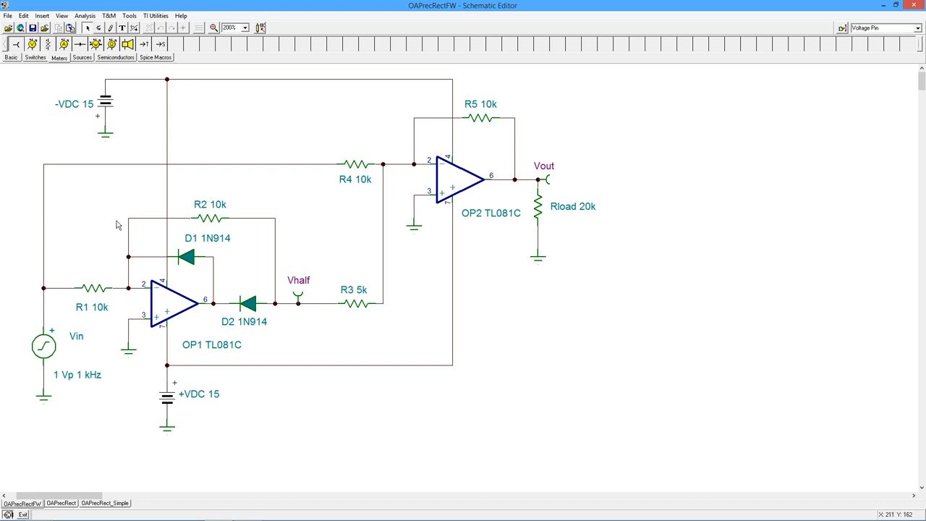
mouse_move(182, 209)
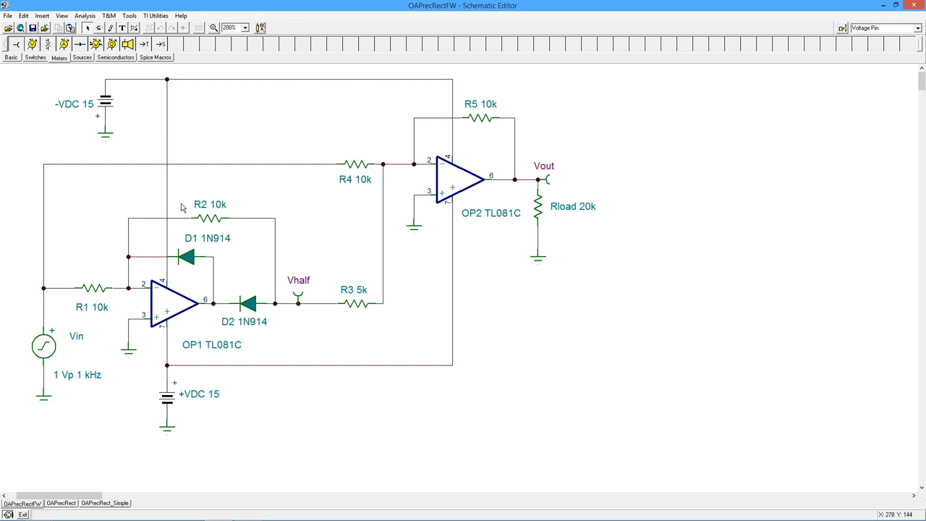
mouse_move(252, 209)
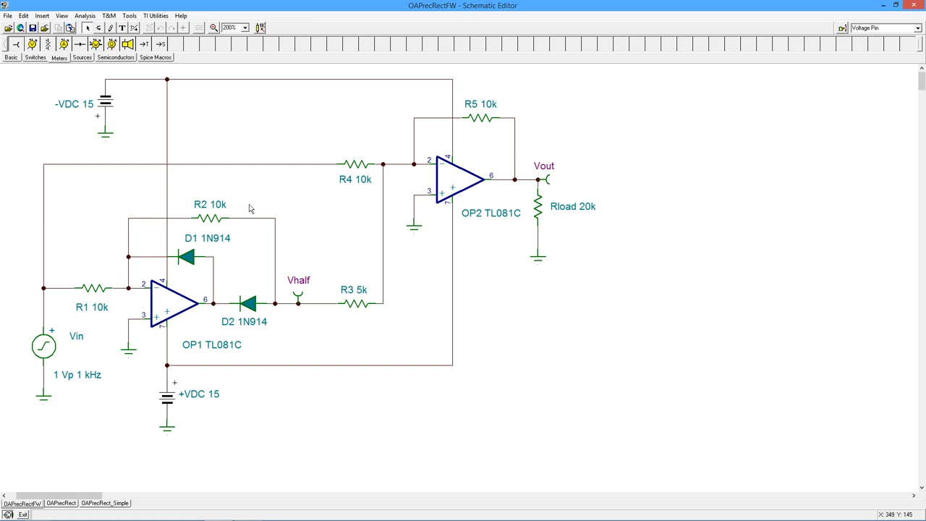
mouse_move(219, 265)
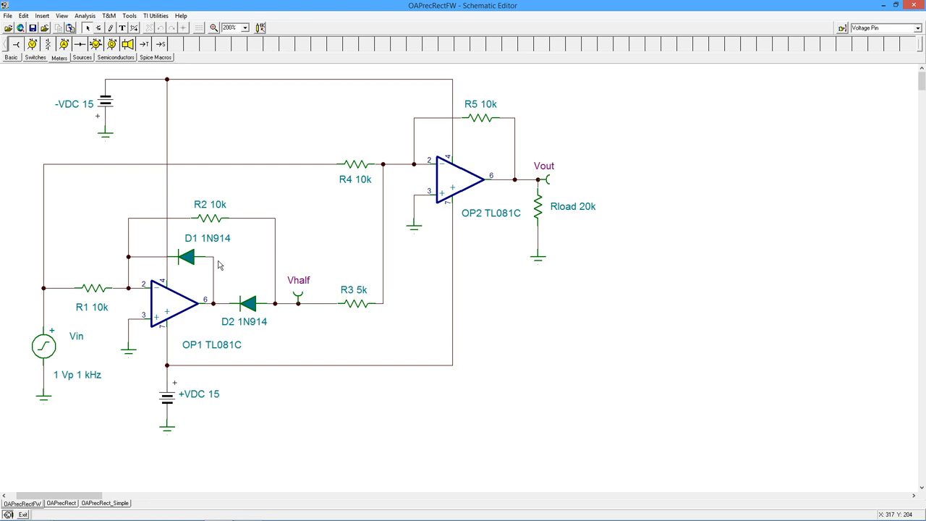
mouse_move(171, 304)
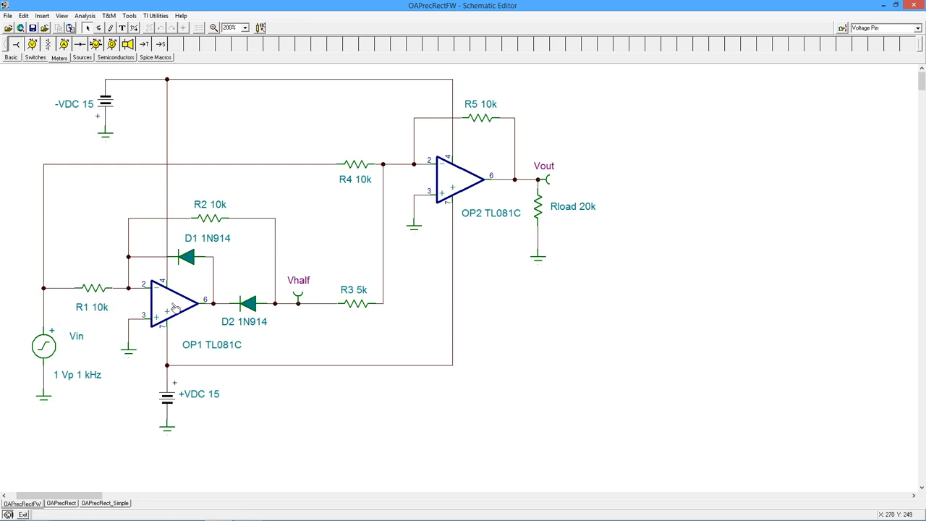
mouse_move(168, 304)
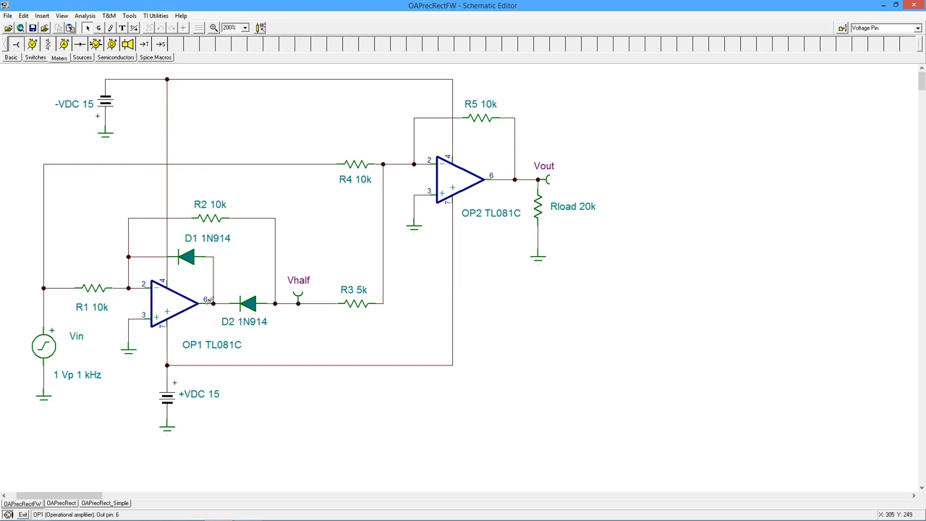
mouse_move(209, 337)
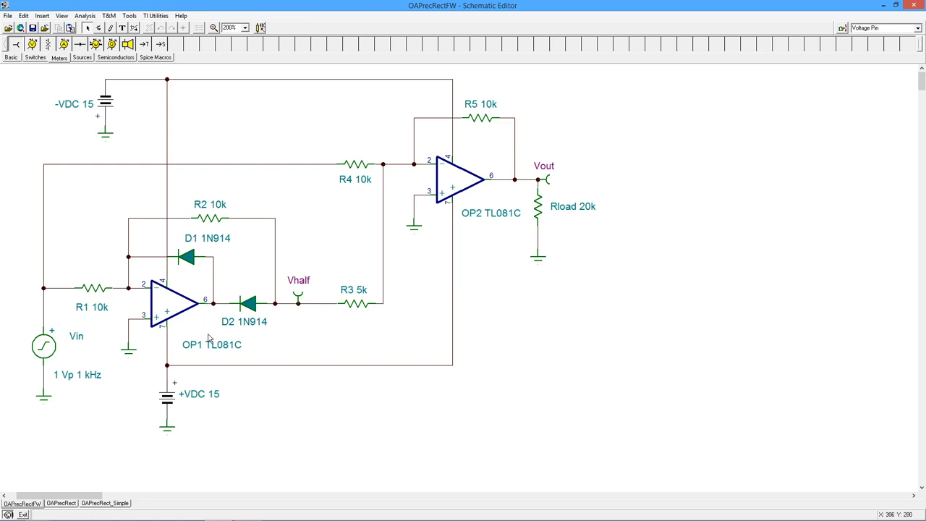
mouse_move(161, 262)
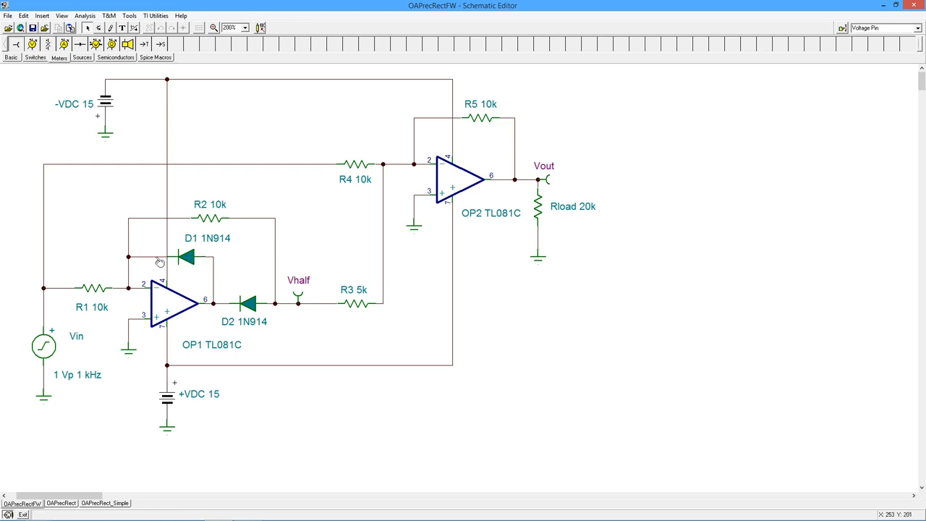
mouse_move(153, 264)
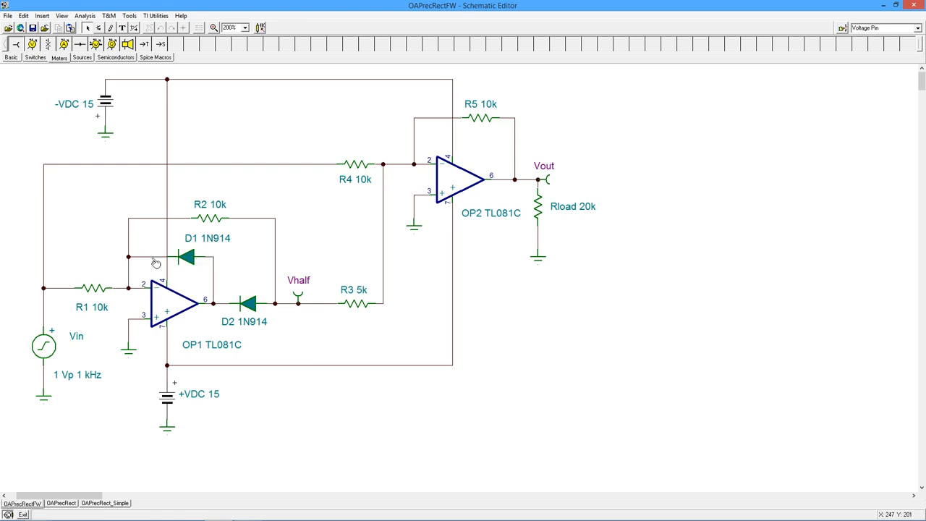
mouse_move(258, 220)
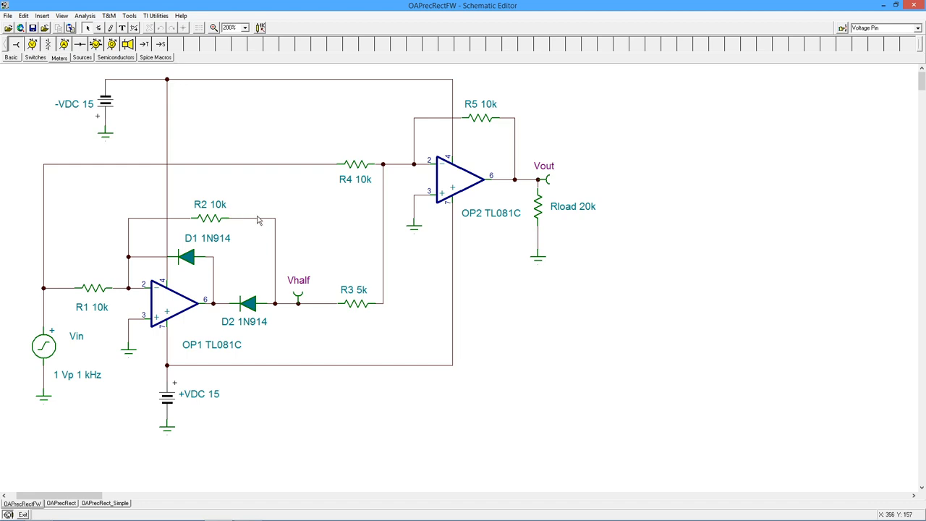
mouse_move(211, 214)
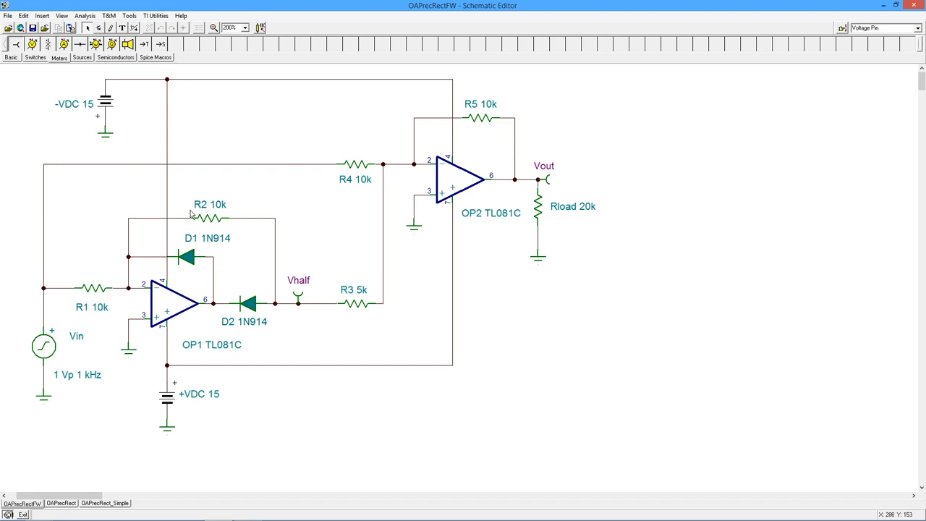
mouse_move(173, 199)
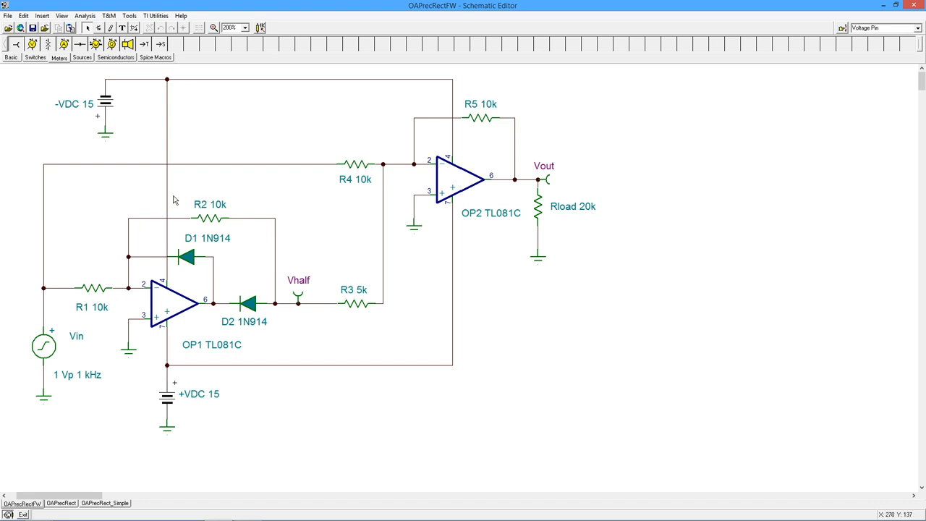
mouse_move(81, 308)
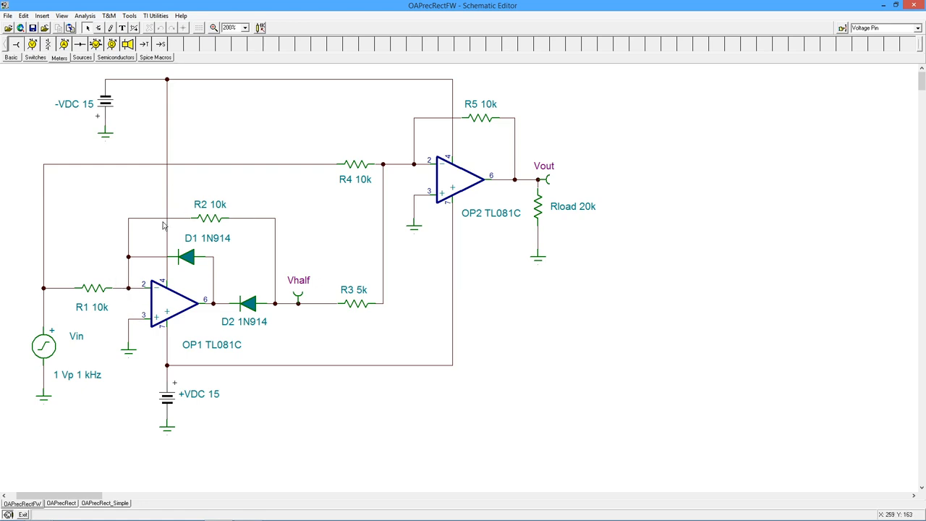
mouse_move(280, 303)
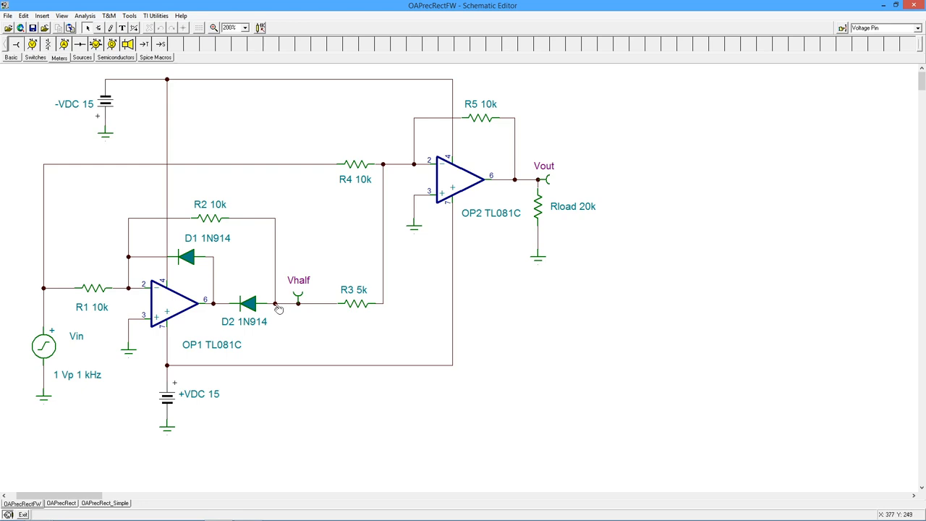
mouse_move(226, 315)
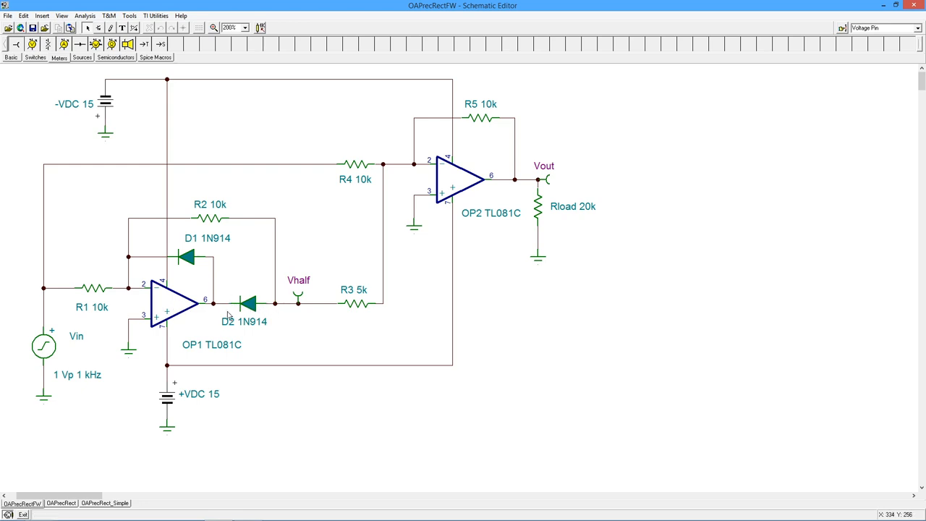
mouse_move(233, 225)
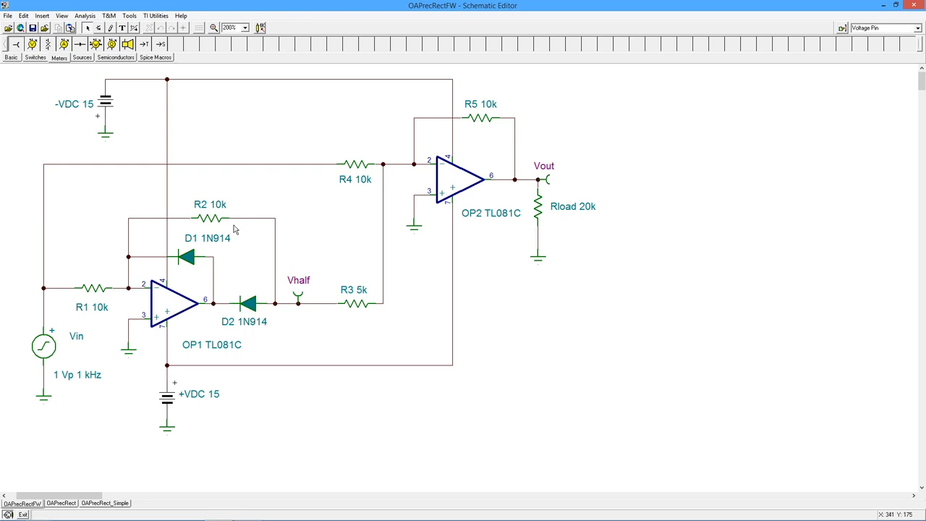
mouse_move(243, 326)
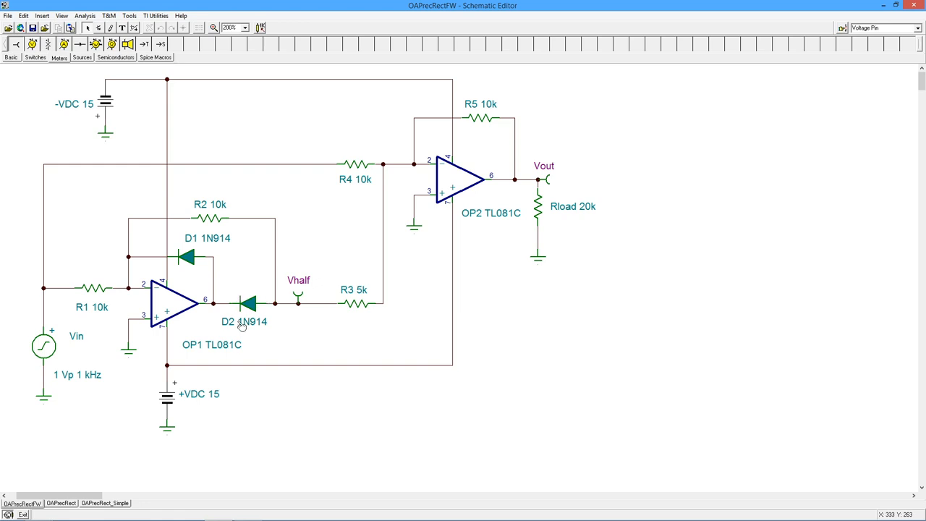
mouse_move(234, 304)
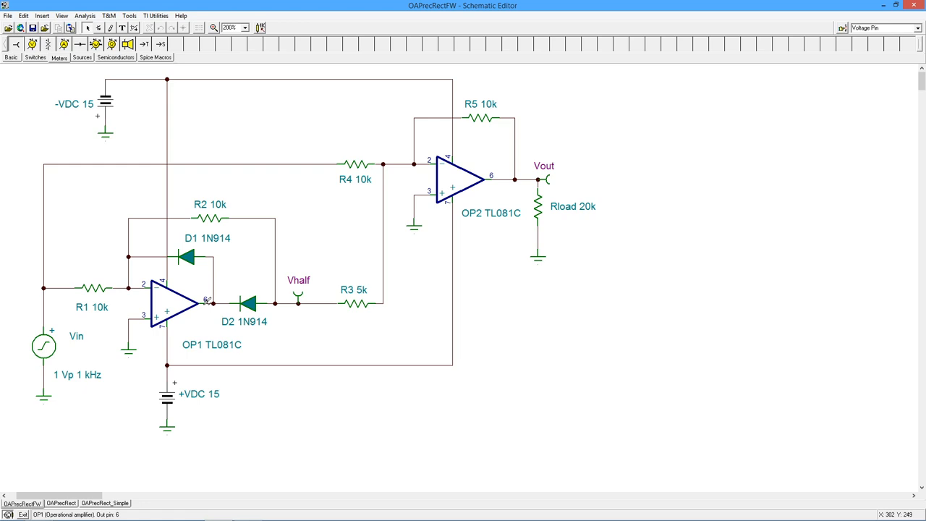
mouse_move(213, 321)
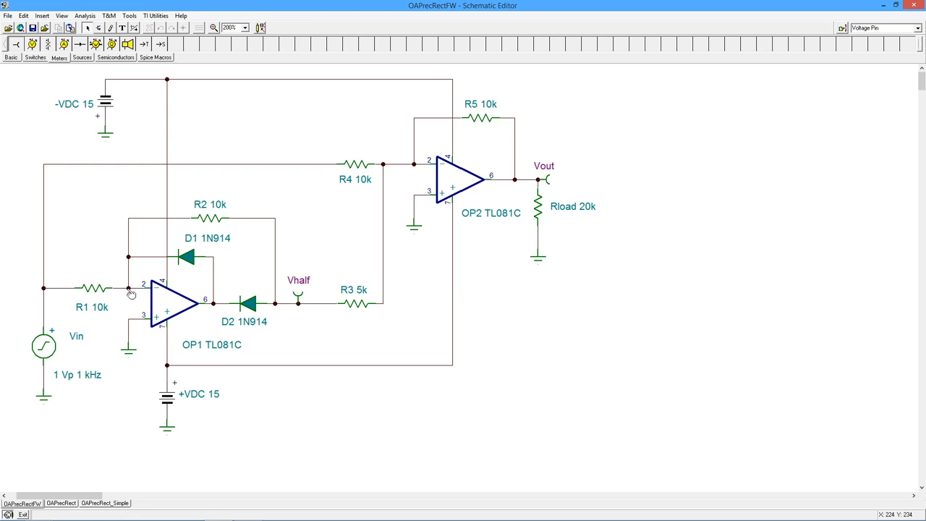
mouse_move(165, 243)
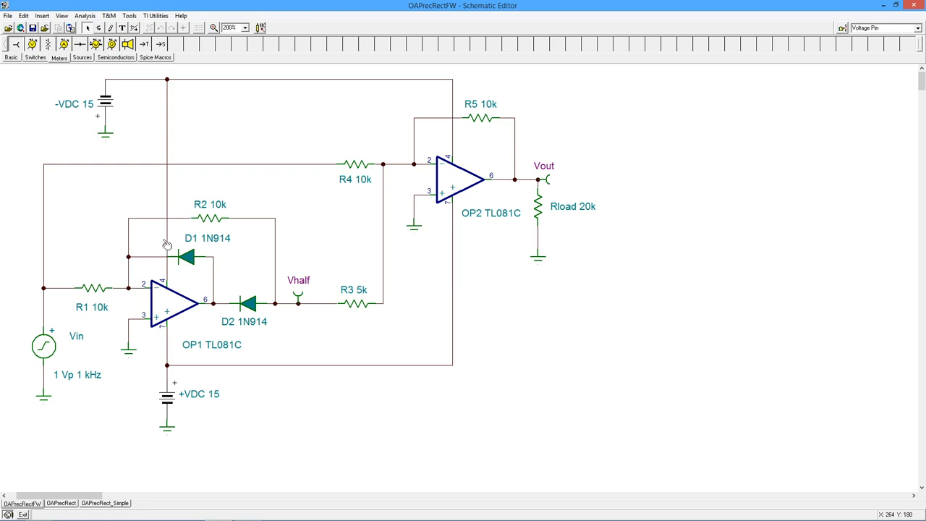
mouse_move(275, 288)
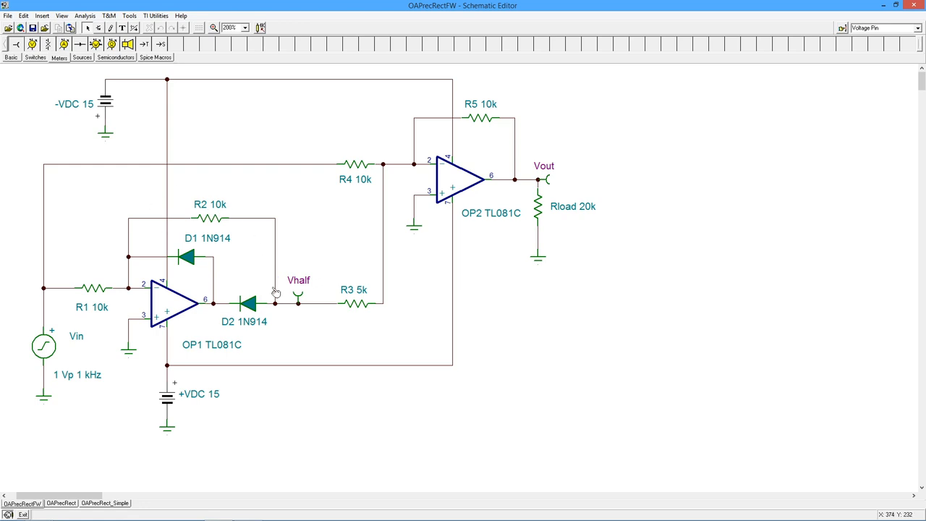
mouse_move(168, 237)
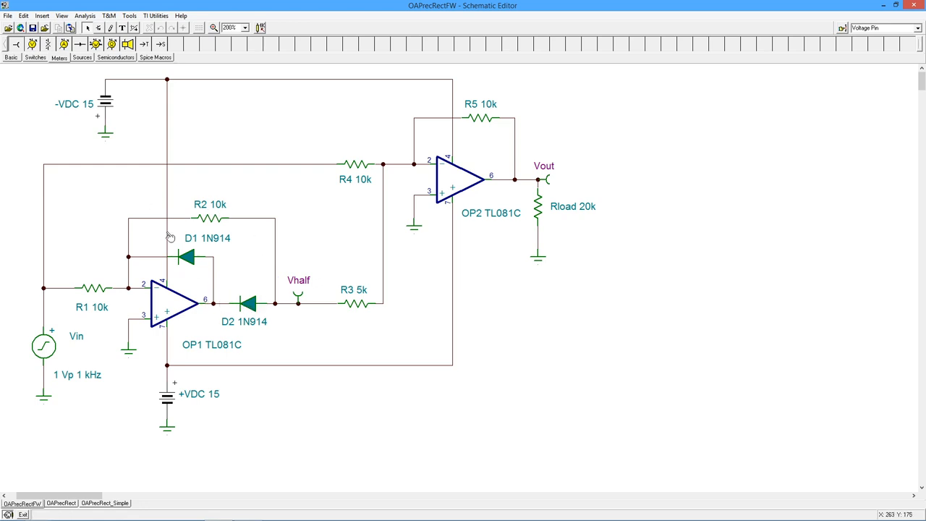
mouse_move(281, 309)
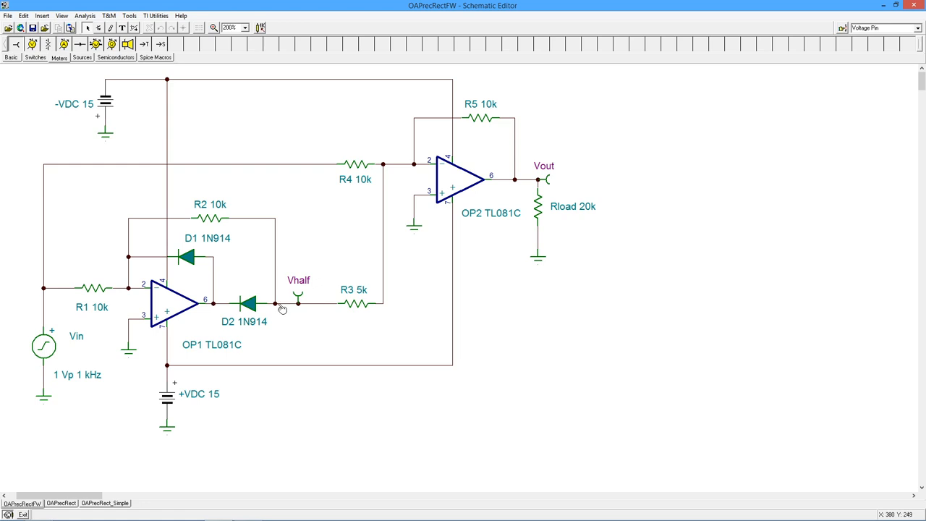
mouse_move(212, 309)
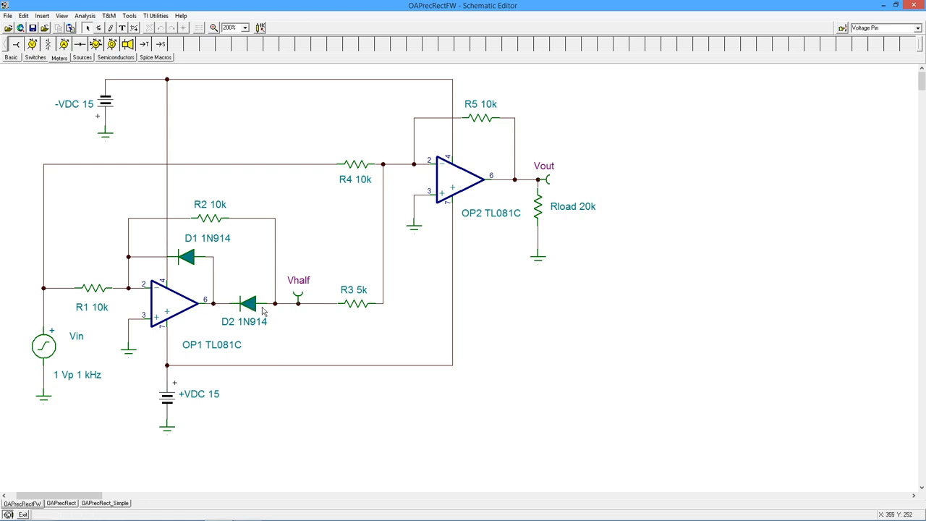
mouse_move(235, 310)
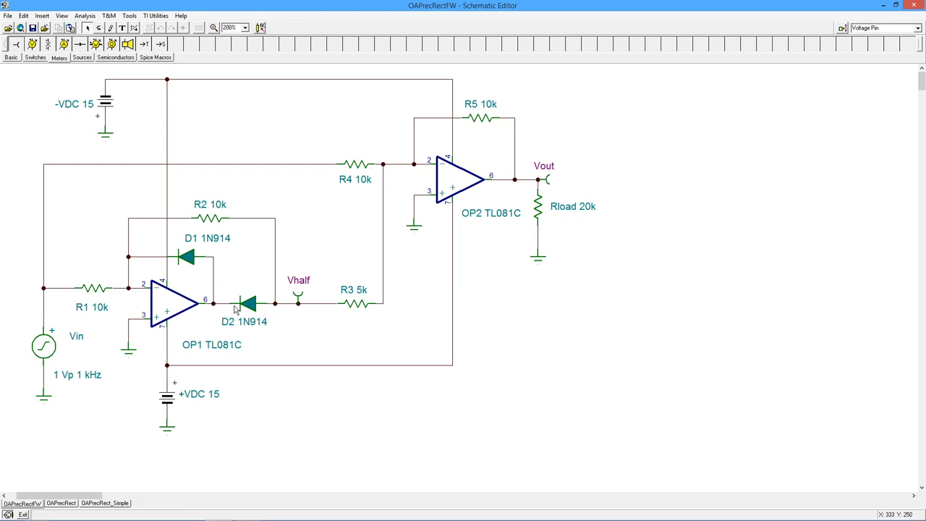
mouse_move(154, 279)
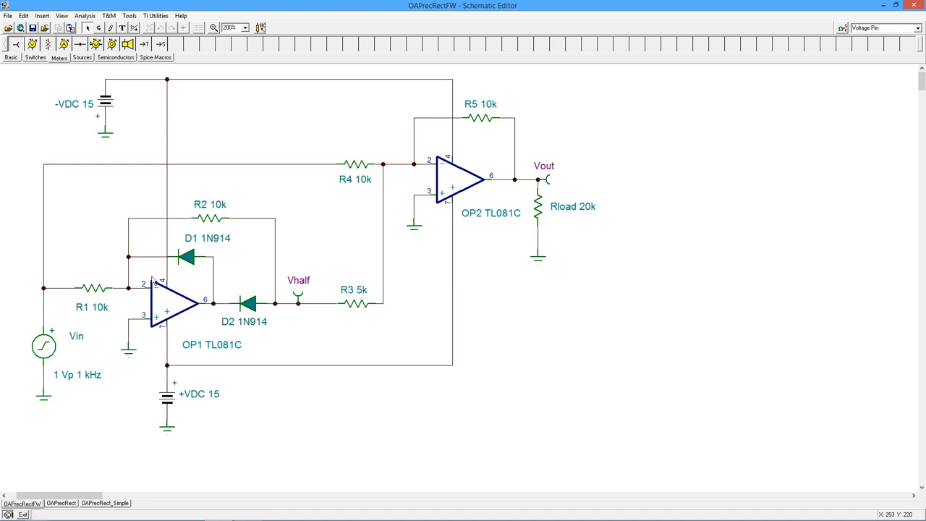
mouse_move(182, 317)
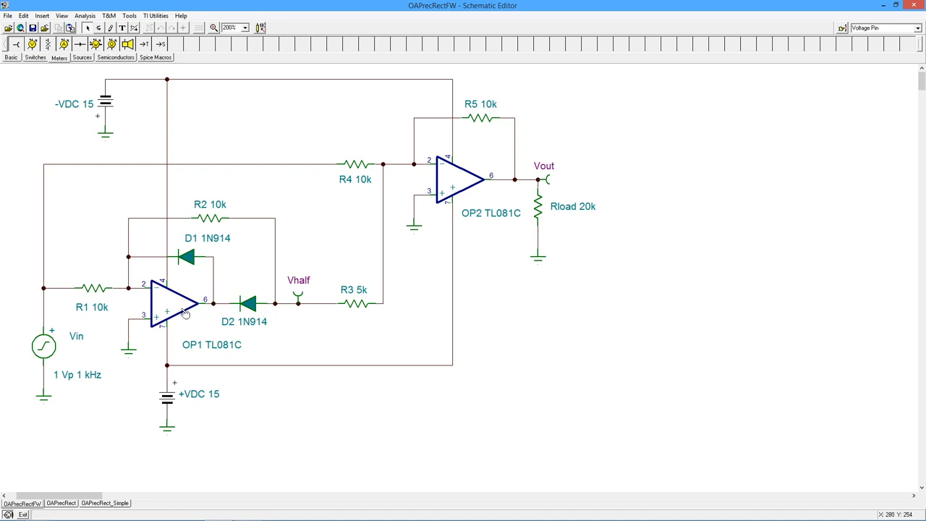
mouse_move(185, 316)
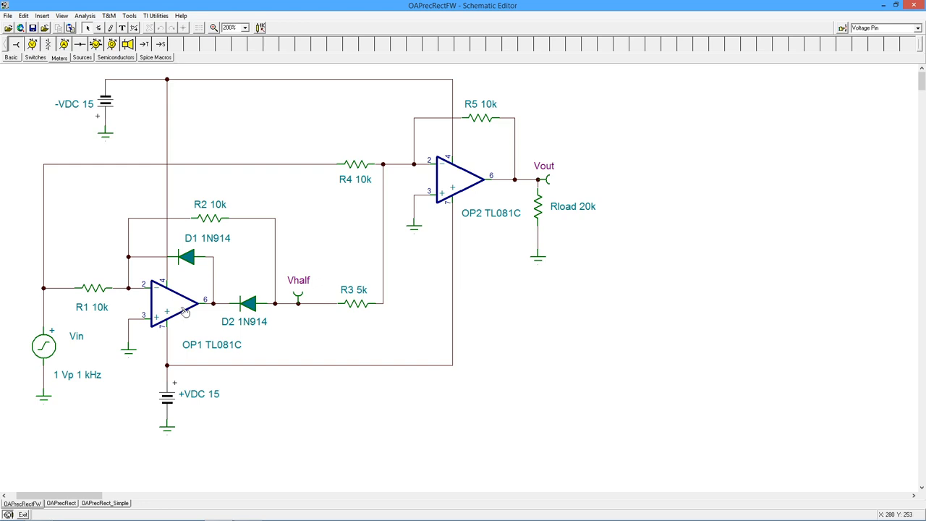
mouse_move(188, 309)
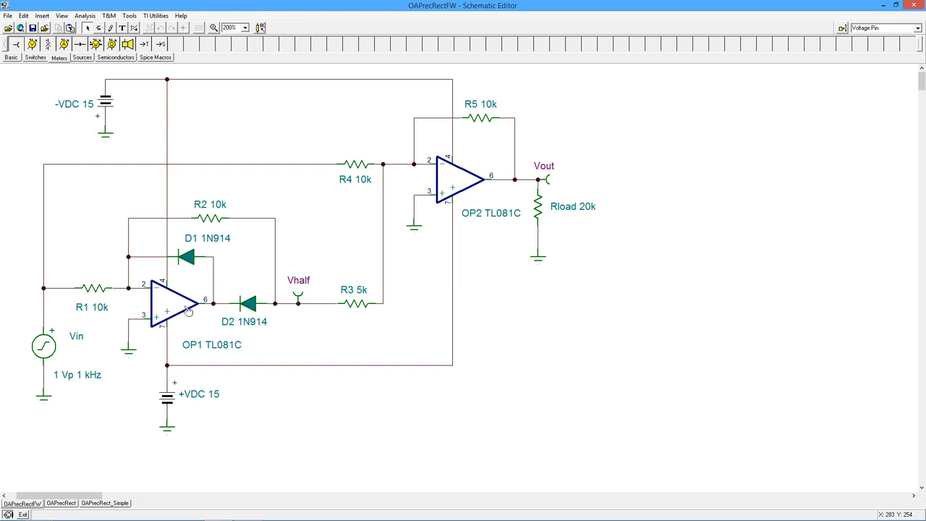
mouse_move(158, 229)
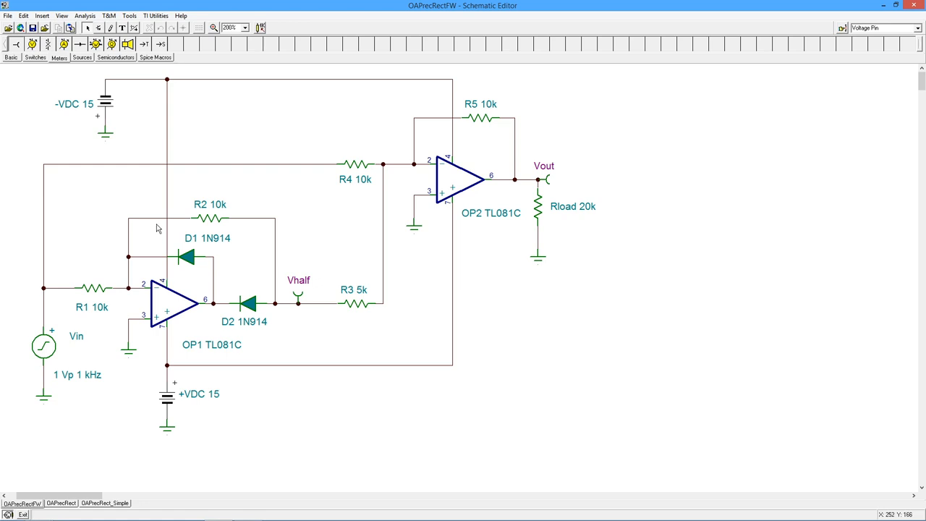
mouse_move(168, 307)
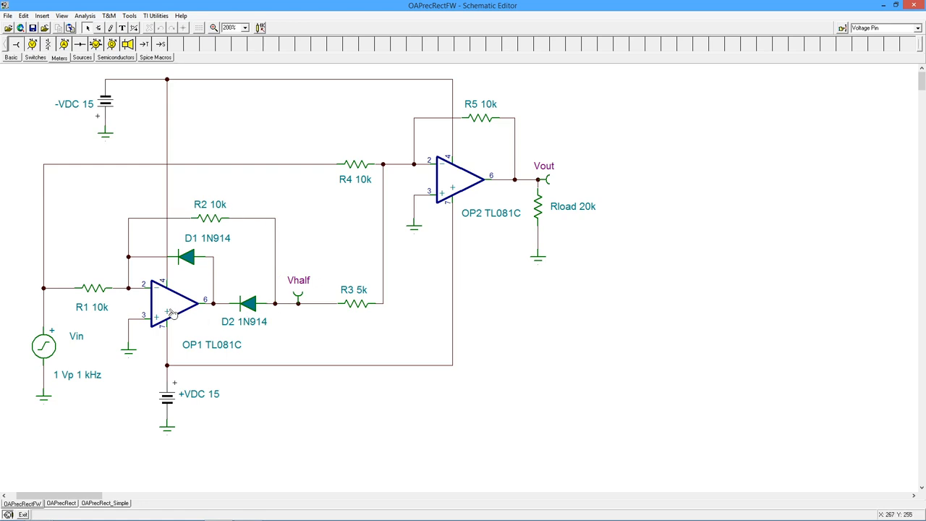
mouse_move(209, 255)
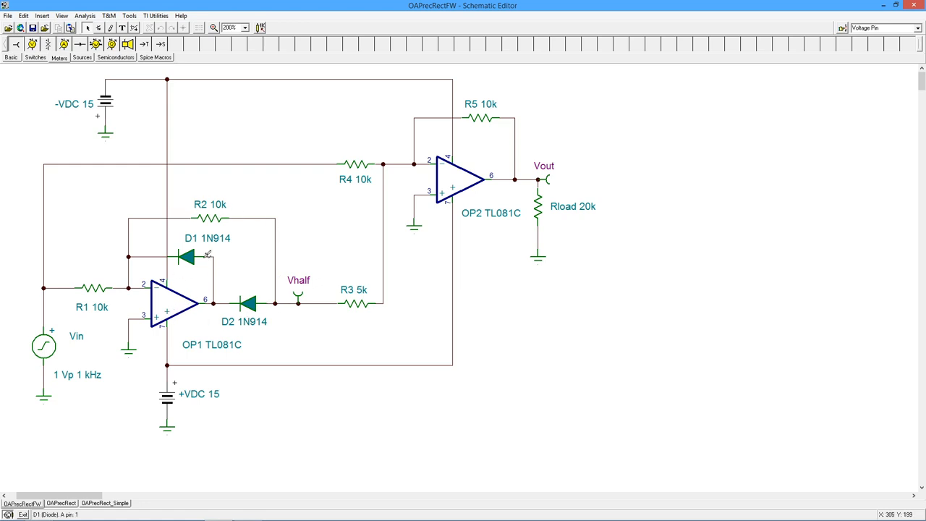
mouse_move(120, 298)
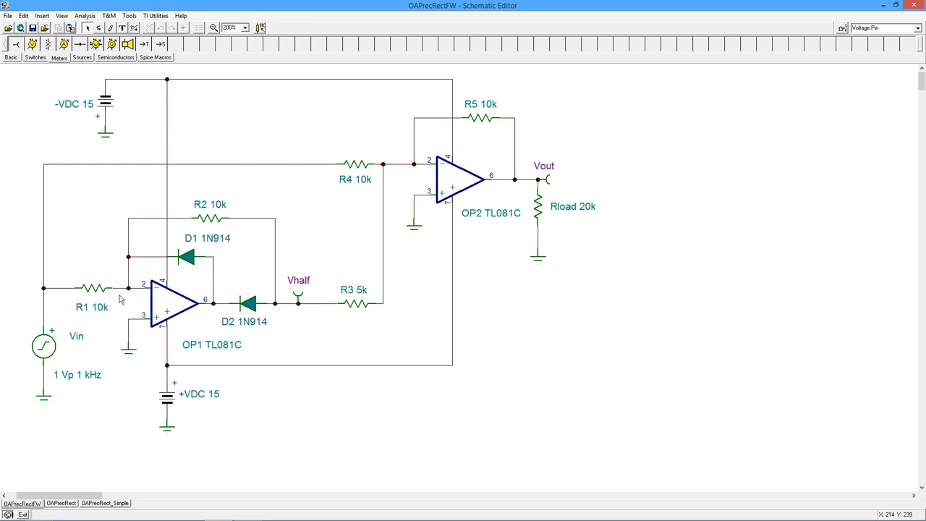
mouse_move(142, 249)
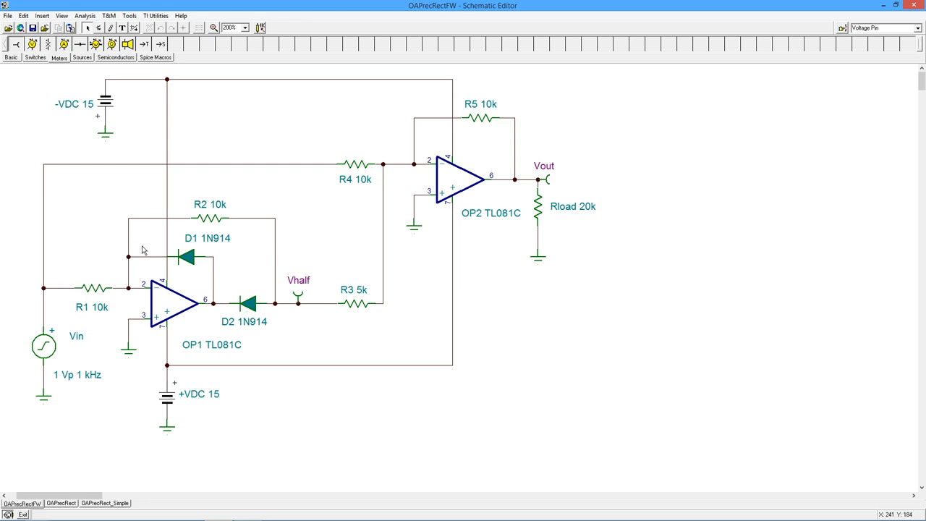
mouse_move(279, 334)
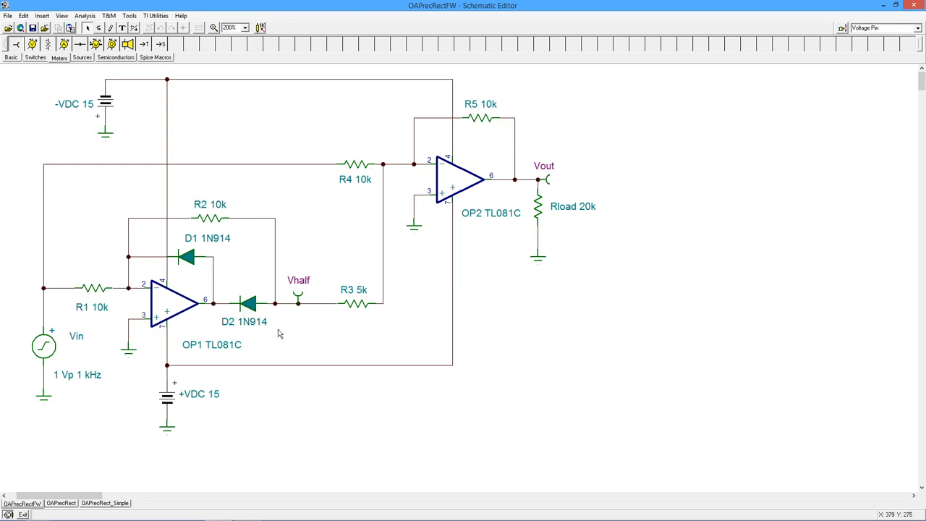
mouse_move(47, 387)
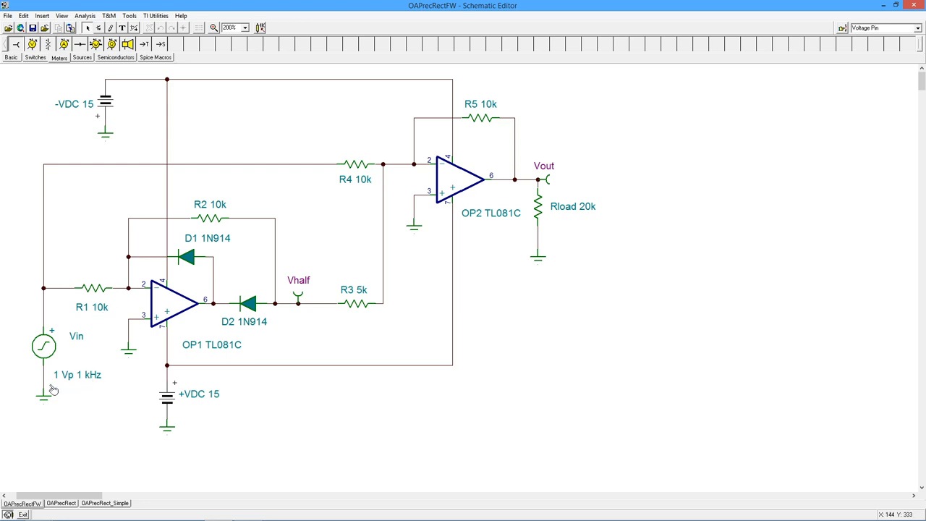
mouse_move(75, 242)
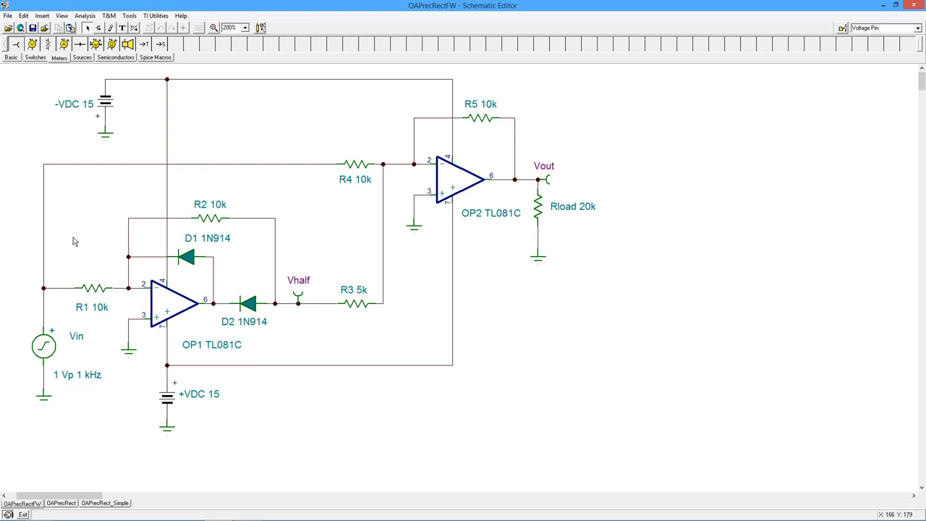
mouse_move(278, 310)
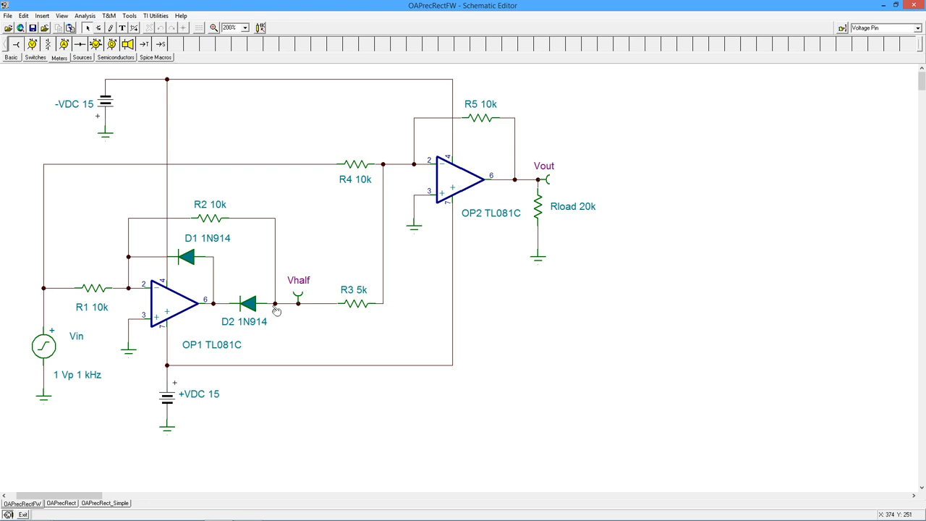
mouse_move(156, 304)
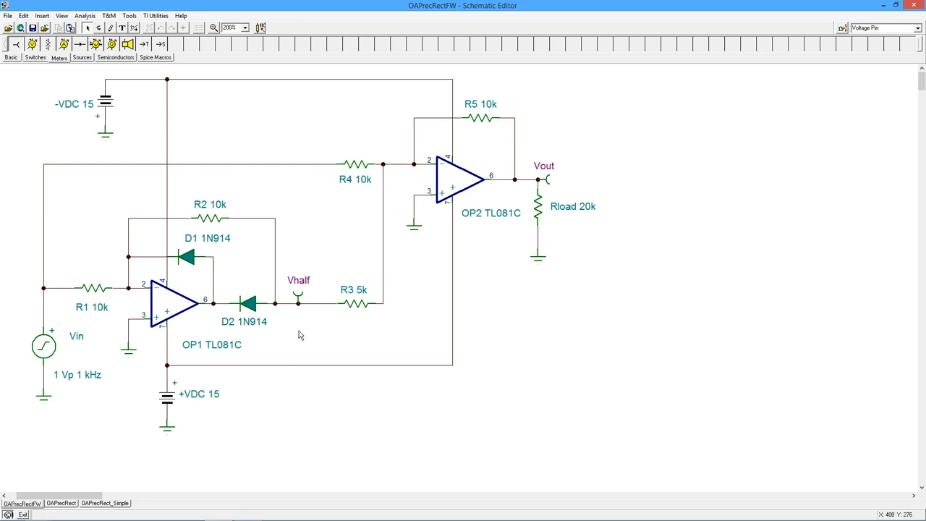
mouse_move(295, 349)
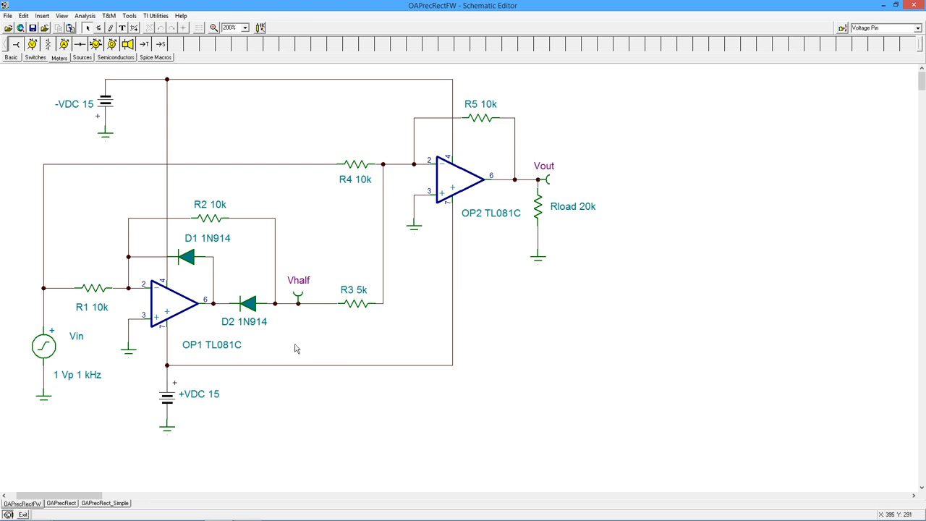
mouse_move(297, 337)
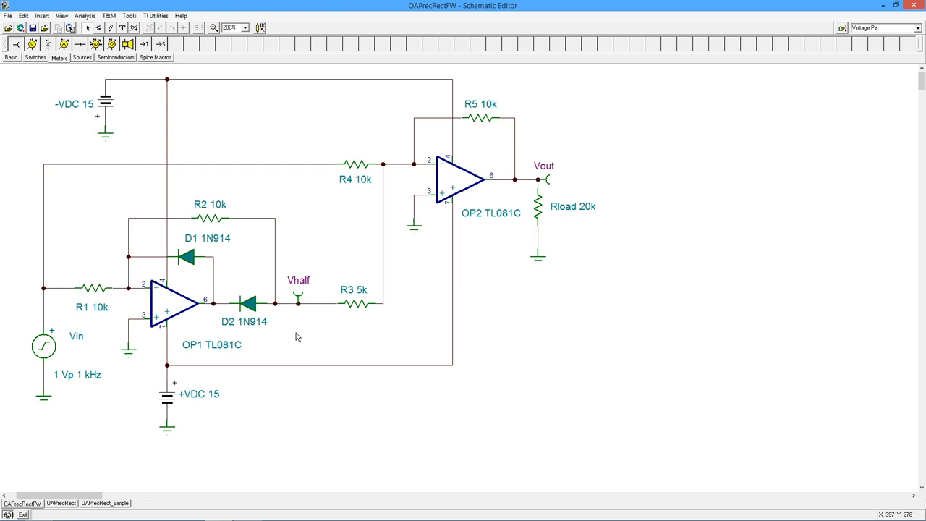
mouse_move(463, 176)
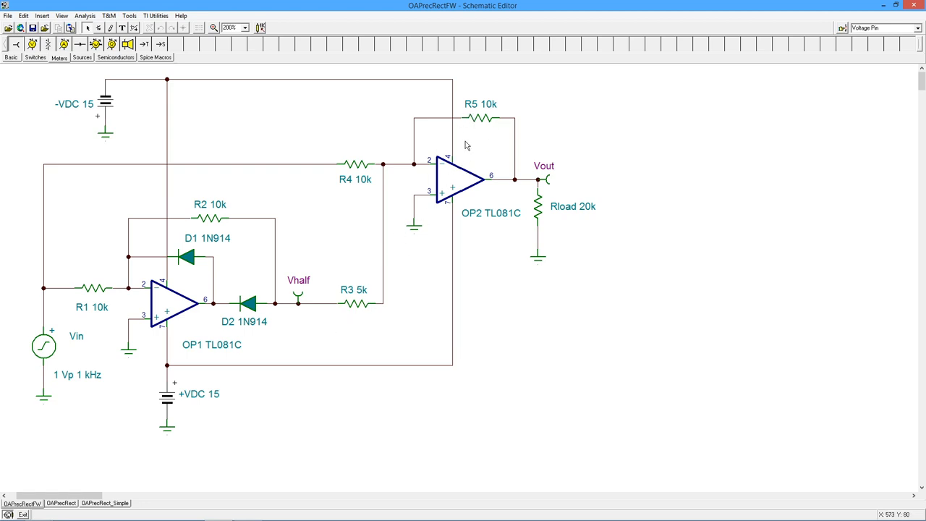
mouse_move(290, 396)
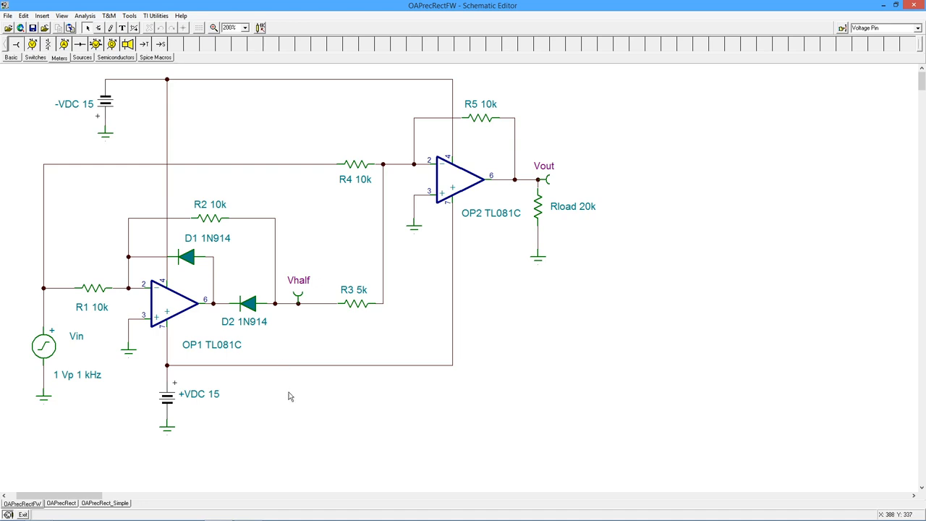
mouse_move(288, 379)
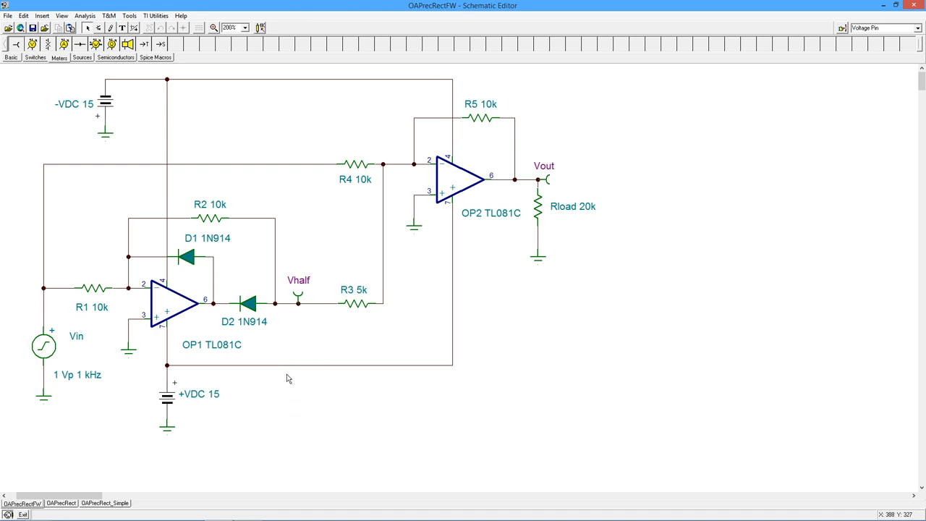
mouse_move(356, 304)
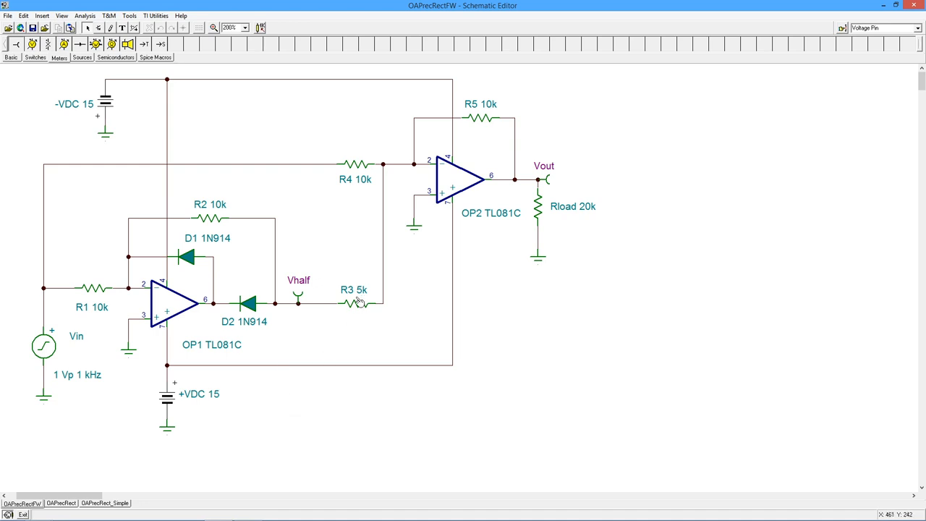
mouse_move(370, 307)
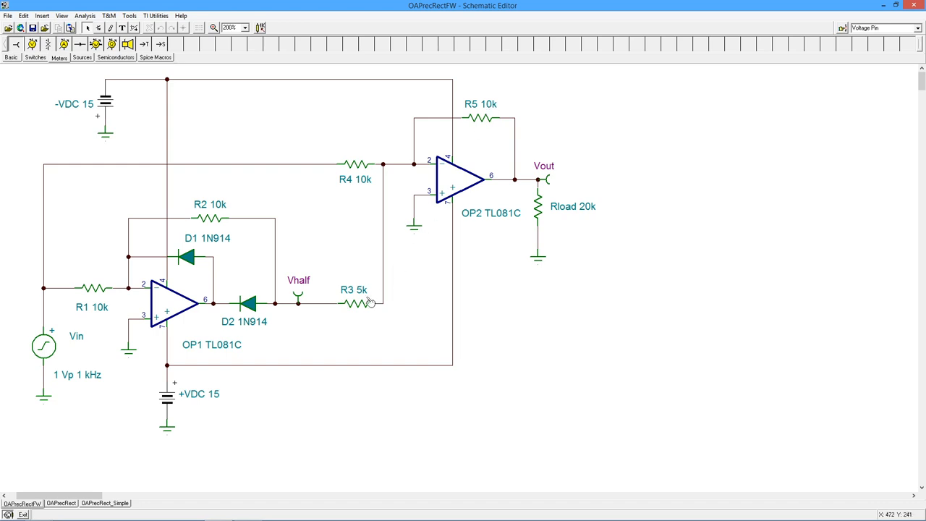
mouse_move(309, 336)
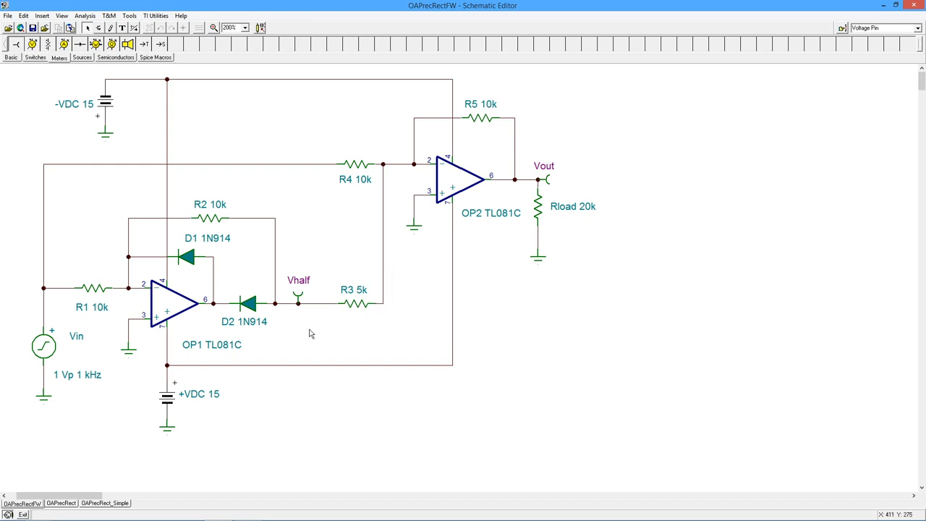
mouse_move(403, 257)
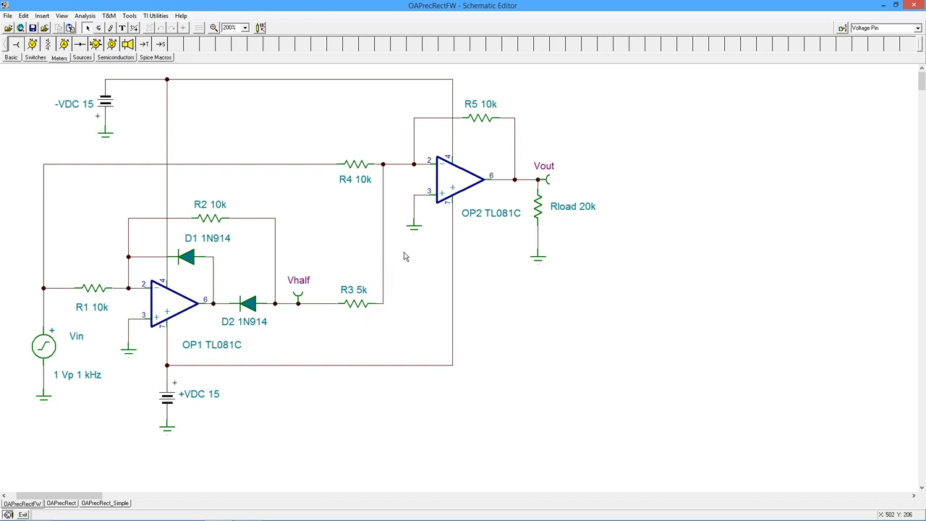
mouse_move(450, 154)
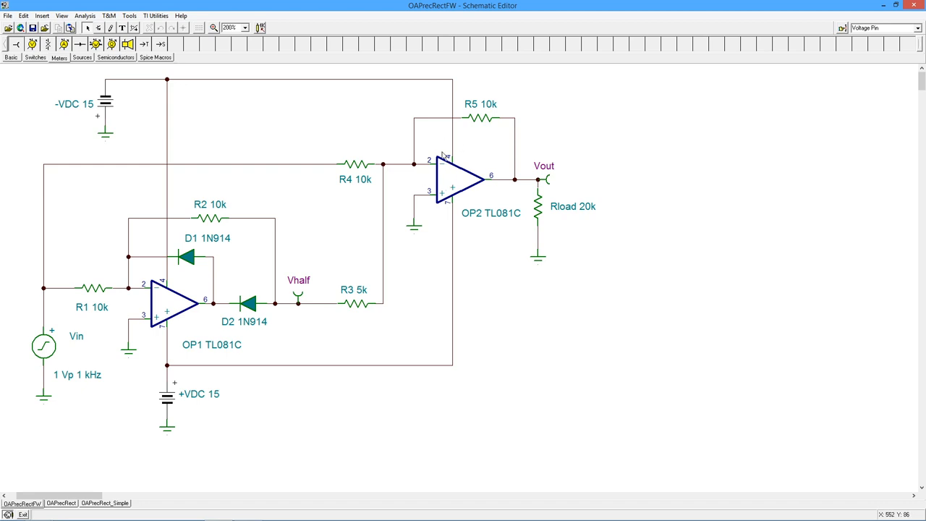
mouse_move(318, 368)
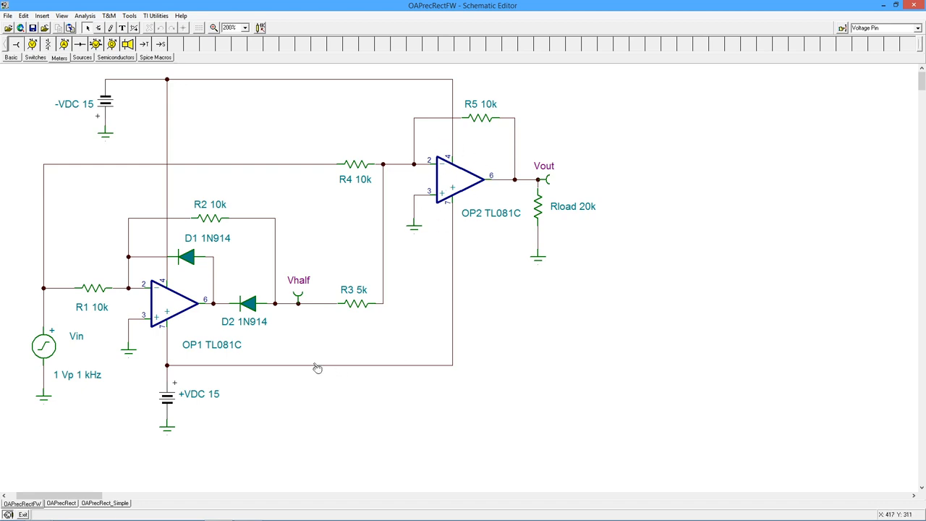
mouse_move(316, 357)
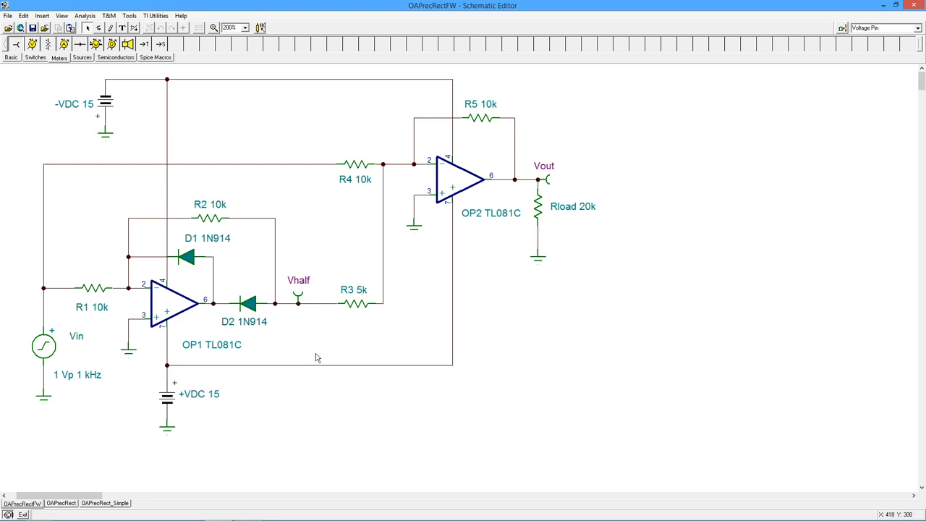
mouse_move(322, 373)
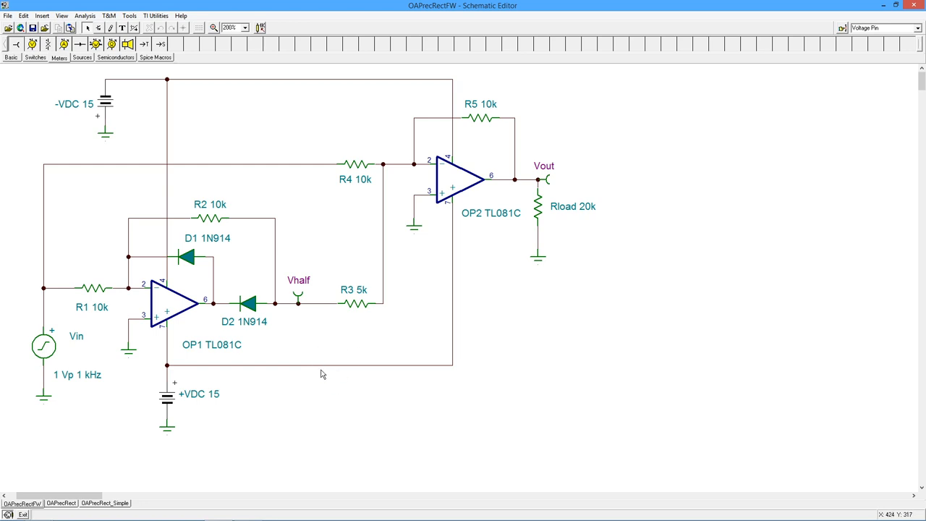
mouse_move(327, 340)
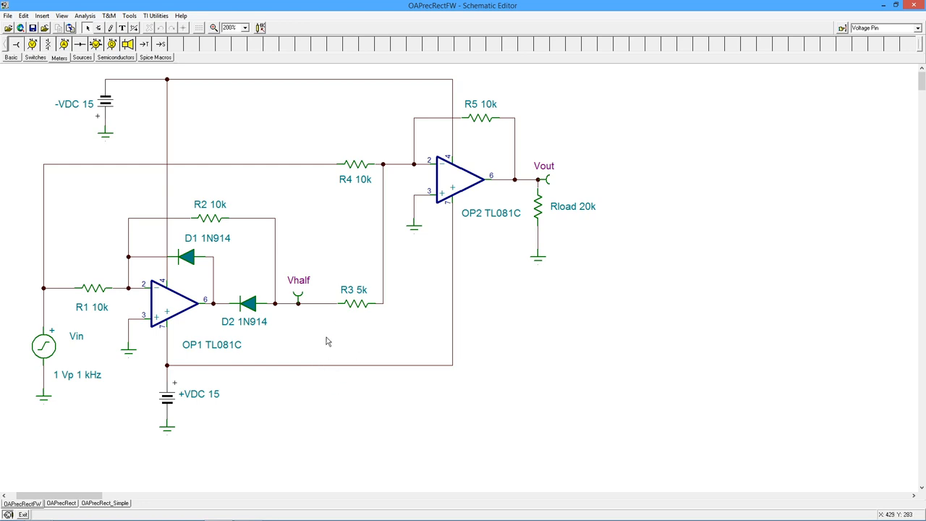
mouse_move(359, 354)
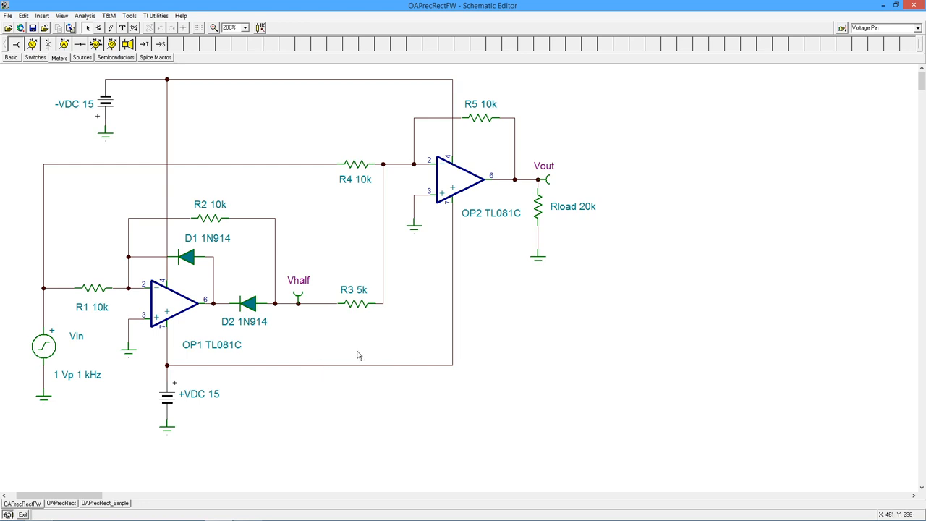
mouse_move(328, 345)
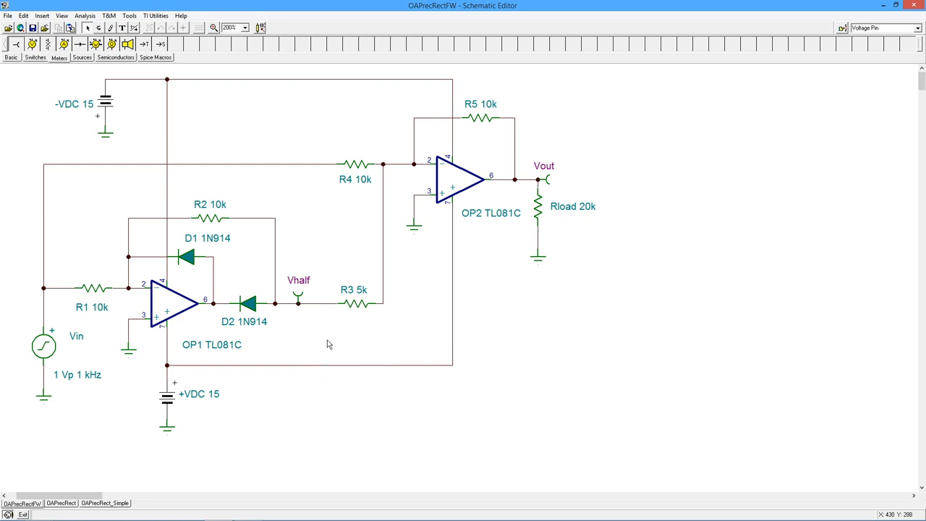
mouse_move(356, 372)
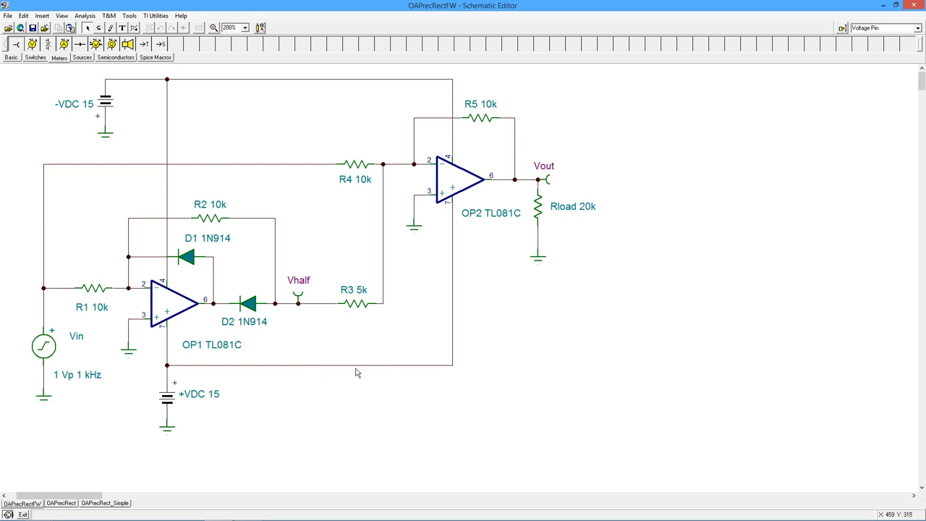
mouse_move(549, 179)
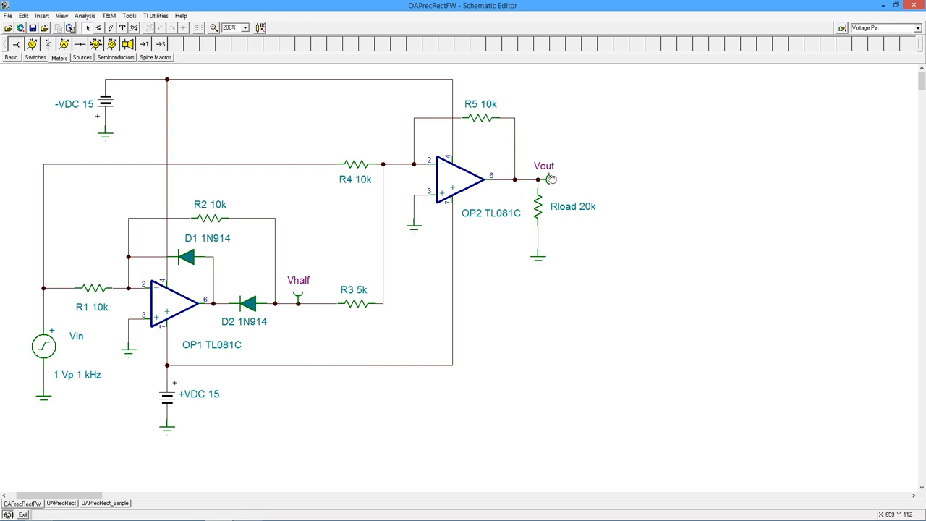
mouse_move(356, 363)
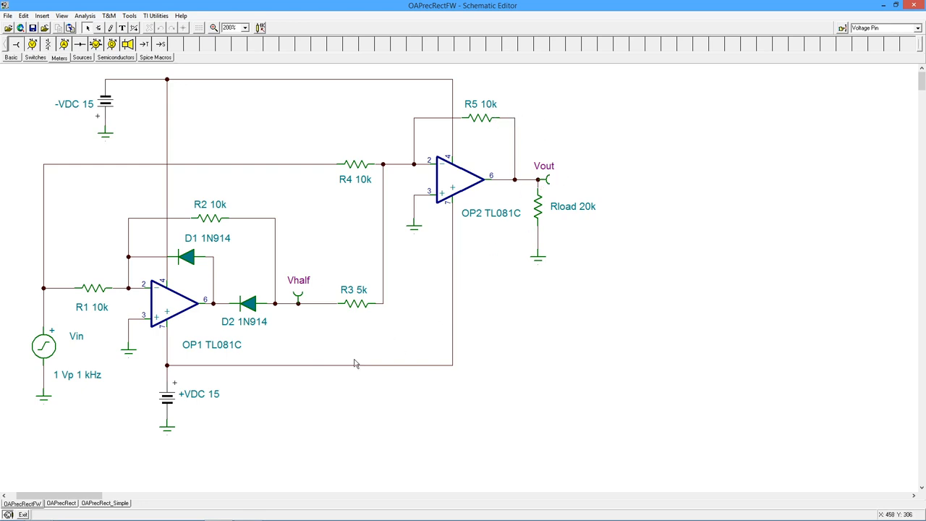
mouse_move(41, 243)
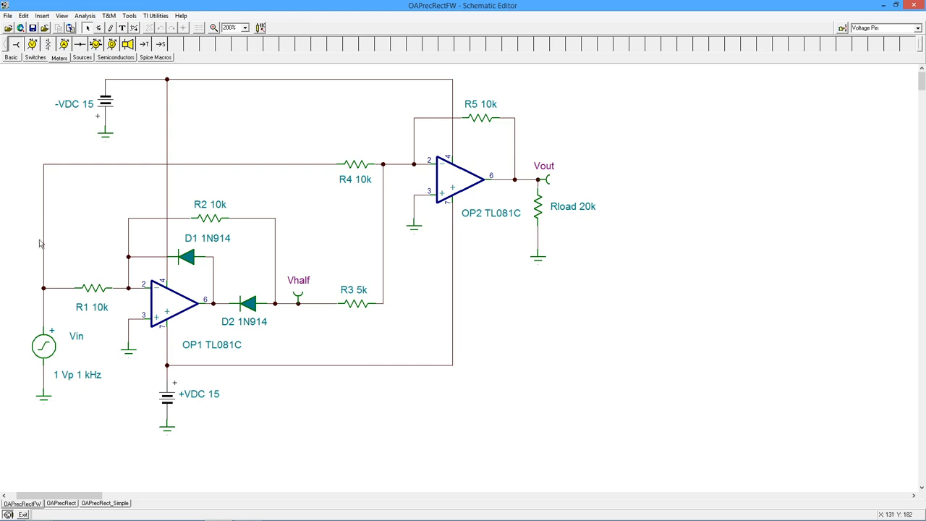
mouse_move(417, 168)
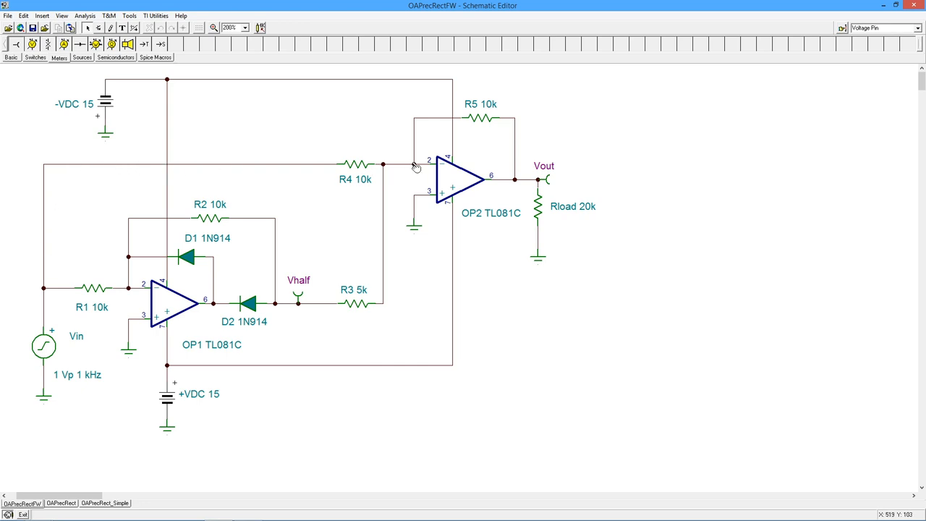
mouse_move(332, 188)
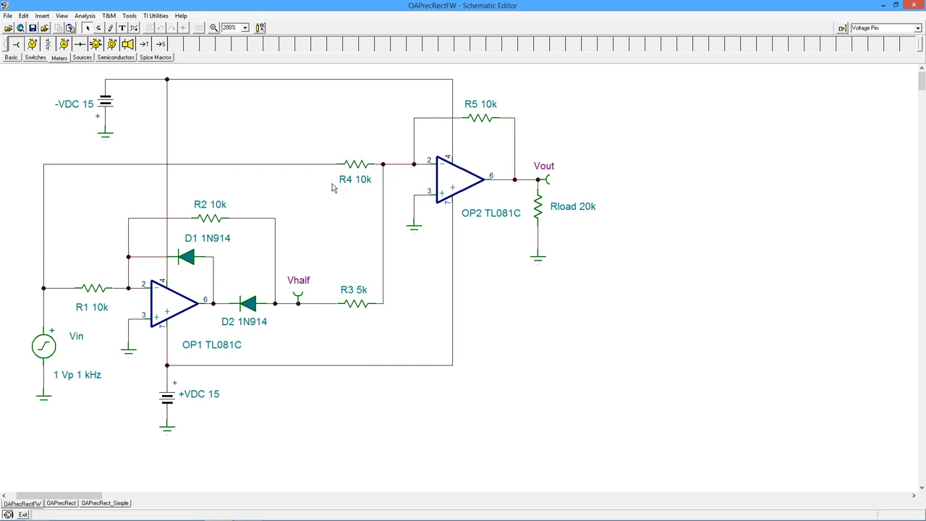
mouse_move(531, 122)
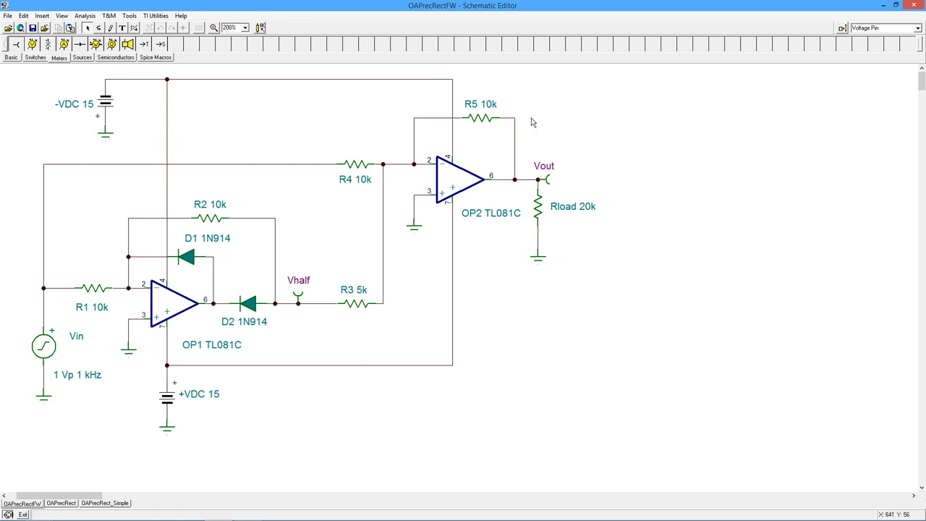
mouse_move(509, 104)
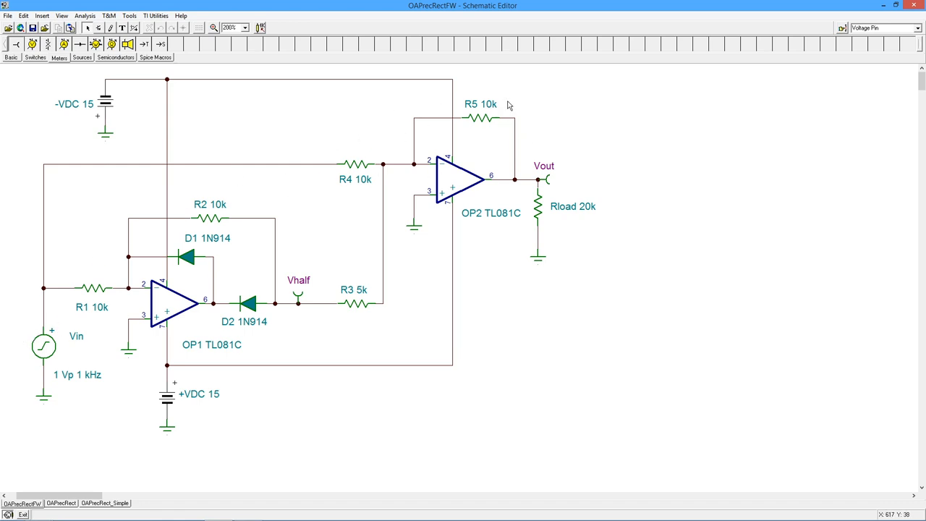
mouse_move(484, 303)
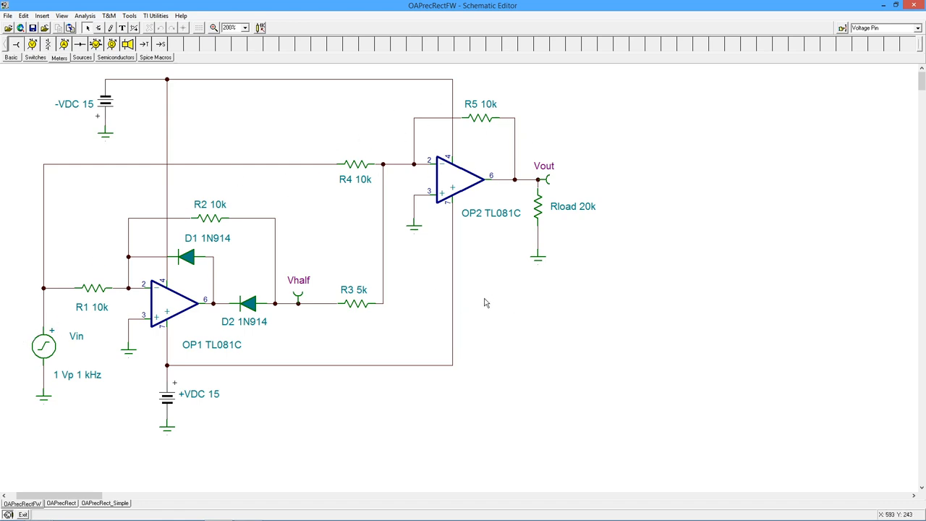
mouse_move(489, 327)
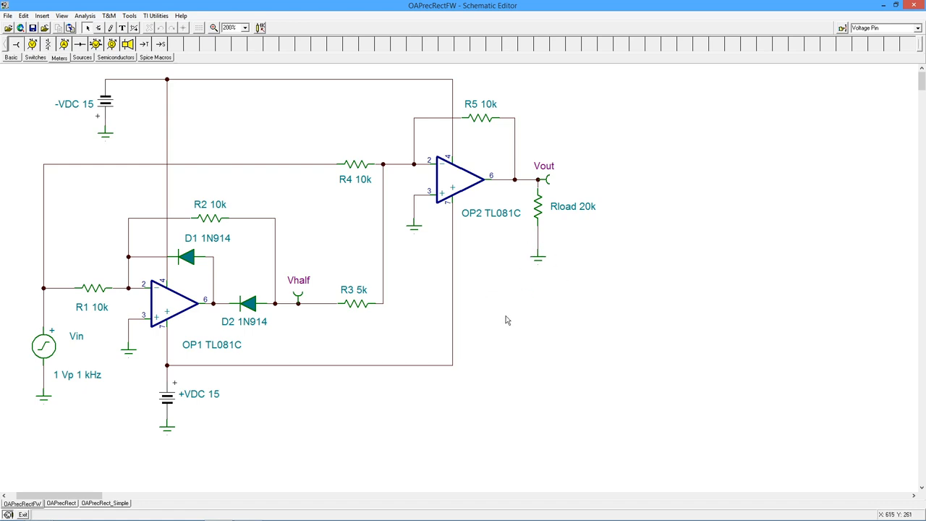
mouse_move(428, 125)
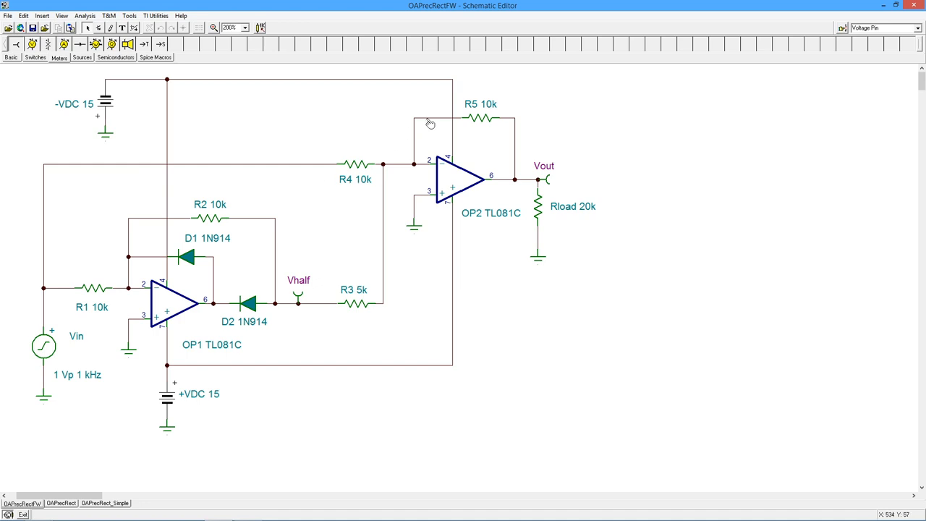
mouse_move(347, 434)
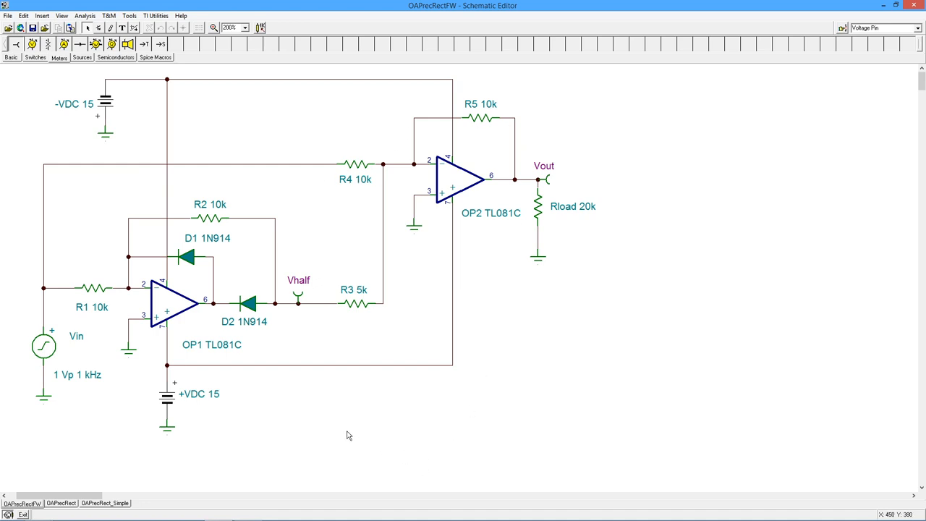
mouse_move(285, 306)
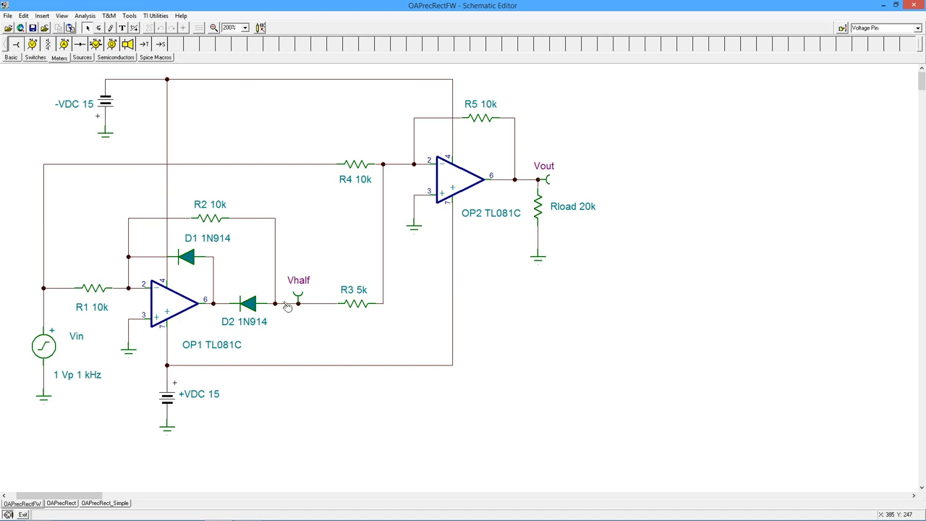
mouse_move(423, 325)
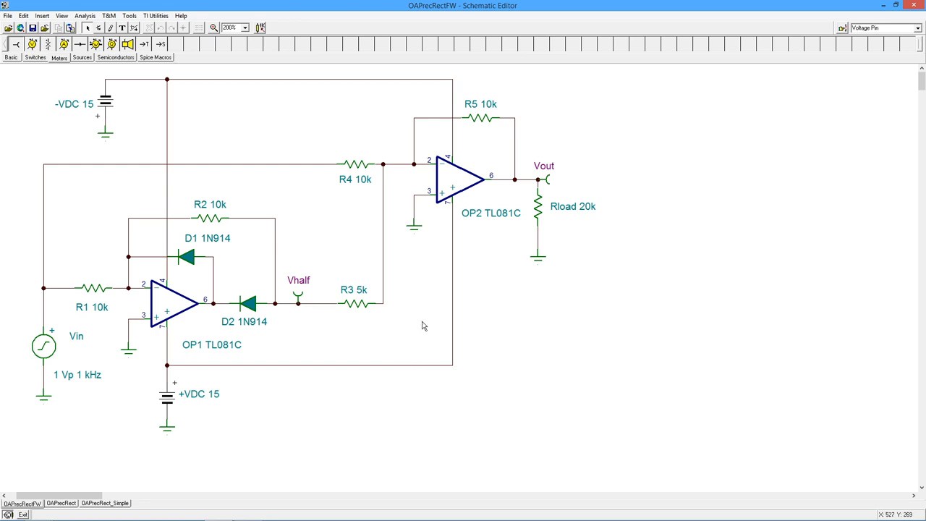
mouse_move(524, 294)
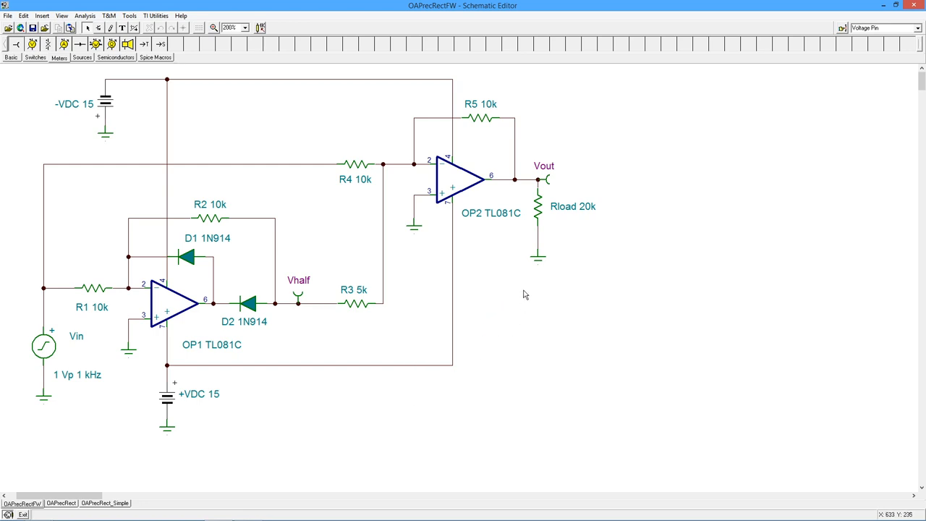
mouse_move(486, 279)
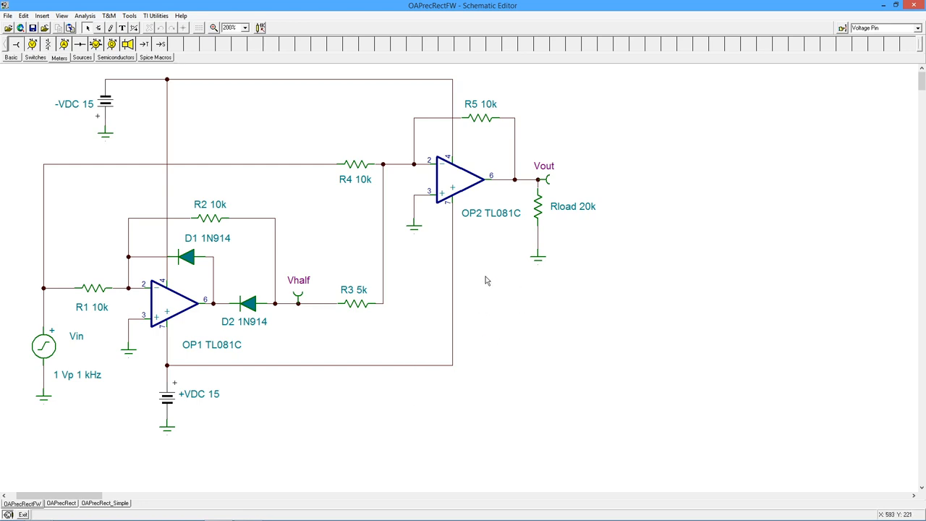
mouse_move(489, 298)
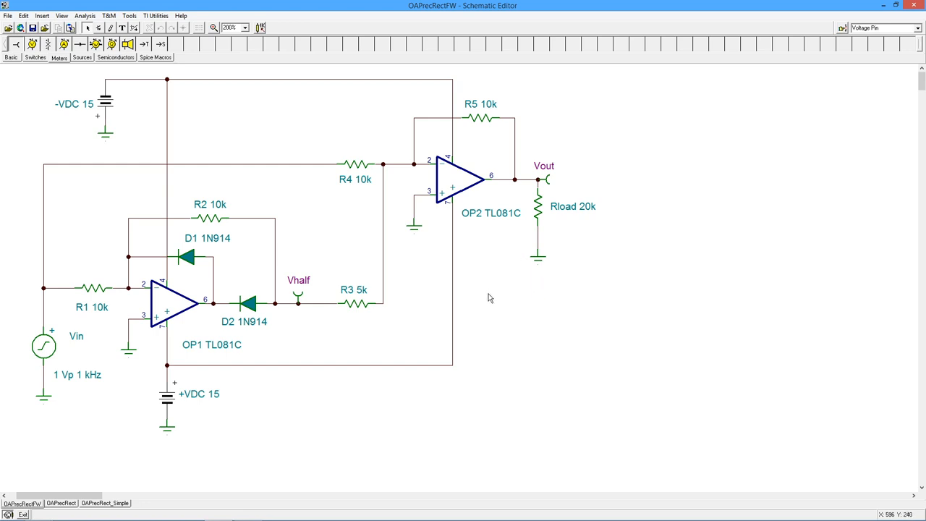
mouse_move(486, 325)
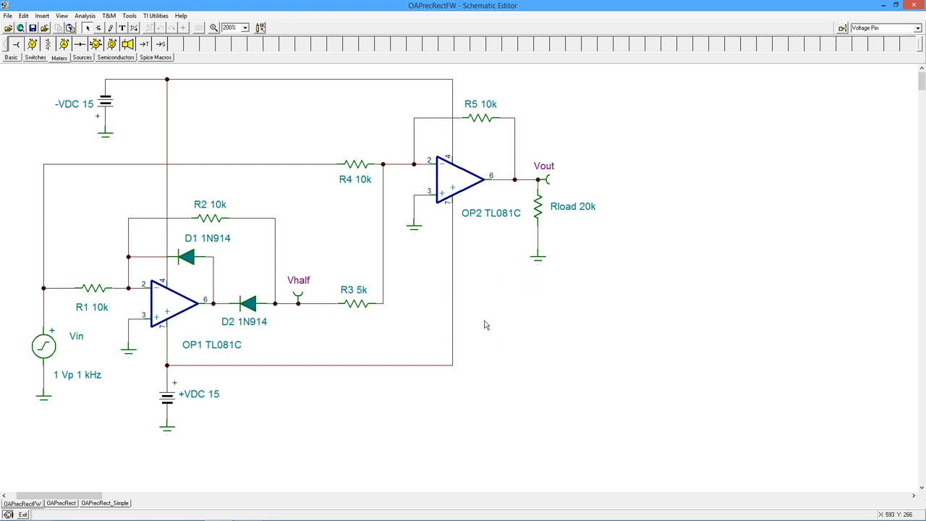
mouse_move(480, 296)
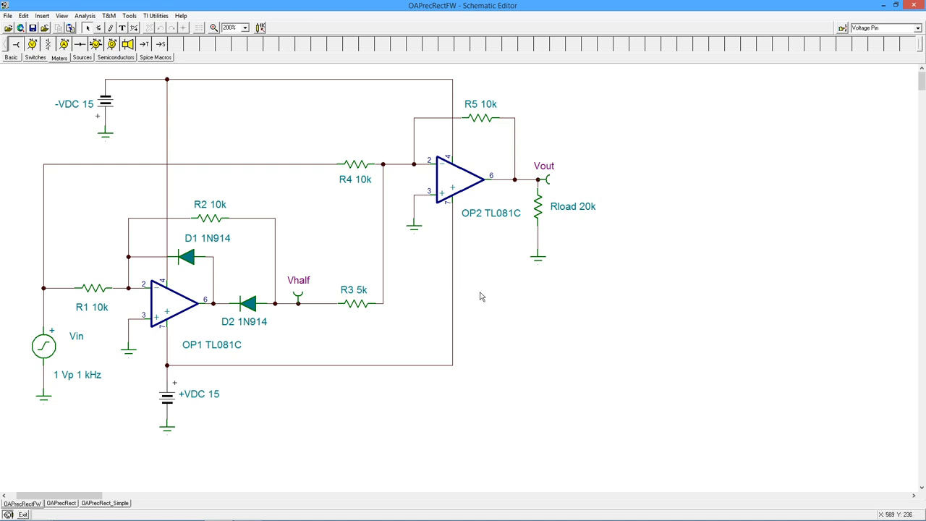
mouse_move(482, 282)
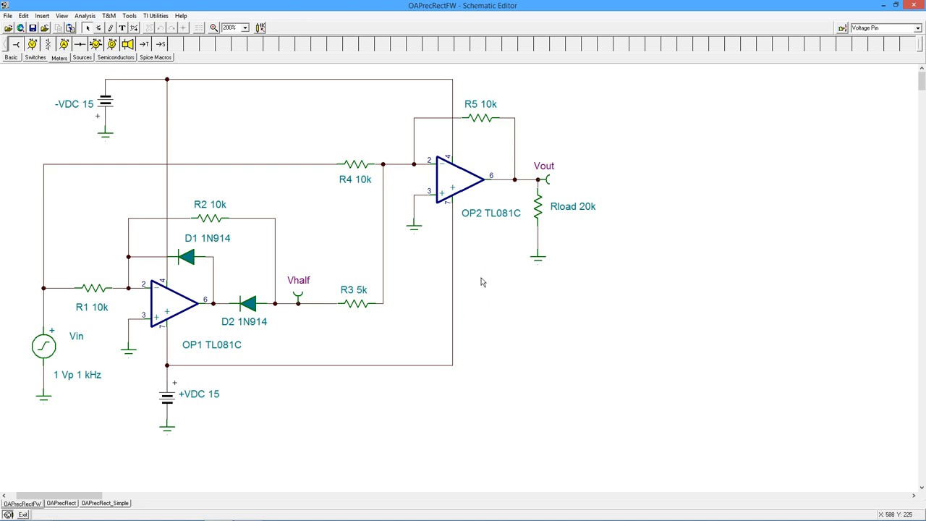
mouse_move(515, 310)
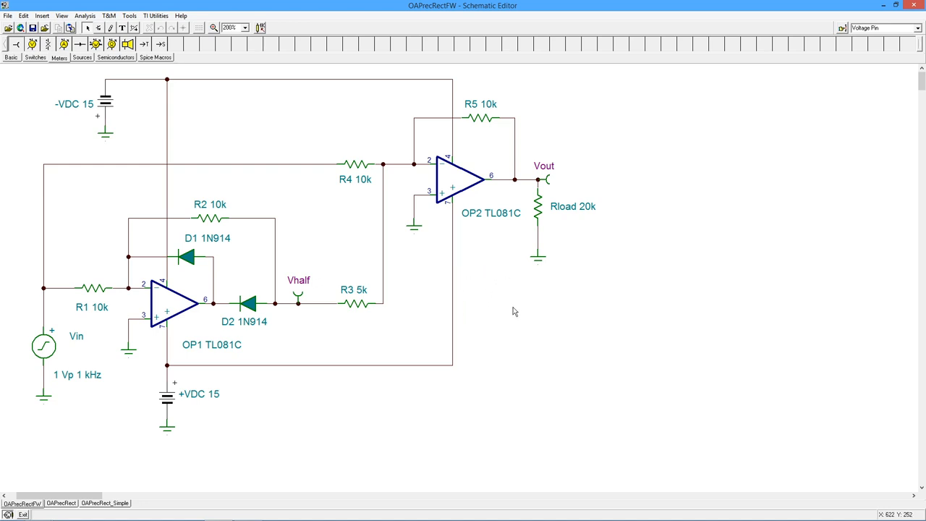
mouse_move(520, 320)
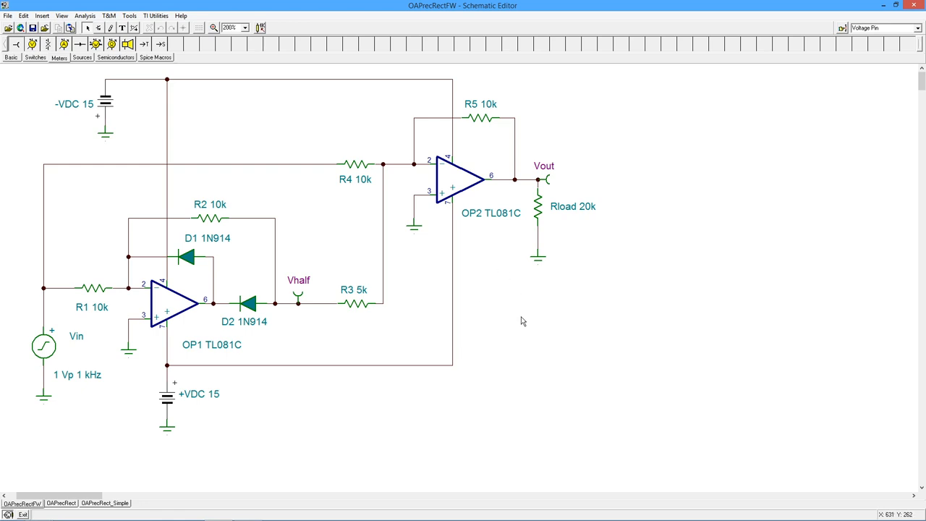
mouse_move(165, 413)
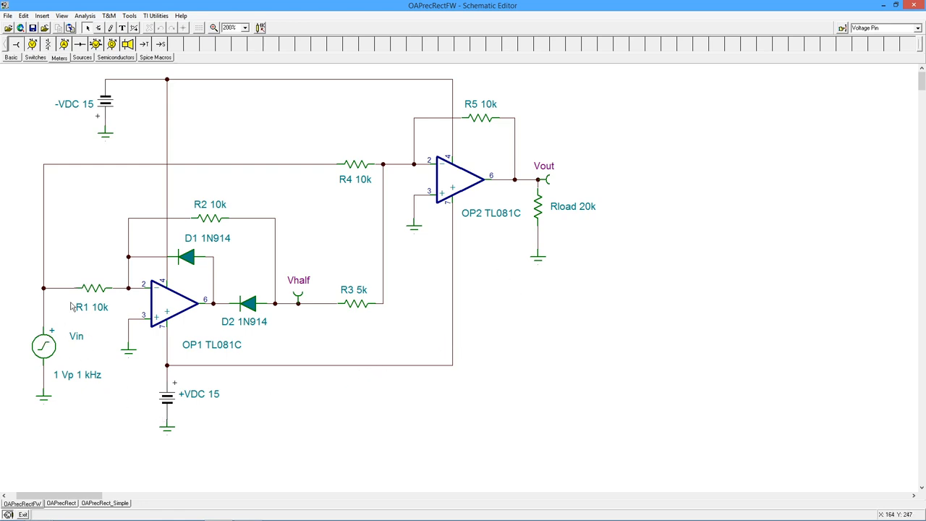
mouse_move(370, 203)
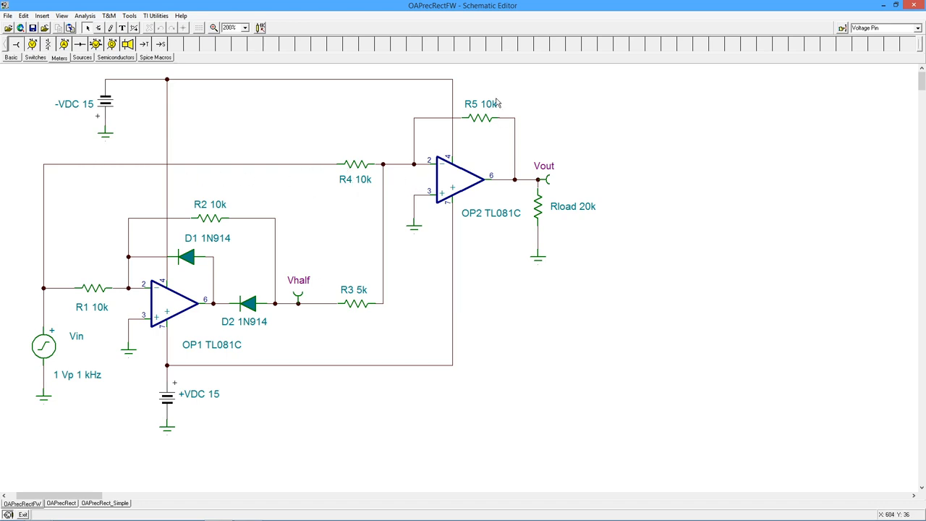
mouse_move(599, 344)
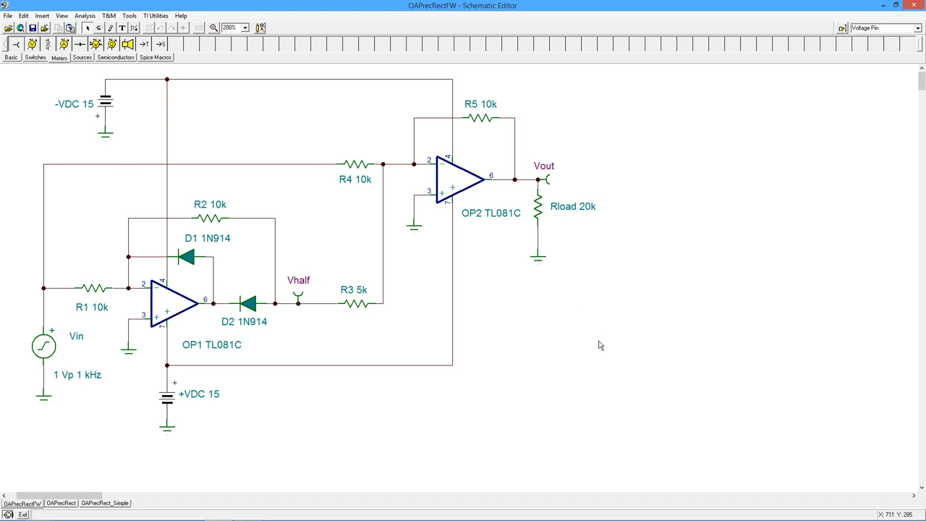
mouse_move(421, 333)
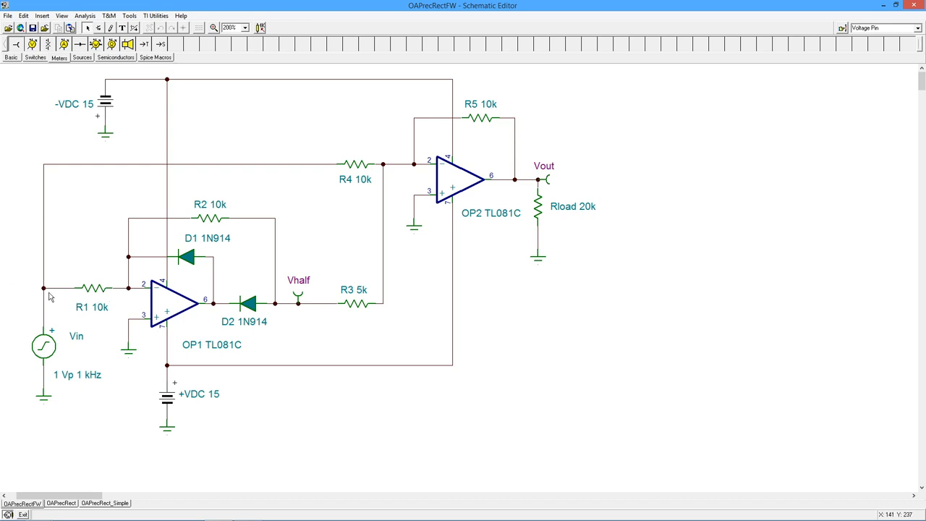
mouse_move(245, 211)
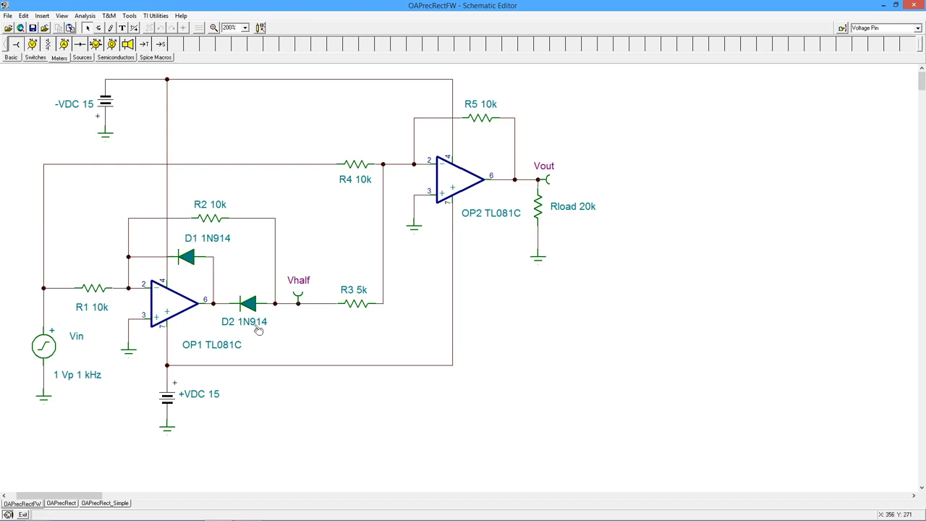
mouse_move(203, 267)
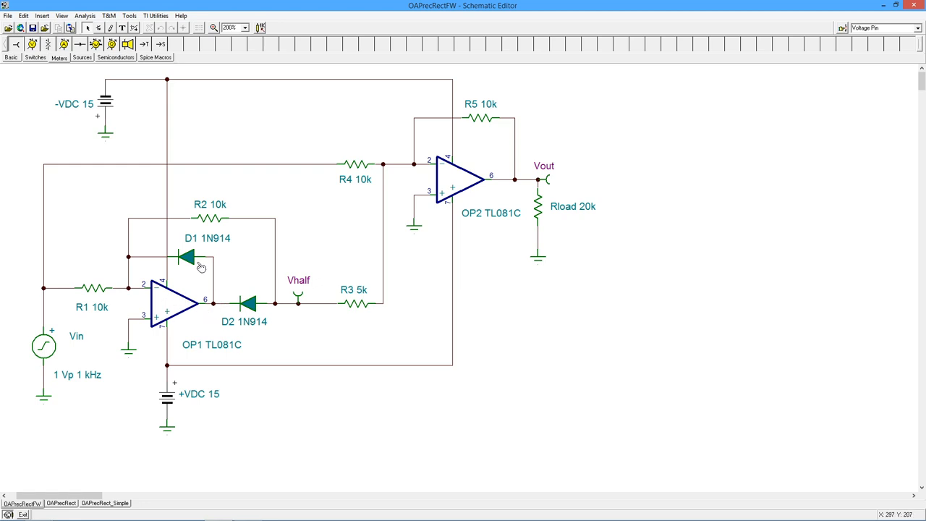
mouse_move(191, 258)
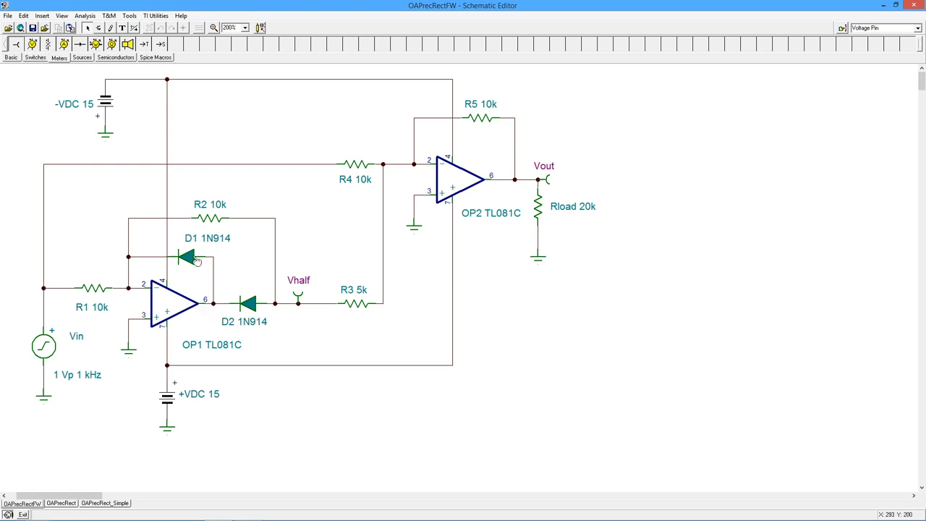
mouse_move(216, 309)
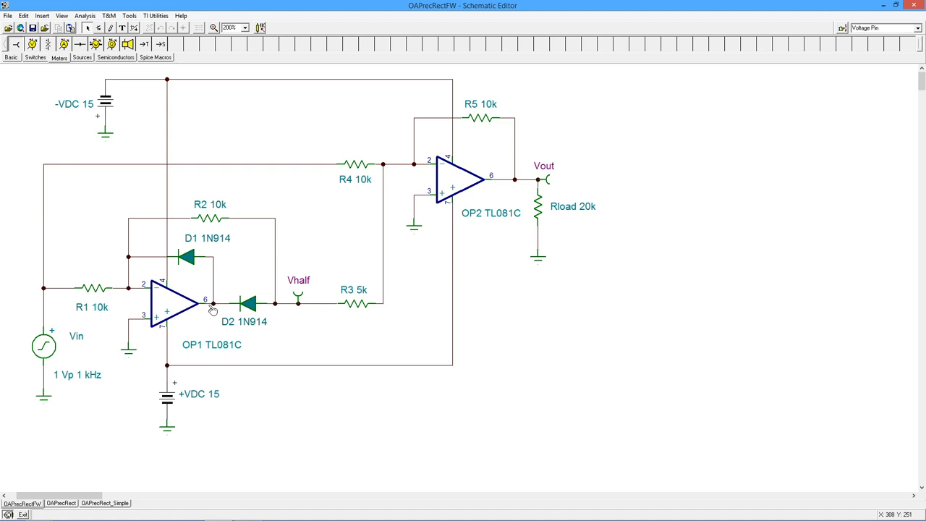
mouse_move(214, 323)
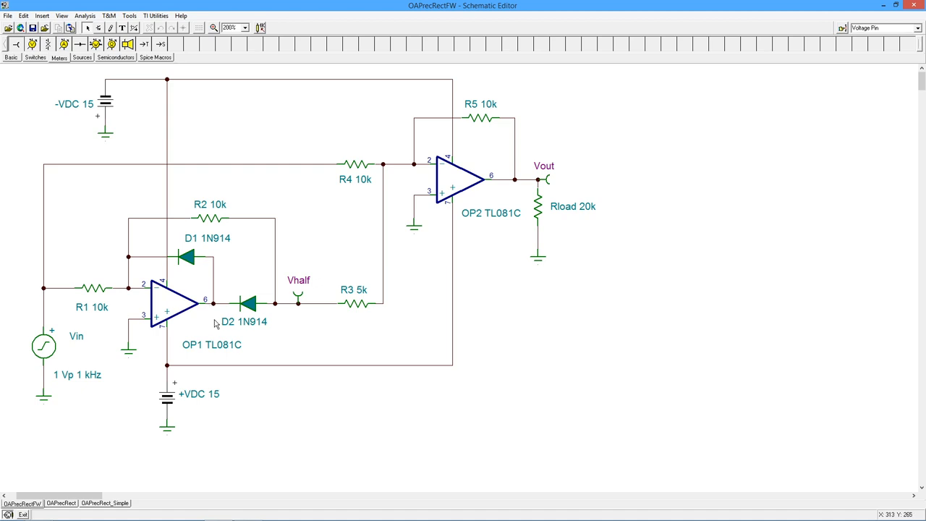
mouse_move(214, 320)
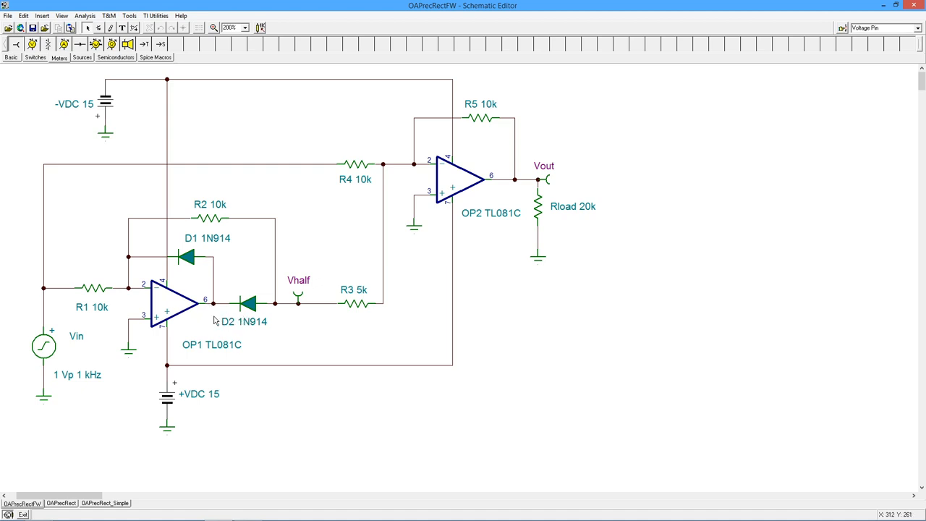
mouse_move(238, 315)
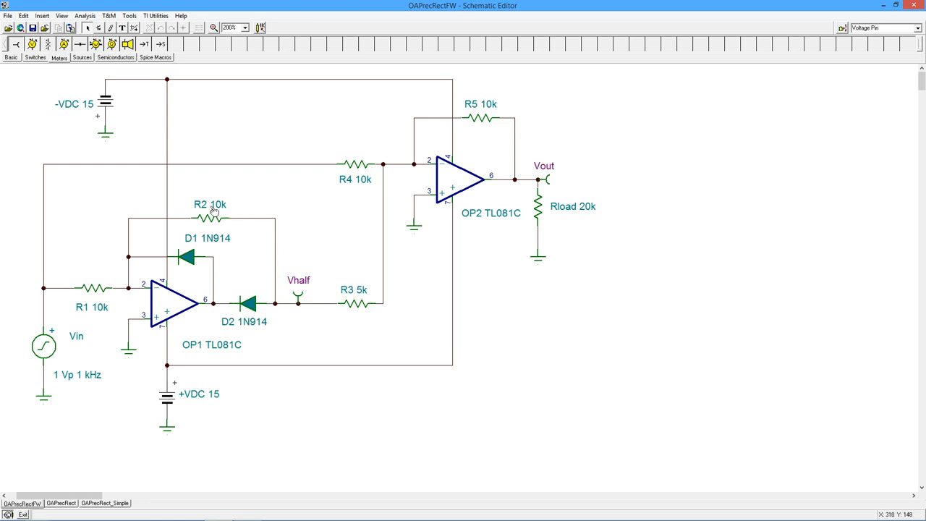
mouse_move(295, 304)
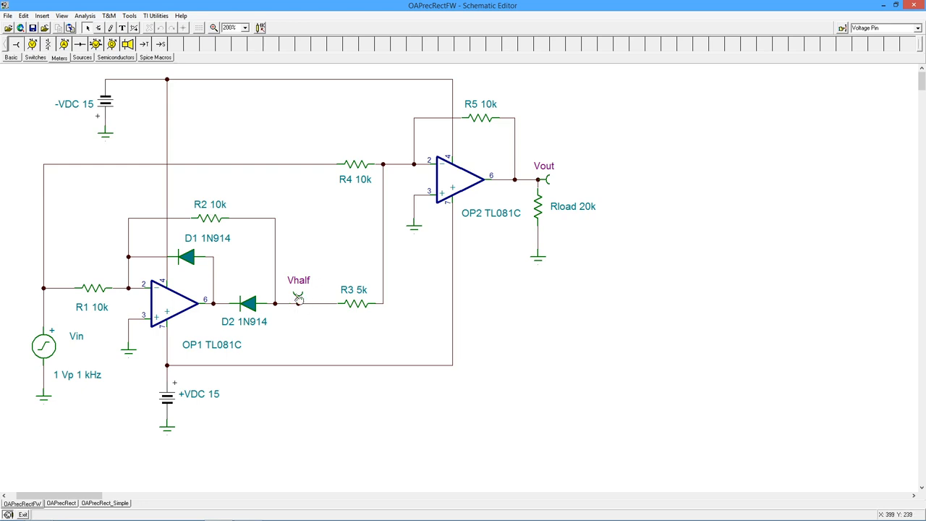
mouse_move(297, 304)
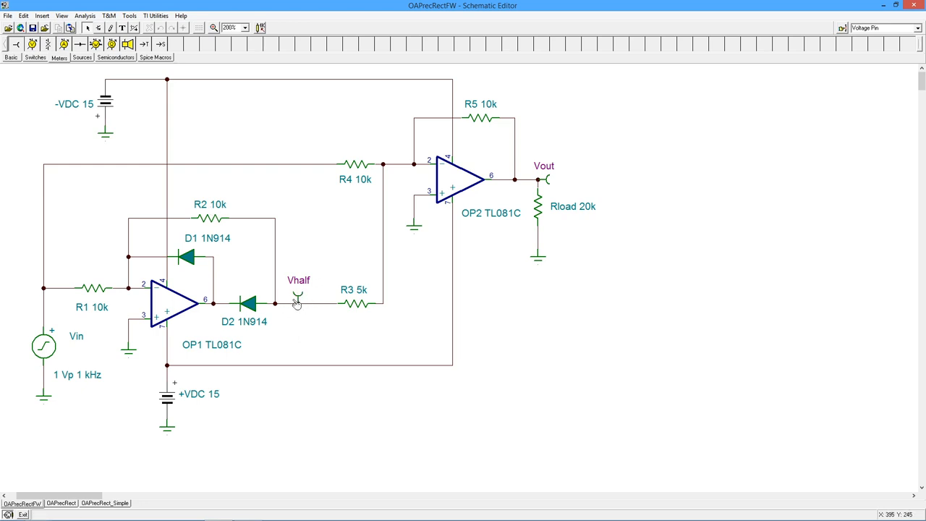
mouse_move(302, 312)
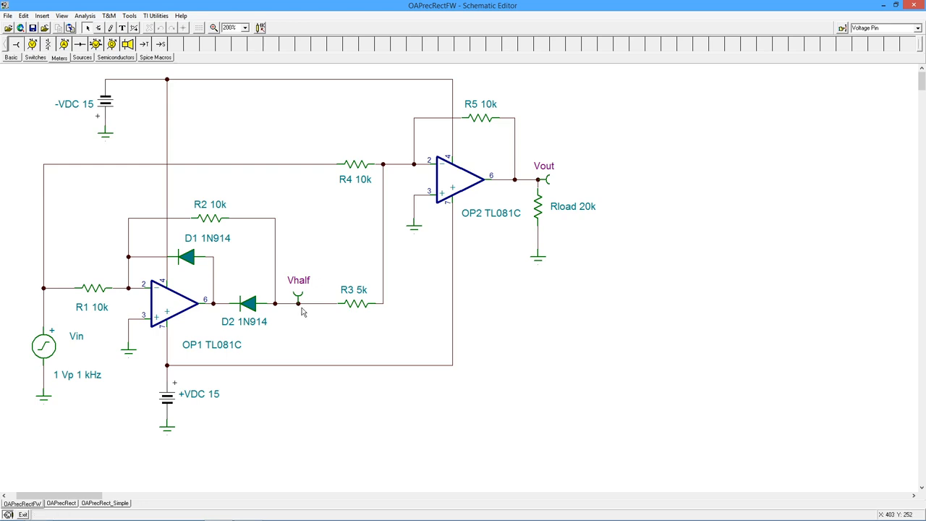
mouse_move(410, 319)
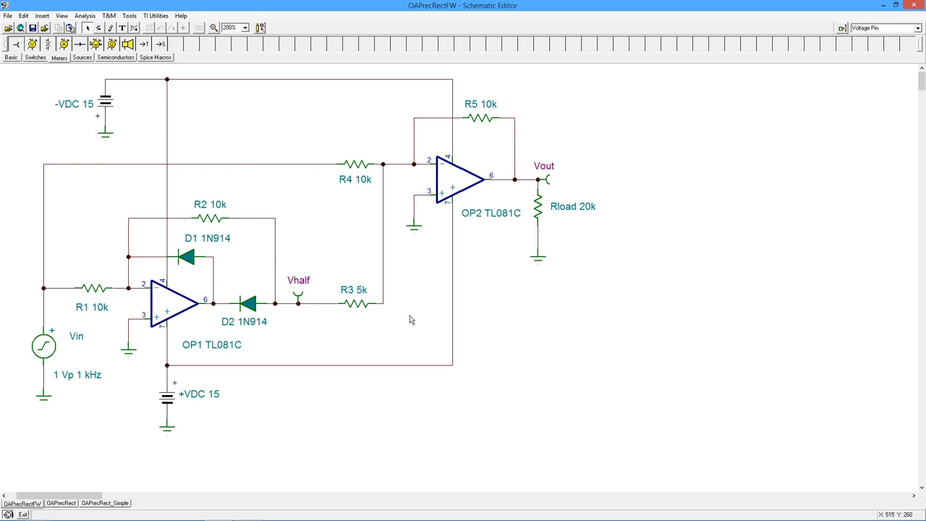
mouse_move(466, 125)
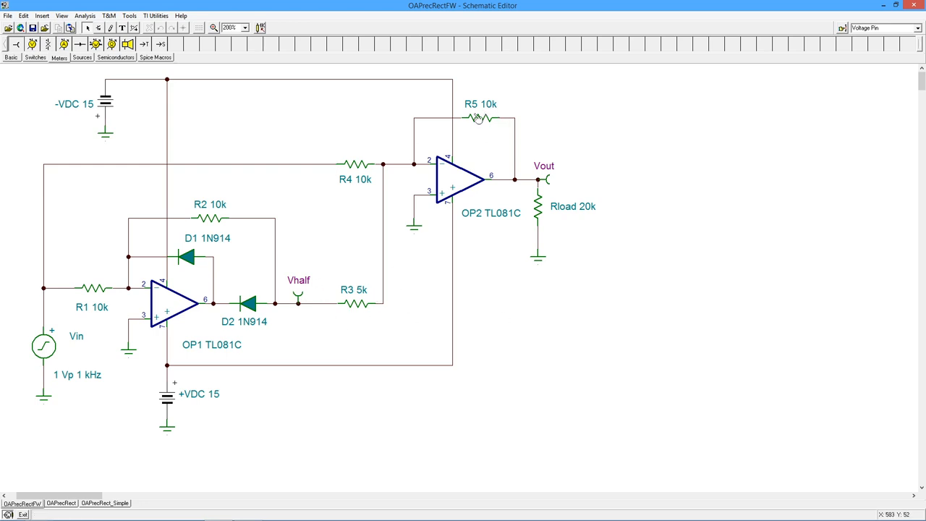
mouse_move(550, 370)
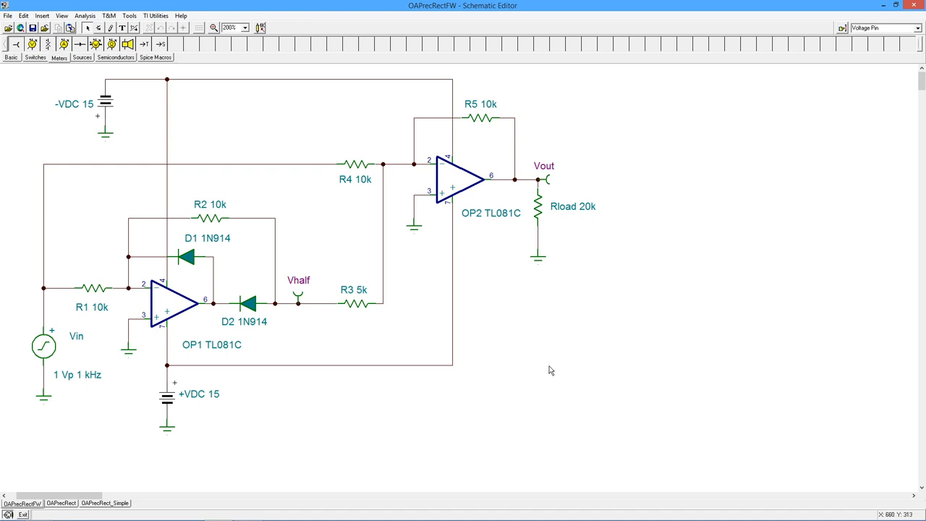
mouse_move(674, 353)
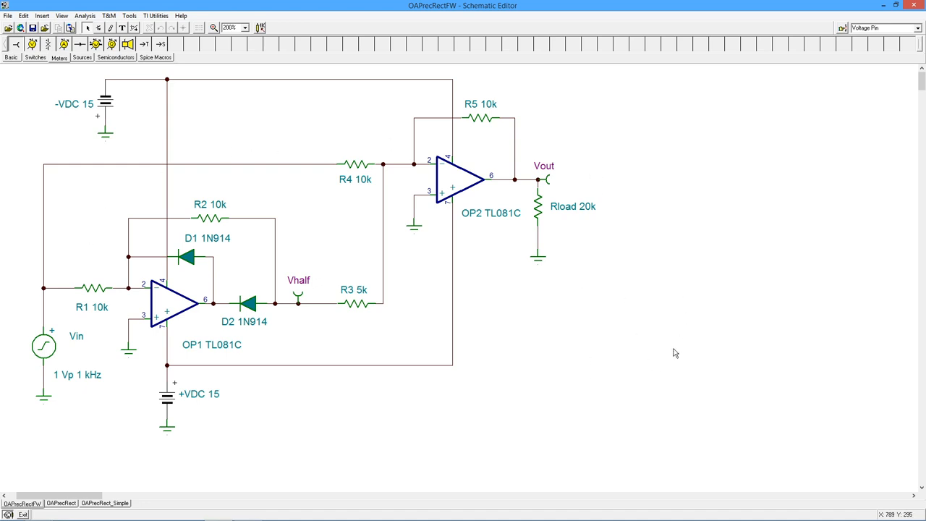
mouse_move(673, 263)
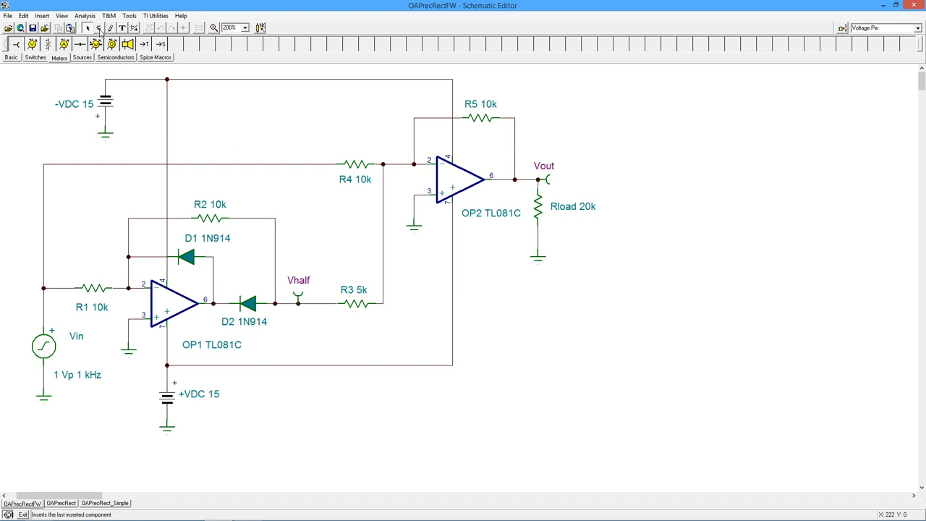
Step: Run a transient analysis of OAPrecRectFW with default times, plotting input and outputs over 2 ms
click(84, 14)
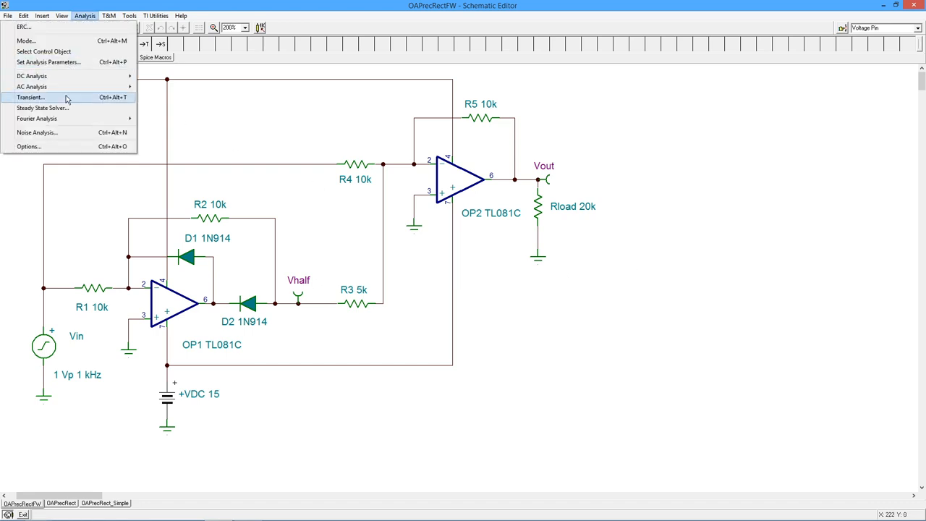
click(35, 98)
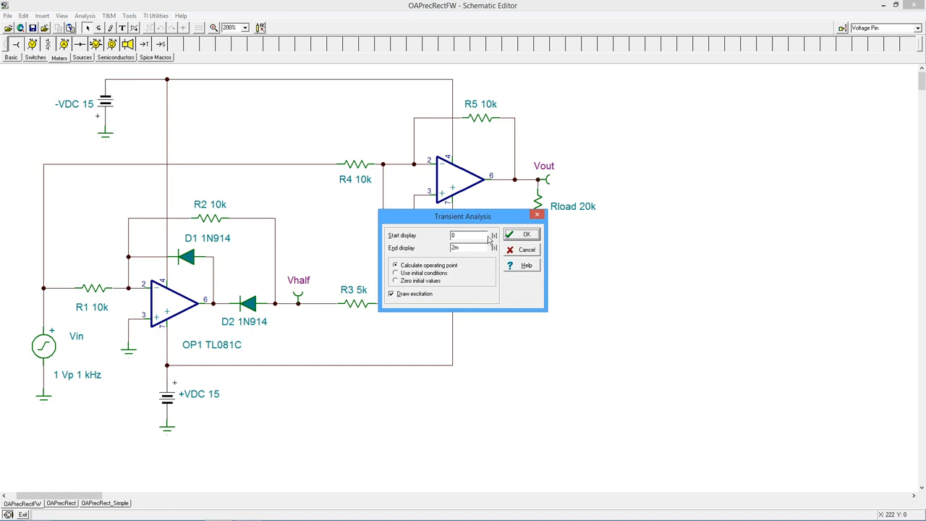
click(522, 234)
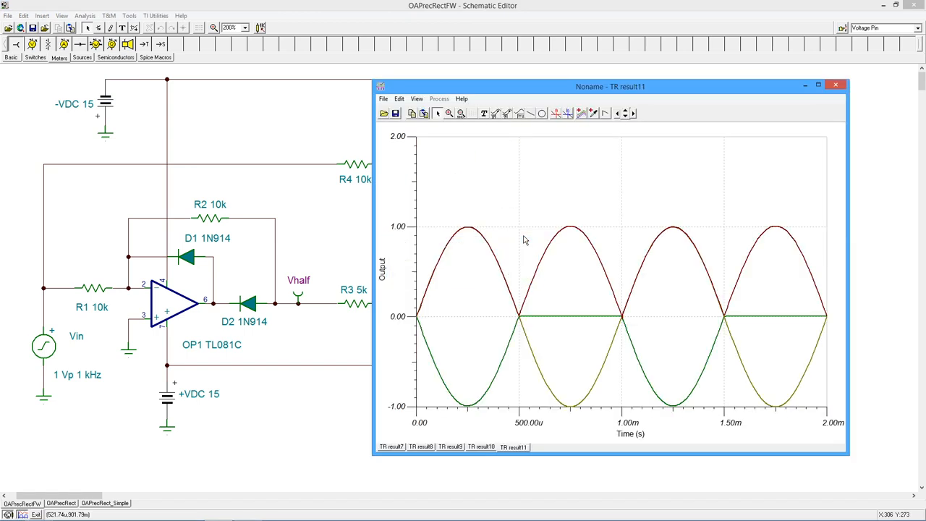
mouse_move(544, 379)
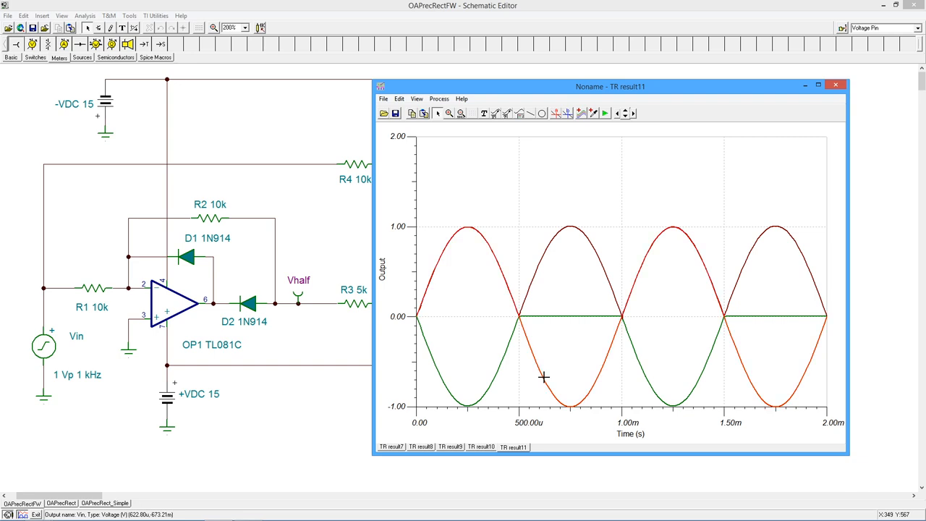
Step: Set the Vin curve's colour to Blue in its curve properties
double_click(543, 376)
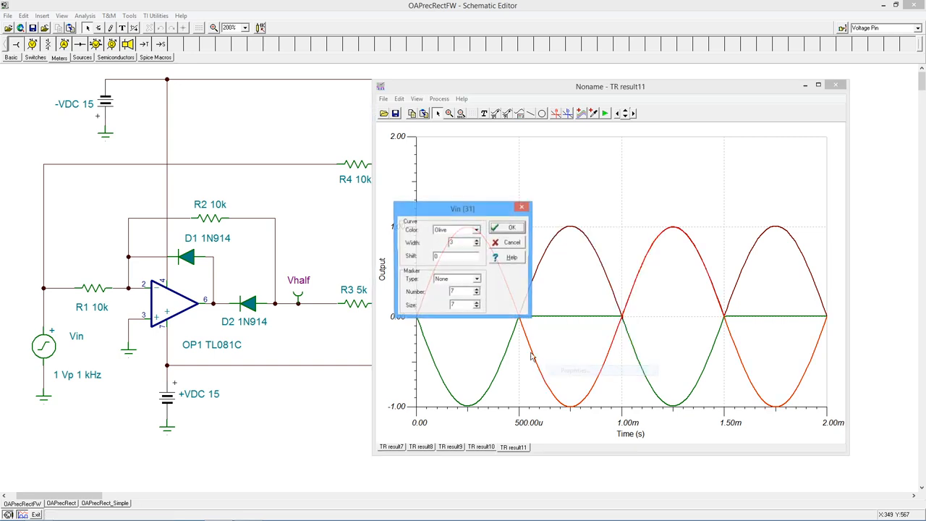
click(477, 228)
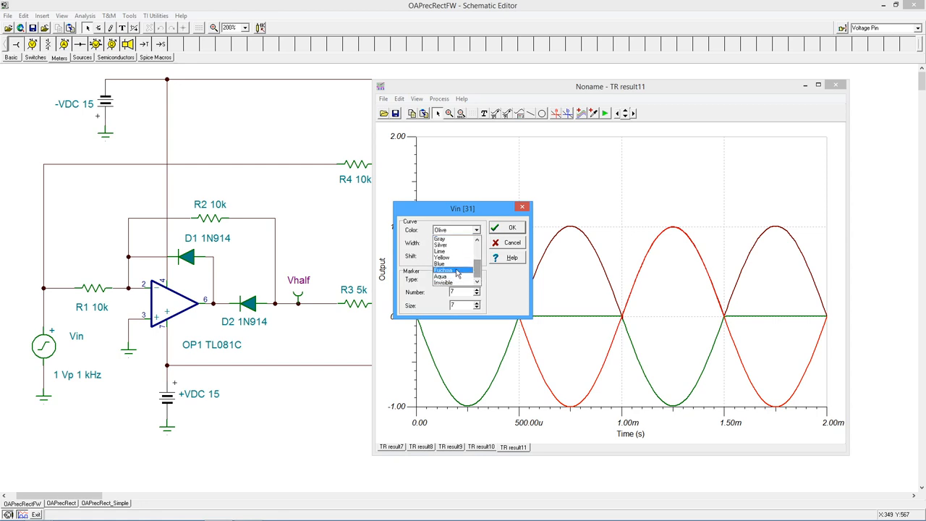
click(439, 263)
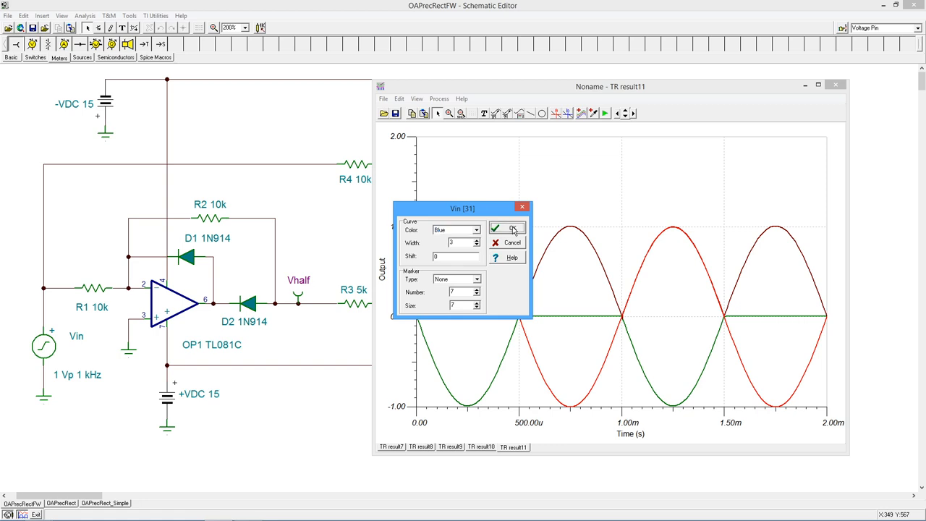
click(506, 229)
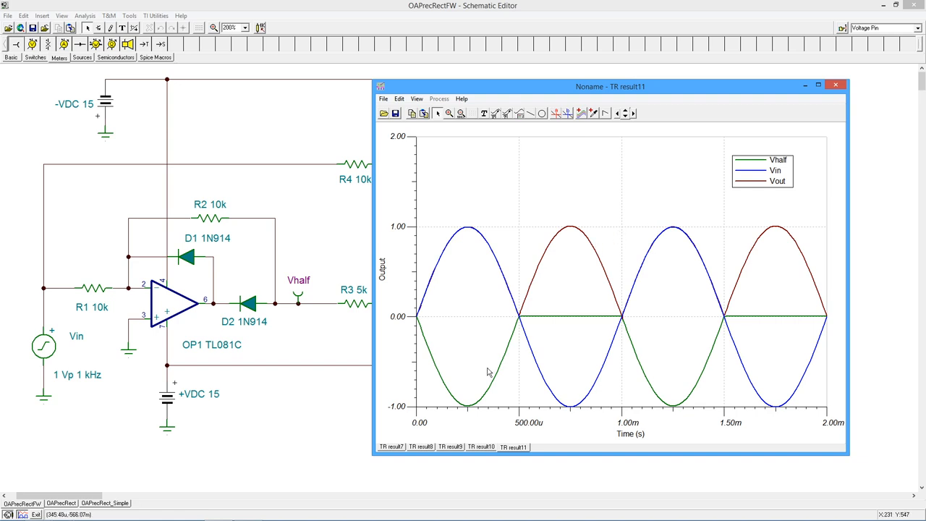
mouse_move(740, 202)
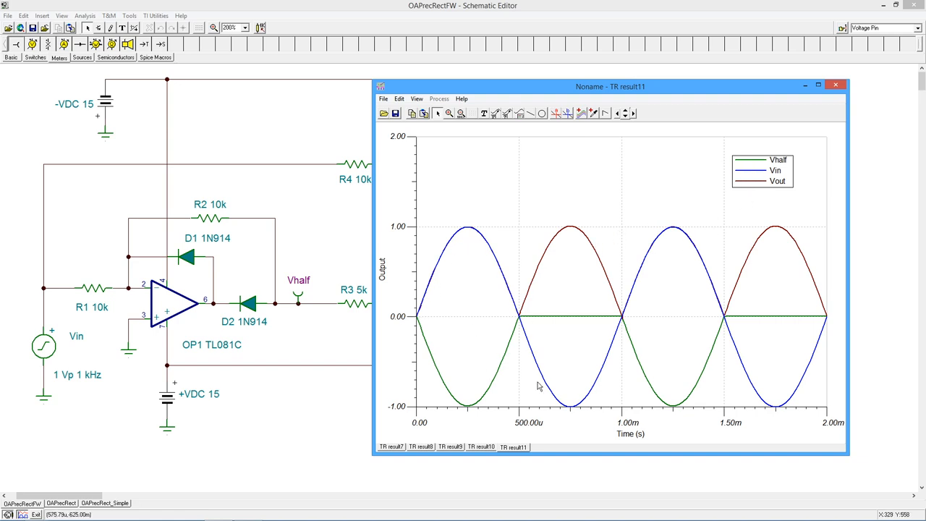
mouse_move(422, 275)
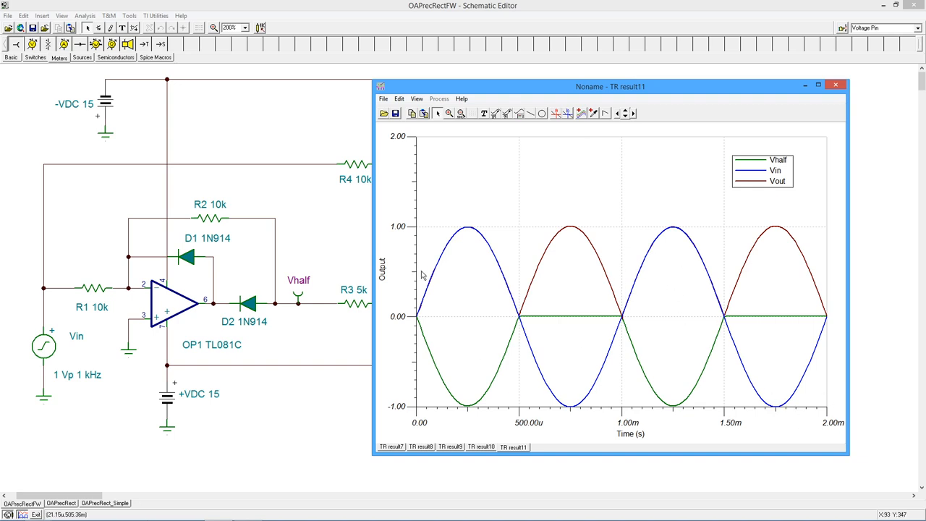
mouse_move(787, 153)
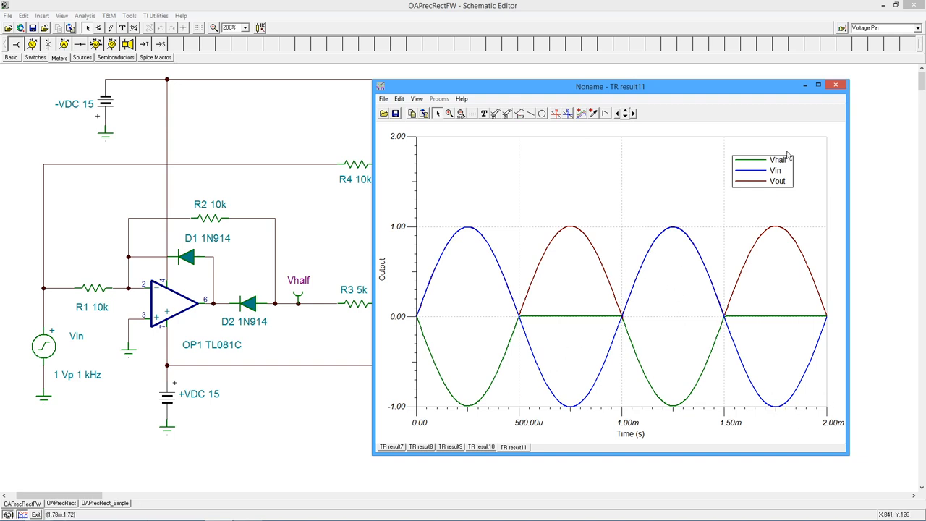
mouse_move(777, 181)
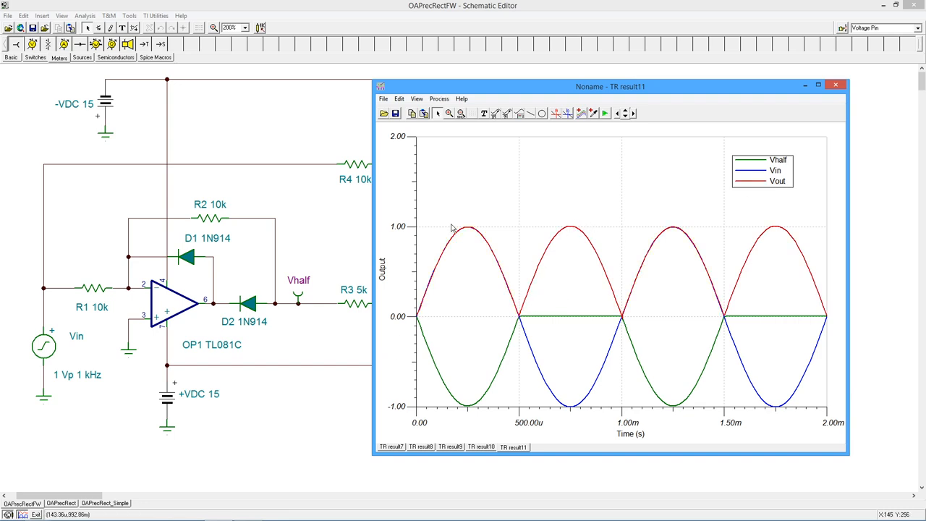
mouse_move(781, 252)
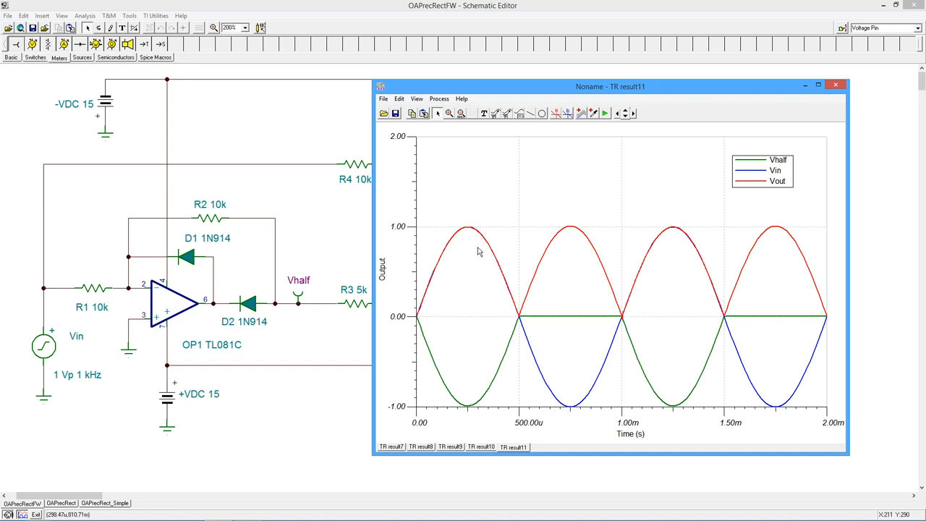
mouse_move(585, 339)
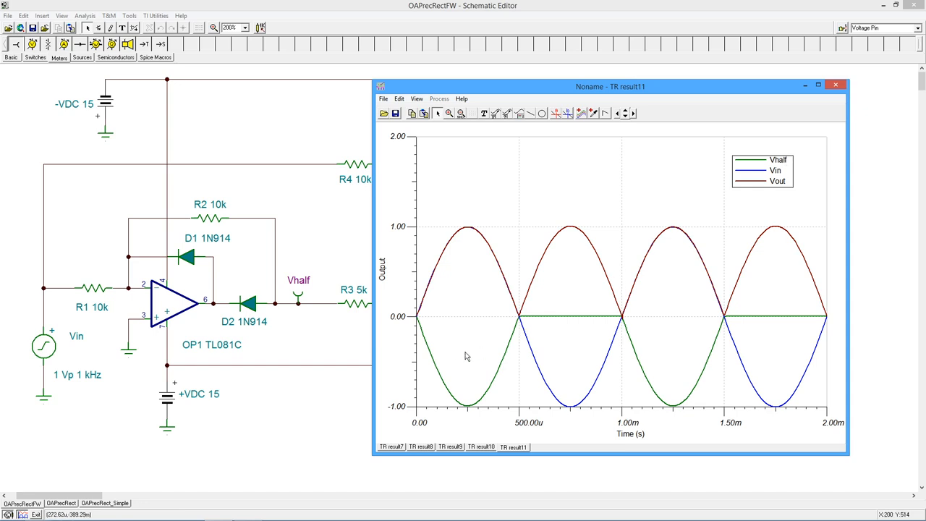
mouse_move(465, 399)
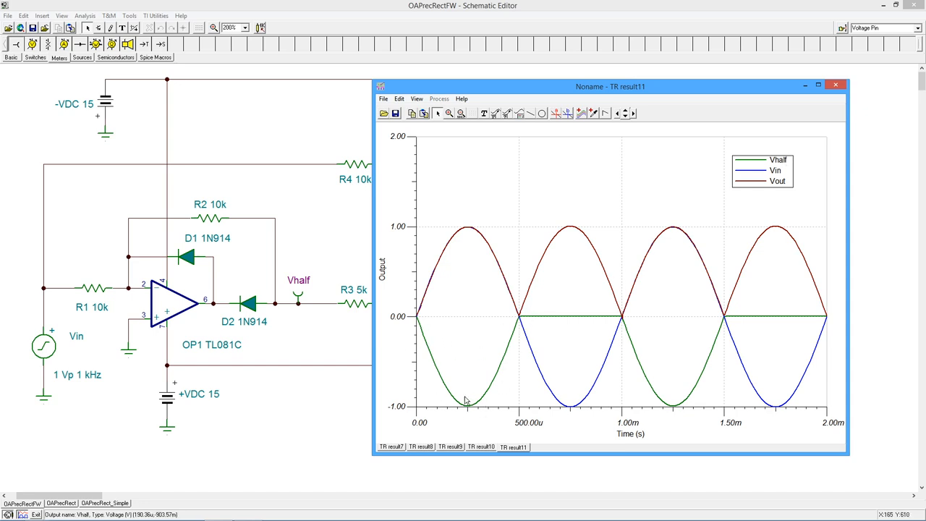
mouse_move(899, 313)
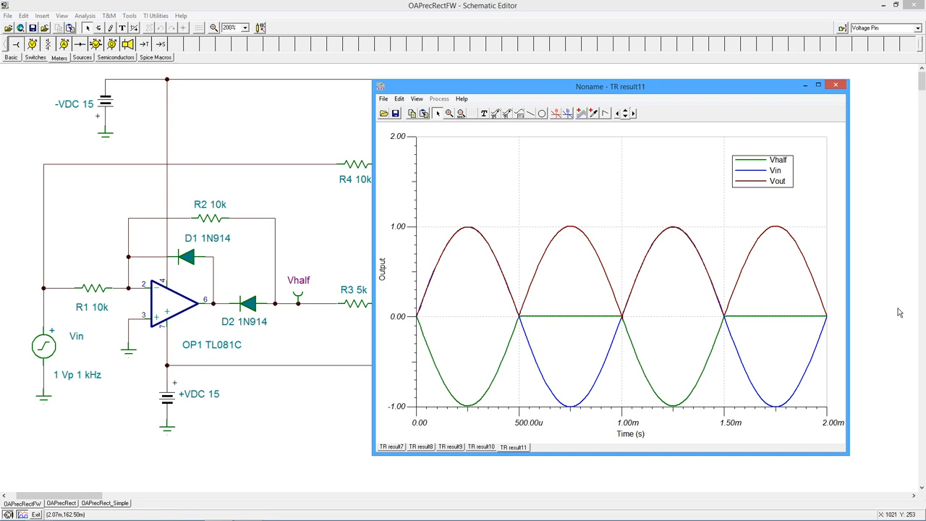
mouse_move(536, 333)
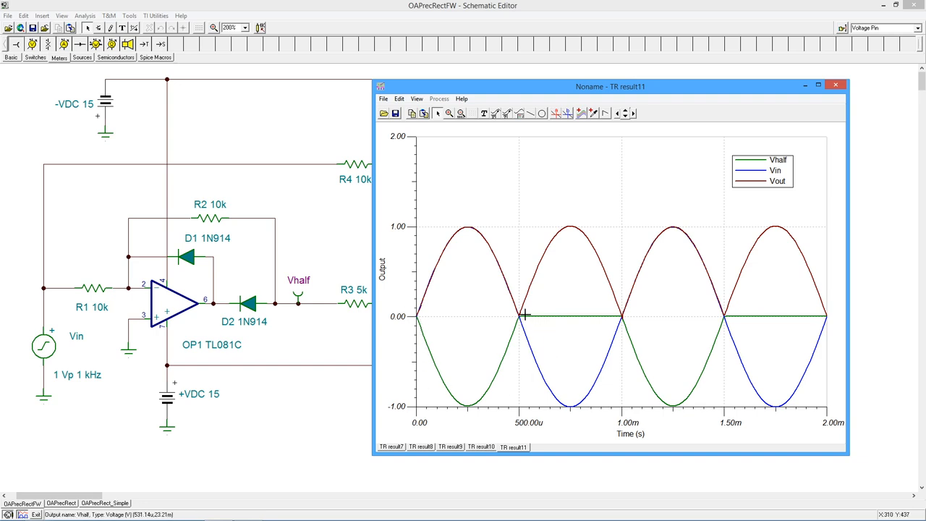
mouse_move(611, 315)
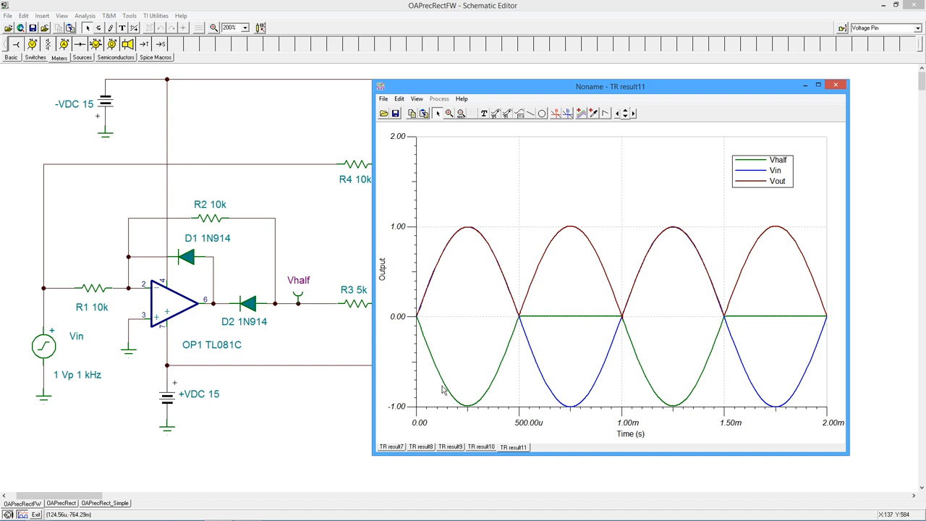
mouse_move(345, 263)
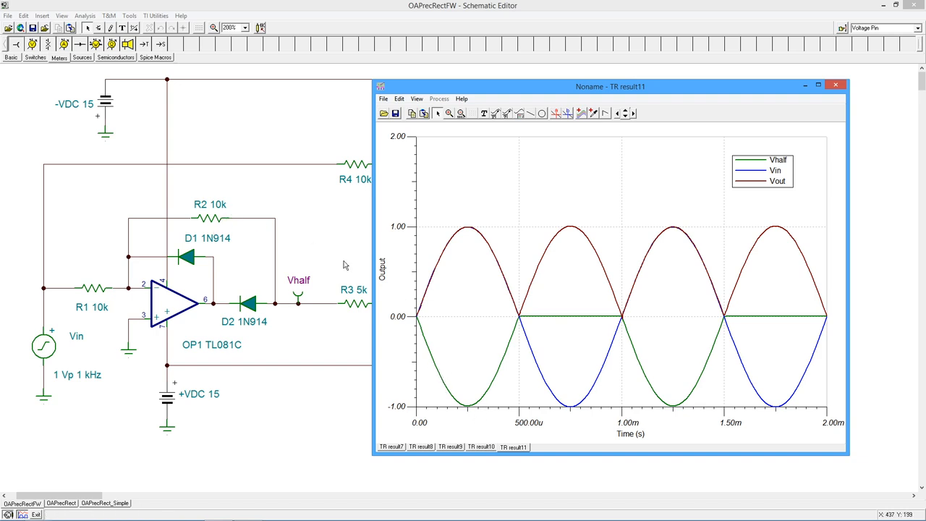
mouse_move(361, 310)
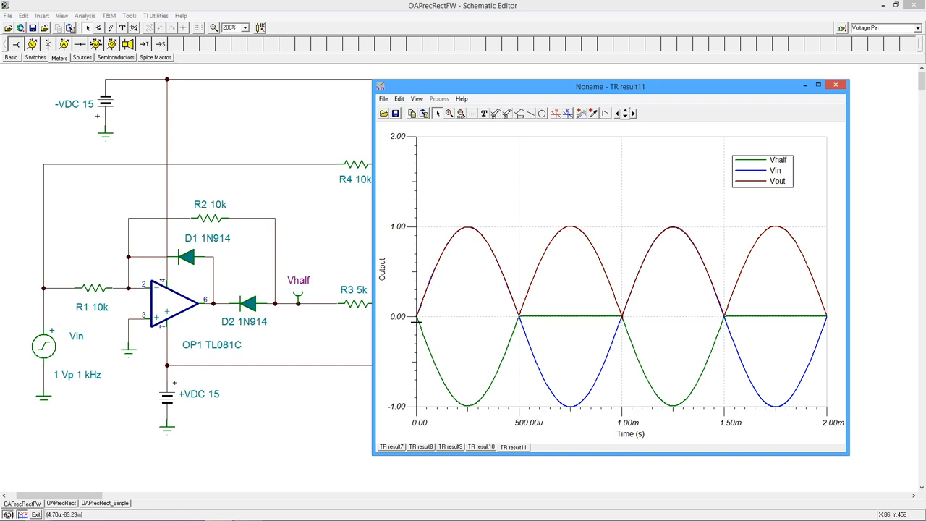
mouse_move(498, 226)
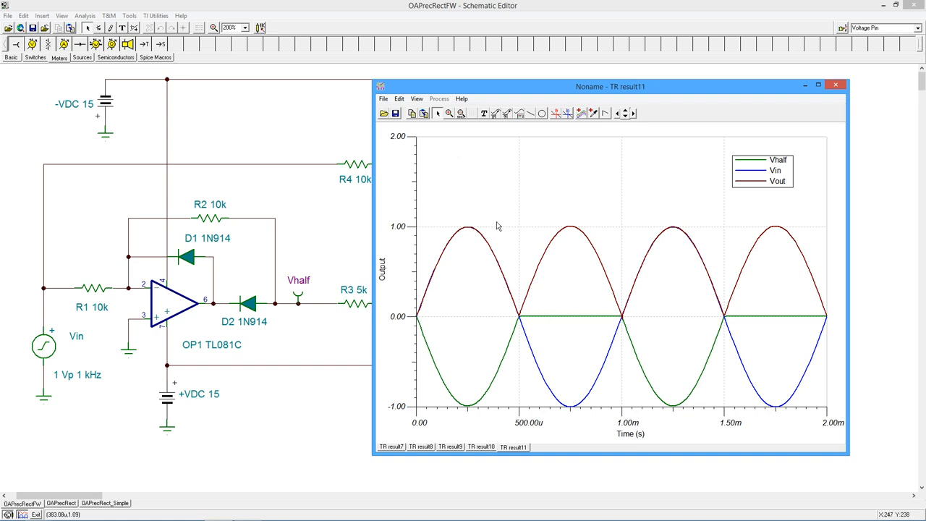
mouse_move(176, 171)
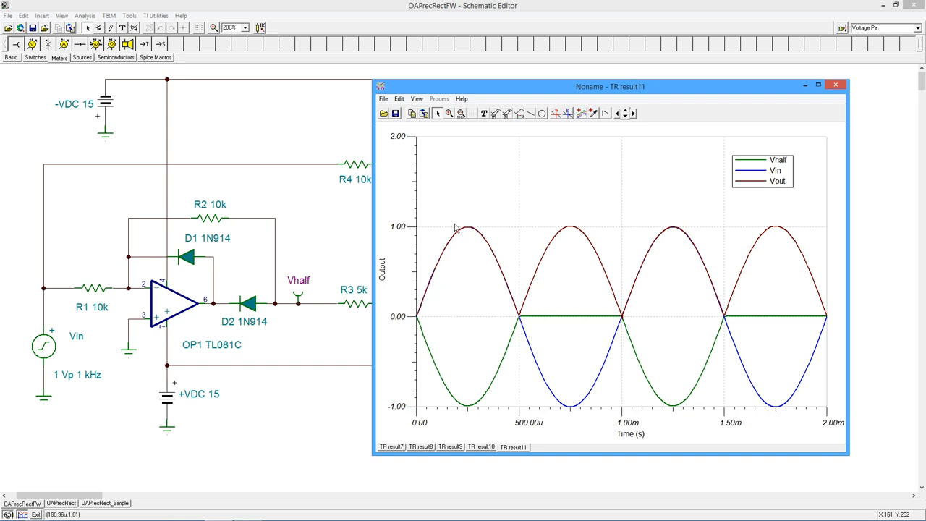
mouse_move(518, 359)
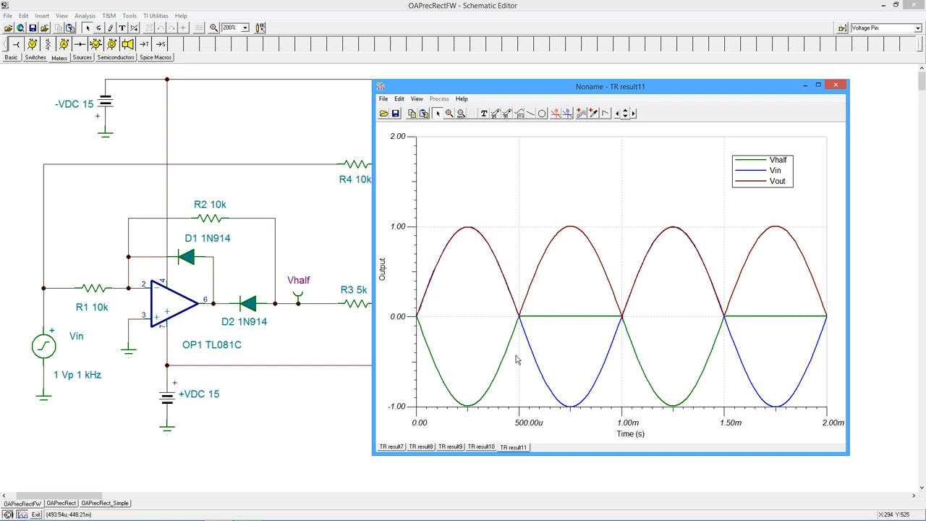
mouse_move(437, 301)
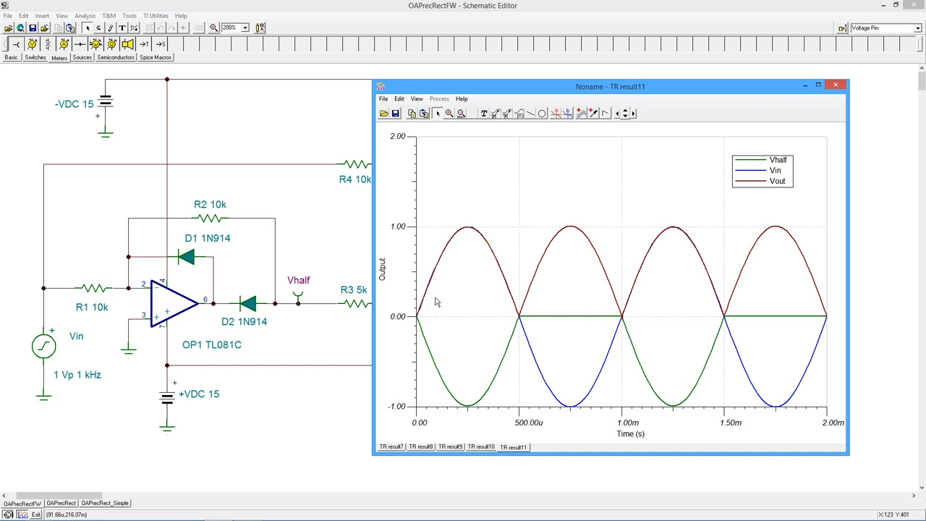
mouse_move(171, 305)
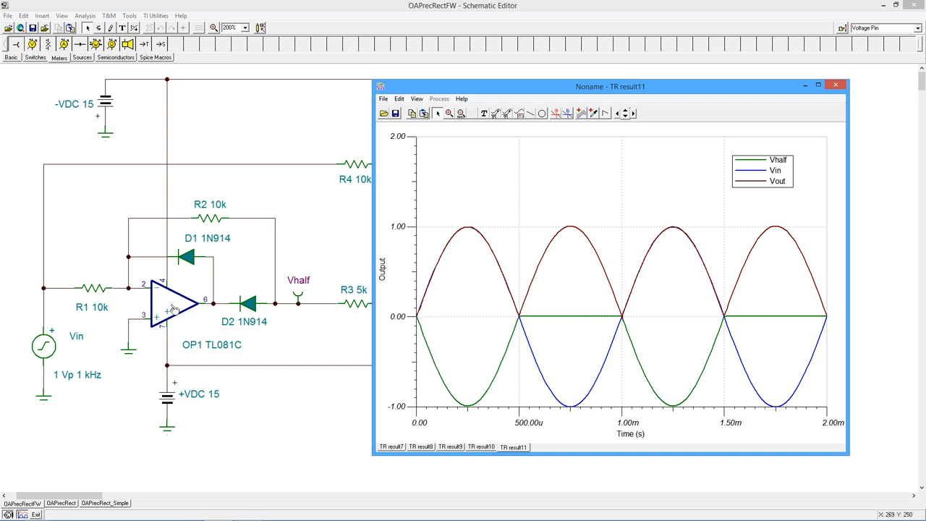
mouse_move(353, 167)
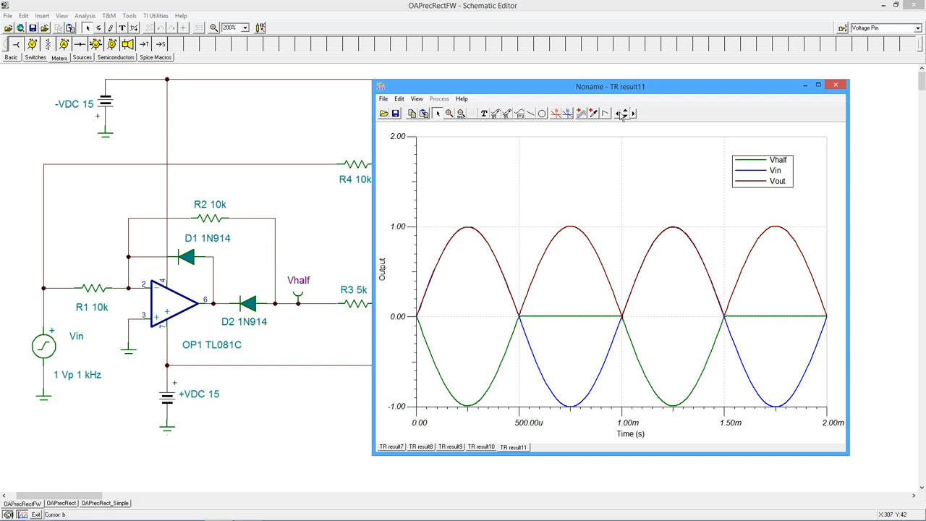
Step: Close the transient result window so the full OAPrecRectFW schematic is visible
click(836, 84)
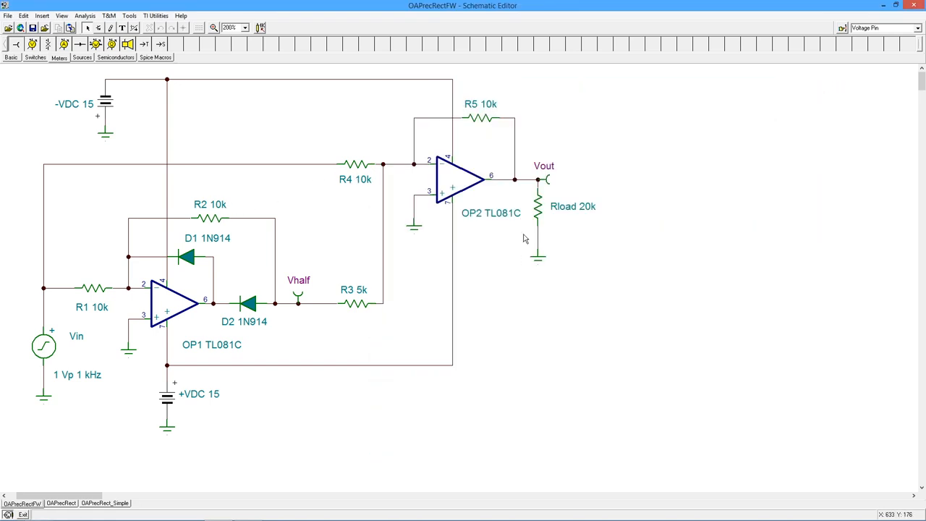
mouse_move(519, 95)
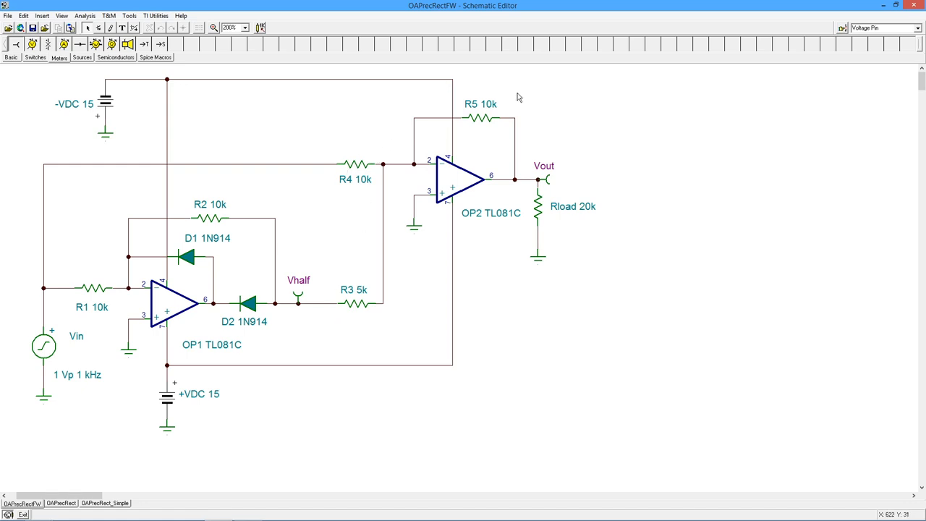
mouse_move(264, 202)
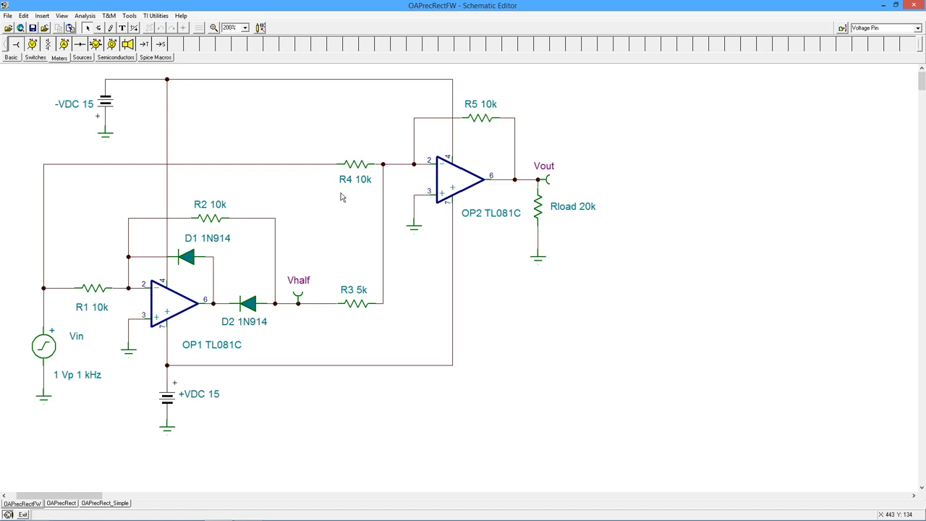
mouse_move(284, 216)
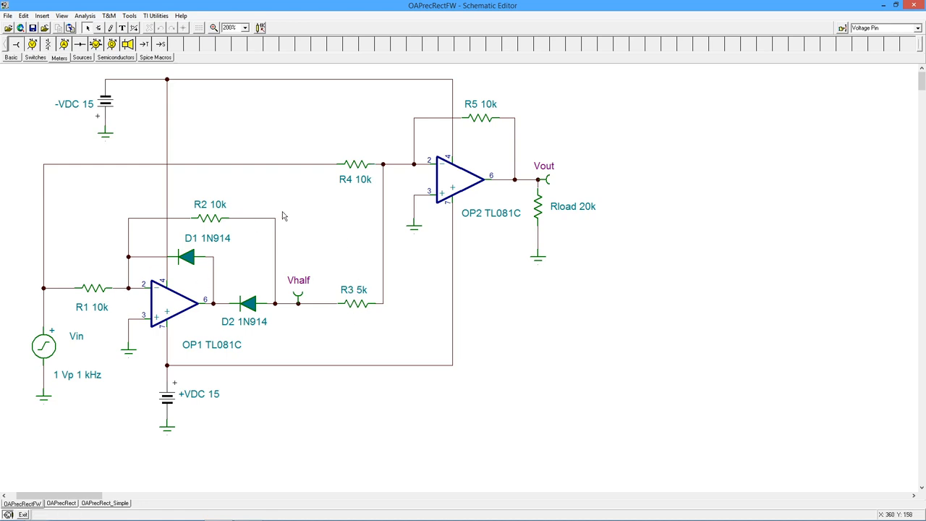
mouse_move(217, 224)
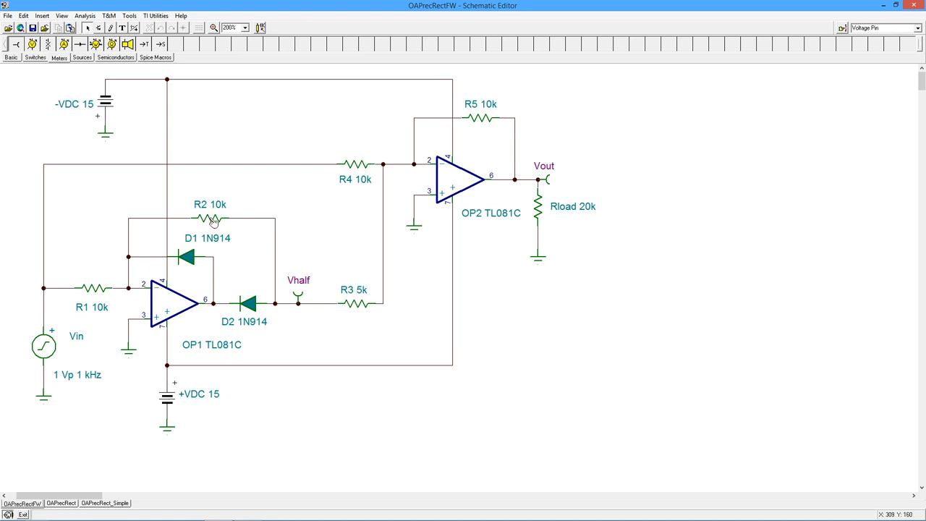
Step: Set resistor R2's resistance to 11k in its properties dialog
double_click(214, 216)
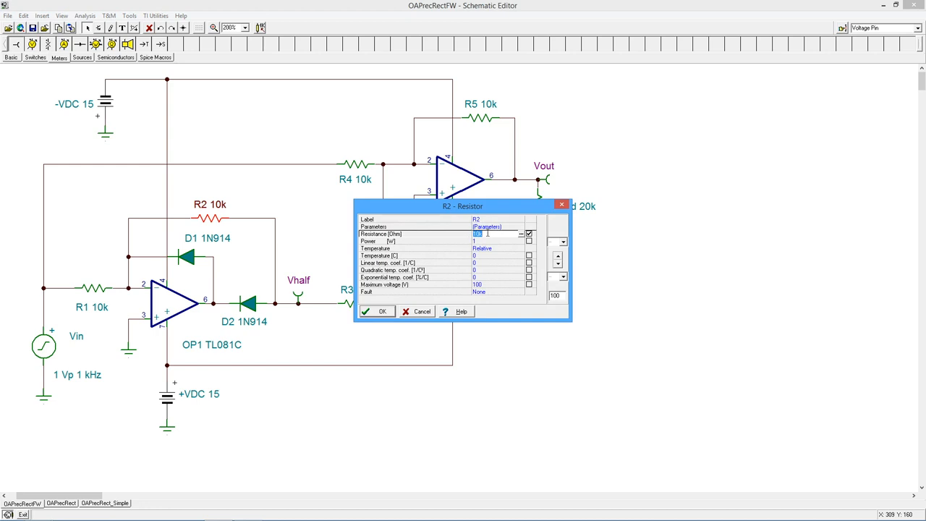
text(10k)
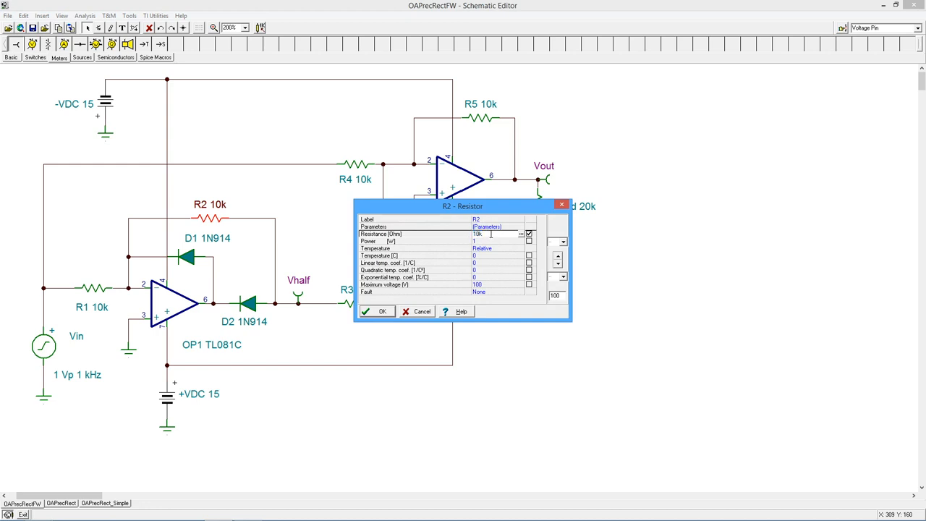
text(1k)
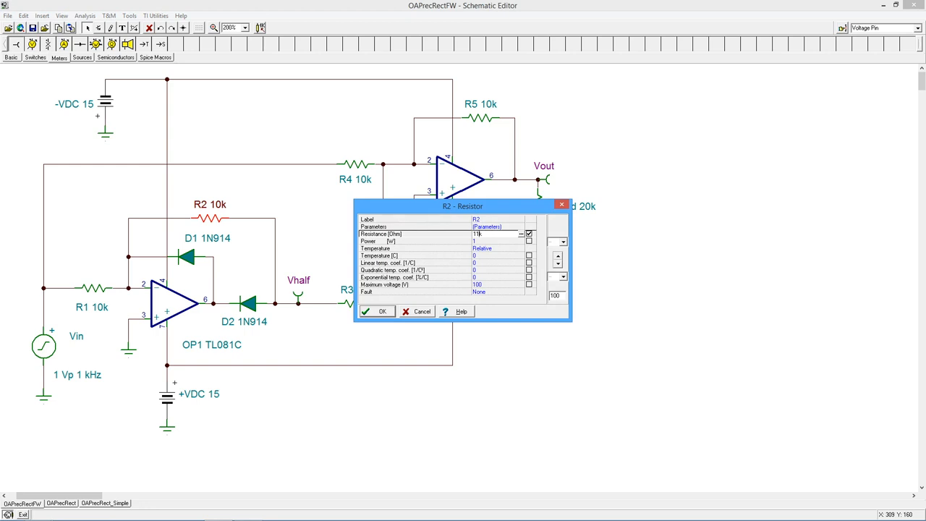
click(376, 309)
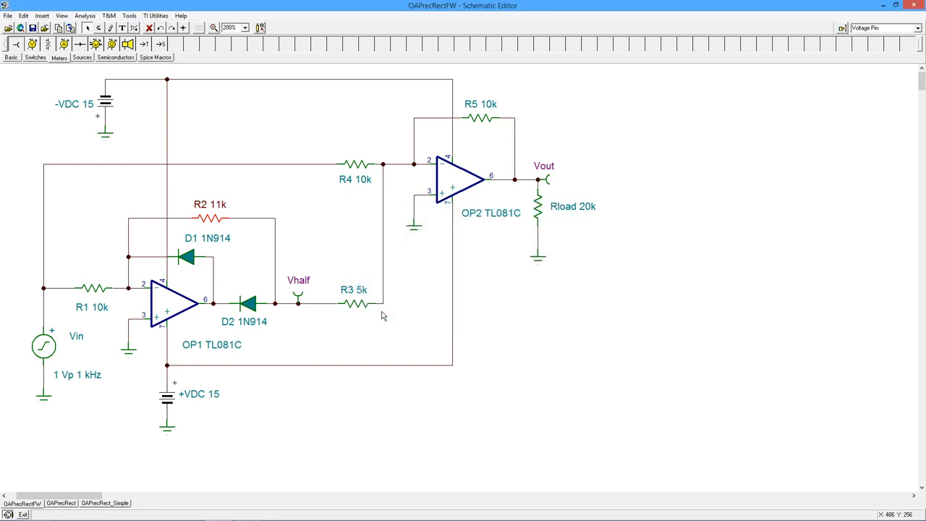
mouse_move(104, 284)
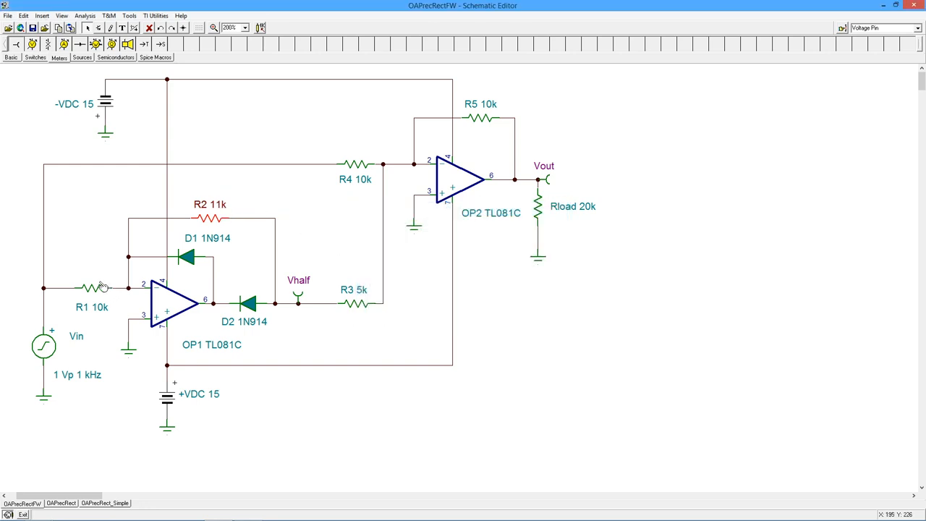
mouse_move(201, 185)
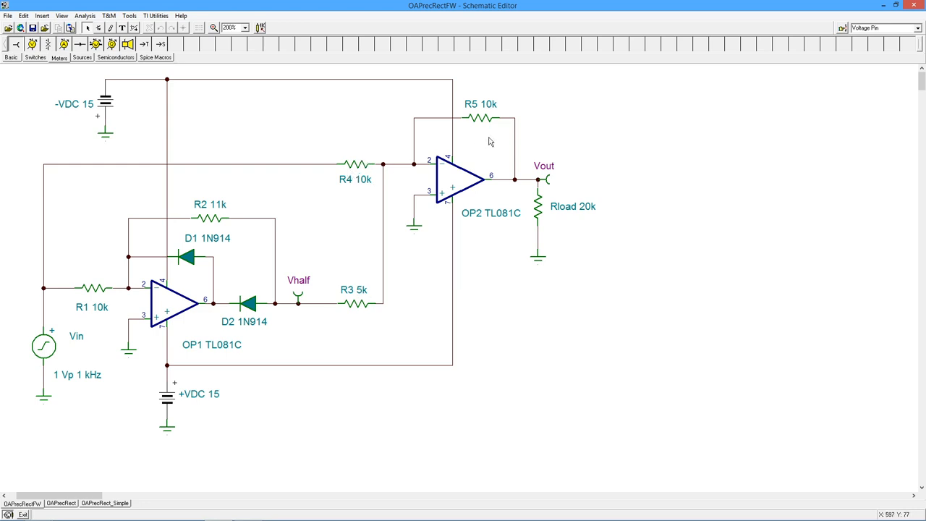
mouse_move(329, 217)
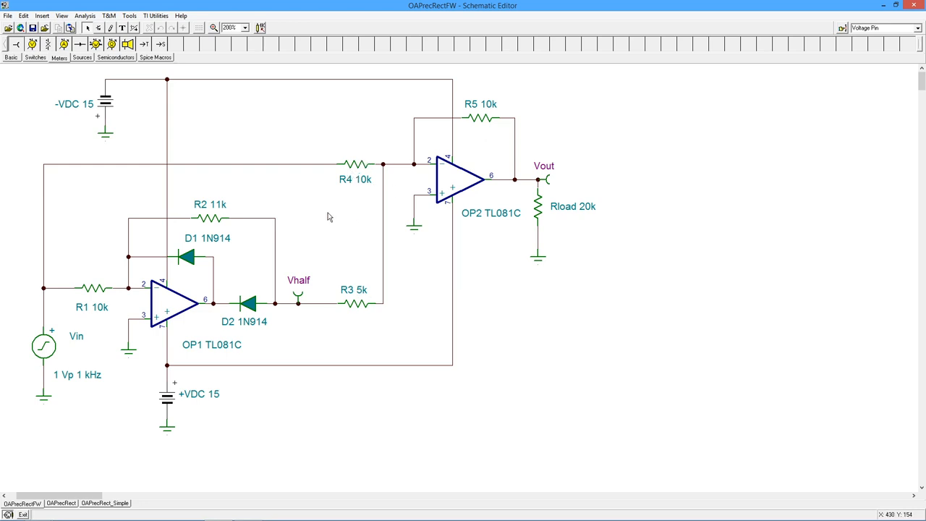
Step: Run a transient analysis over 0 to 2m with R2 at 11k, plotting Vin, Vhalf and Vout
click(86, 14)
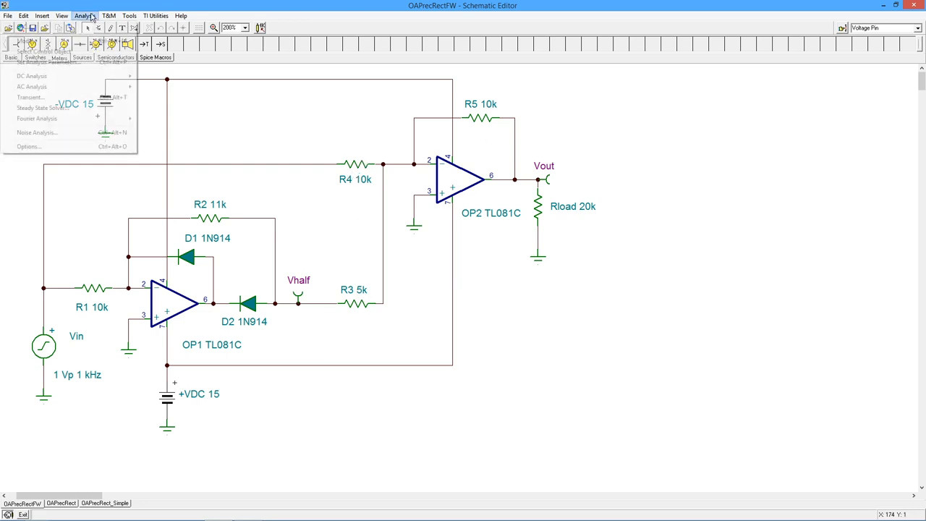
click(31, 97)
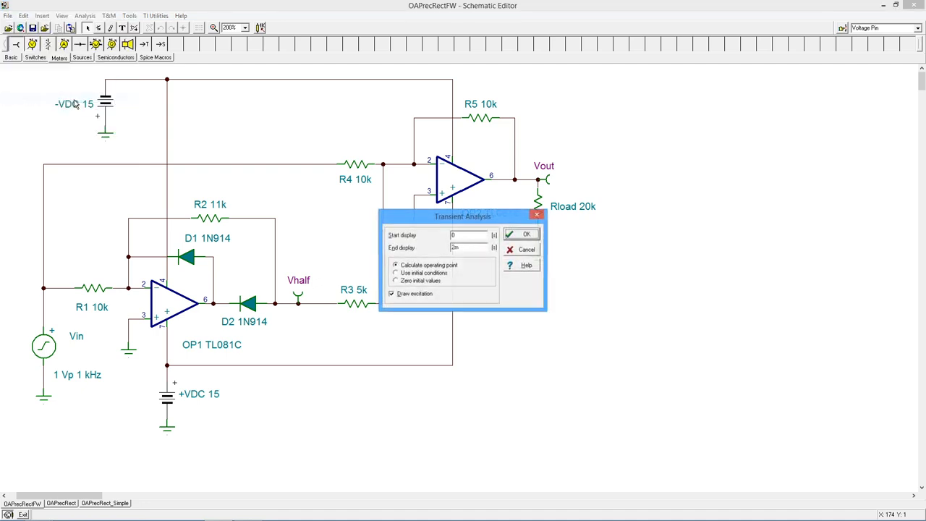
click(521, 235)
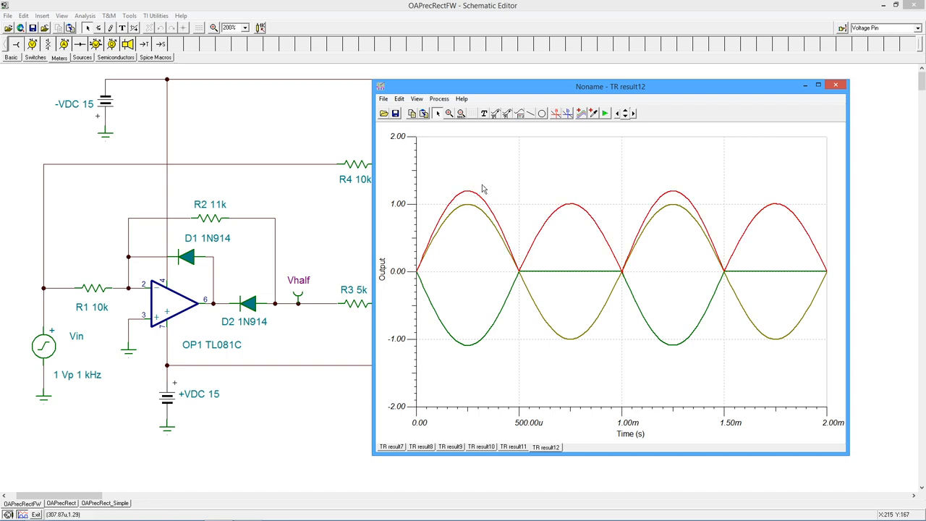
mouse_move(431, 255)
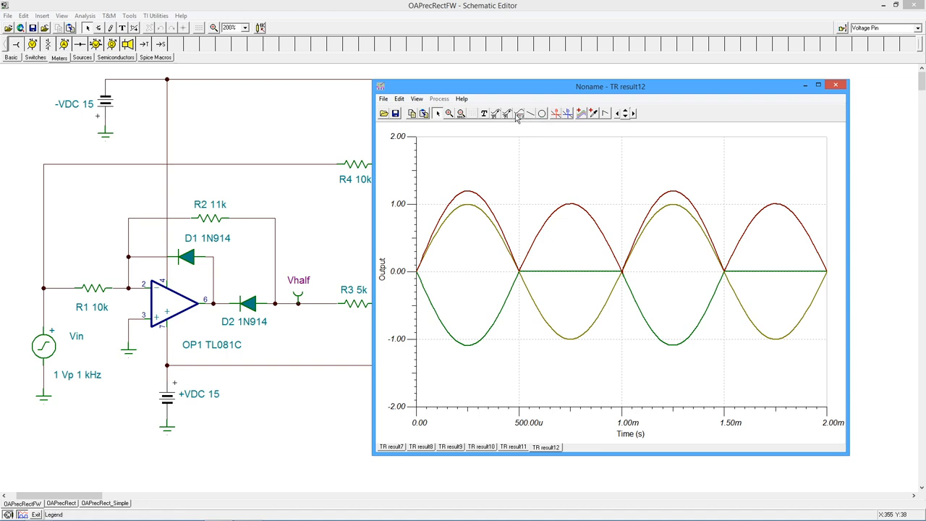
Step: Add a legend naming Vhalf, Vin and Vout, then close the 11k transient results
click(518, 113)
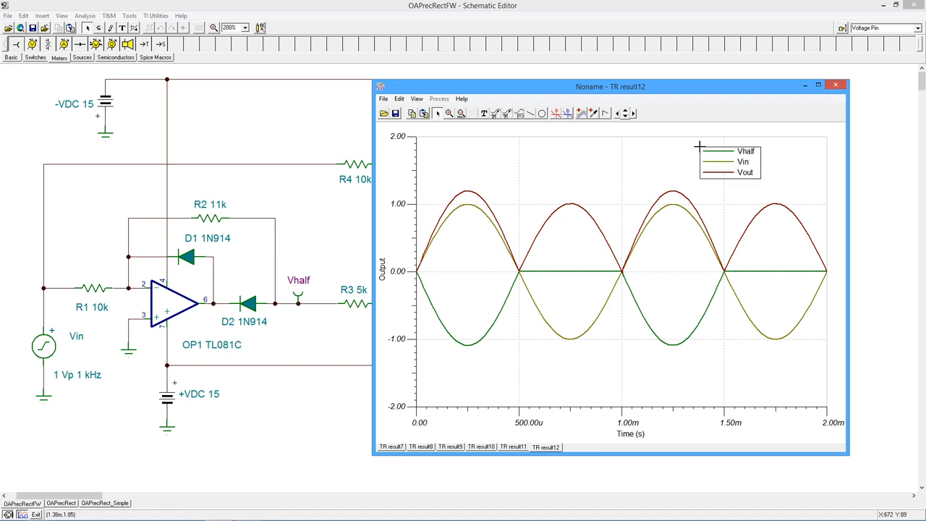
mouse_move(512, 208)
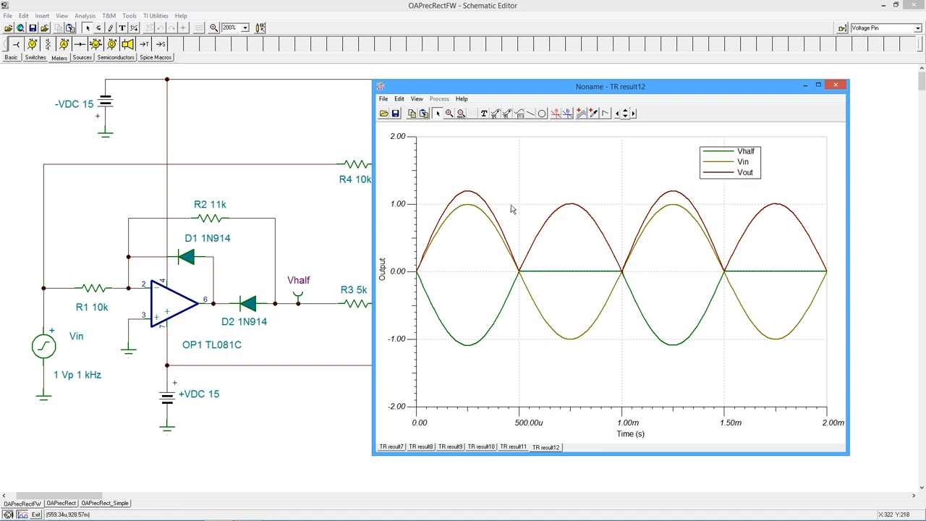
mouse_move(454, 209)
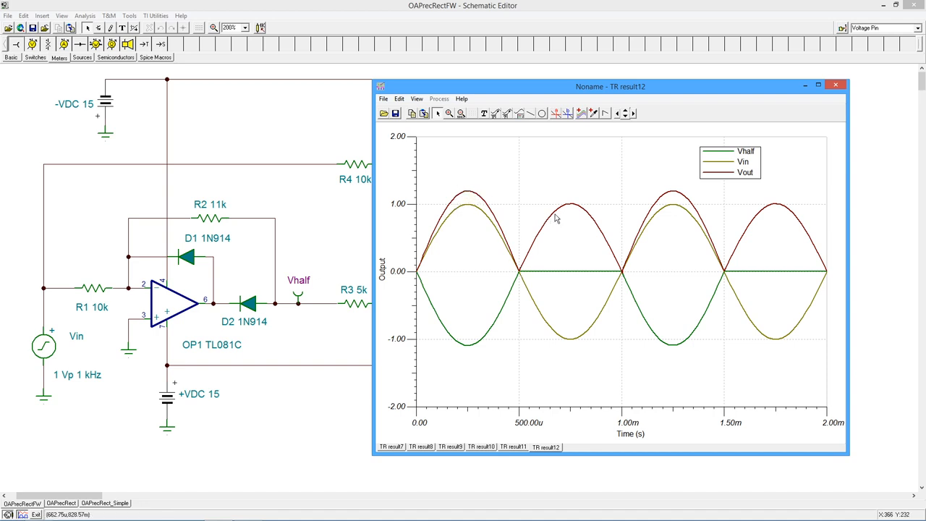
mouse_move(460, 194)
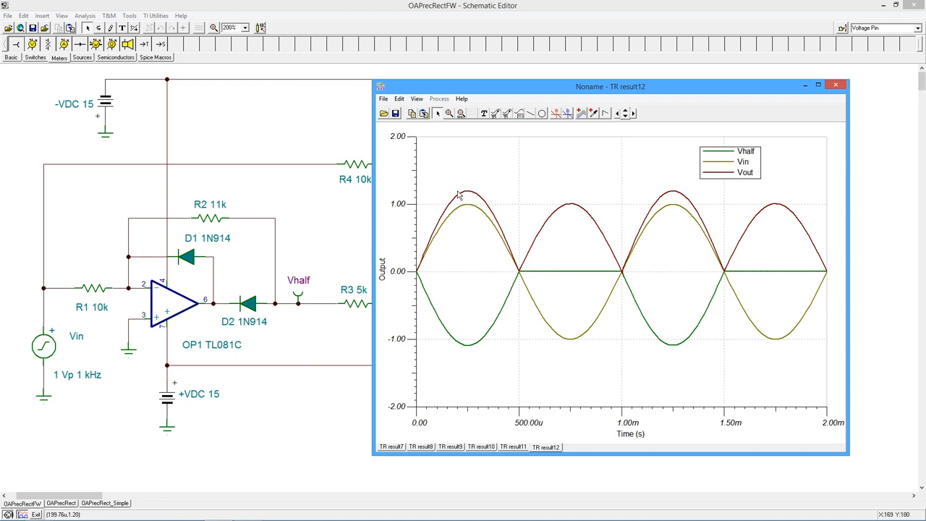
mouse_move(457, 188)
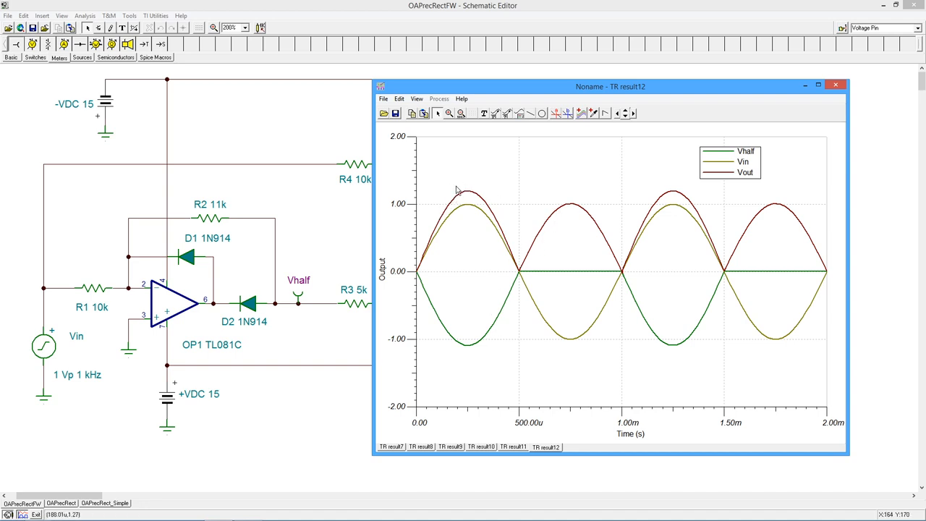
mouse_move(564, 205)
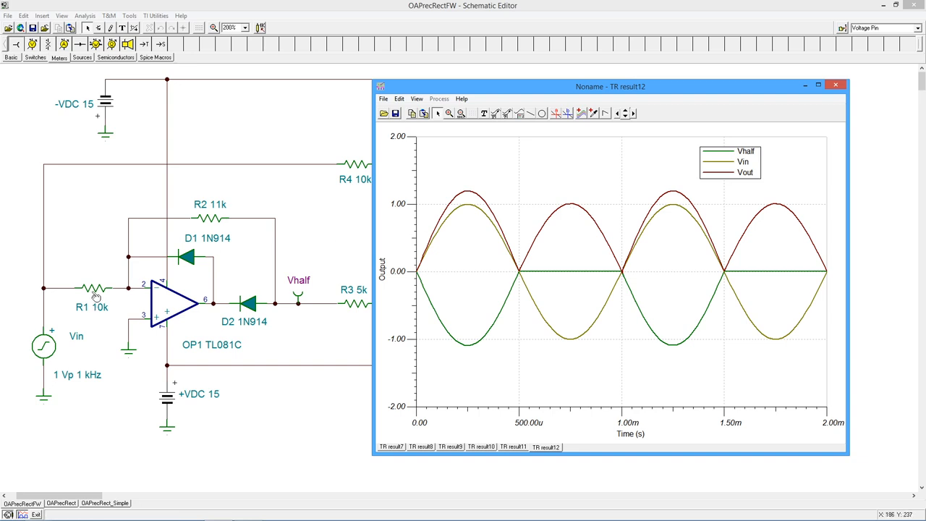
mouse_move(344, 165)
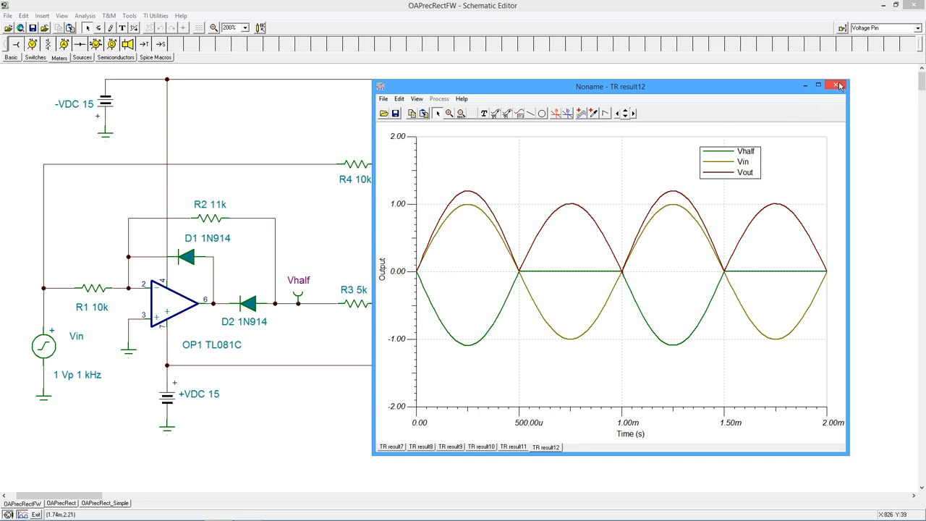
click(836, 84)
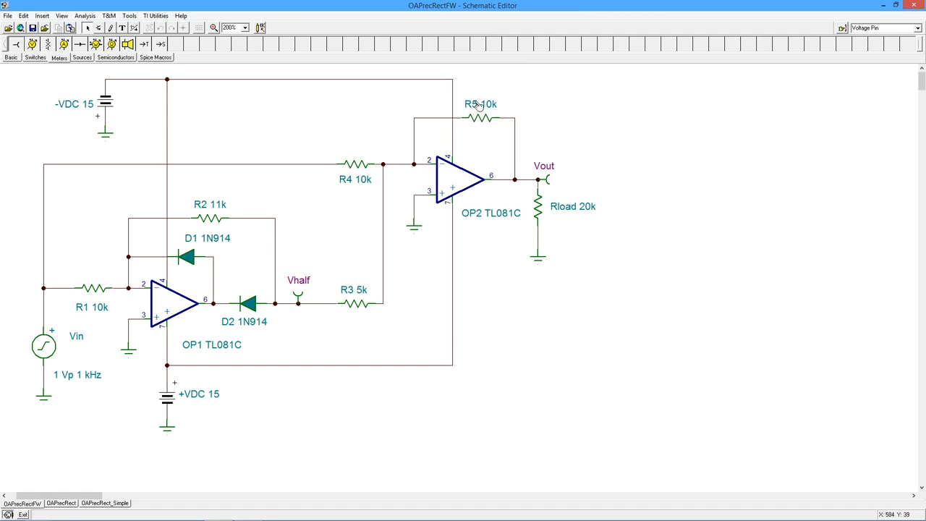
mouse_move(489, 128)
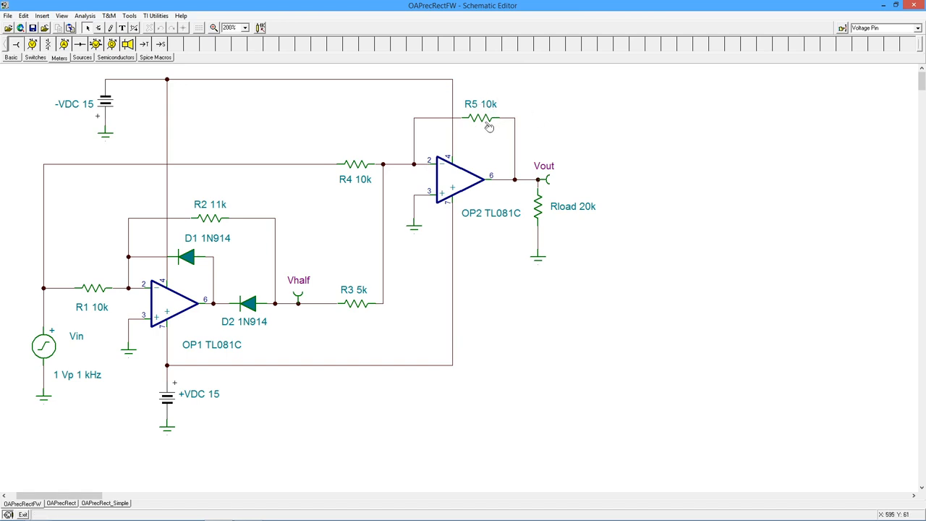
mouse_move(371, 156)
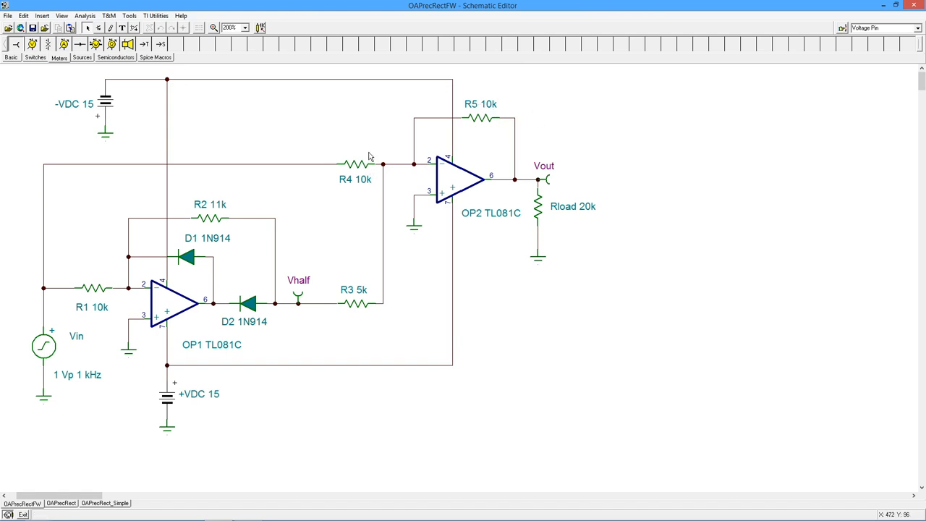
mouse_move(528, 121)
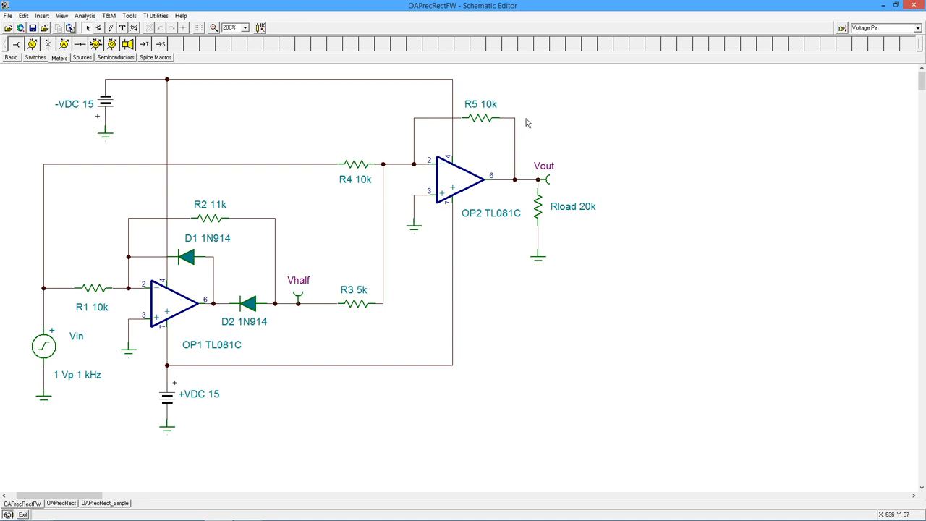
mouse_move(483, 127)
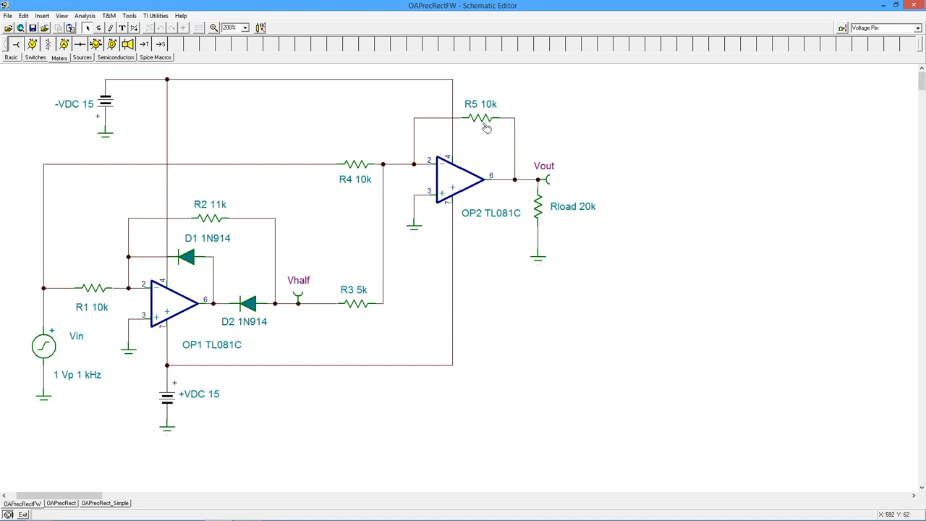
mouse_move(477, 123)
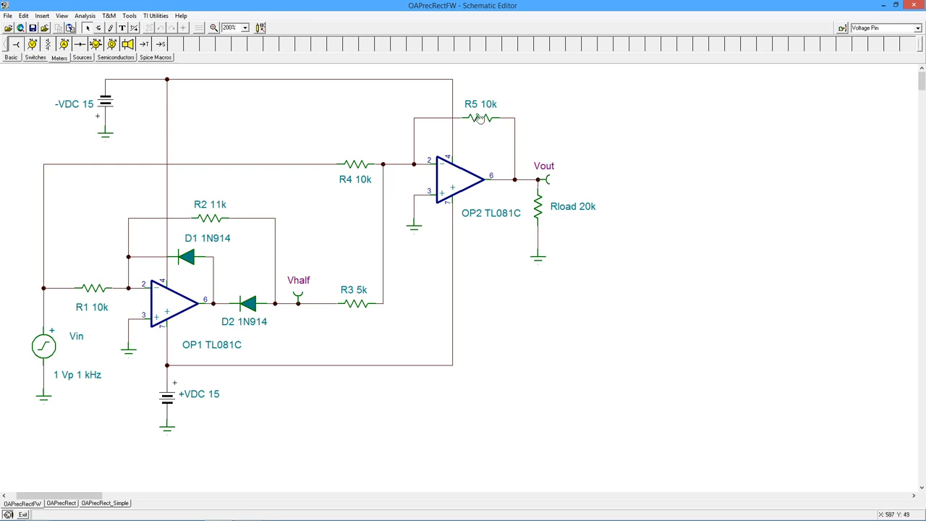
mouse_move(478, 137)
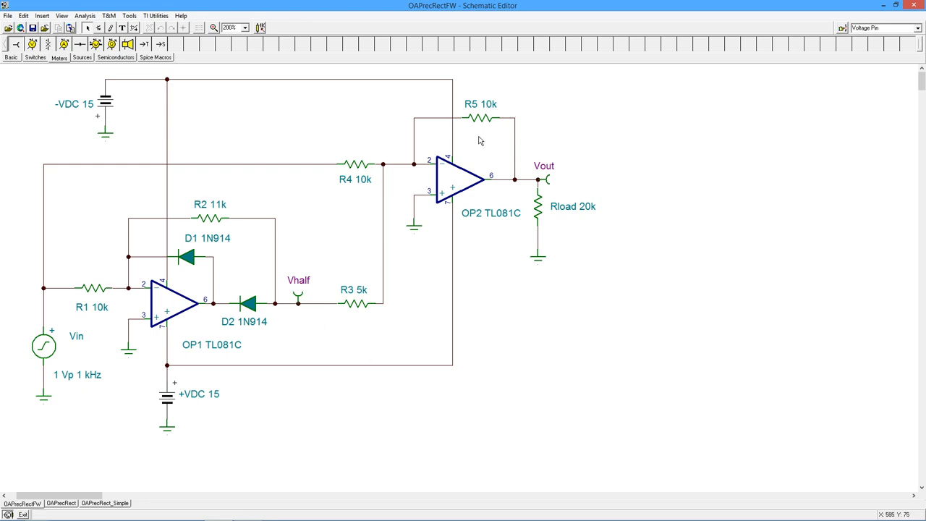
mouse_move(558, 155)
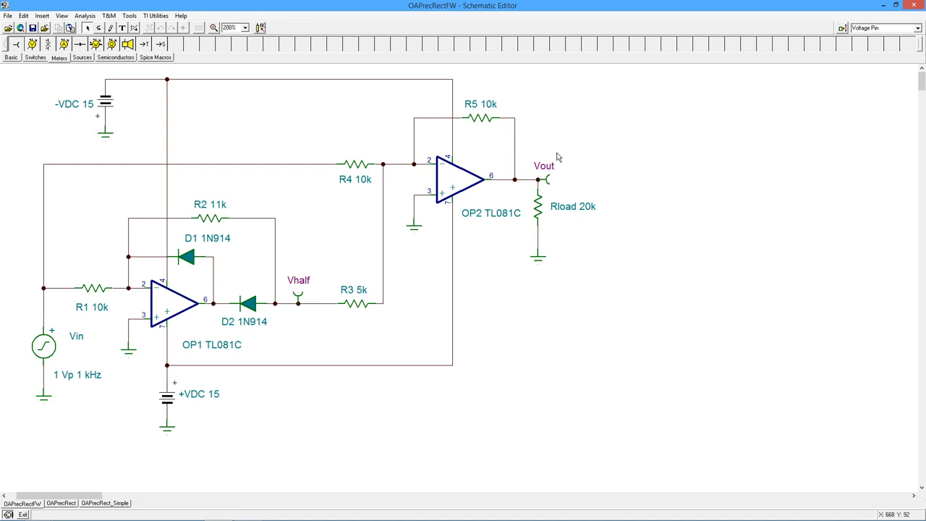
mouse_move(629, 165)
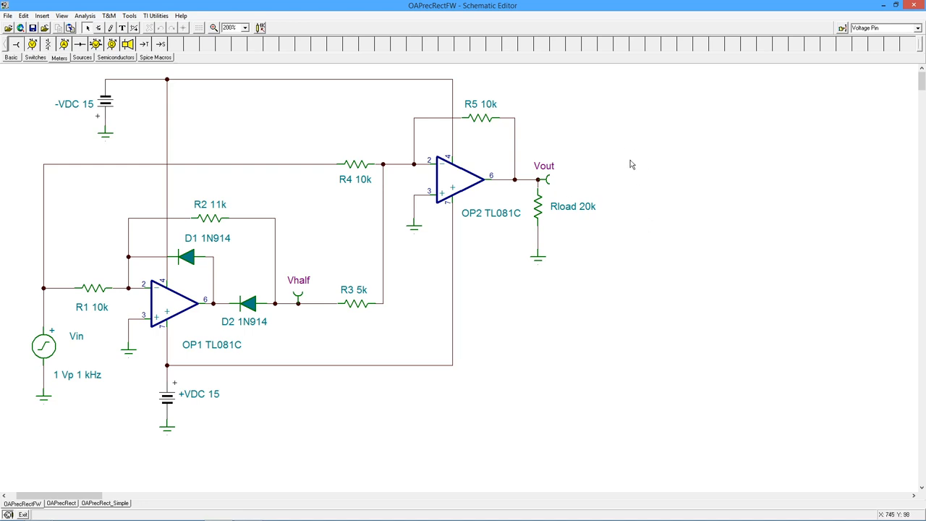
mouse_move(239, 218)
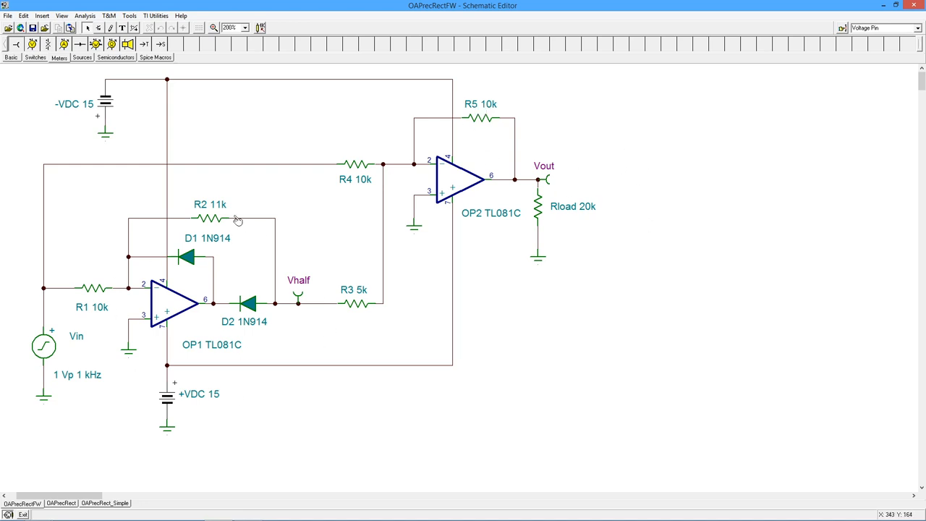
mouse_move(602, 272)
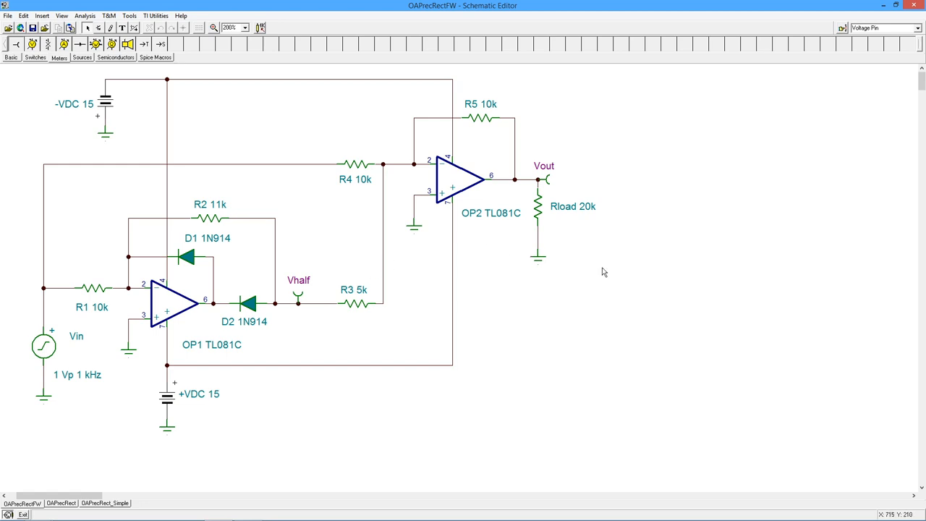
mouse_move(530, 313)
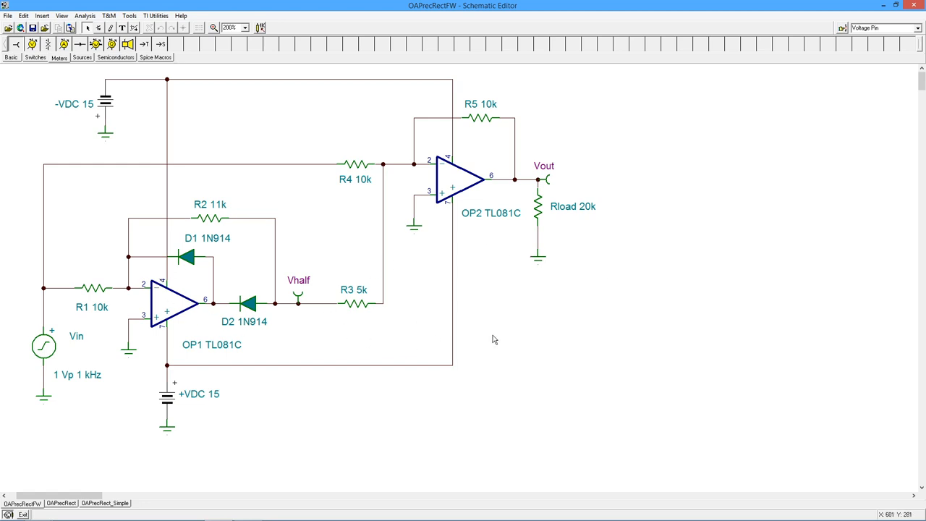
mouse_move(532, 382)
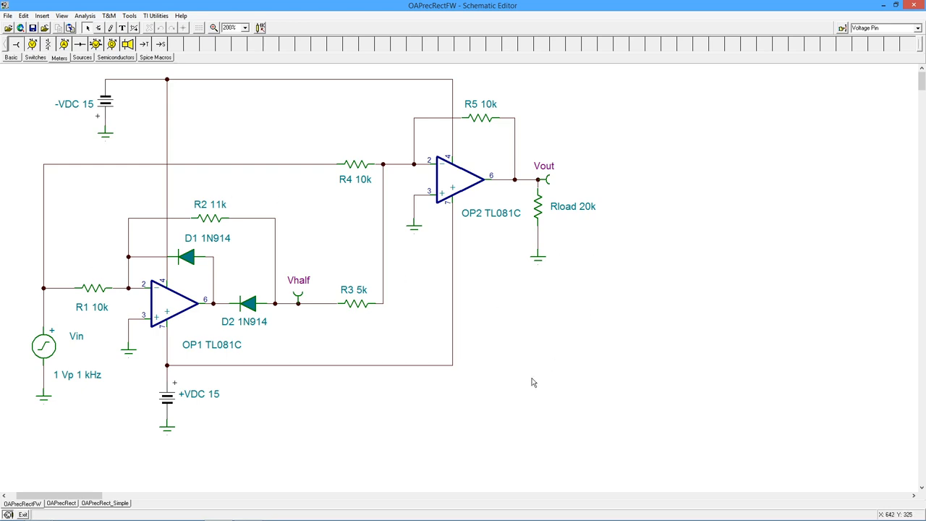
mouse_move(315, 237)
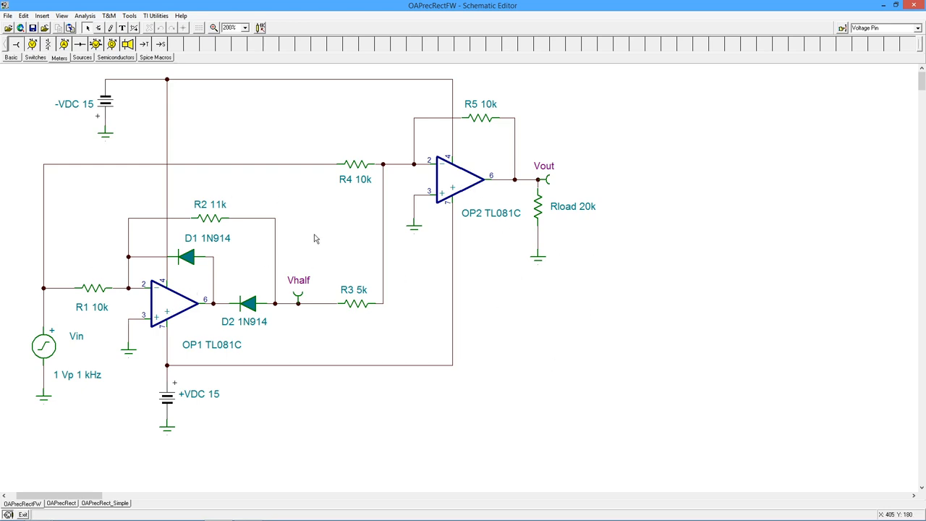
mouse_move(345, 234)
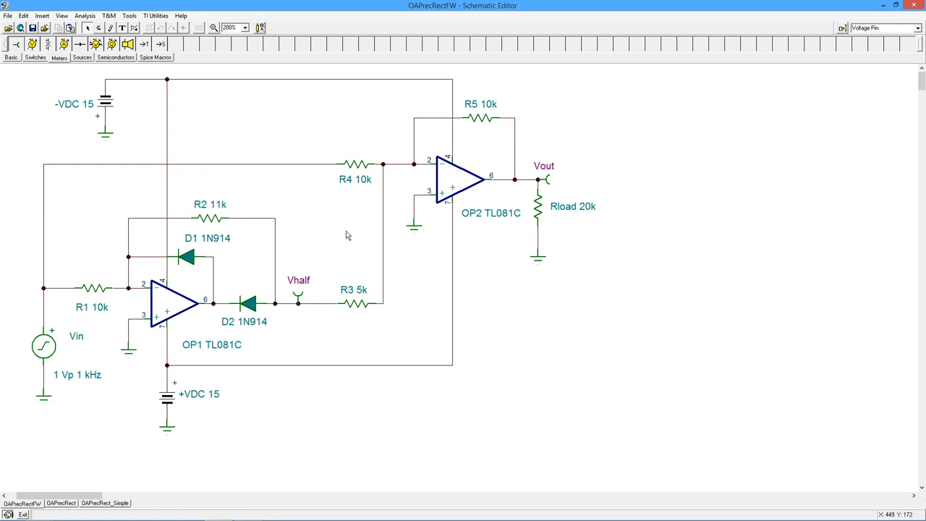
mouse_move(443, 188)
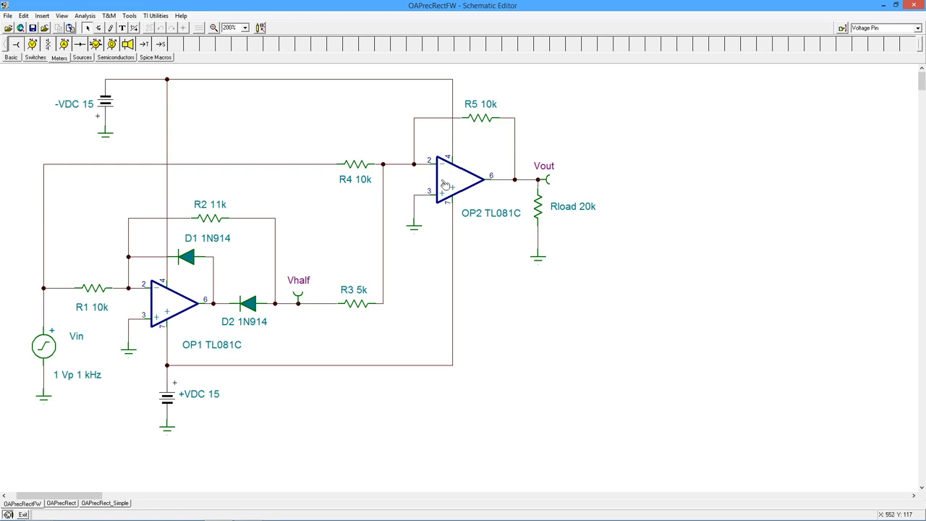
mouse_move(499, 222)
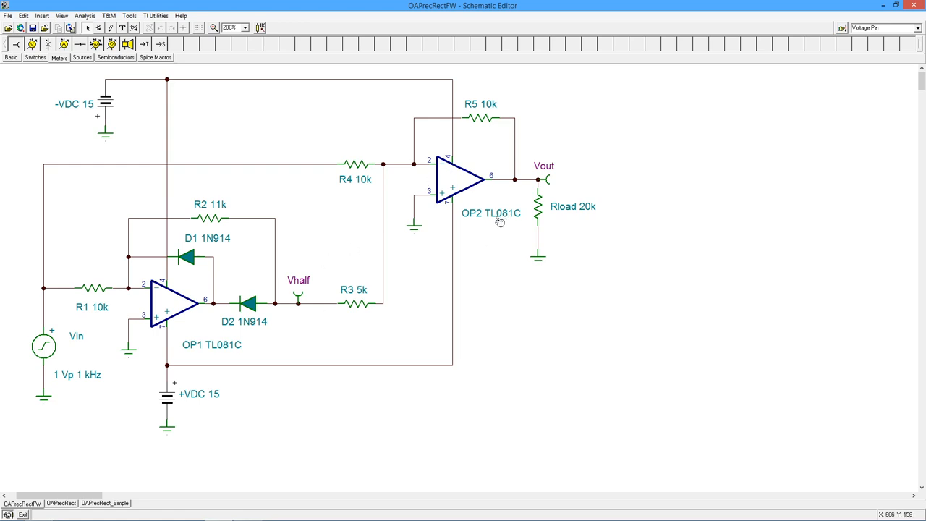
mouse_move(511, 223)
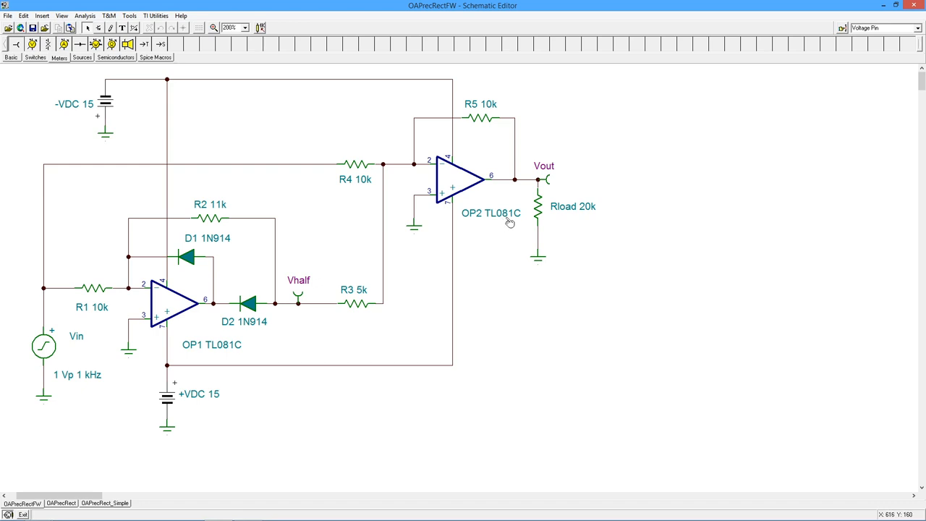
mouse_move(483, 197)
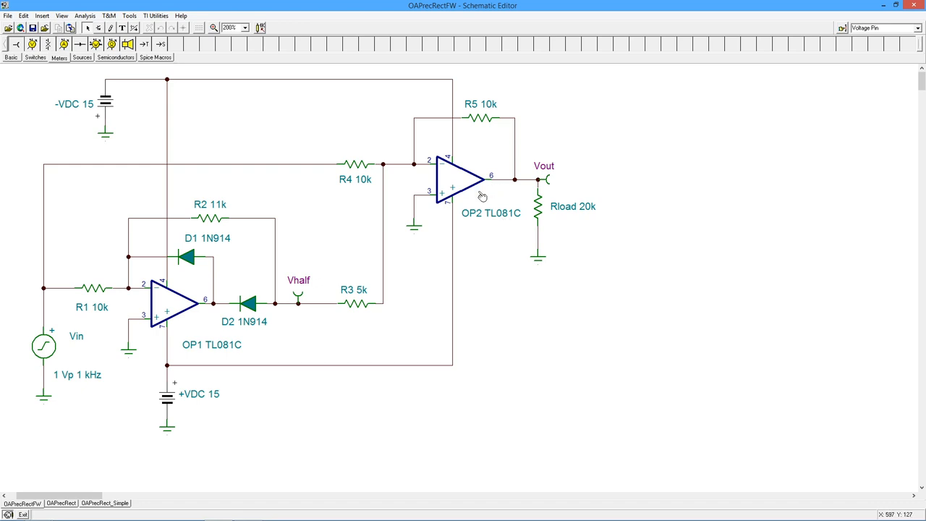